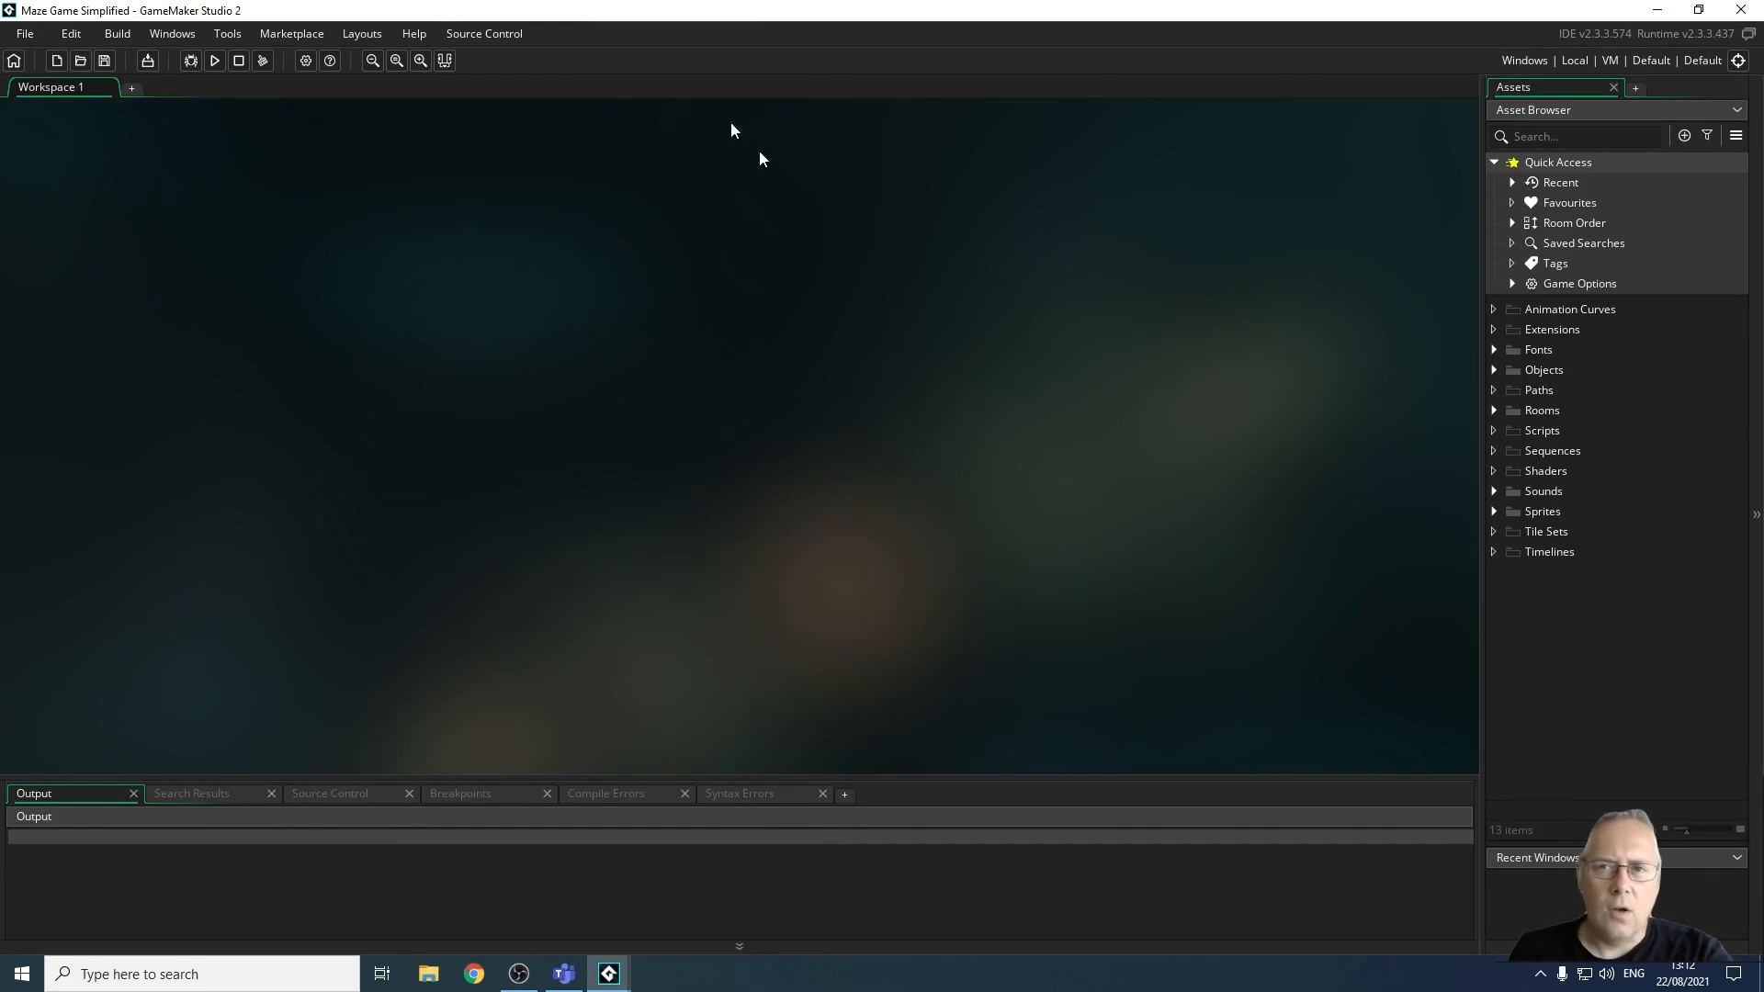
pyautogui.moveTo(213, 61)
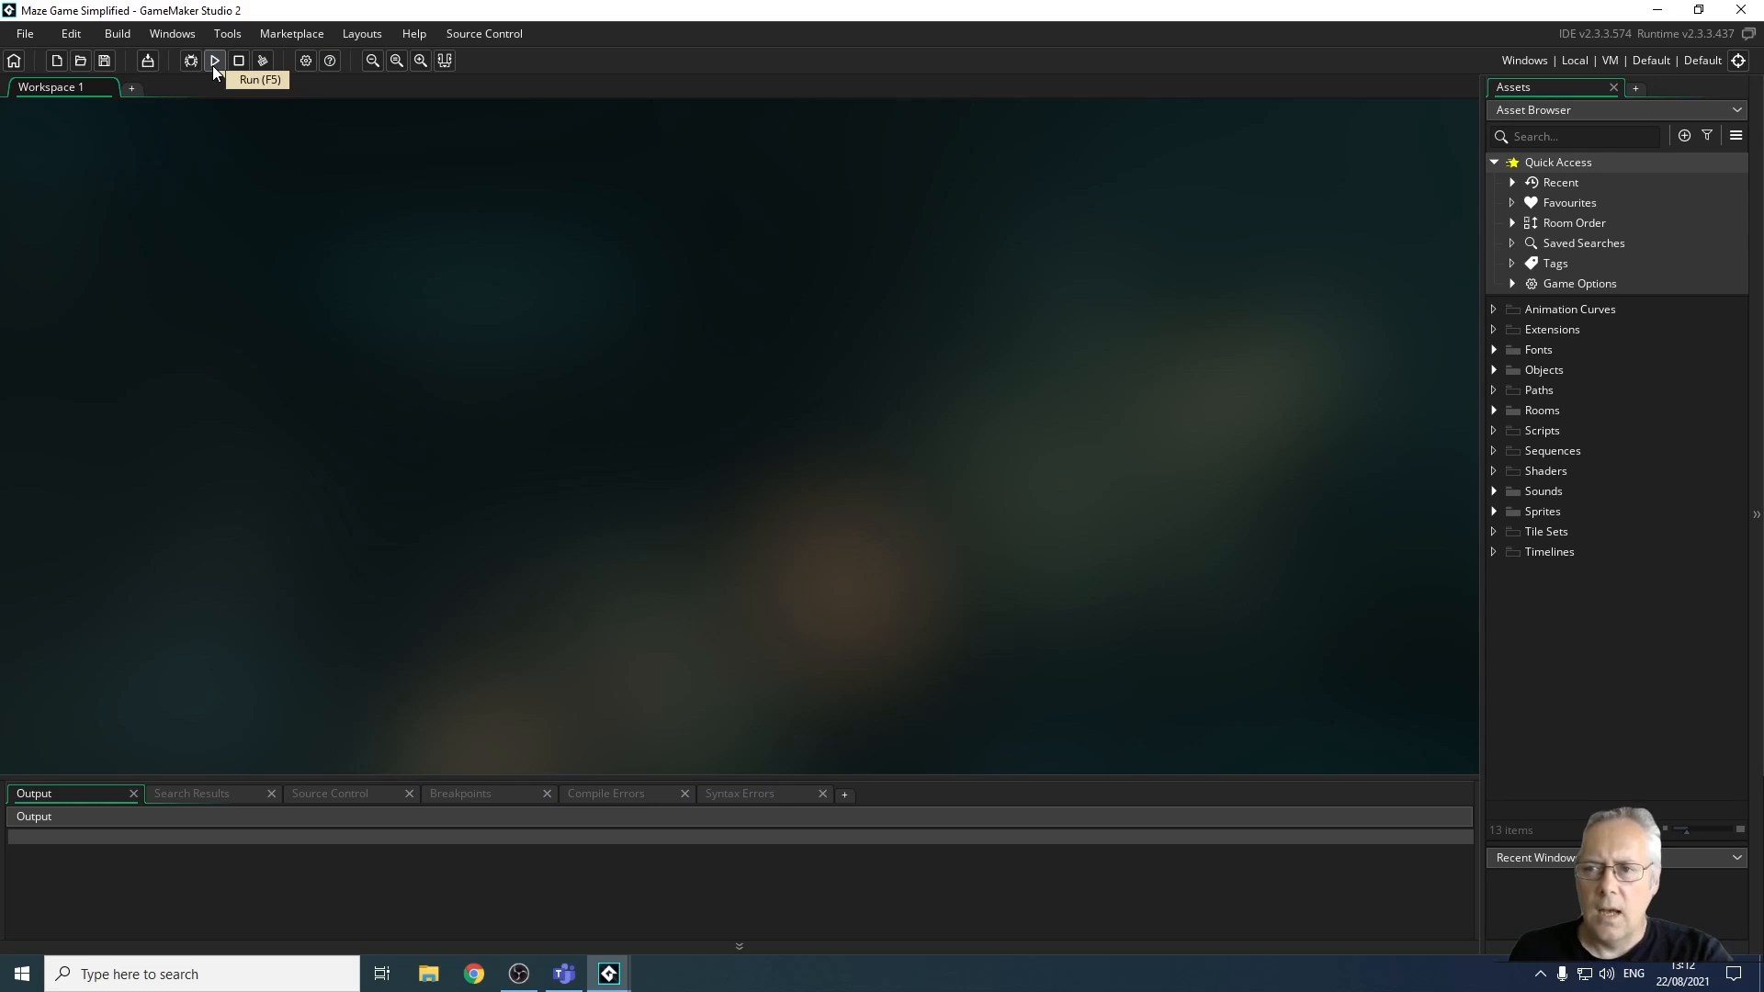
# Build and run the Maze Game Simplified project from the toolbar Run button
pyautogui.click(213, 61)
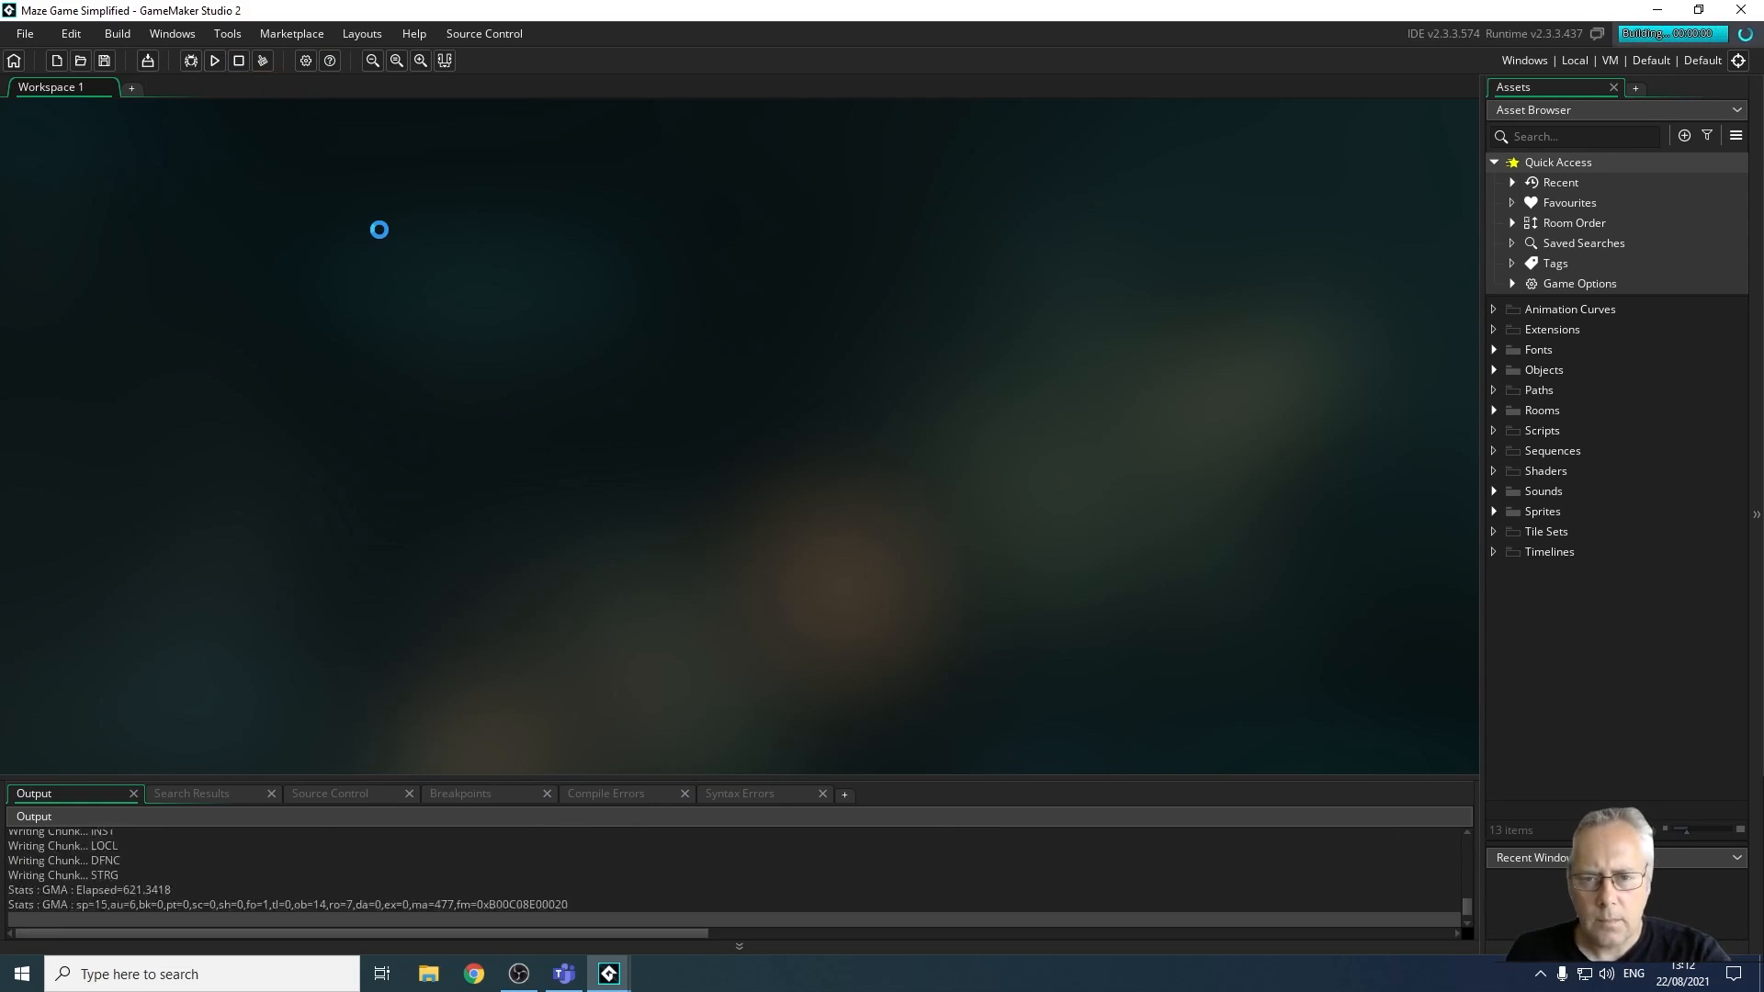
# Bring up the running game's 'YO! WHERE'S MY HAT???' title screen
pyautogui.click(213, 60)
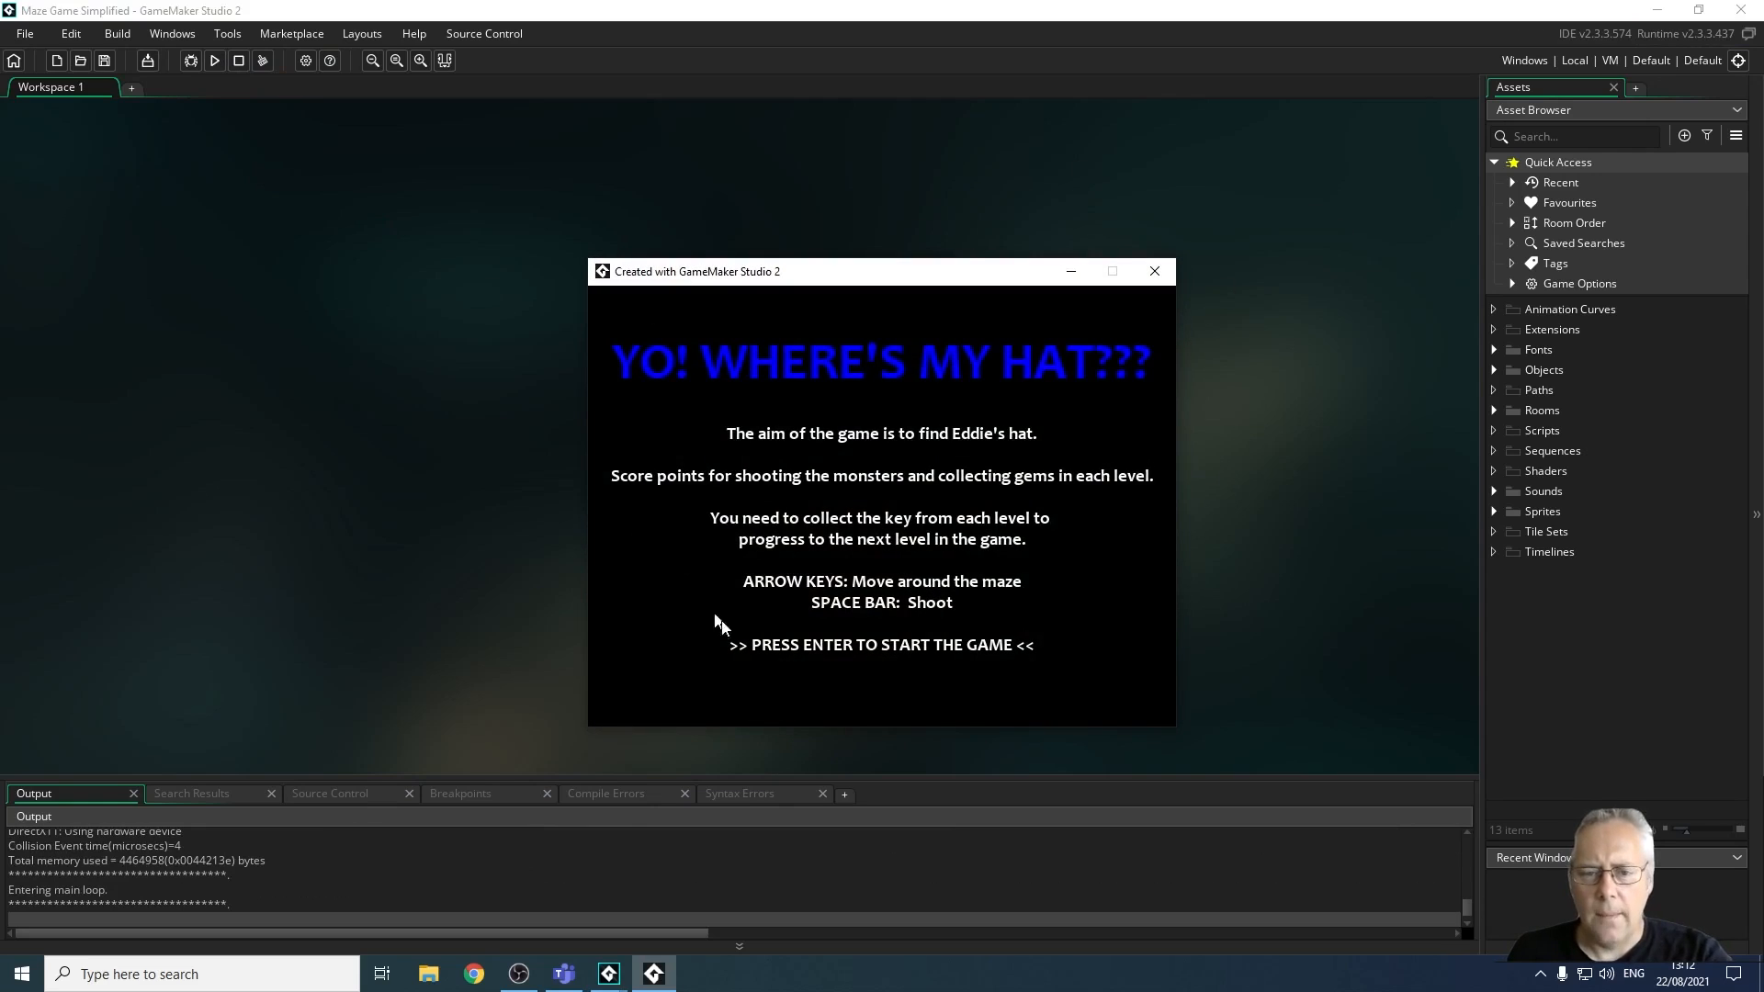
pyautogui.moveTo(1197, 661)
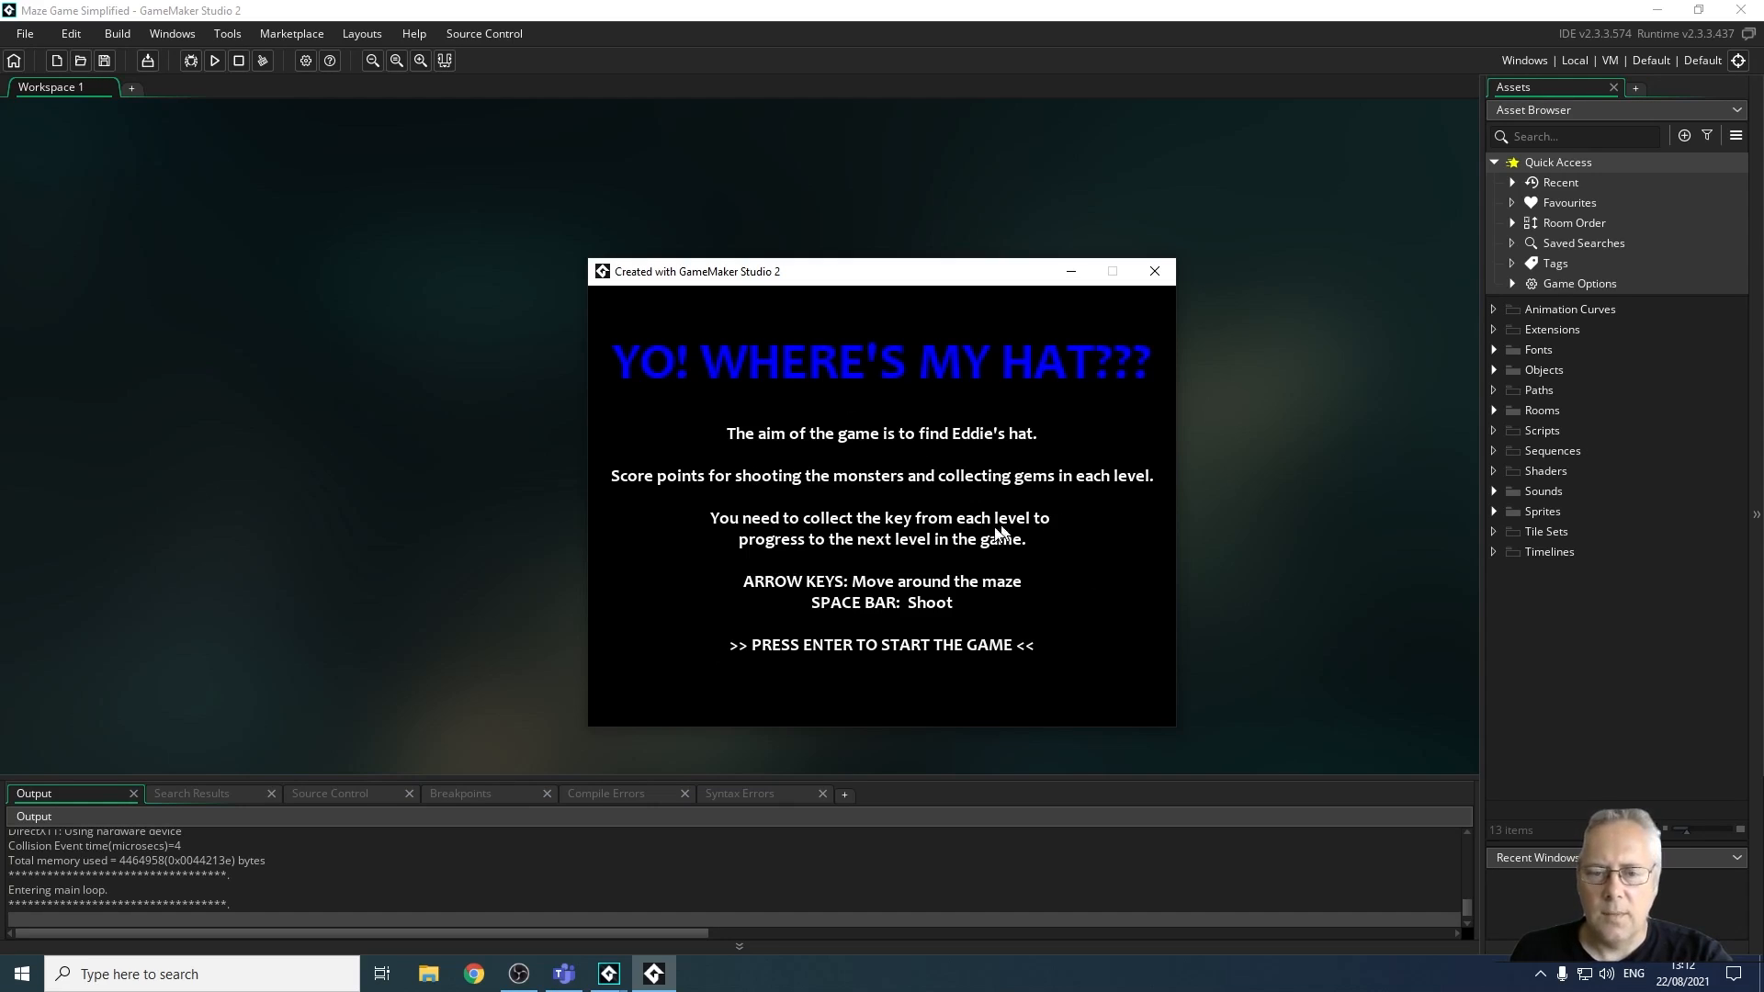
pyautogui.moveTo(1152, 582)
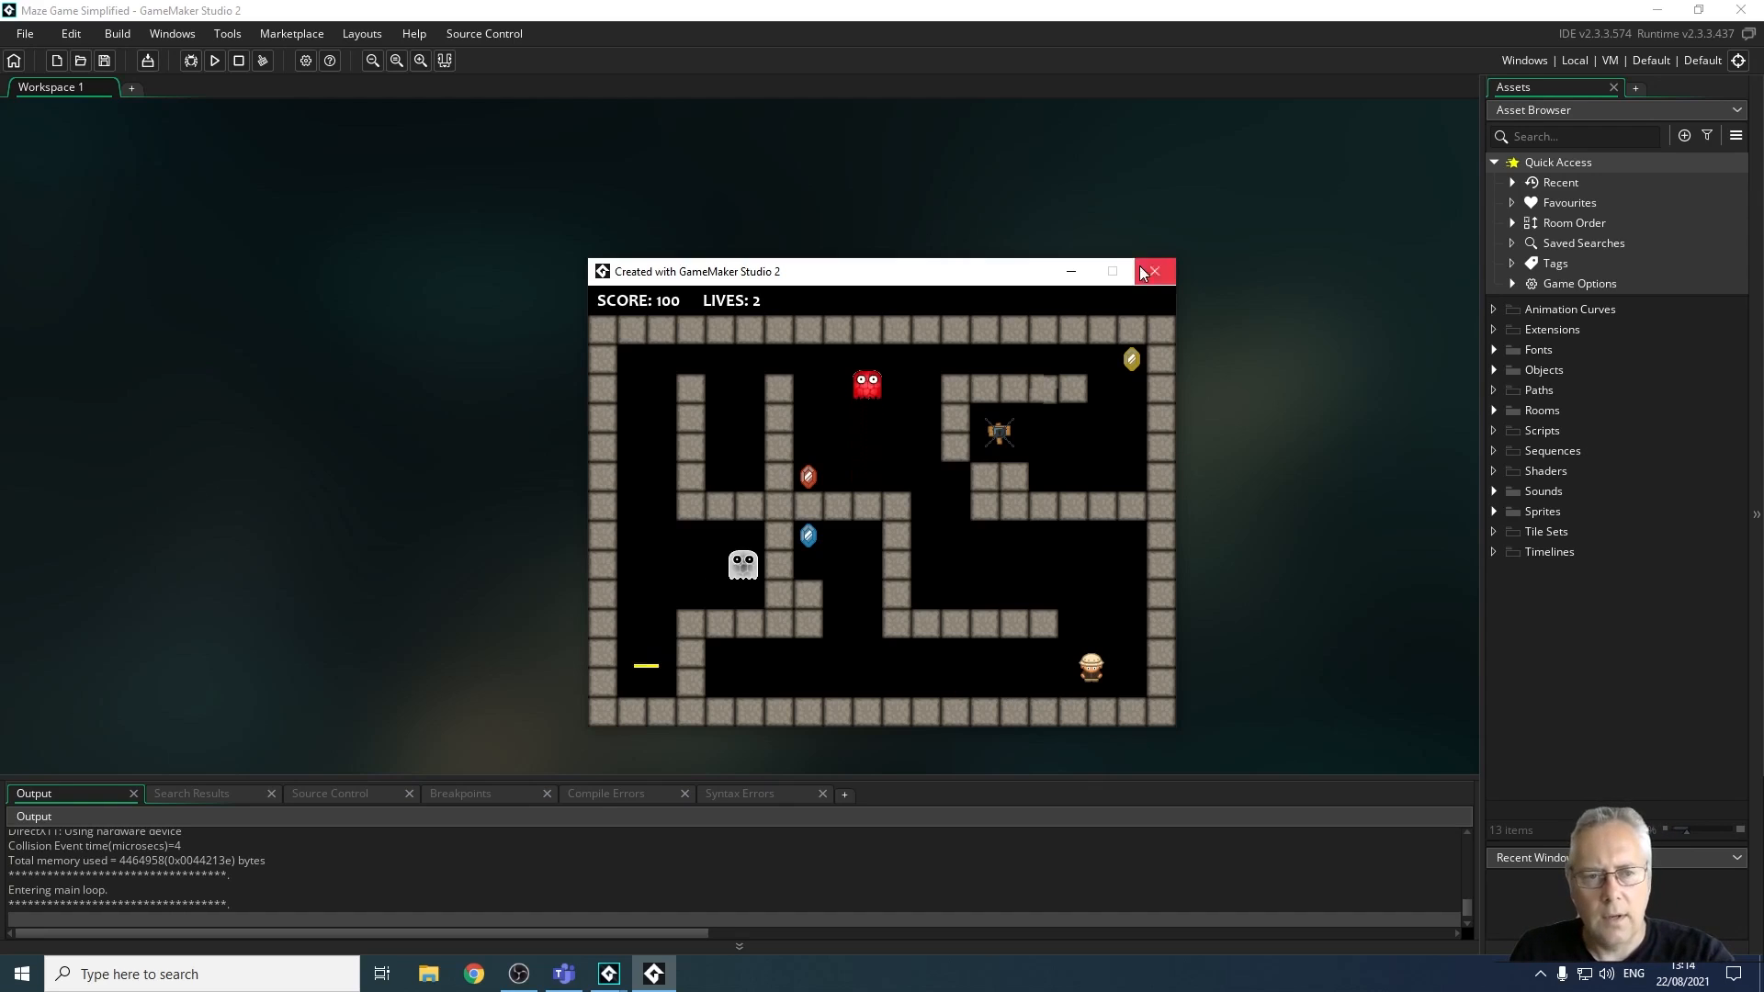
# Stop the running maze game, returning to the empty project workspace
pyautogui.click(1152, 272)
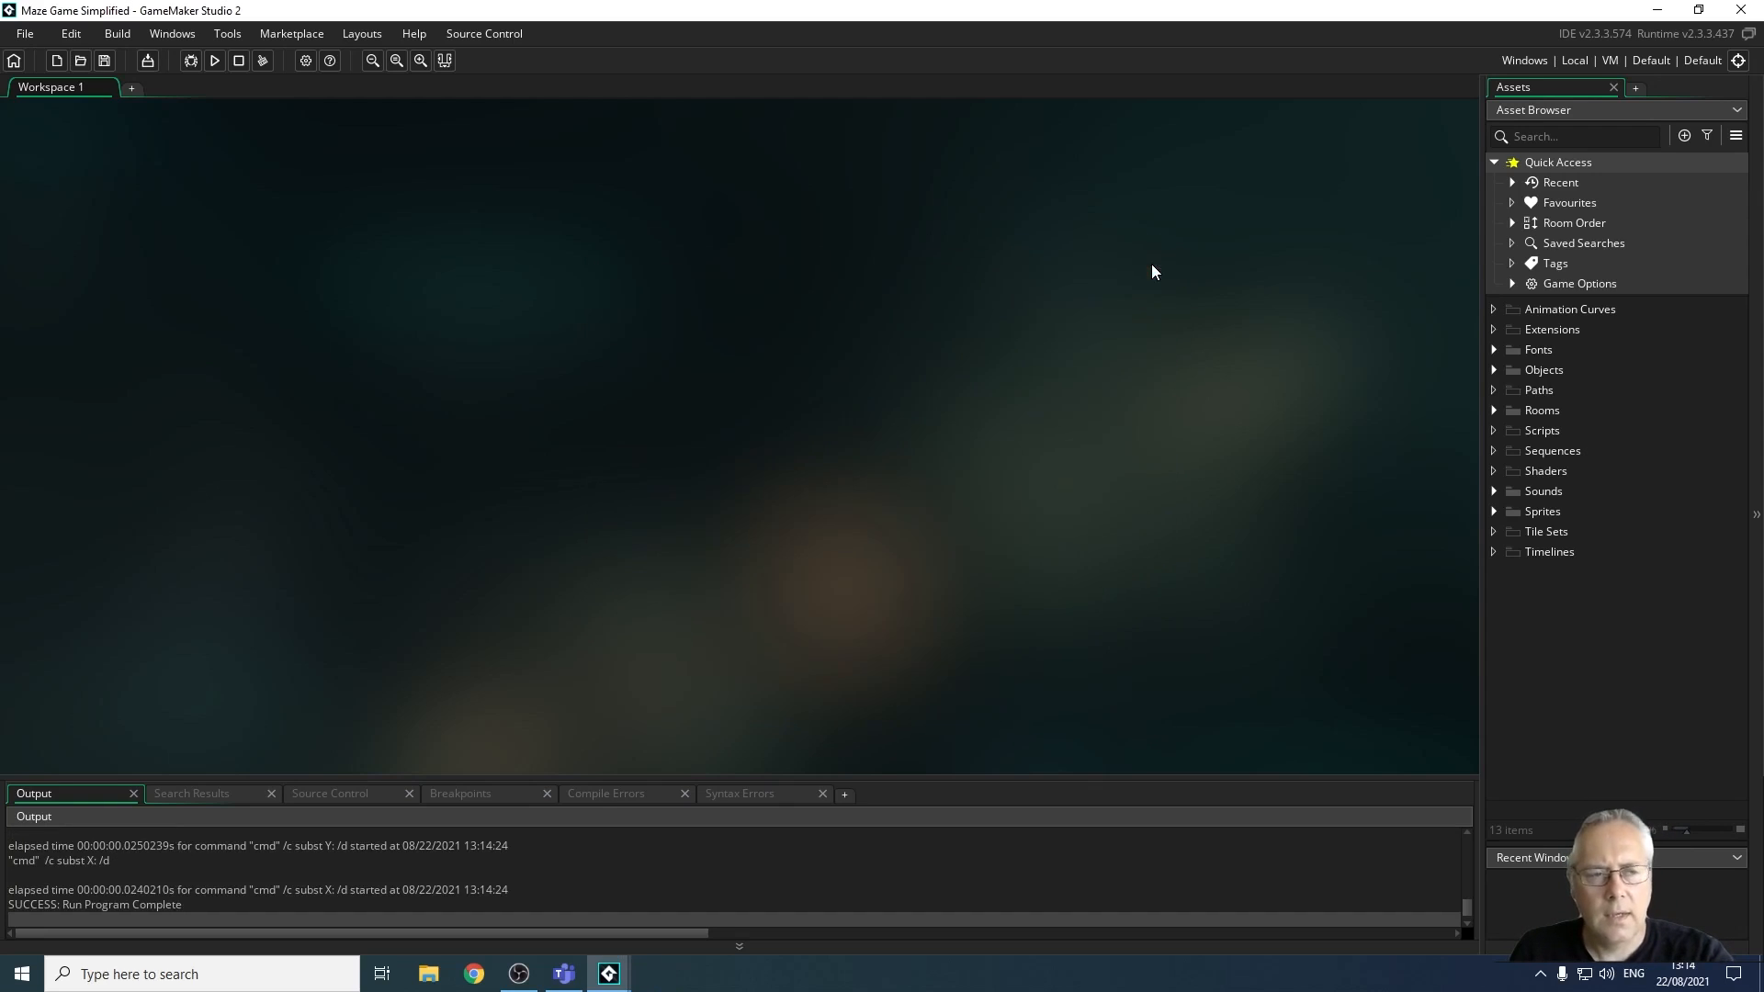
pyautogui.moveTo(1675, 412)
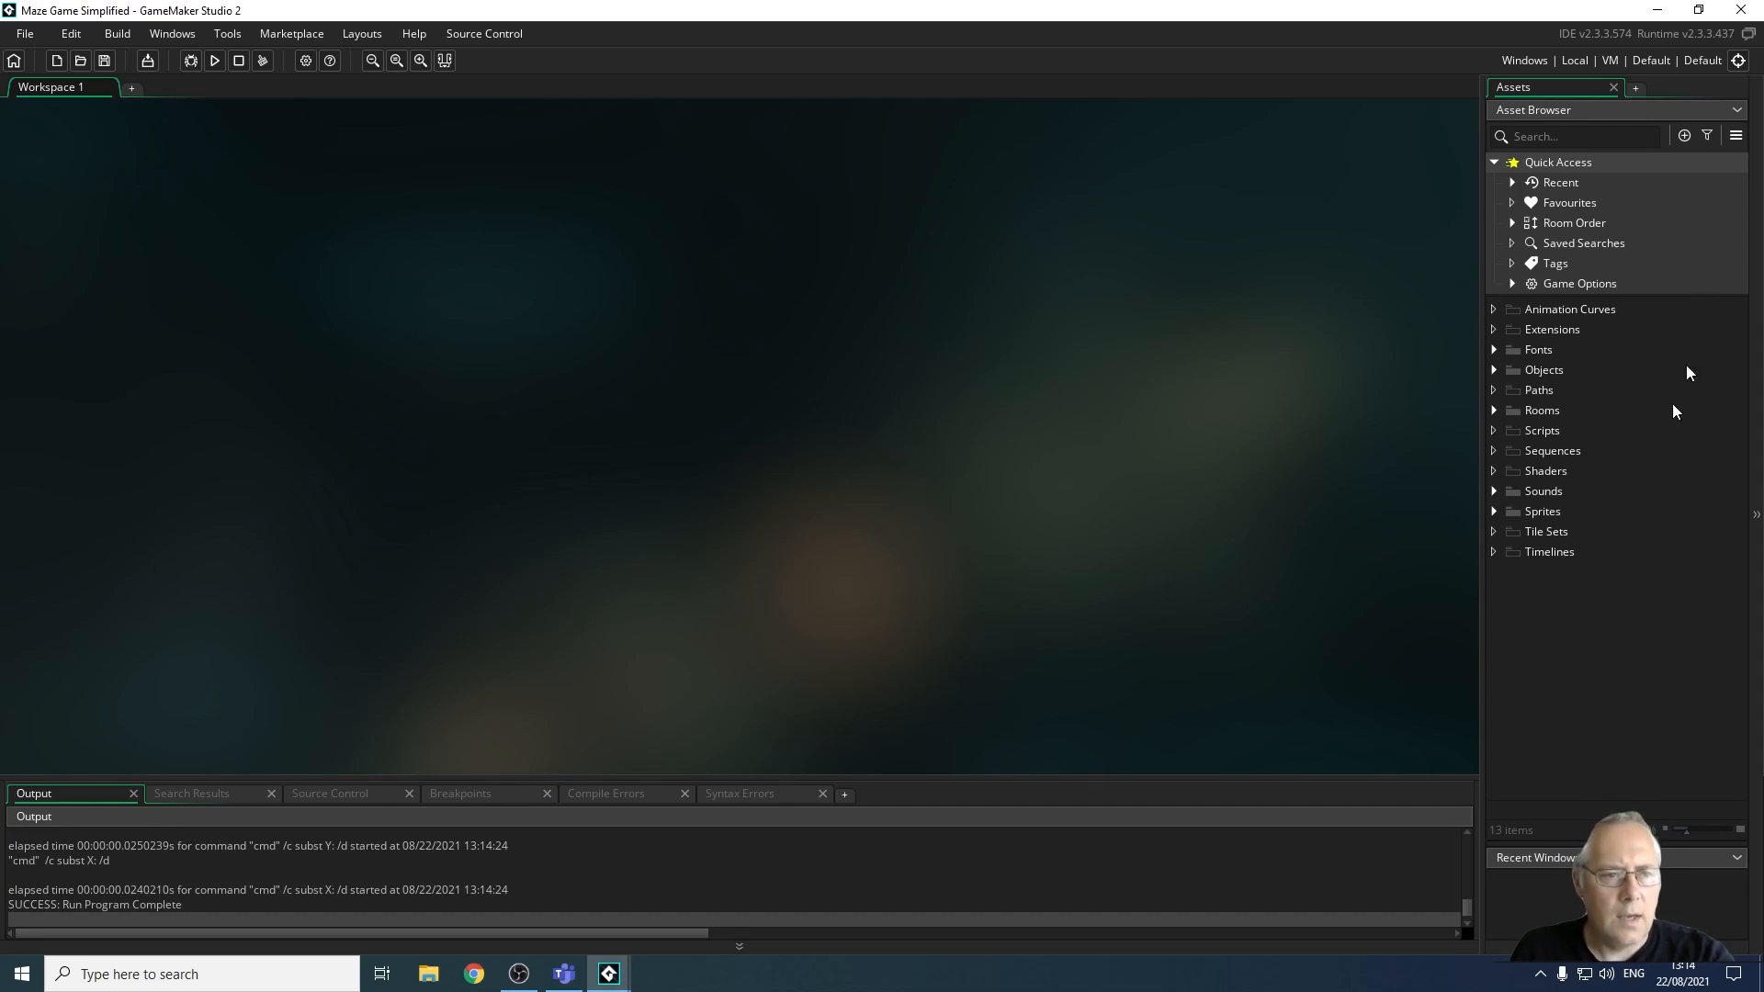
pyautogui.moveTo(1692, 458)
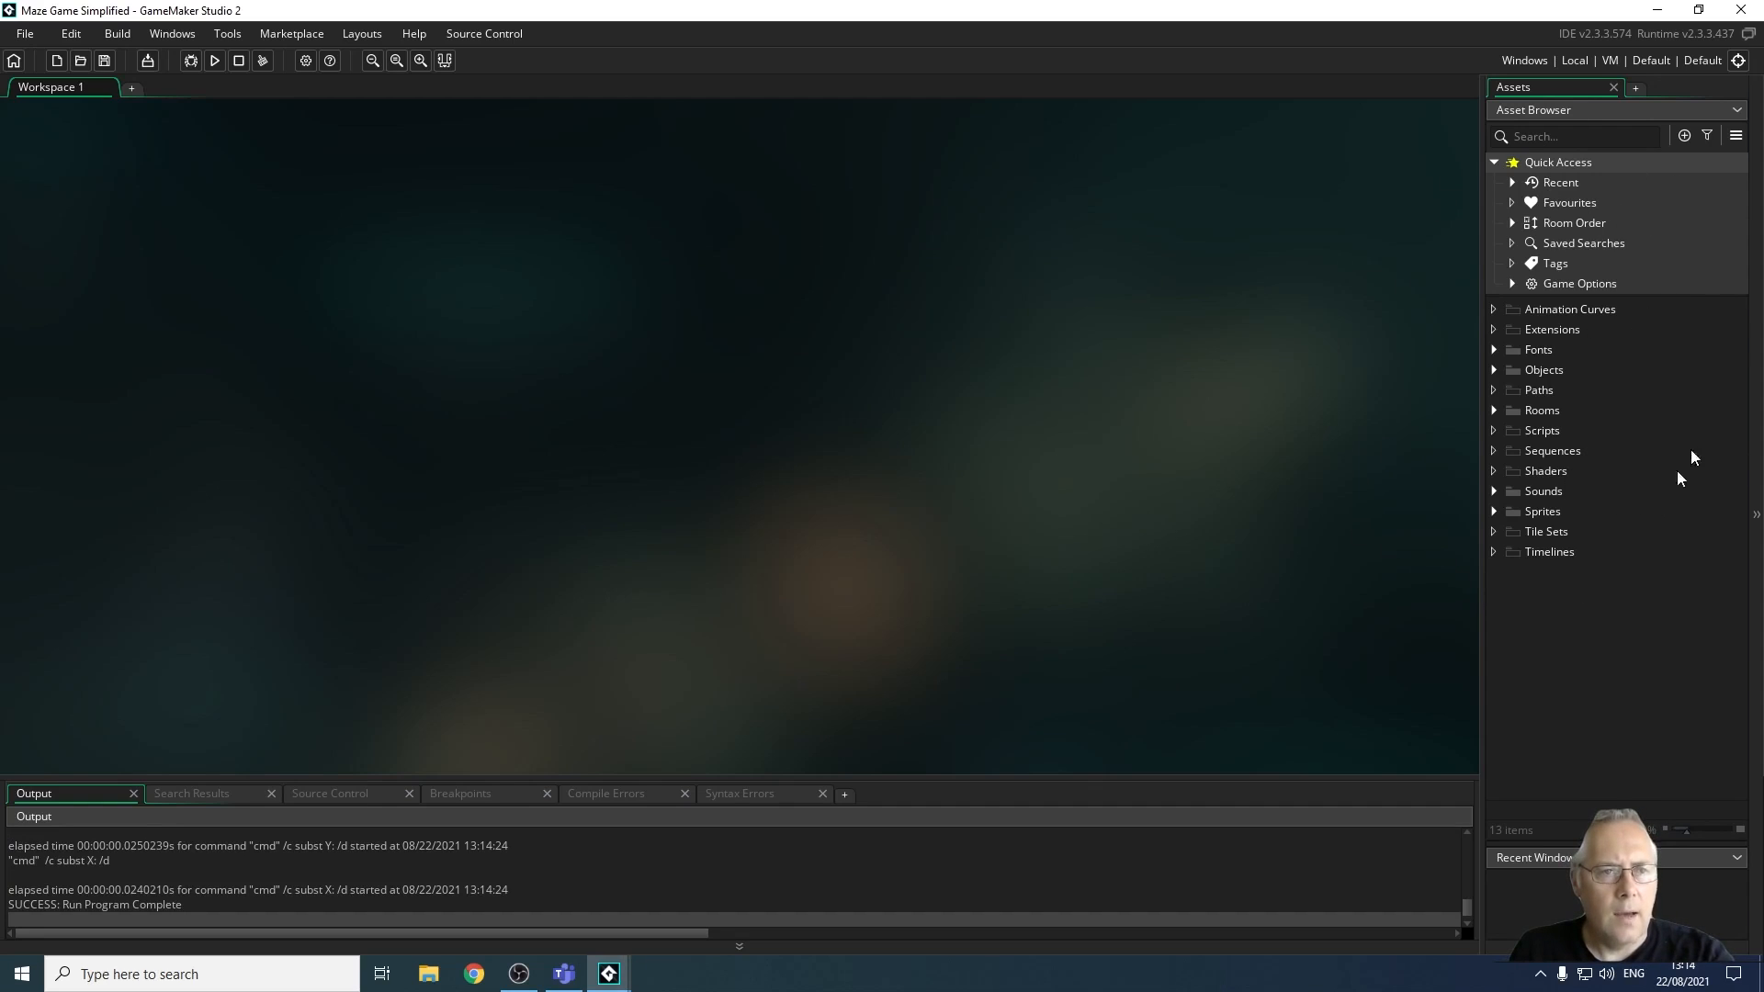
pyautogui.moveTo(1461, 355)
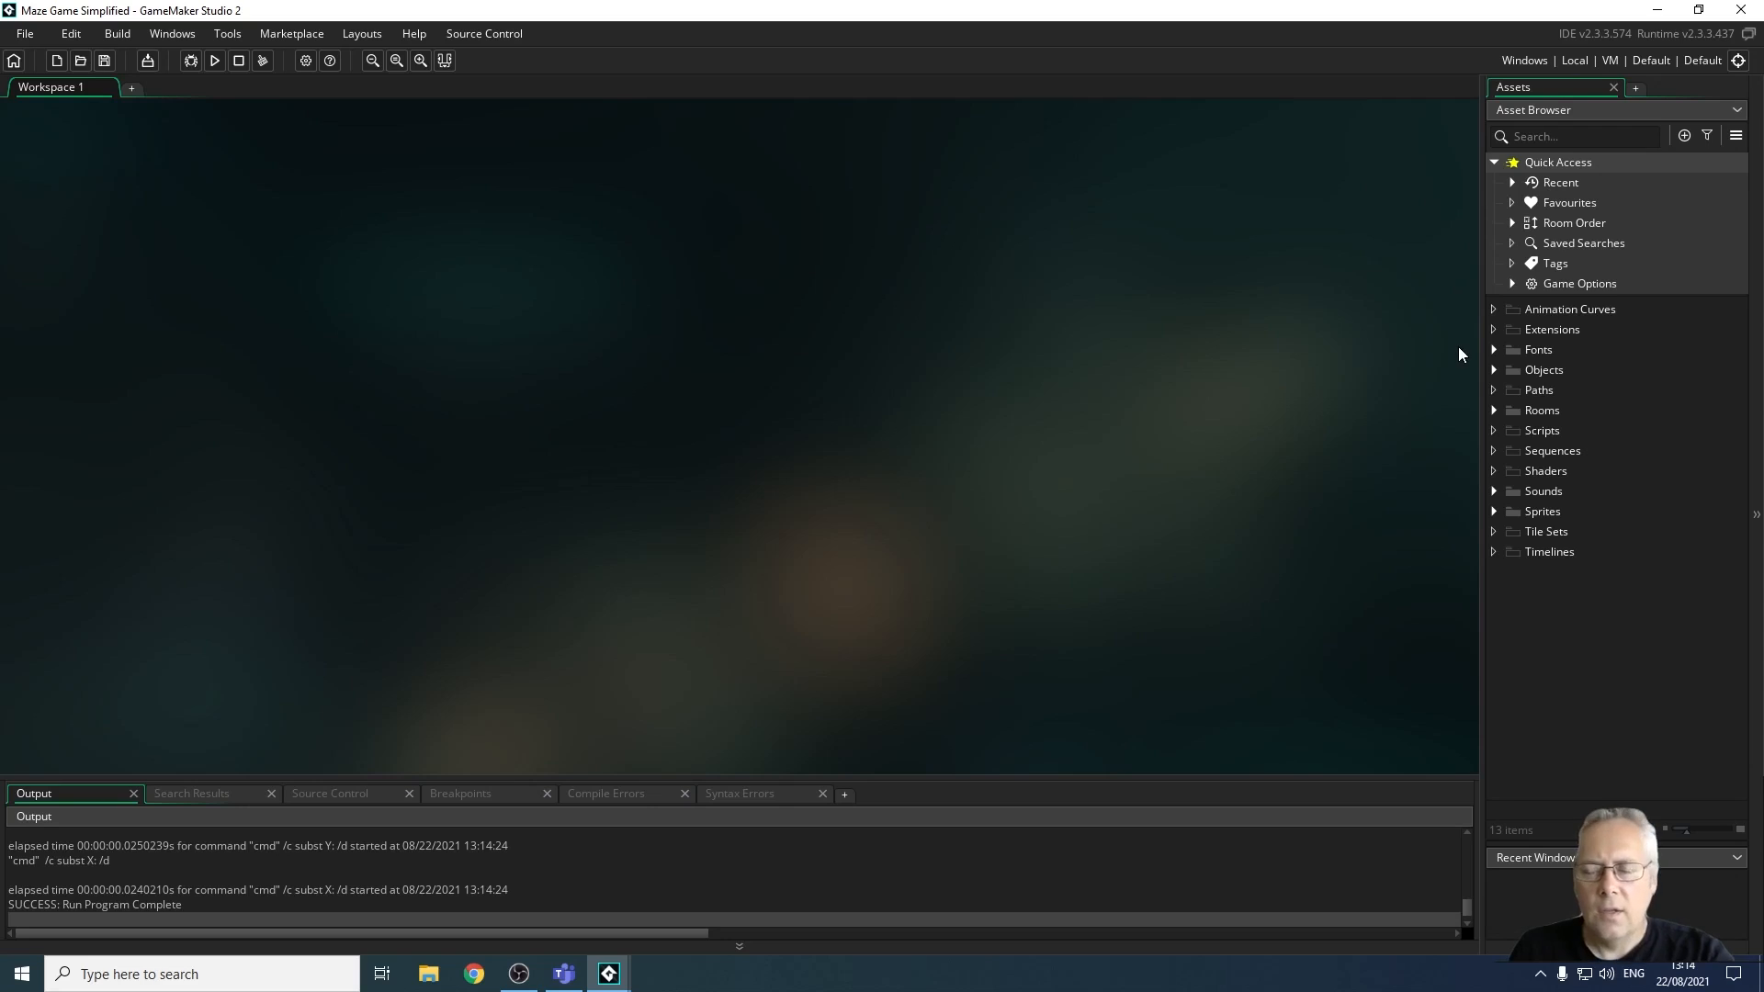
pyautogui.moveTo(1416, 233)
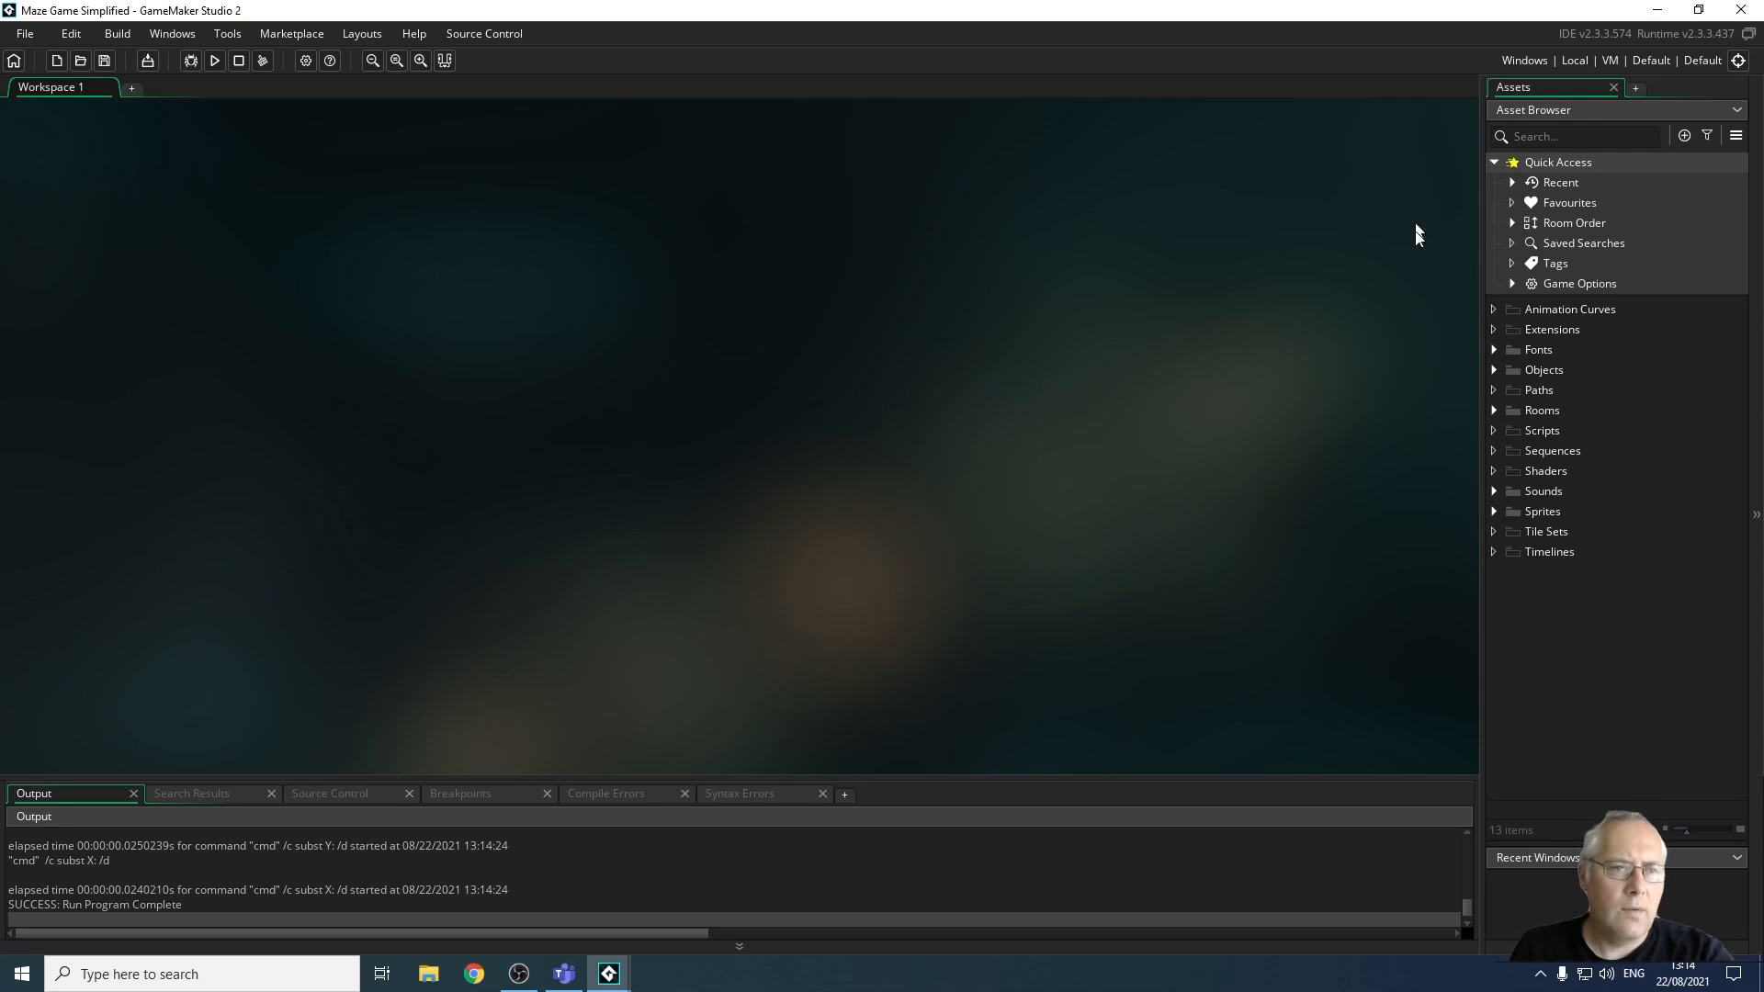
pyautogui.moveTo(1705, 296)
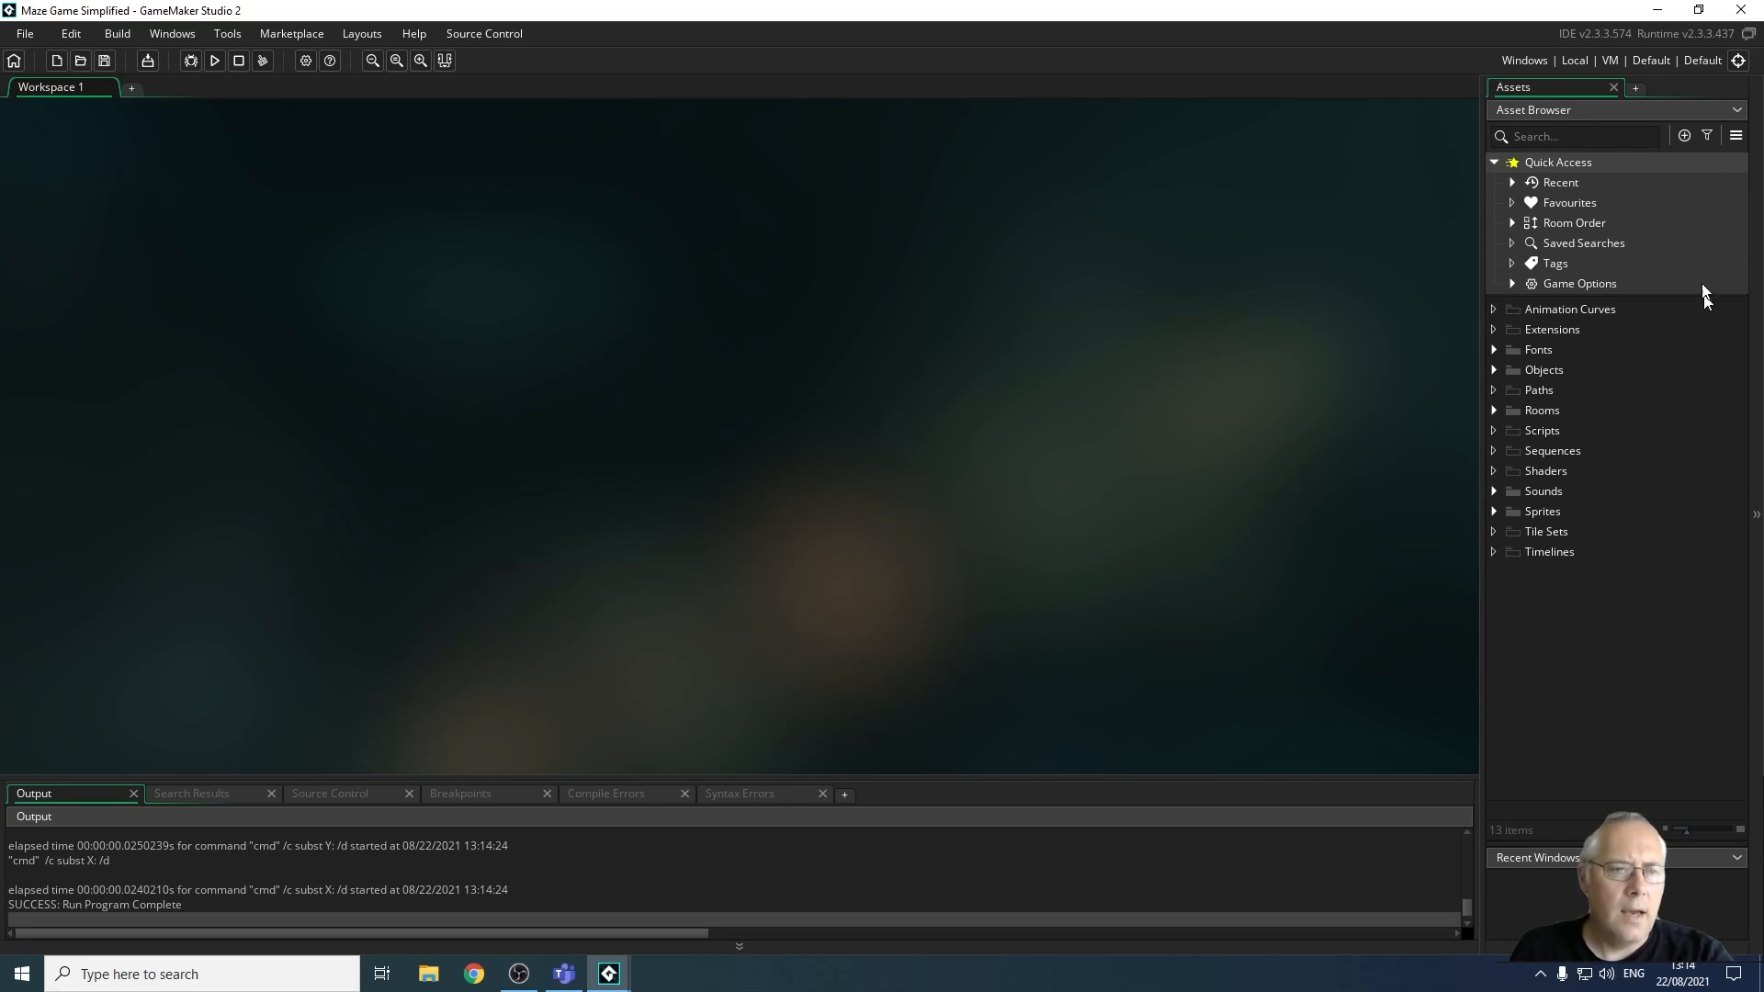
pyautogui.moveTo(1444, 442)
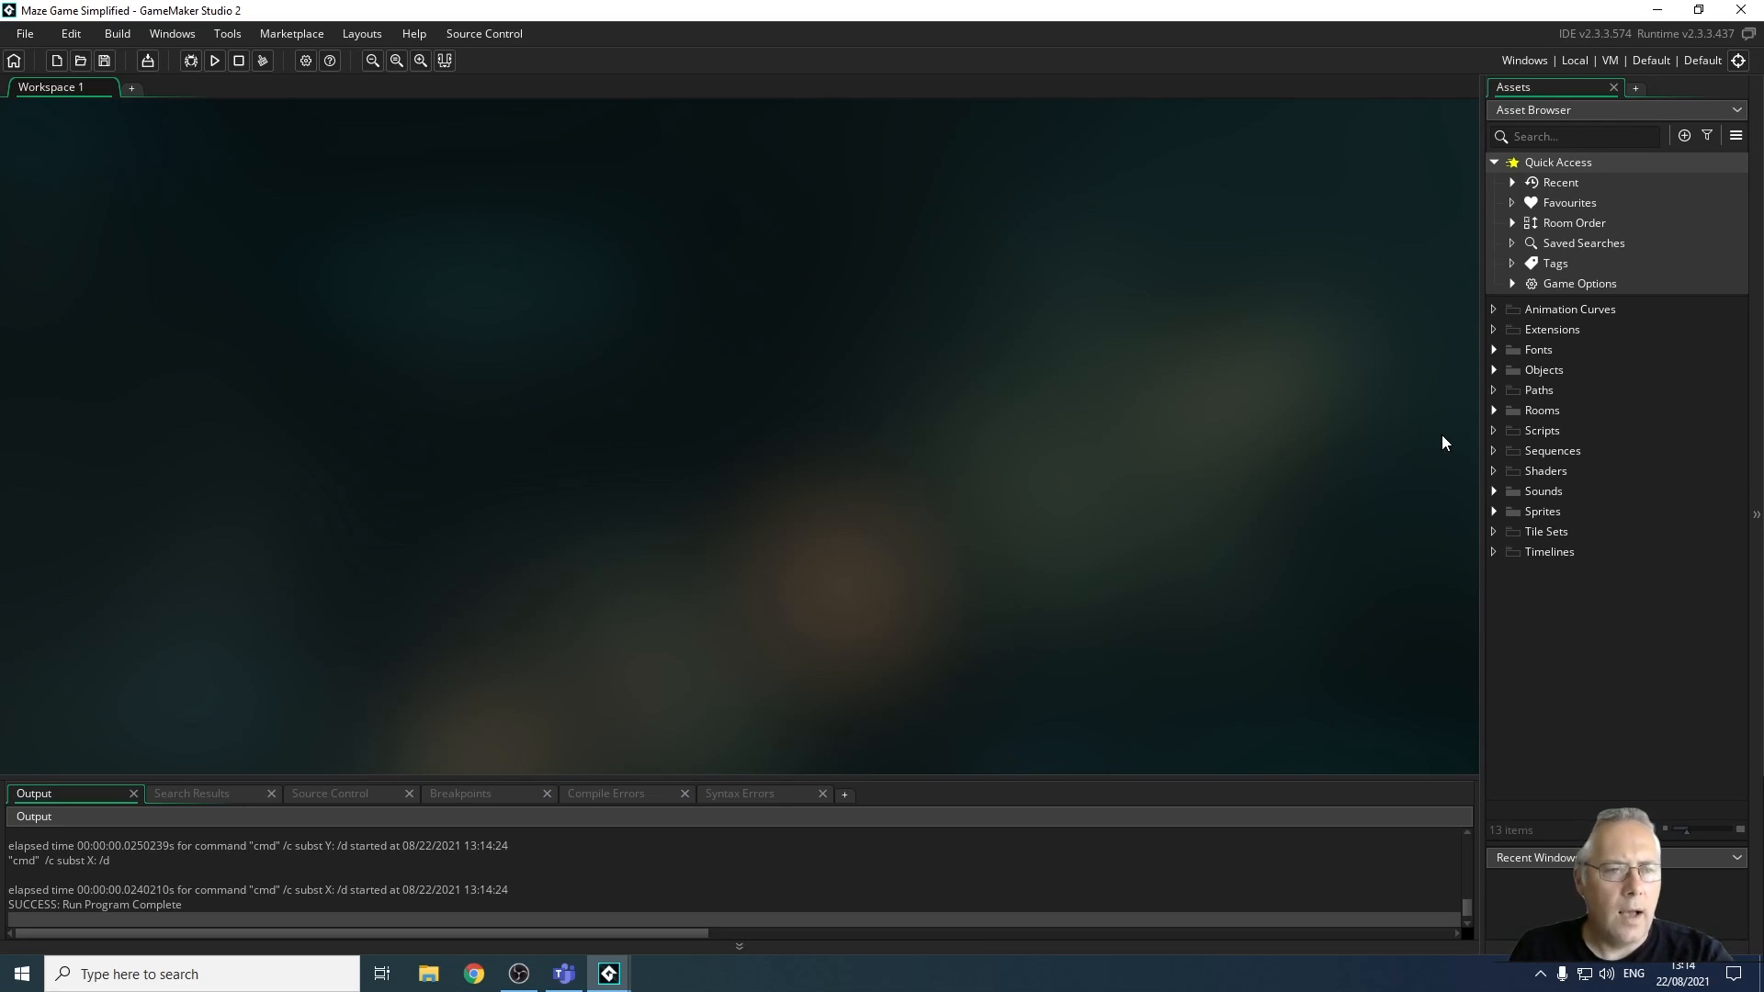
pyautogui.moveTo(1512, 575)
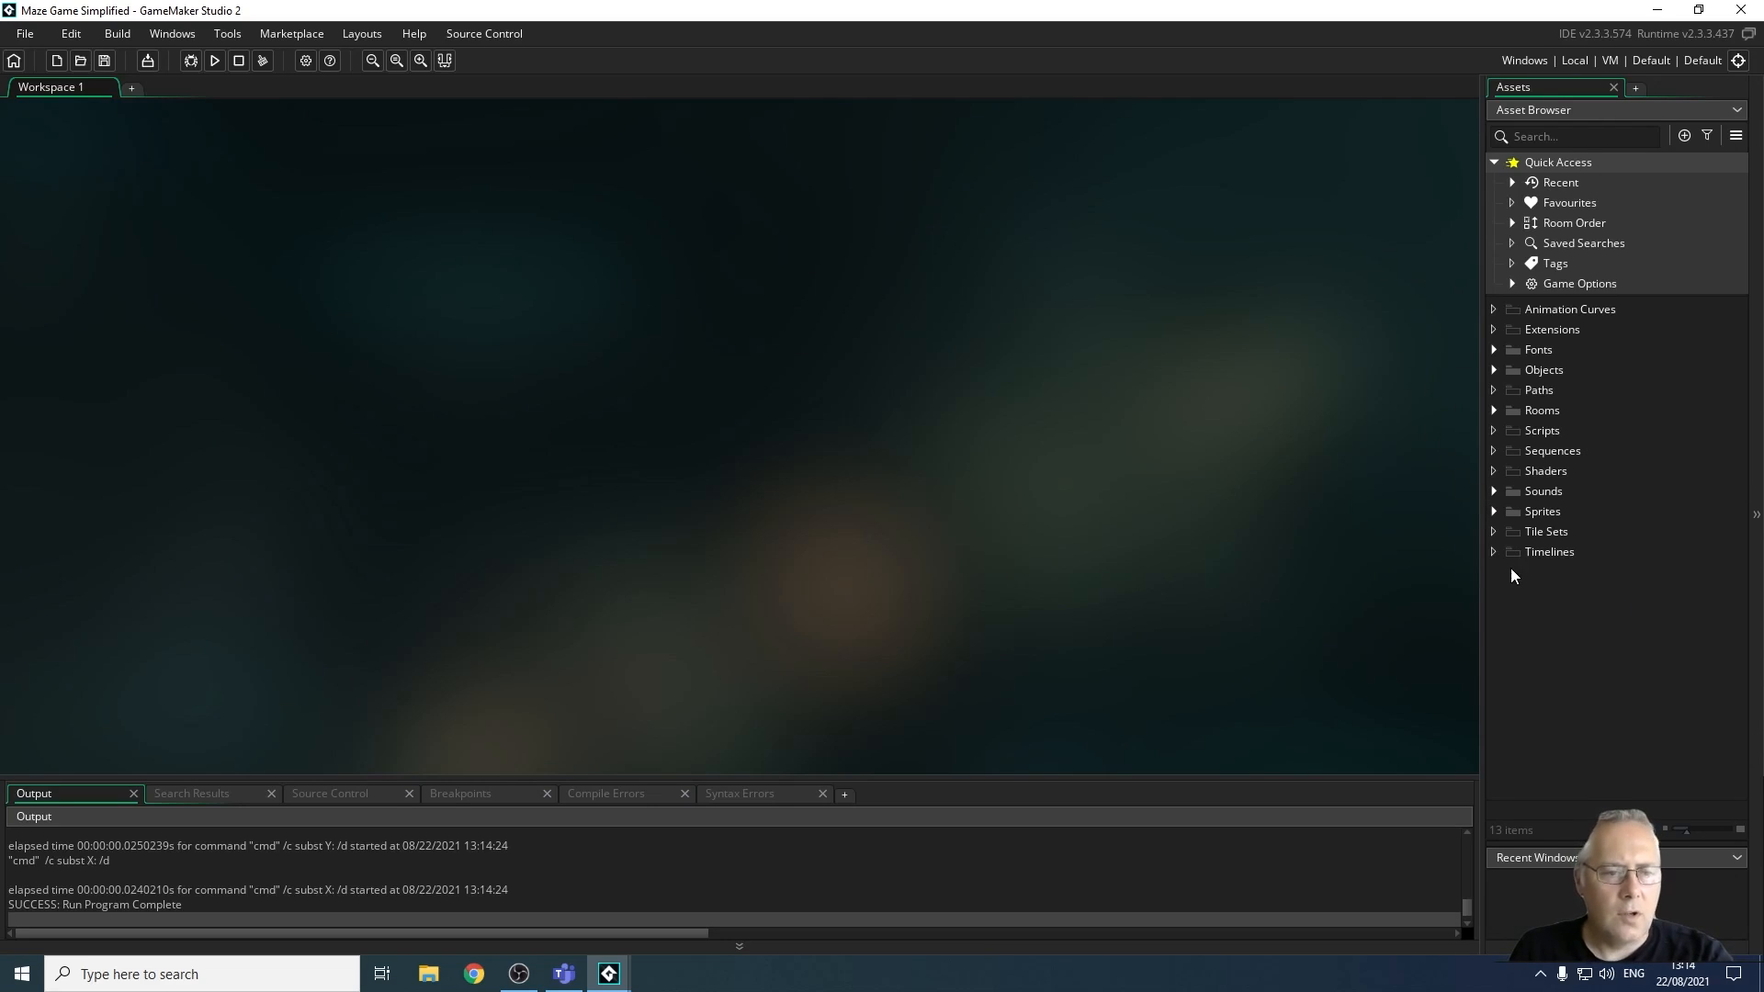
pyautogui.moveTo(1481, 515)
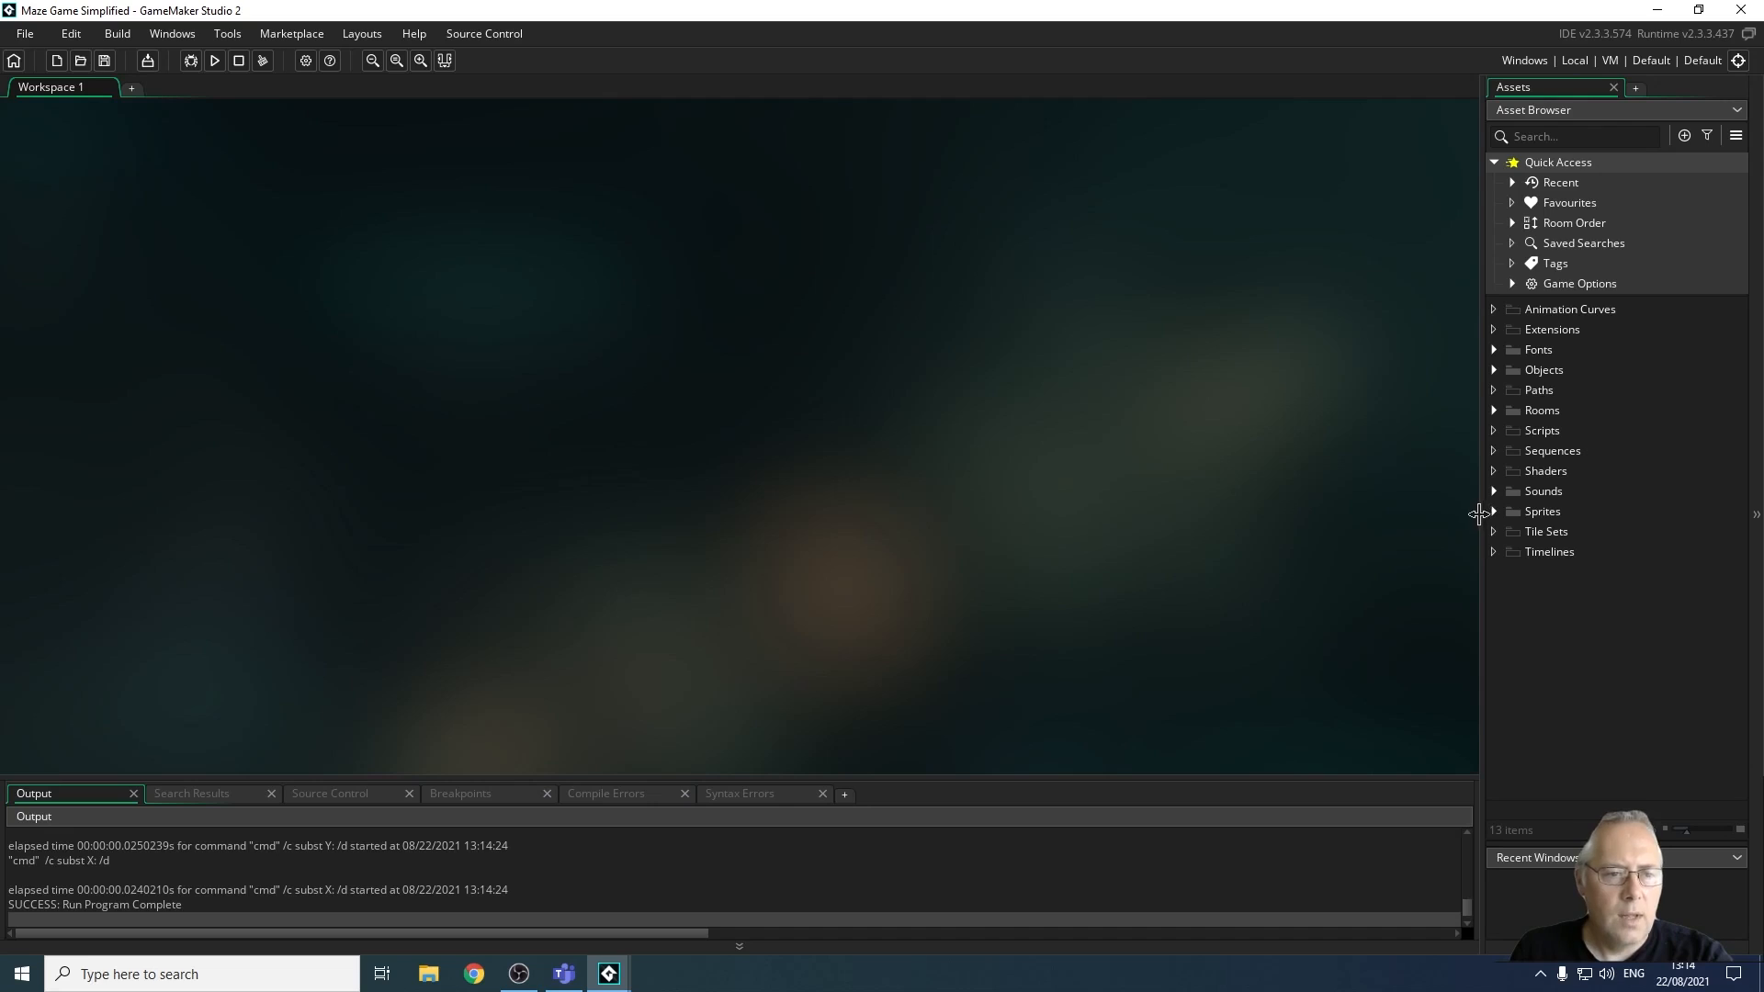
# Expand the Sprites and Objects folders and scroll through the maze game's asset lists
pyautogui.click(1541, 511)
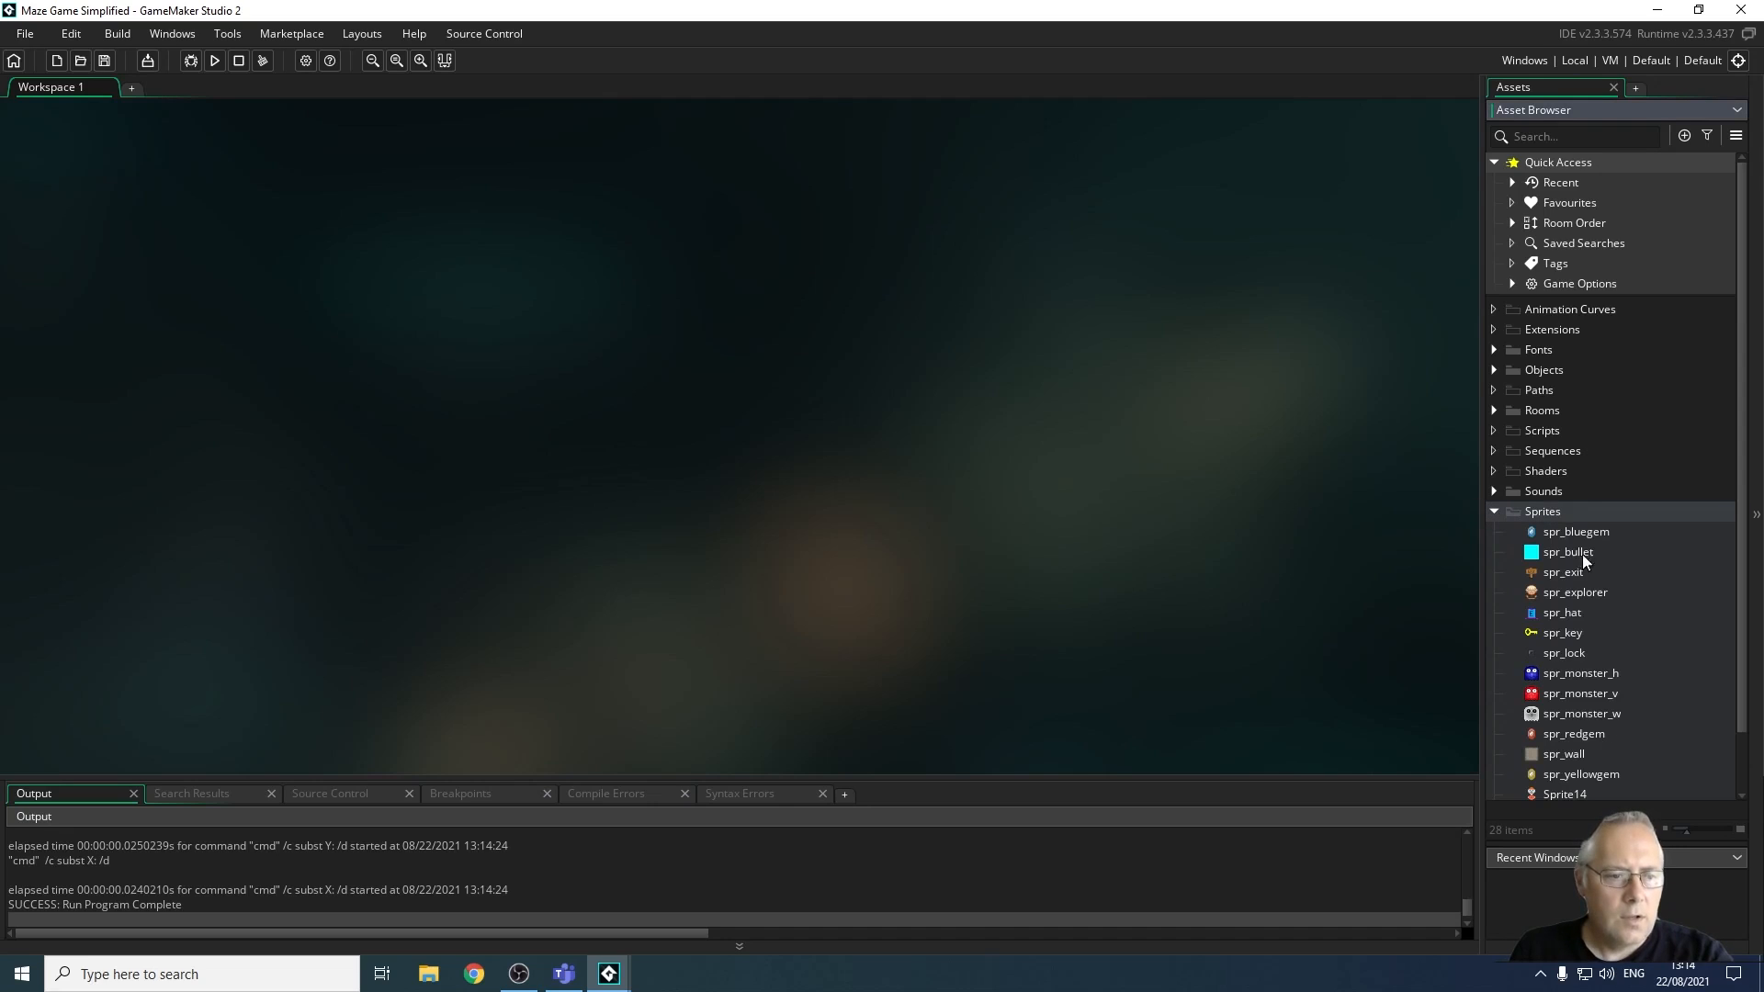
pyautogui.scroll(-3)
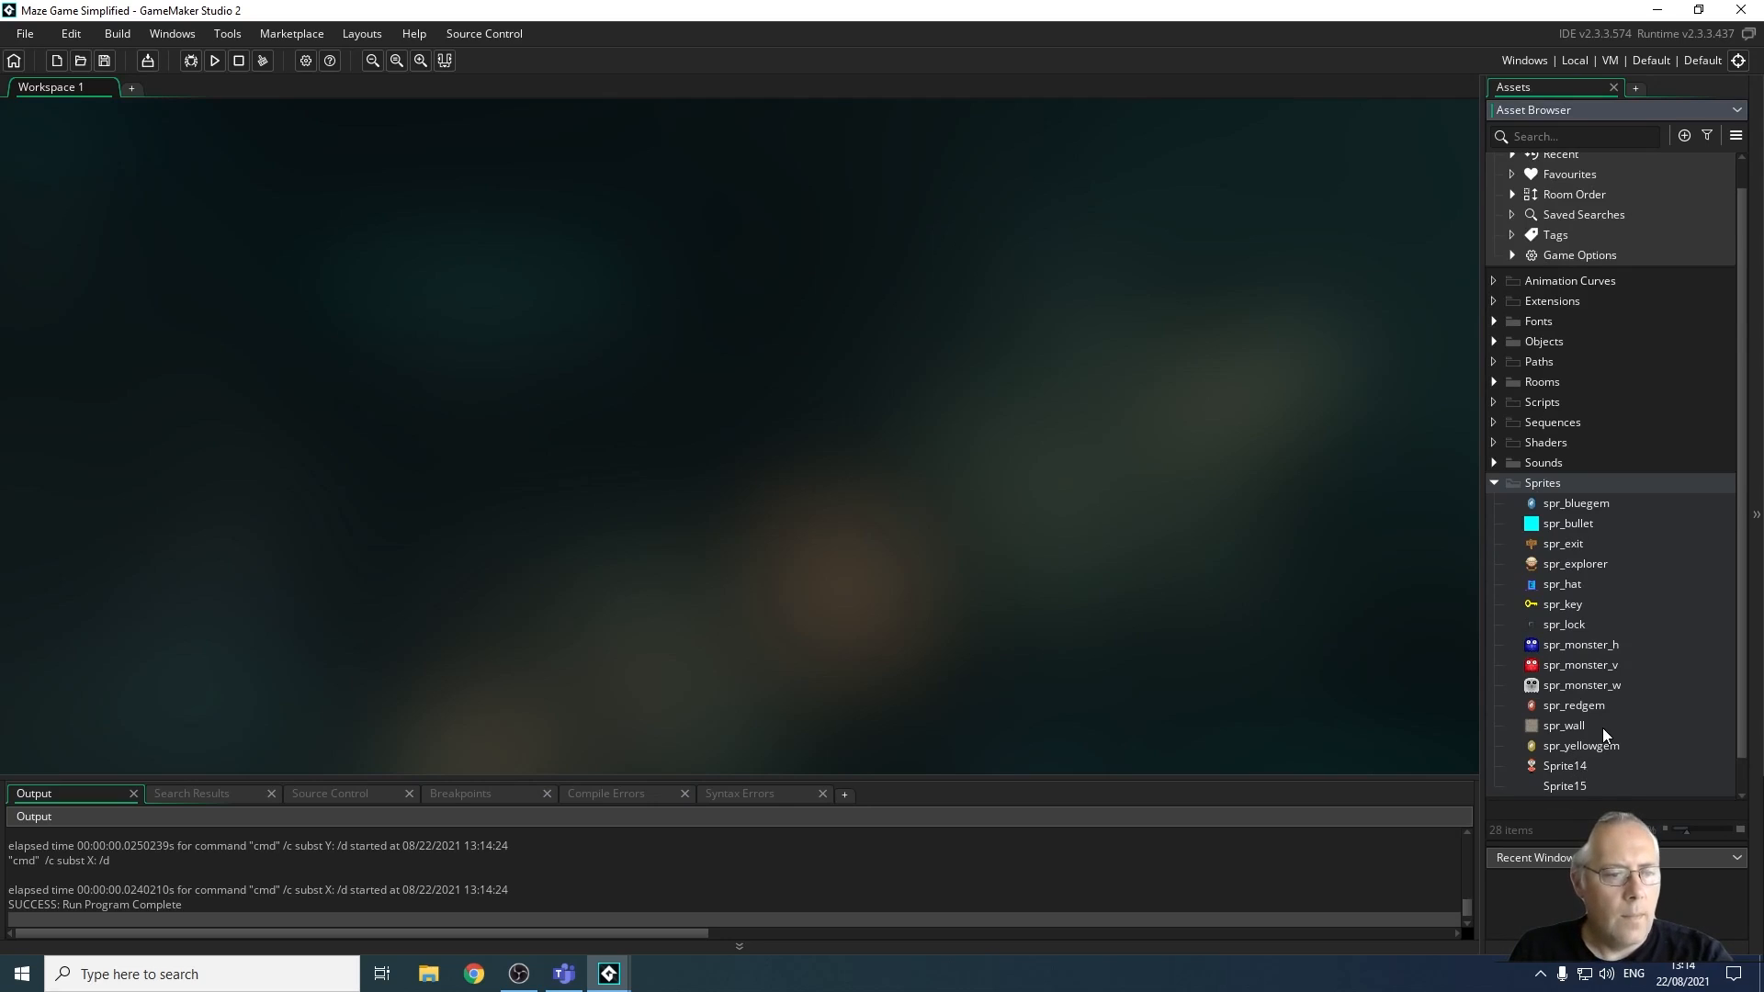
pyautogui.moveTo(1567, 626)
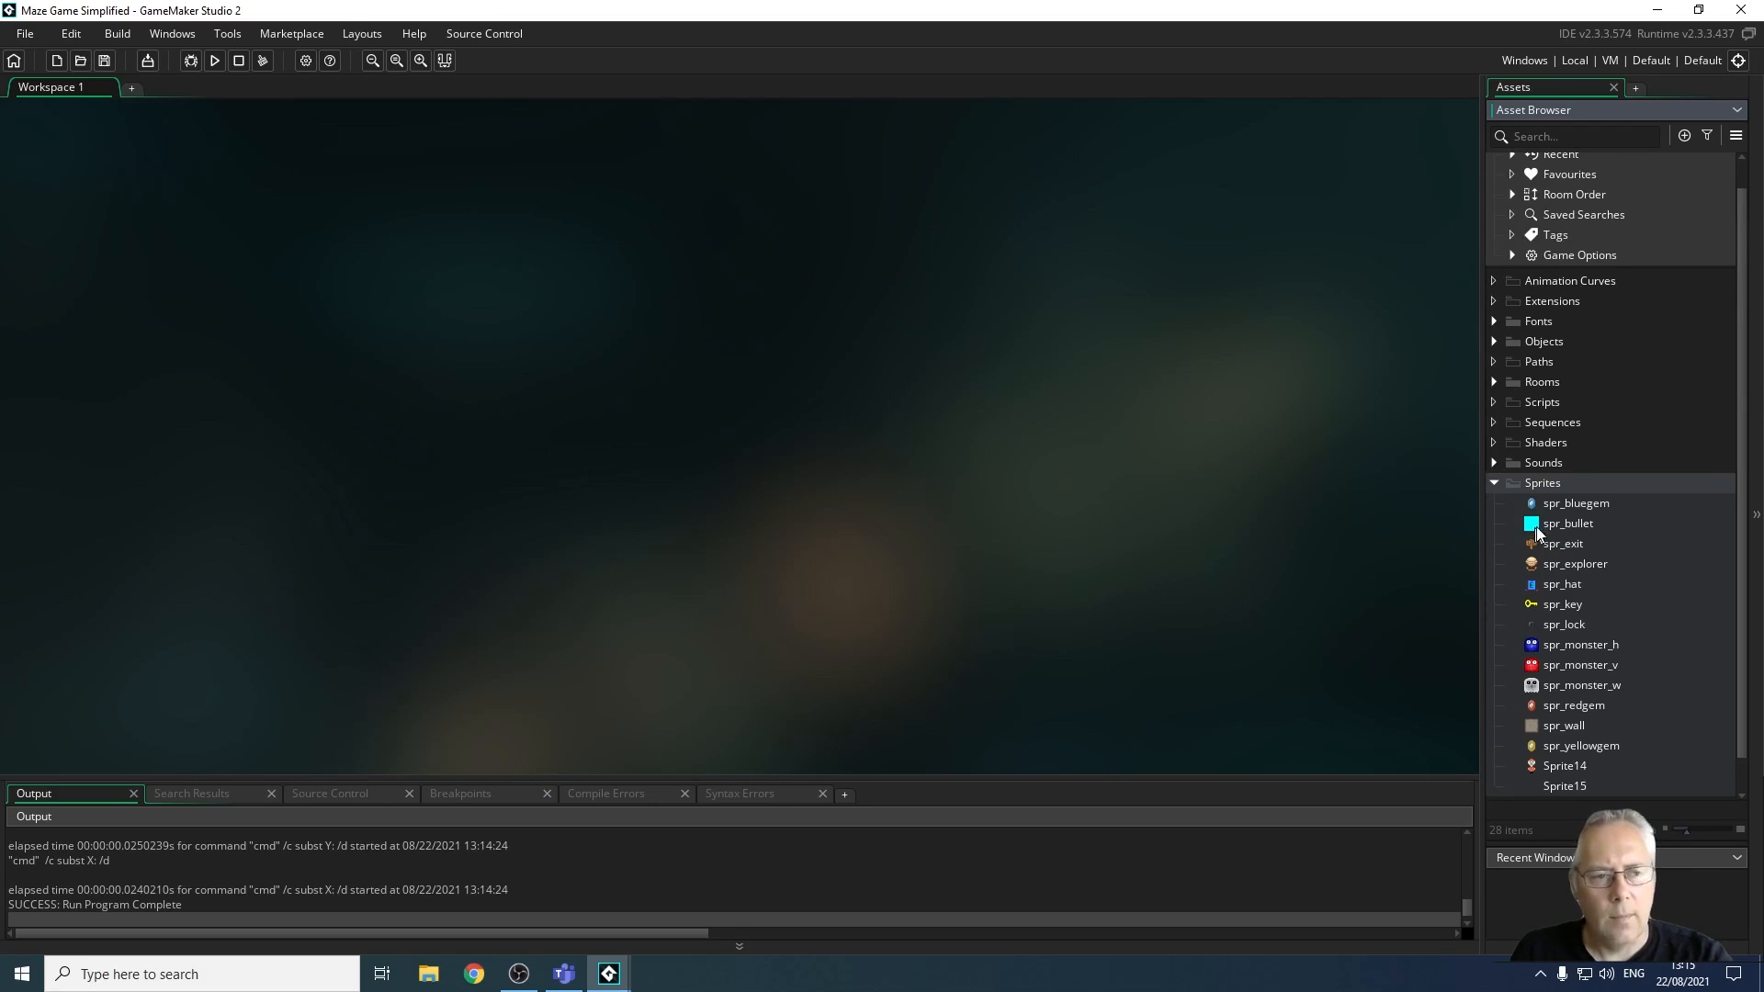
pyautogui.moveTo(1611, 635)
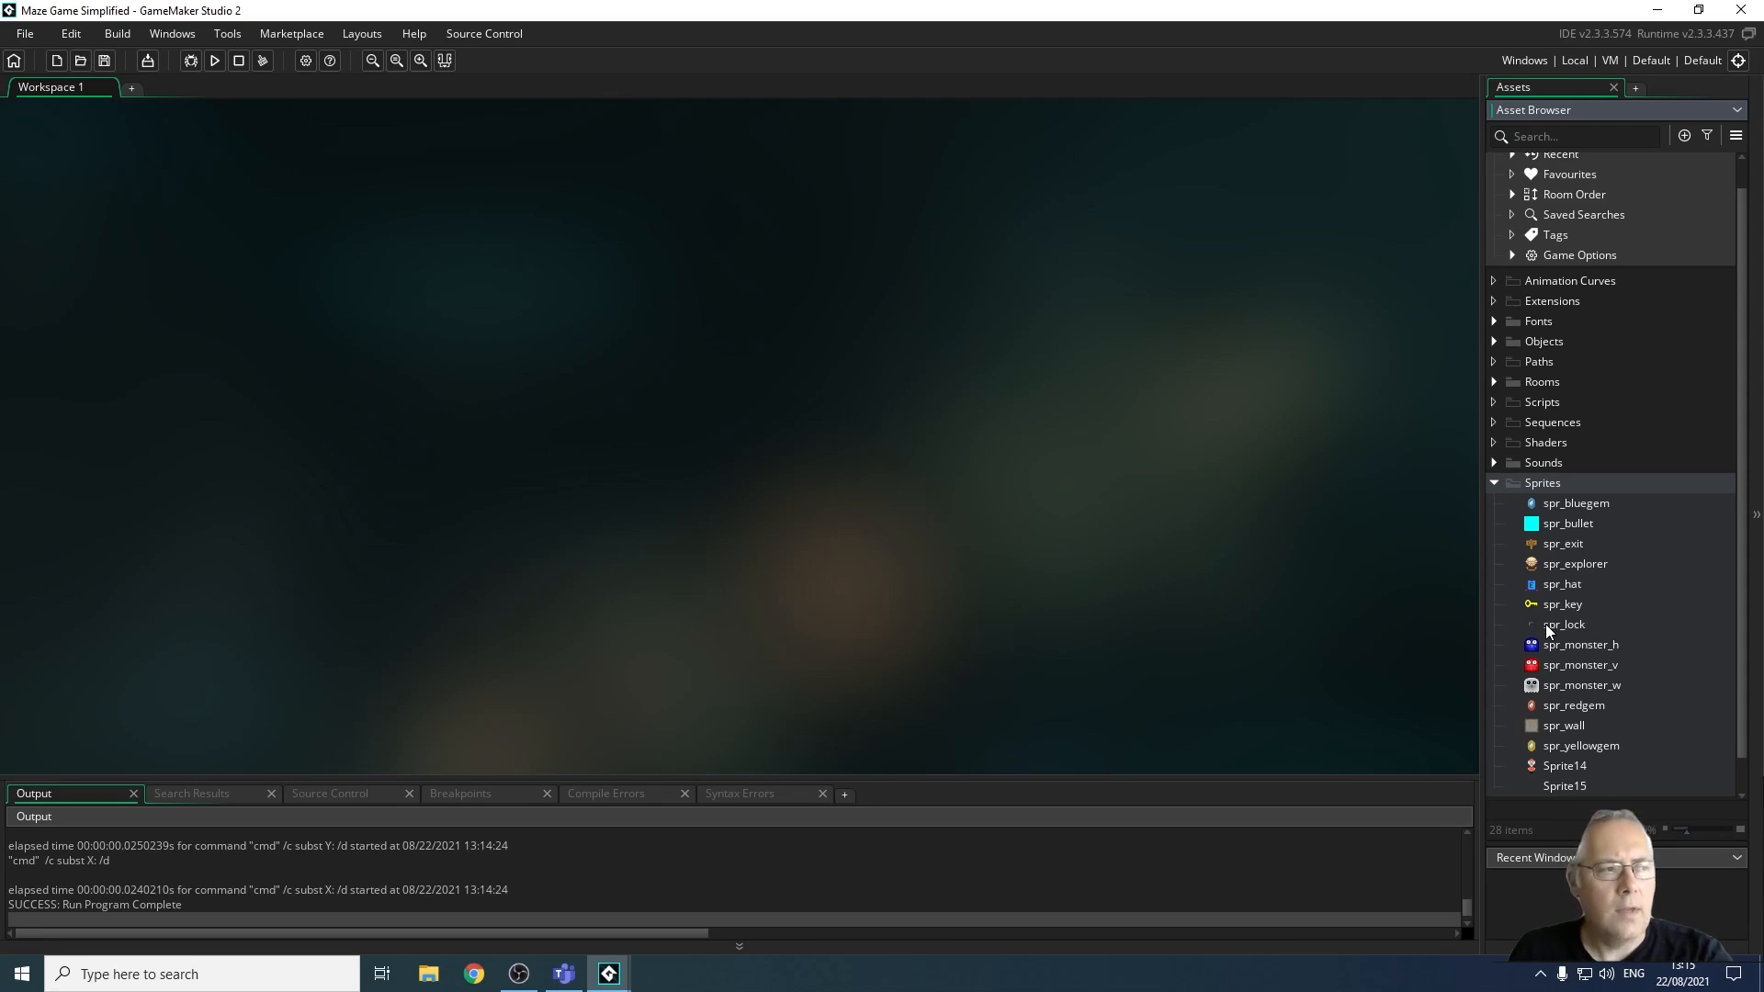
pyautogui.scroll(3)
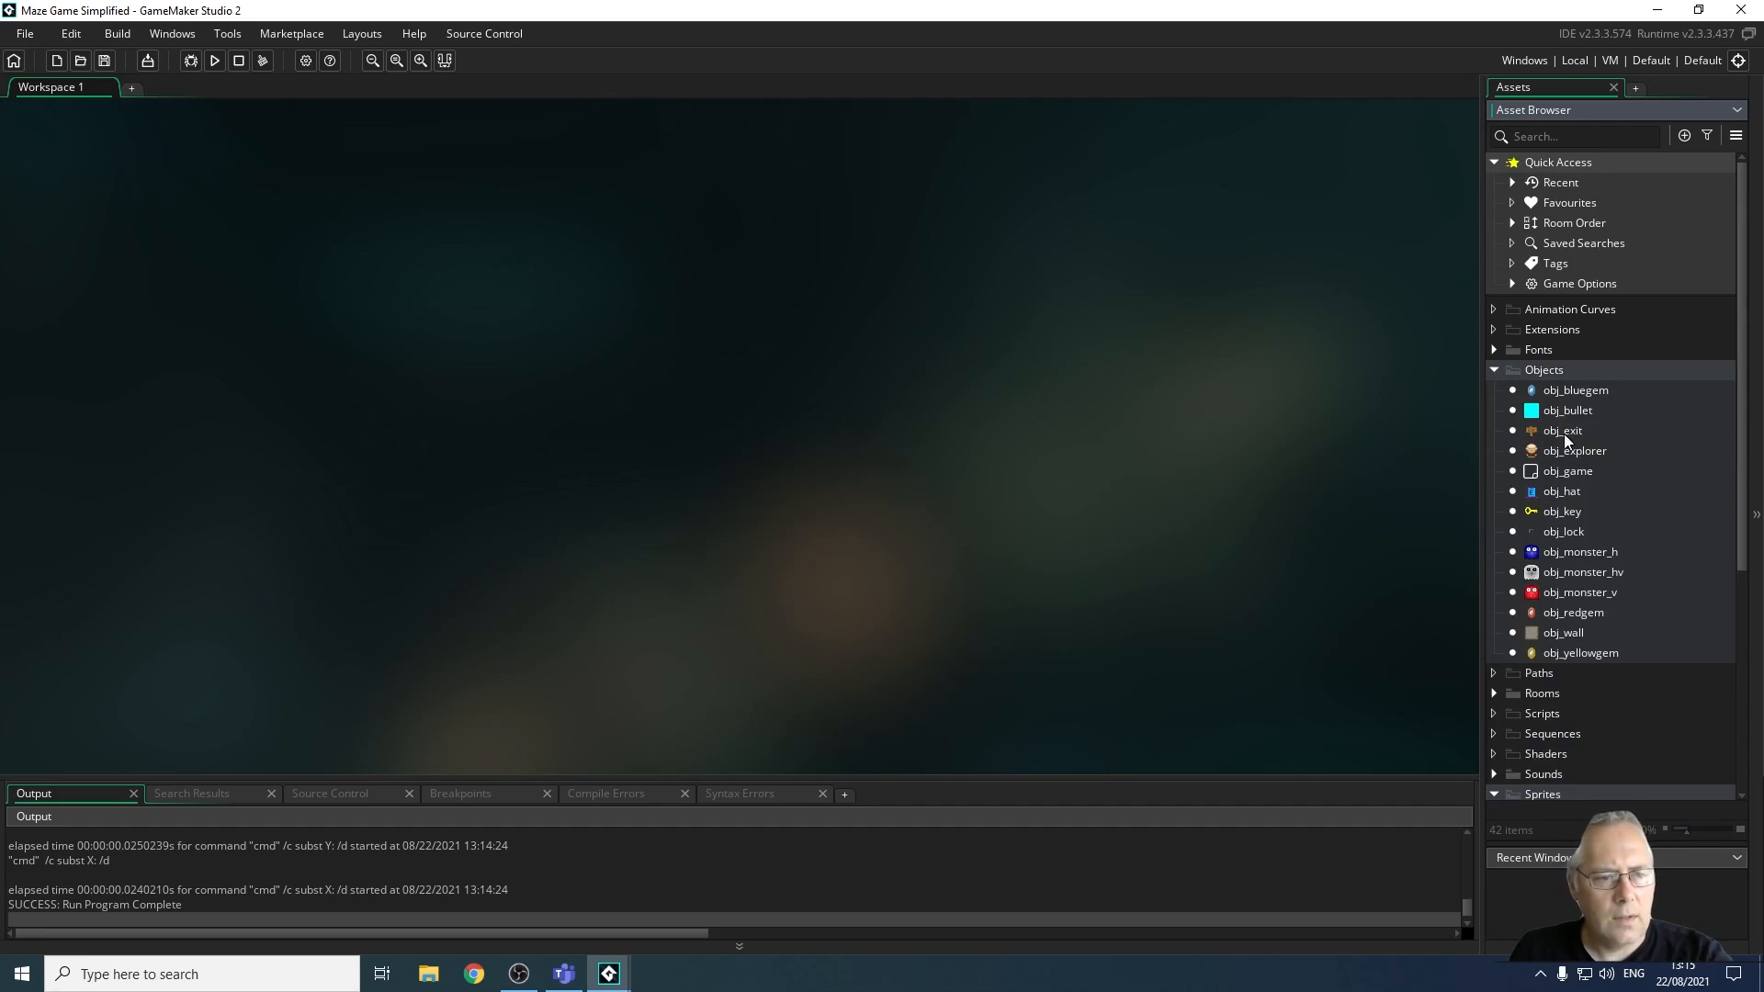
pyautogui.moveTo(1573, 622)
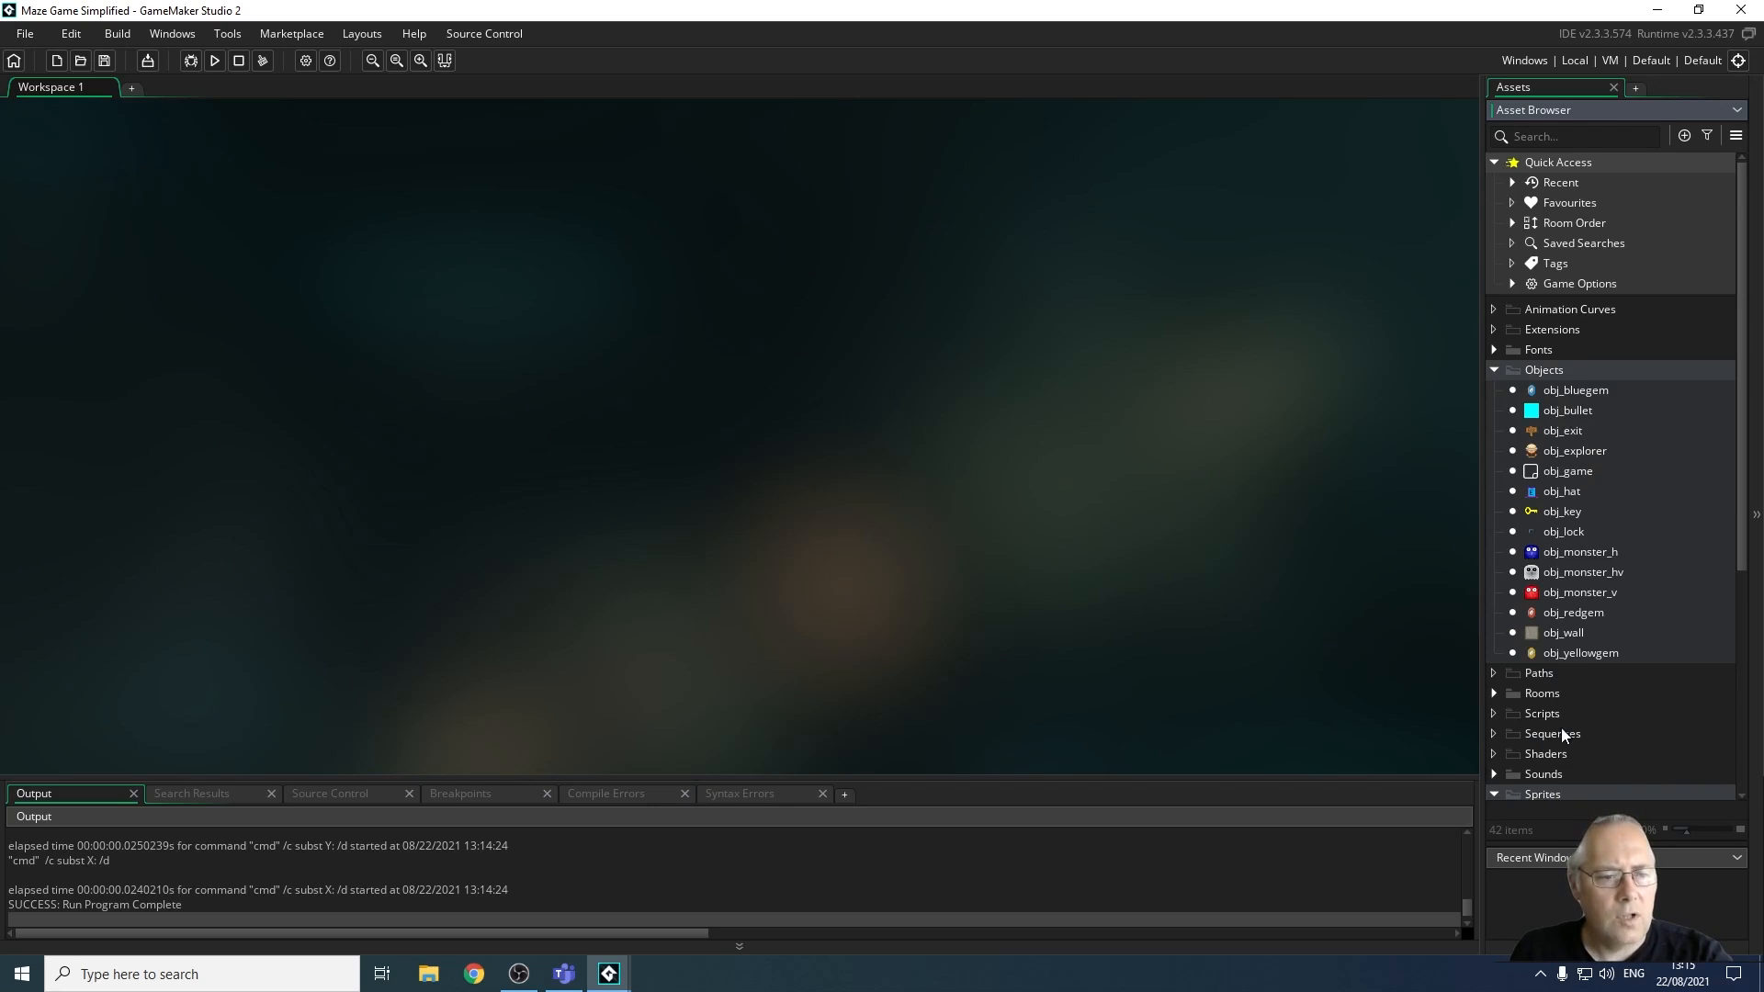
pyautogui.scroll(-3)
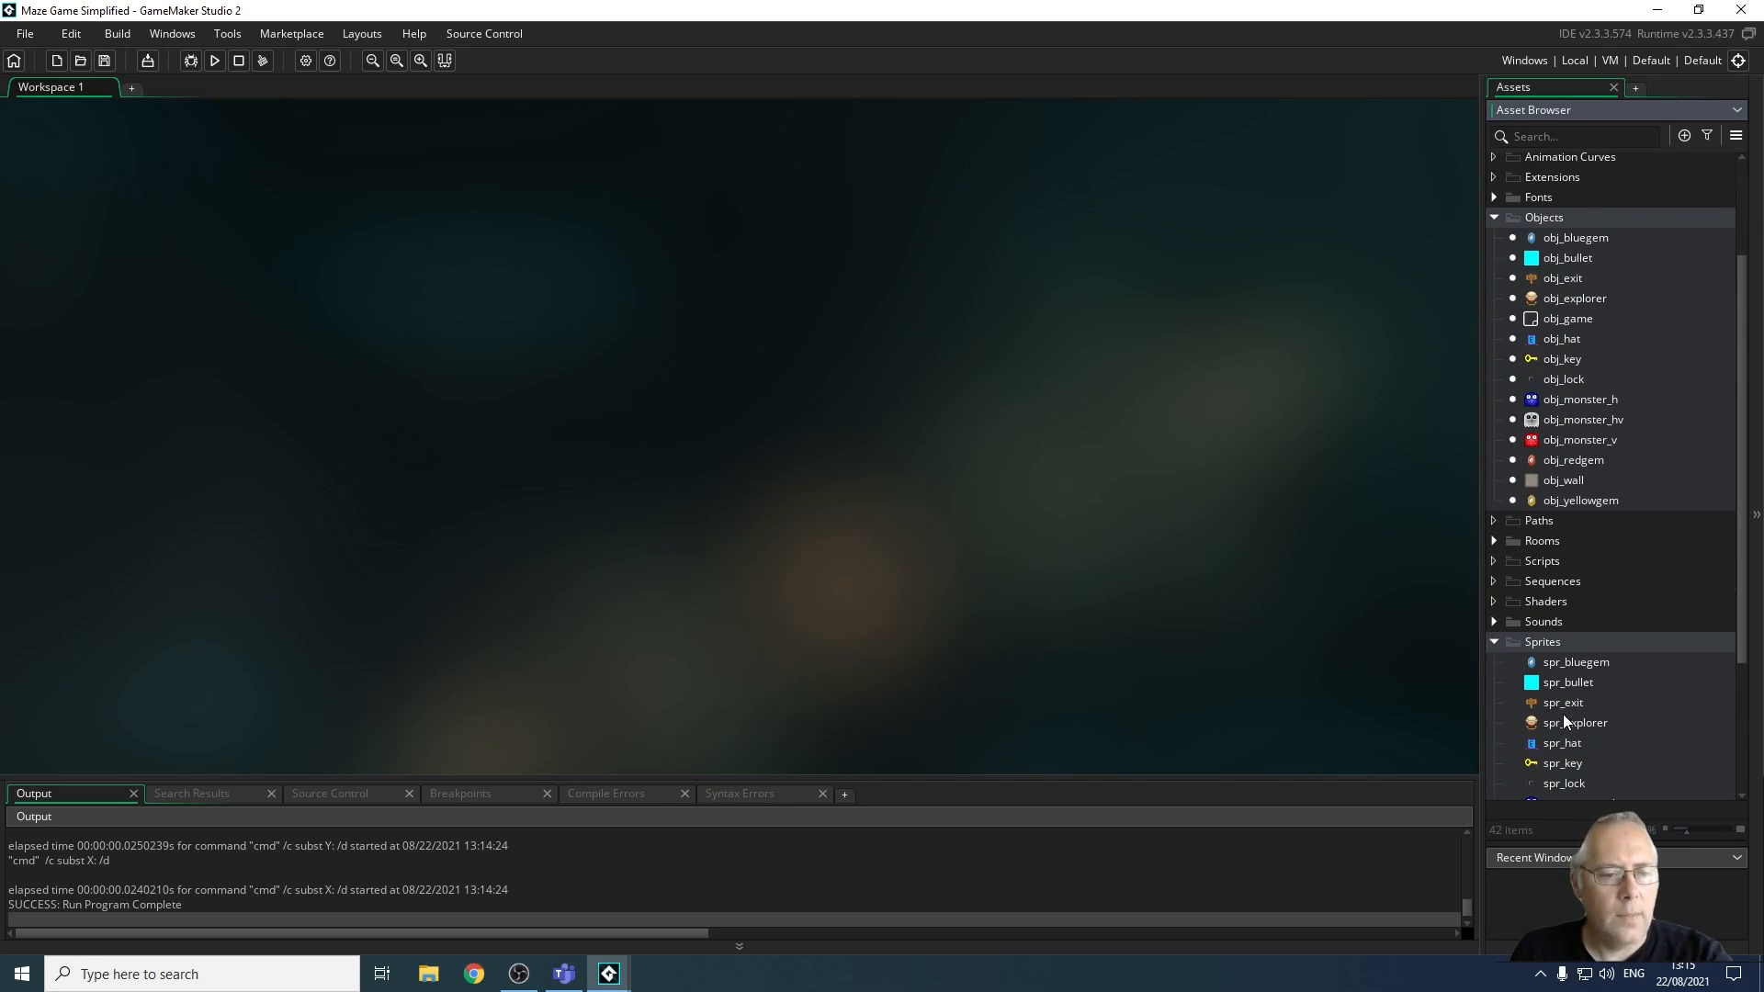
# View spr_explorer, then obj_explorer with its movement and collision events
pyautogui.doubleClick(1576, 722)
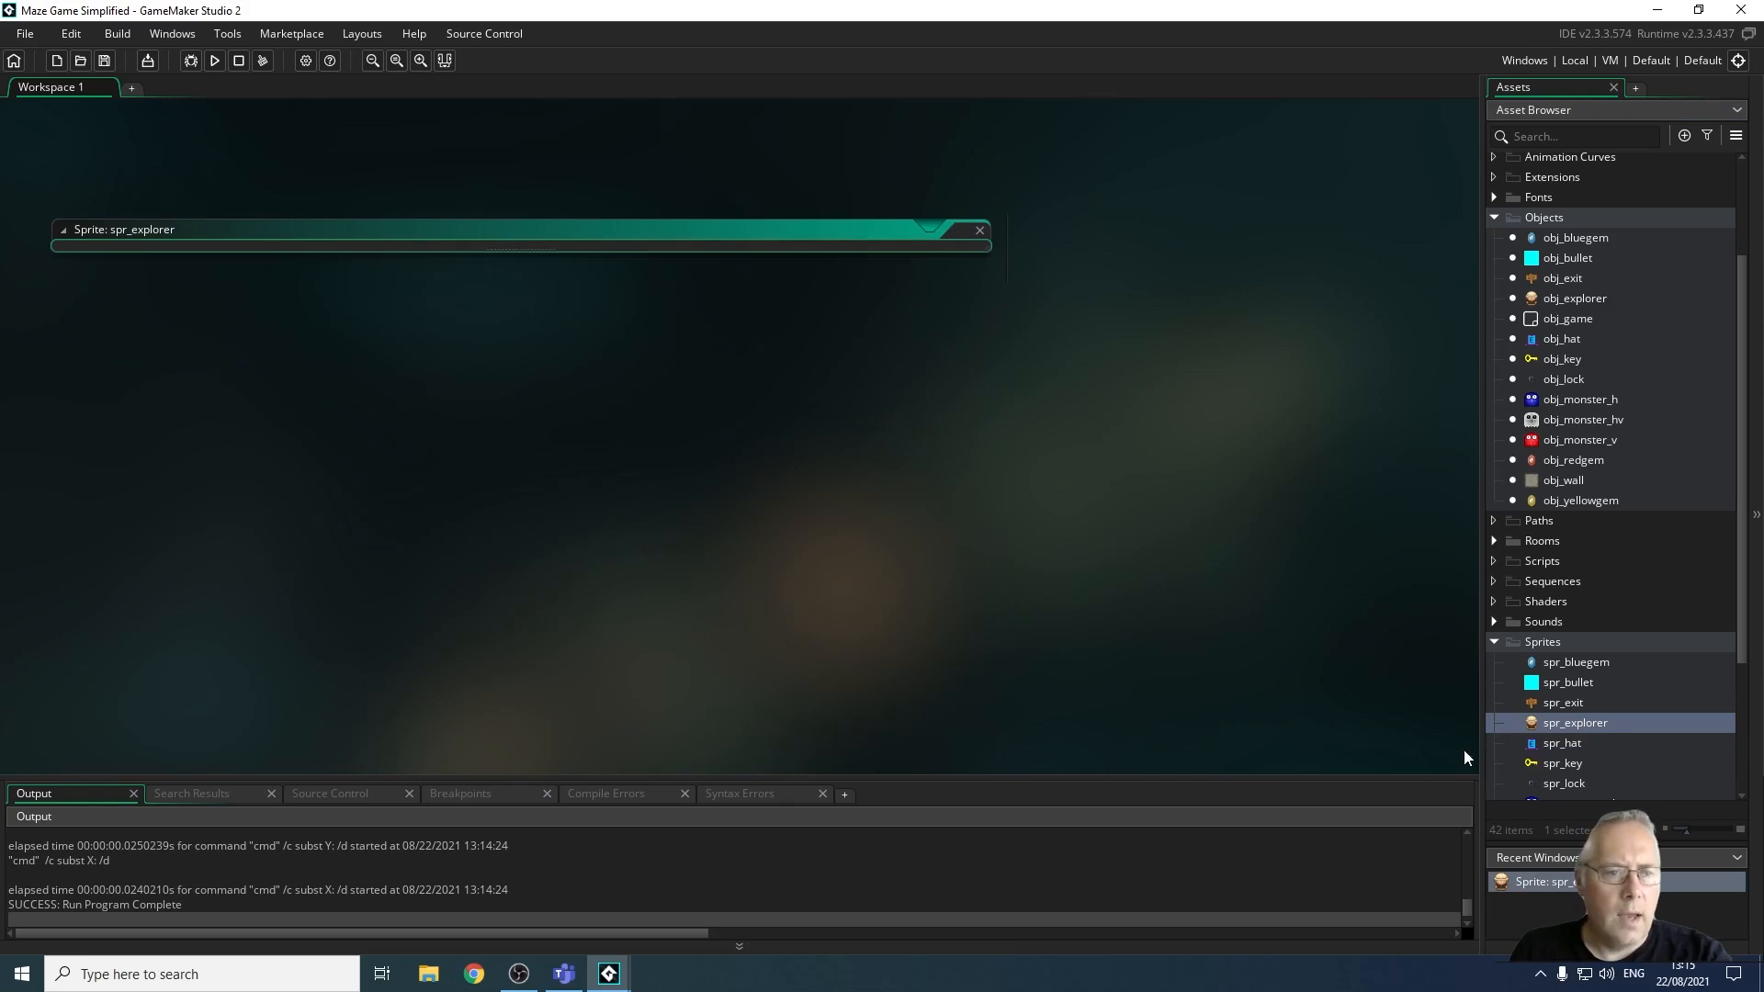
pyautogui.doubleClick(1575, 298)
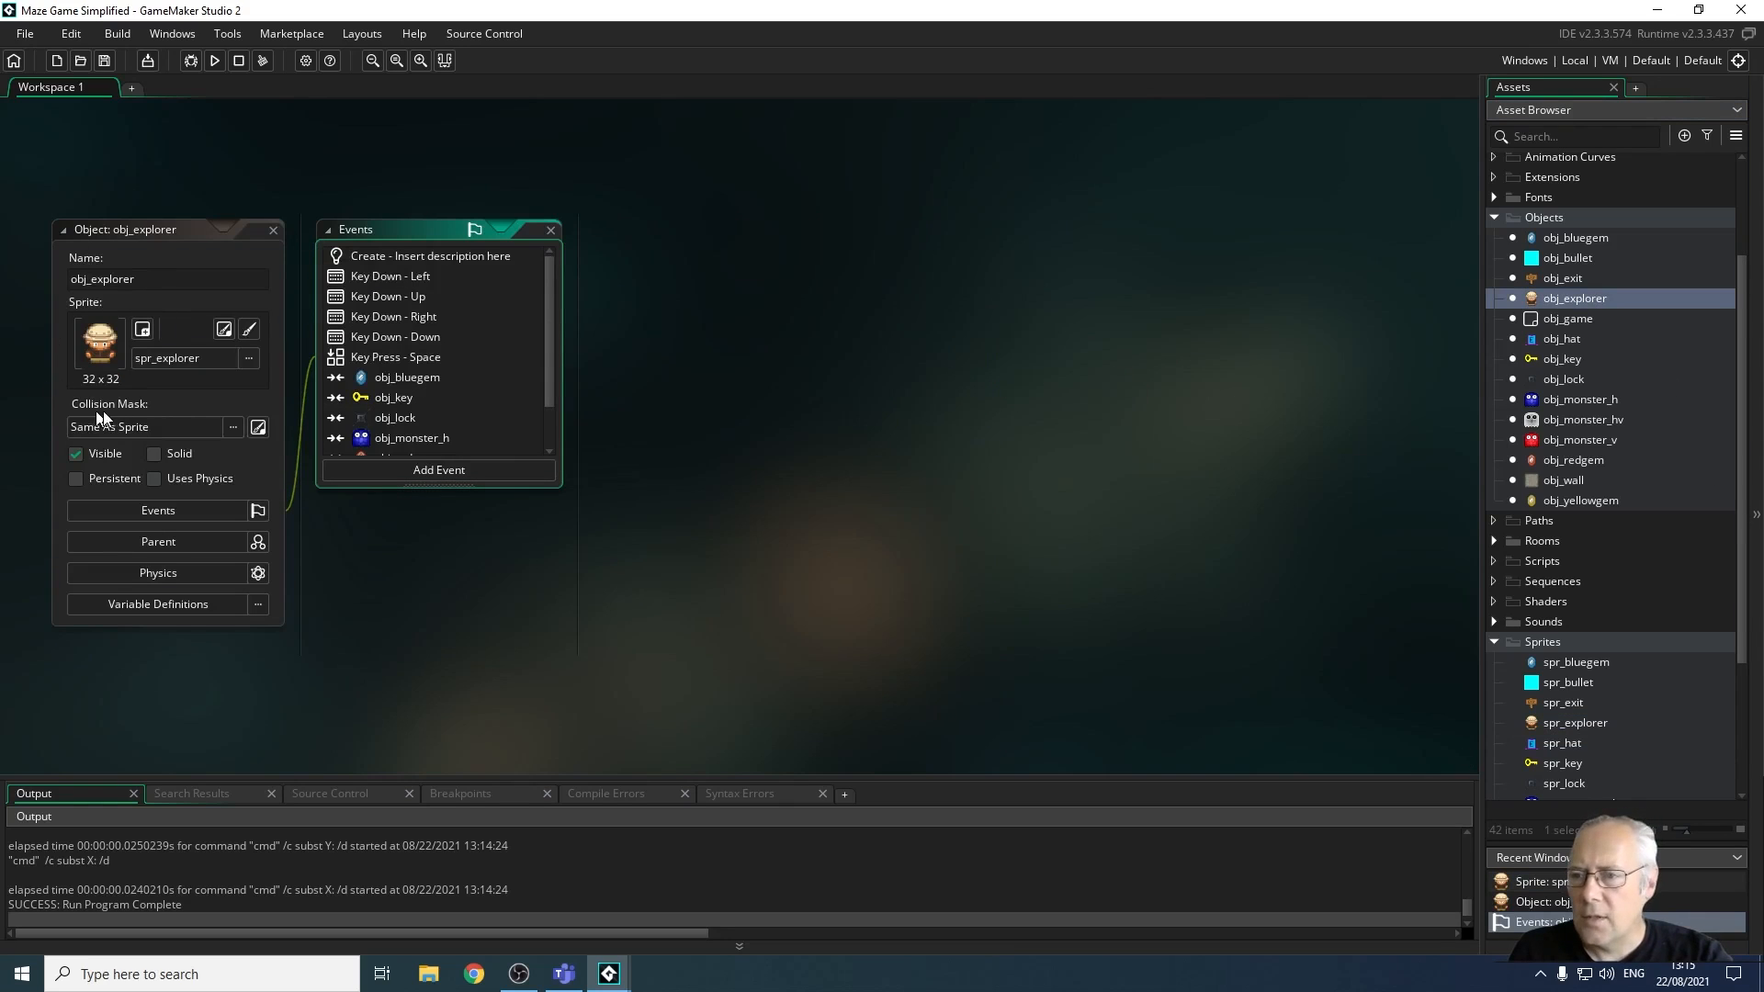
pyautogui.moveTo(558, 305)
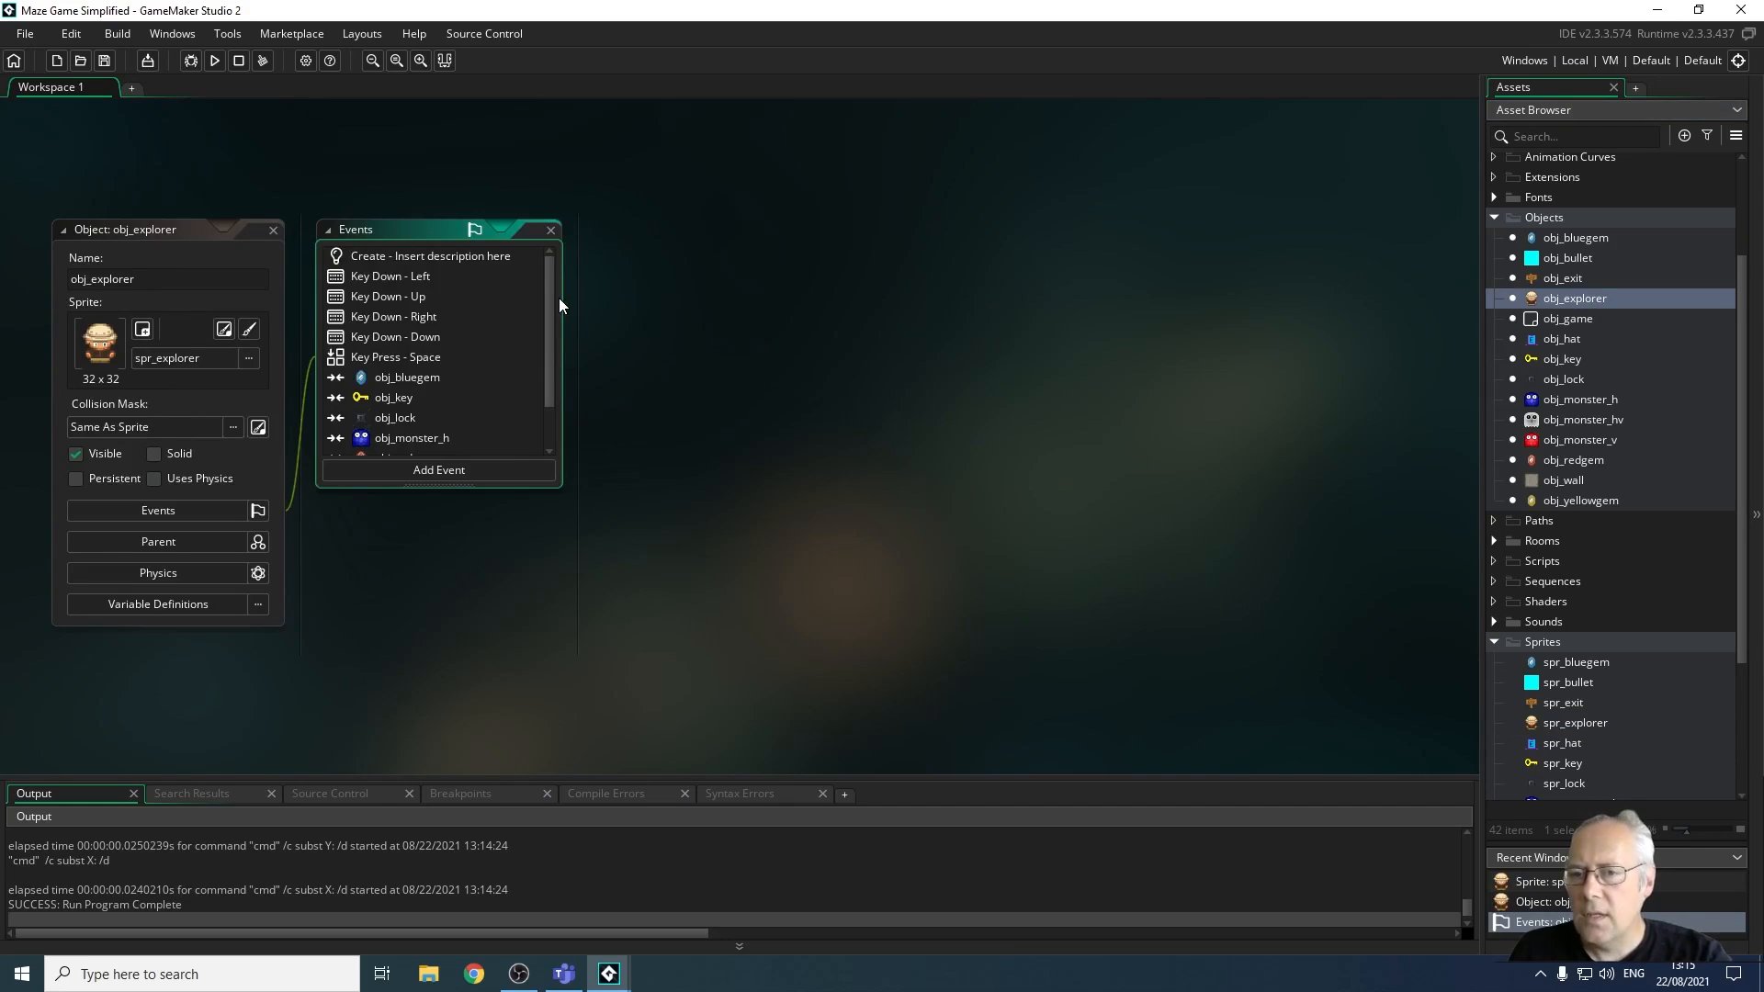
pyautogui.scroll(-3)
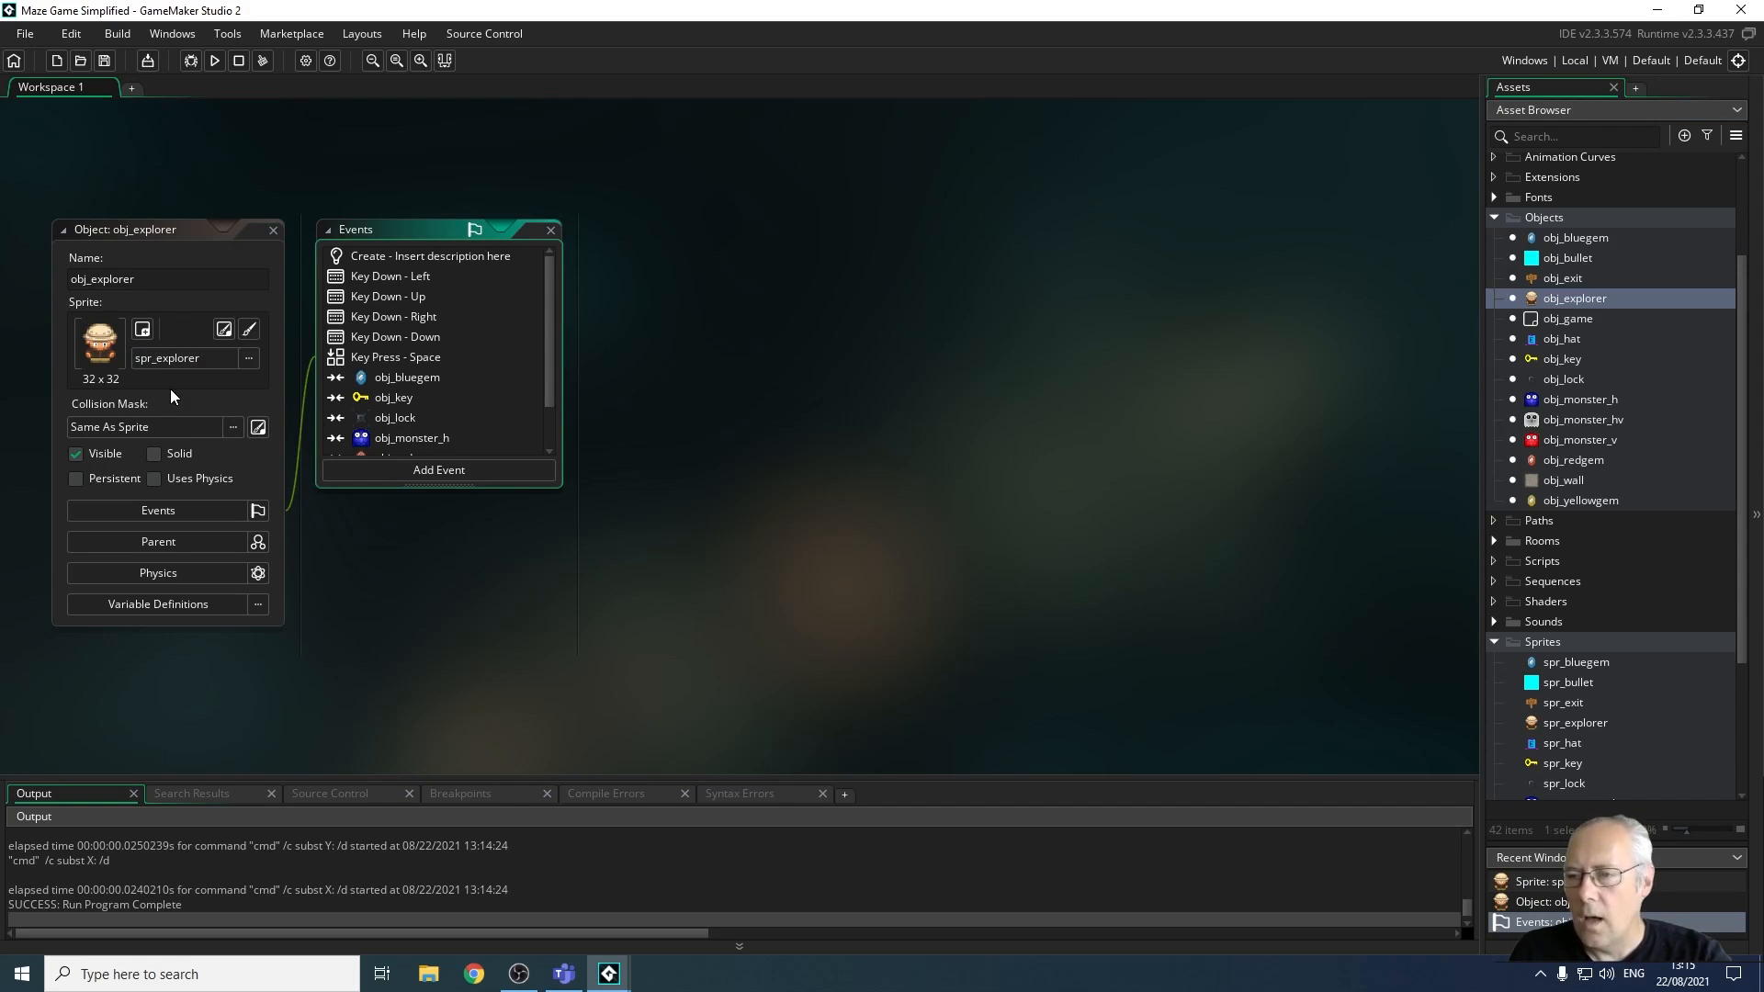
pyautogui.moveTo(217, 309)
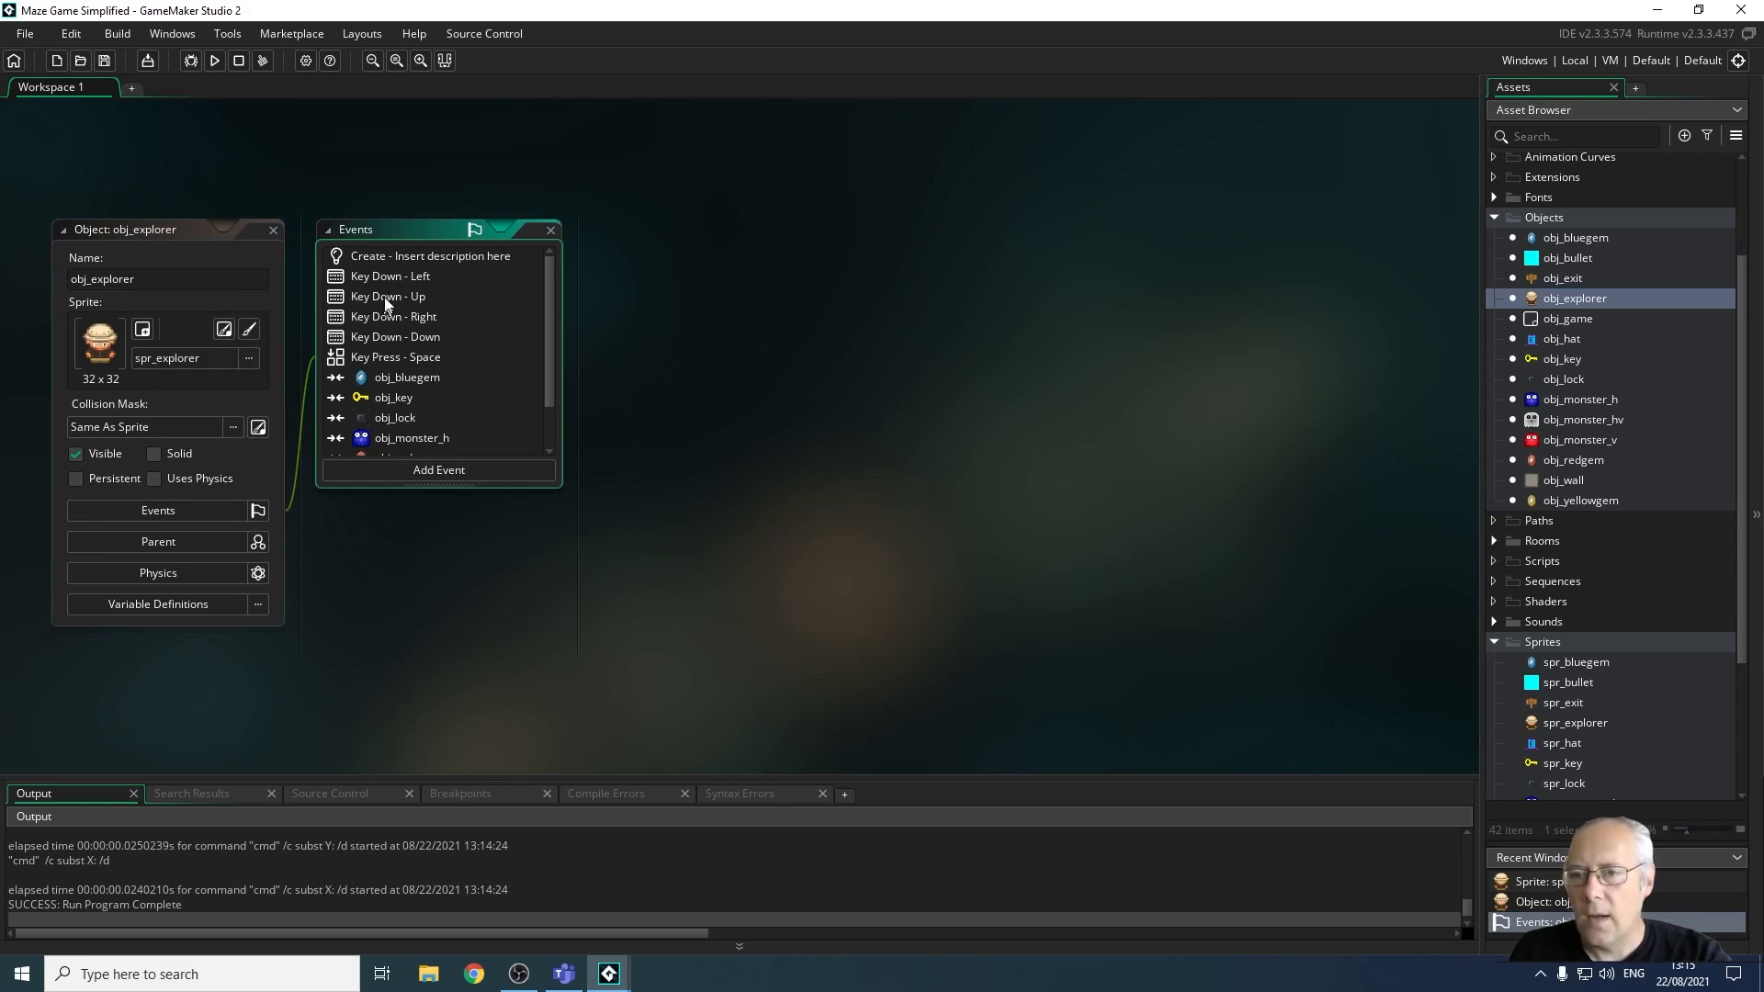
pyautogui.moveTo(351, 423)
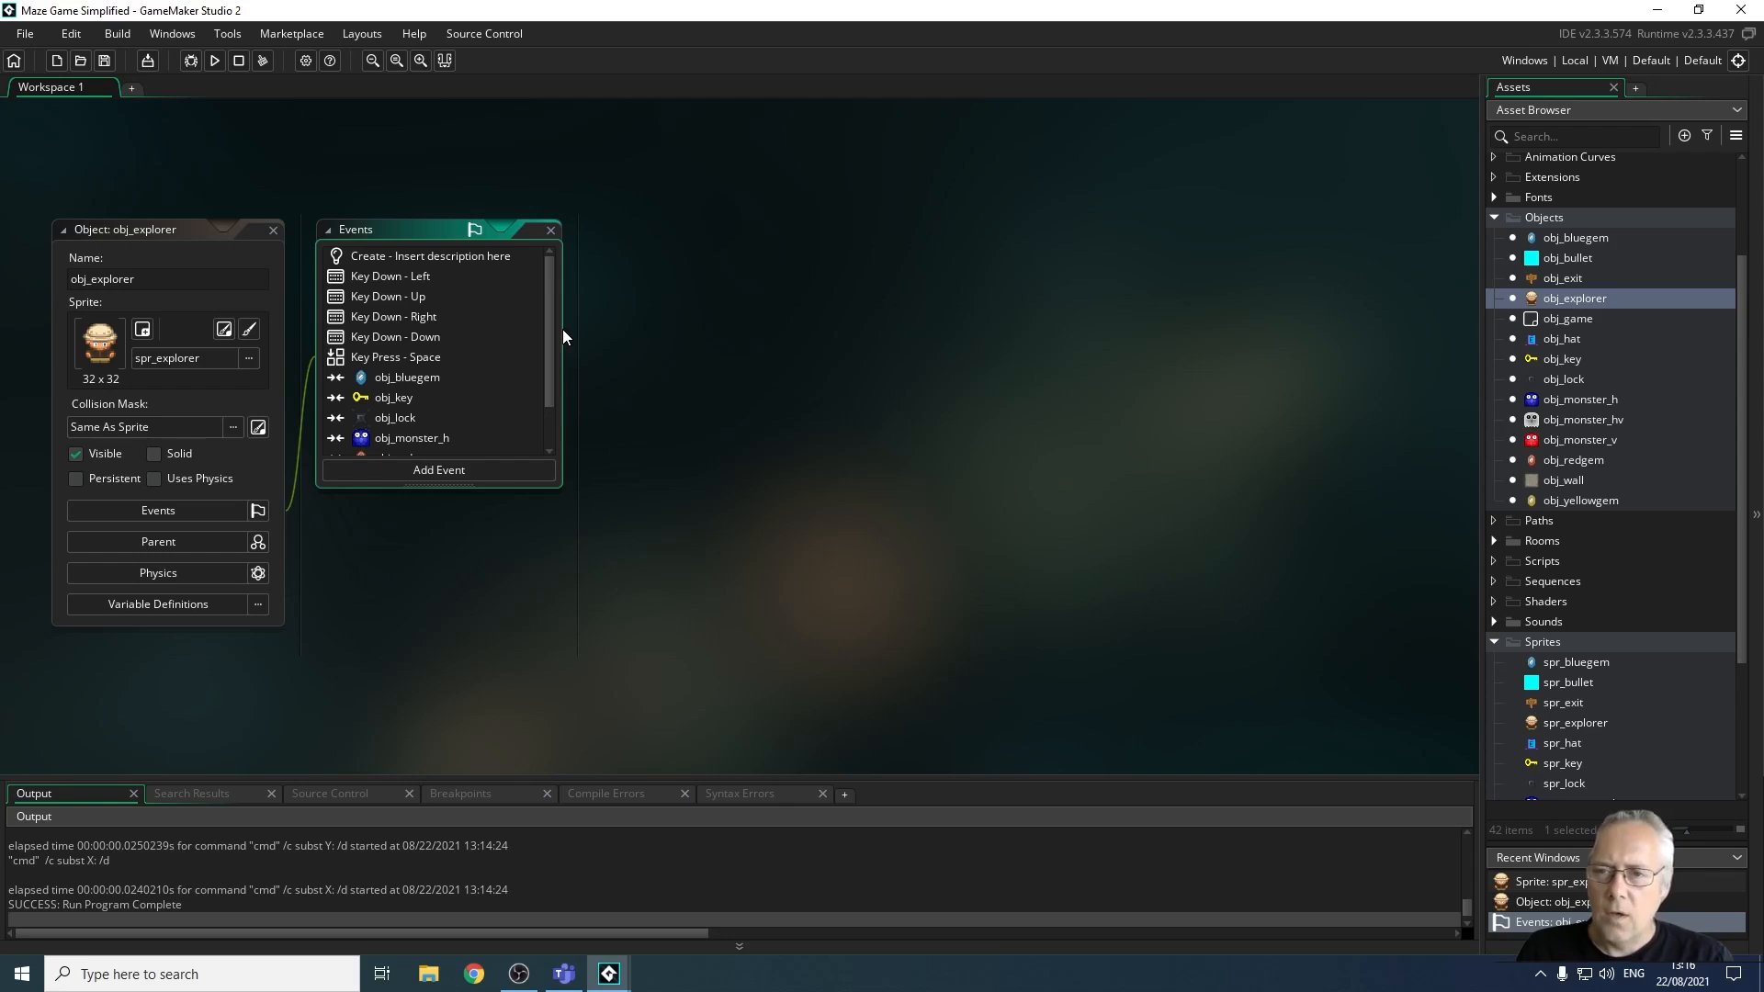
pyautogui.moveTo(287, 254)
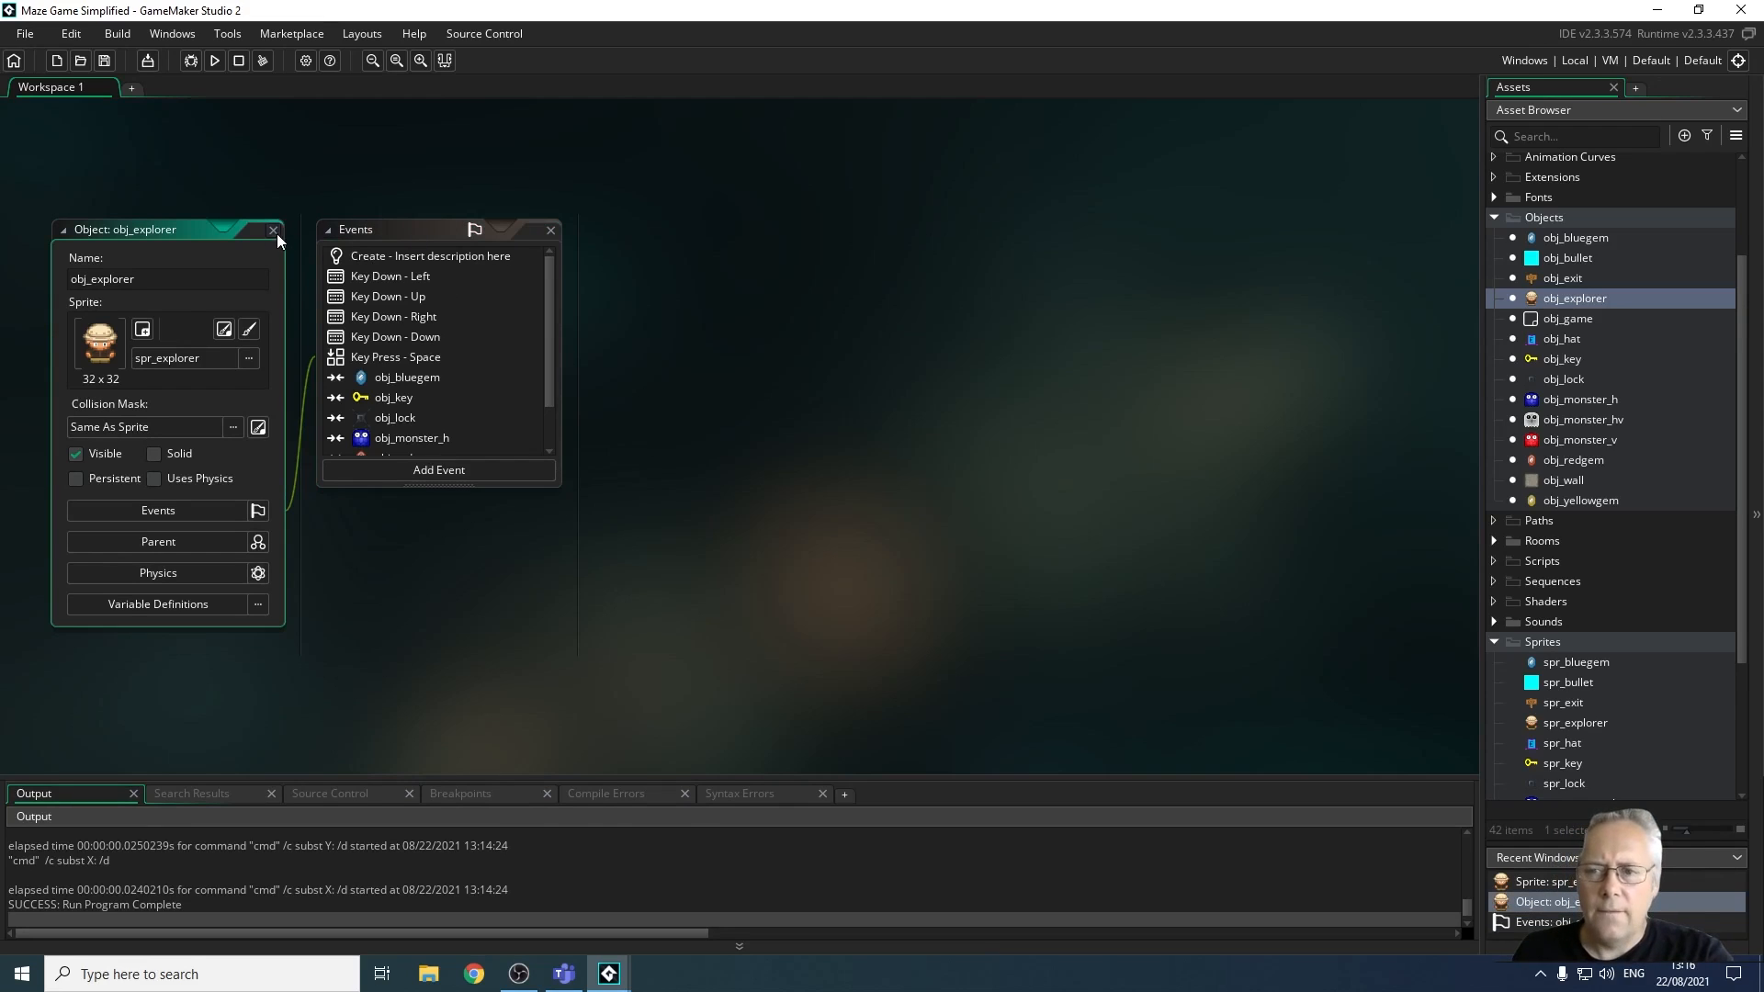
# Close obj_explorer and view the rm_game and rm_game3 maze layouts in the Room Editor
pyautogui.click(274, 230)
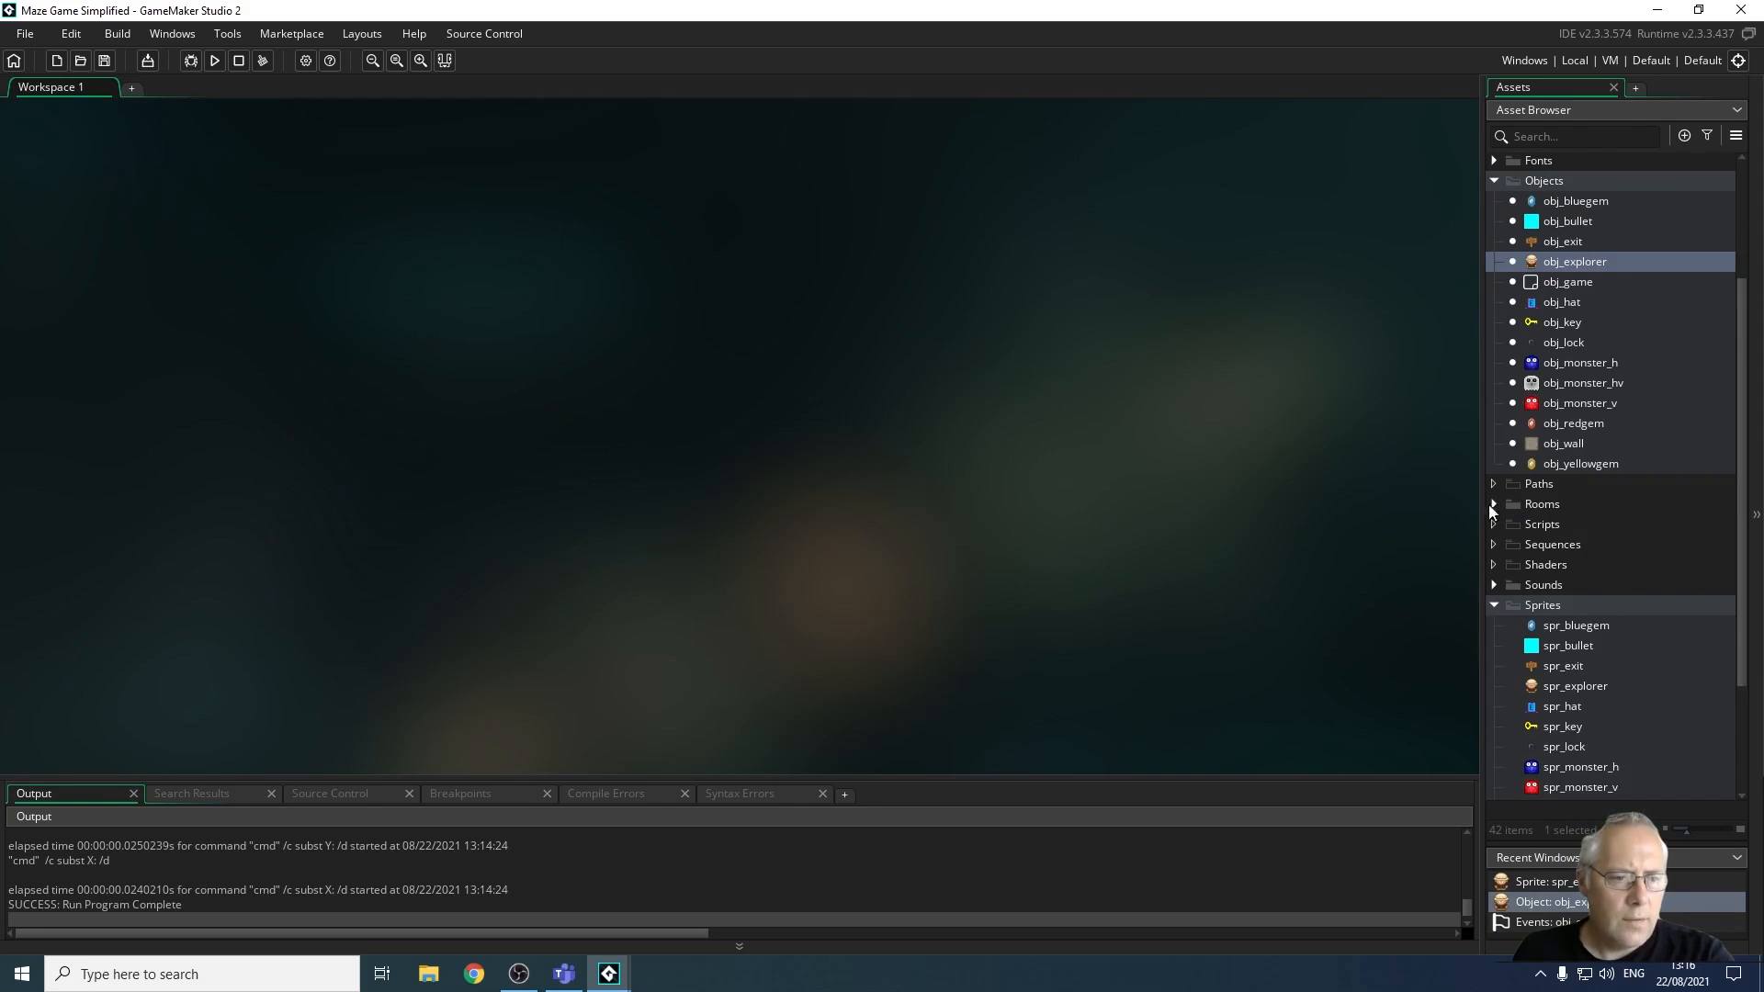
pyautogui.click(1493, 503)
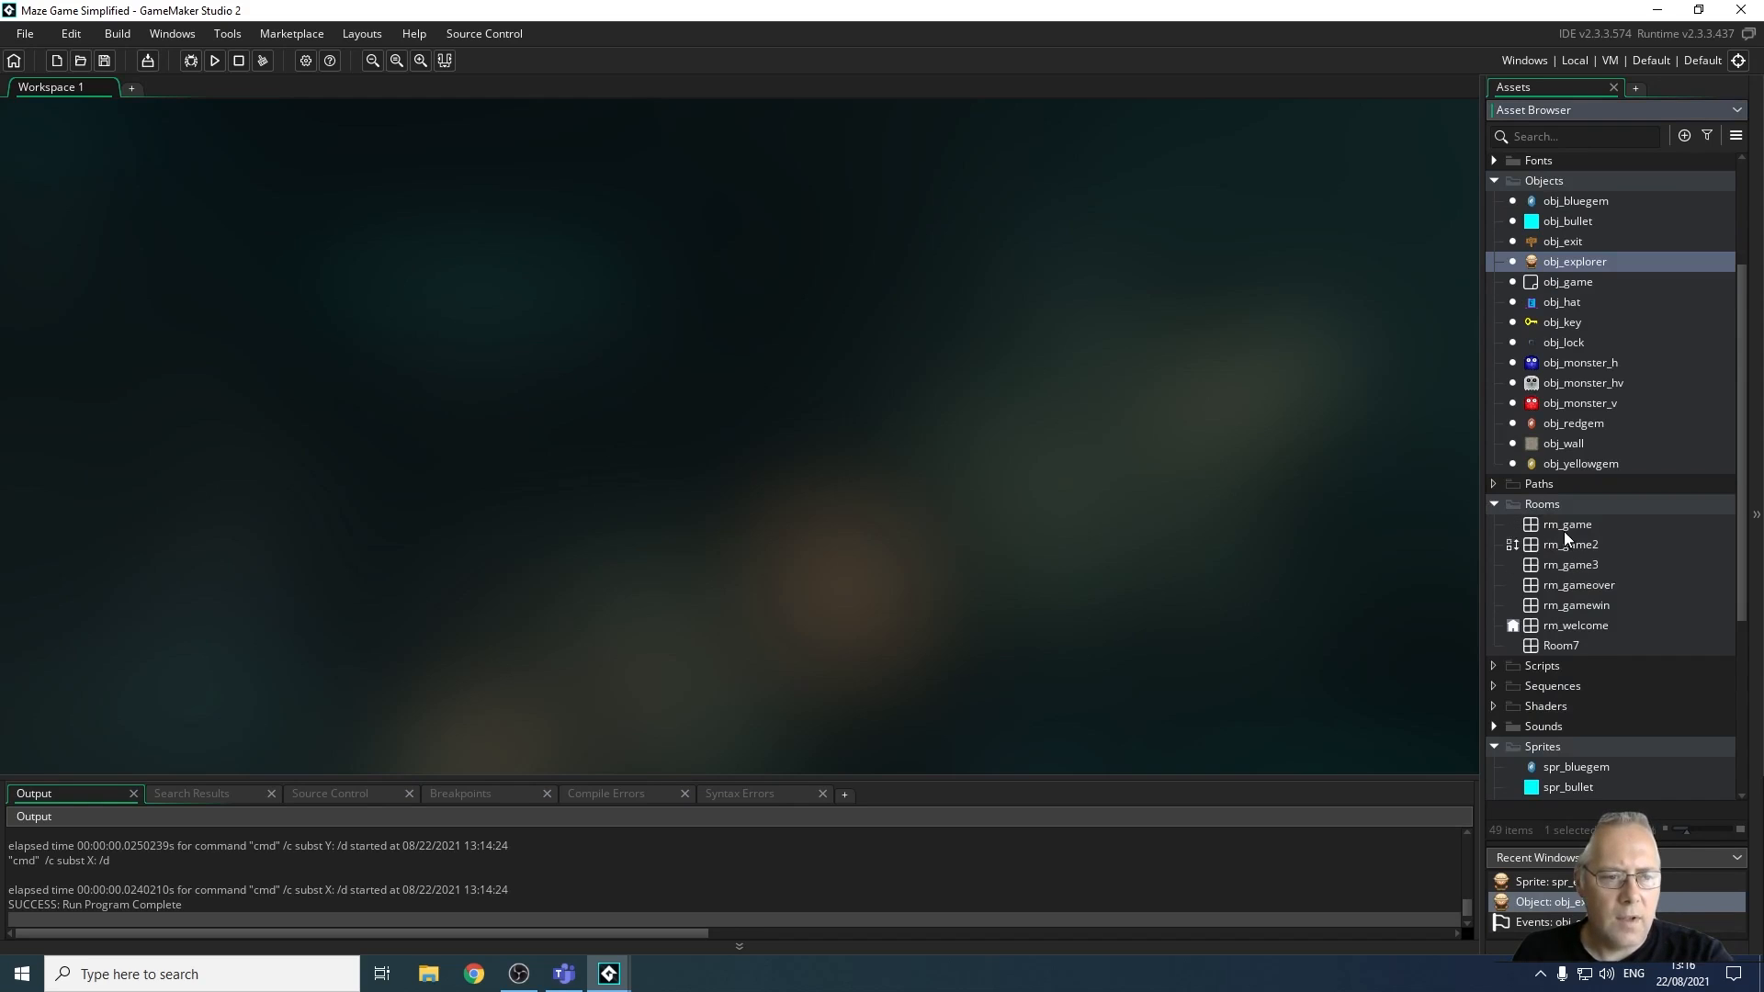
pyautogui.doubleClick(1566, 524)
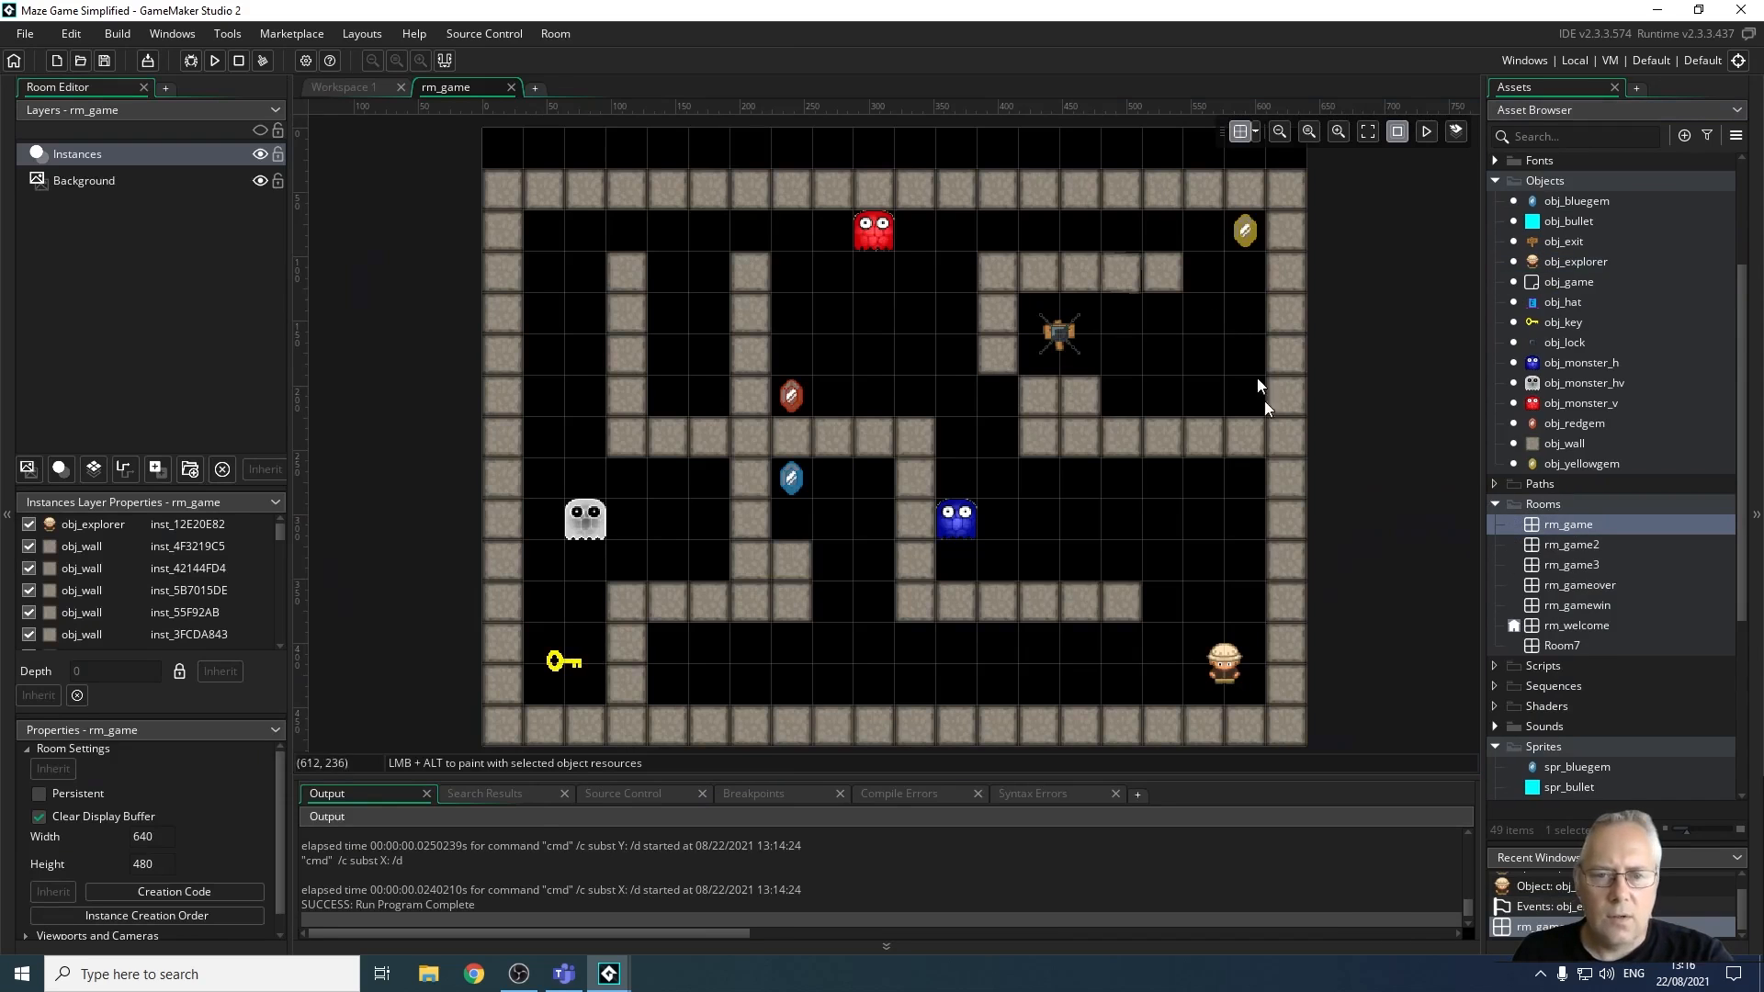
pyautogui.moveTo(1091, 799)
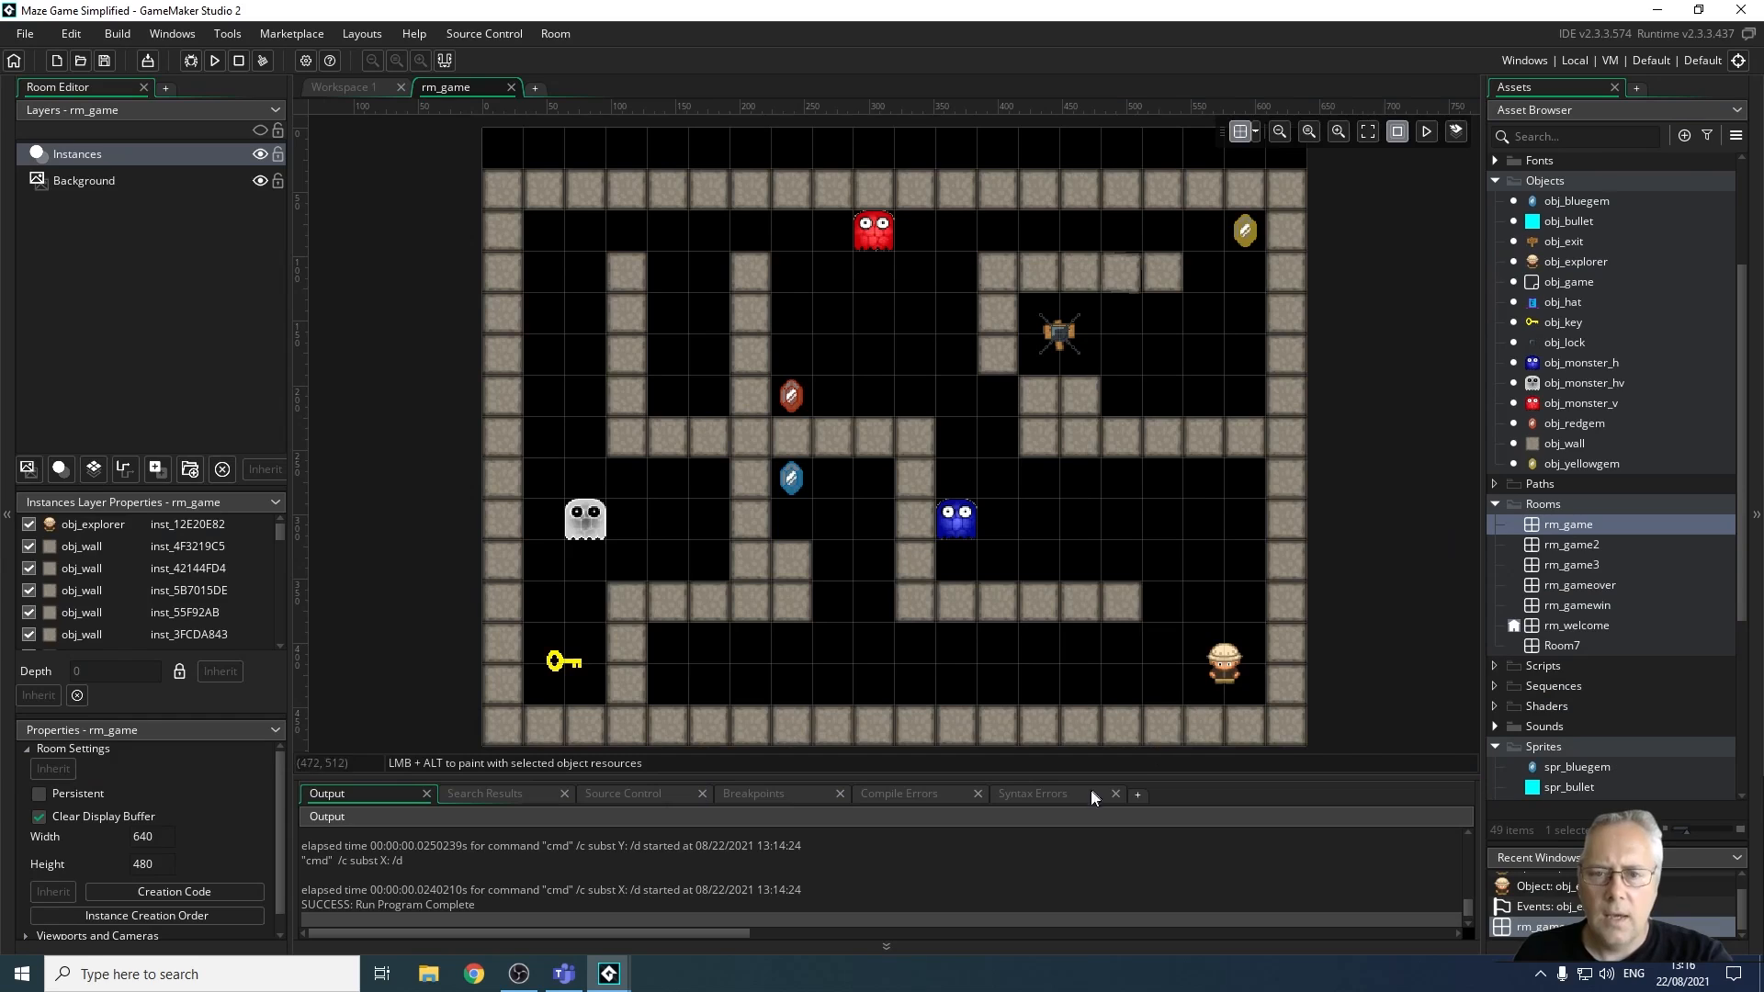
pyautogui.moveTo(700, 396)
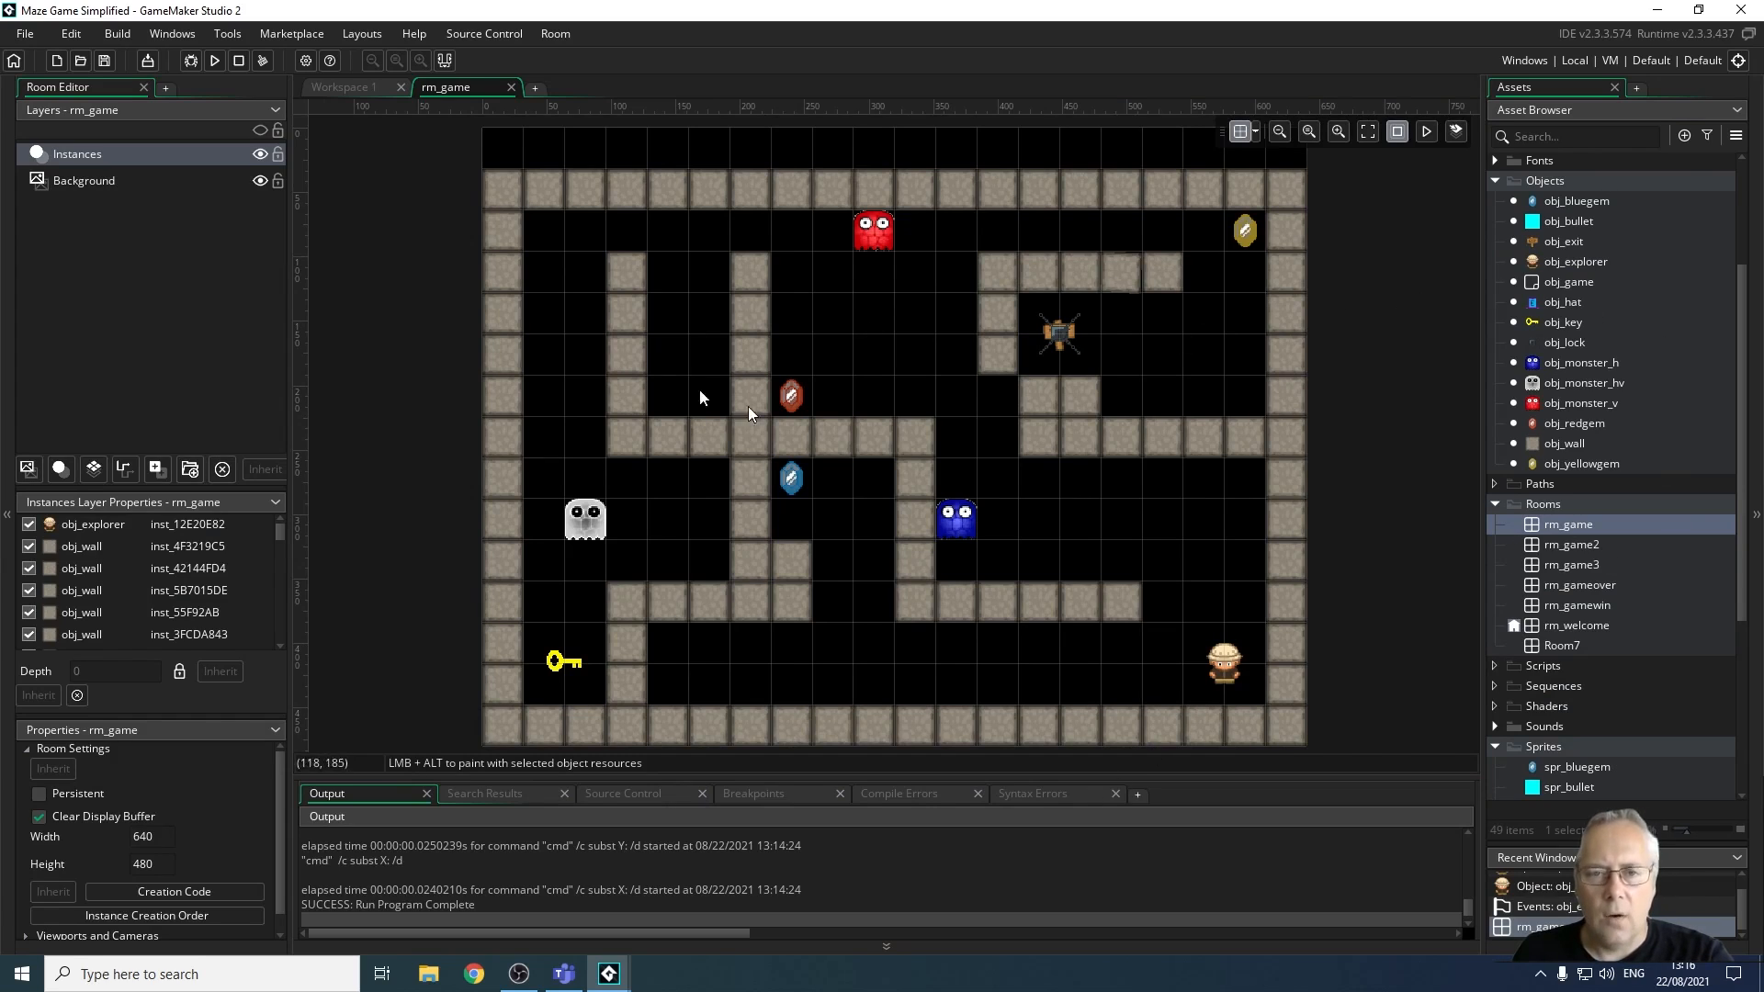
pyautogui.moveTo(1022, 419)
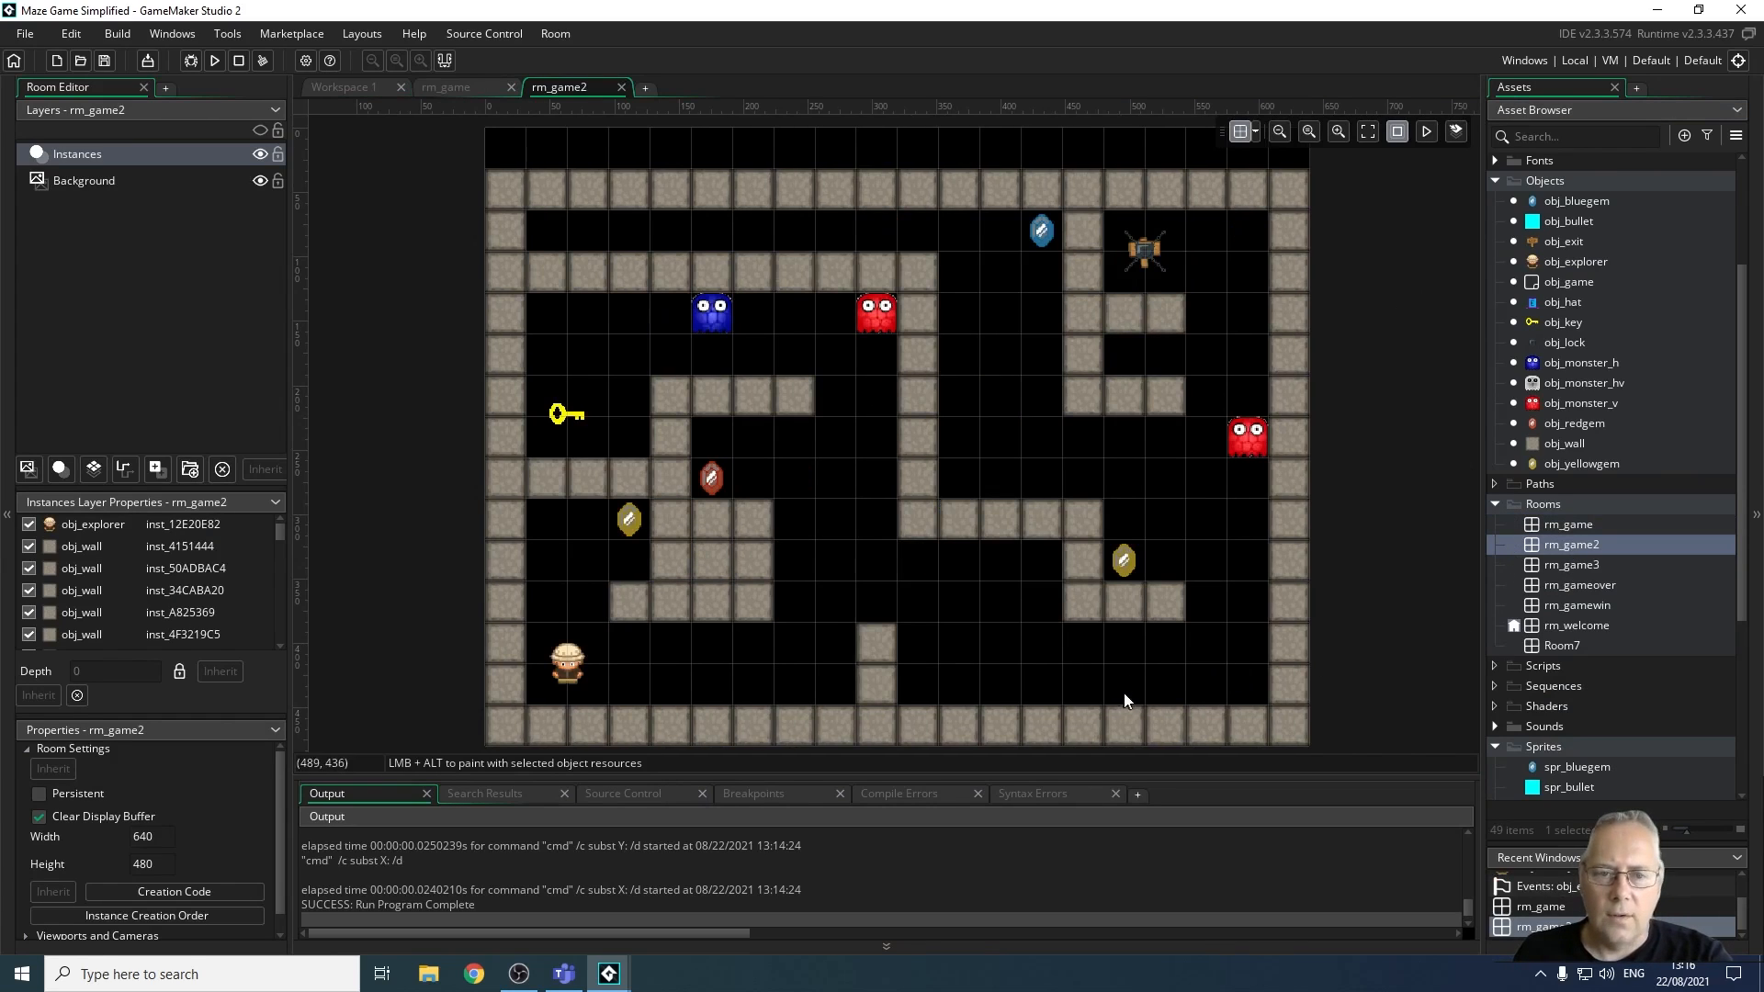
pyautogui.click(1571, 564)
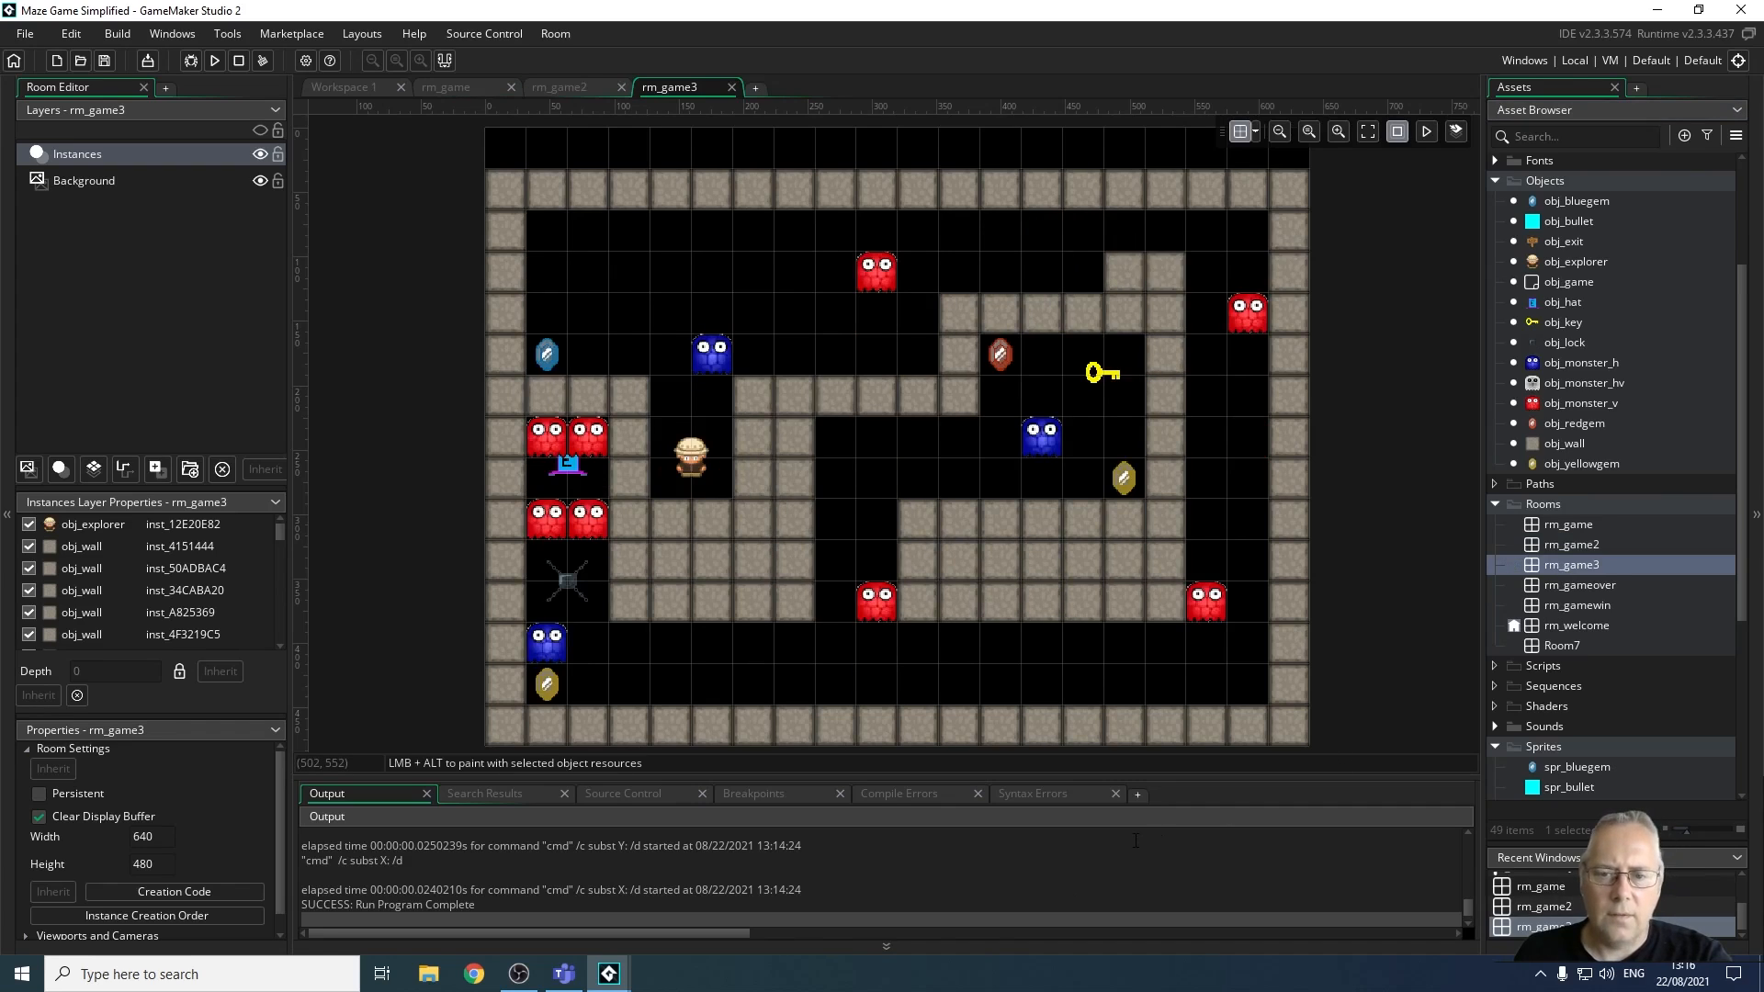
pyautogui.moveTo(1493, 532)
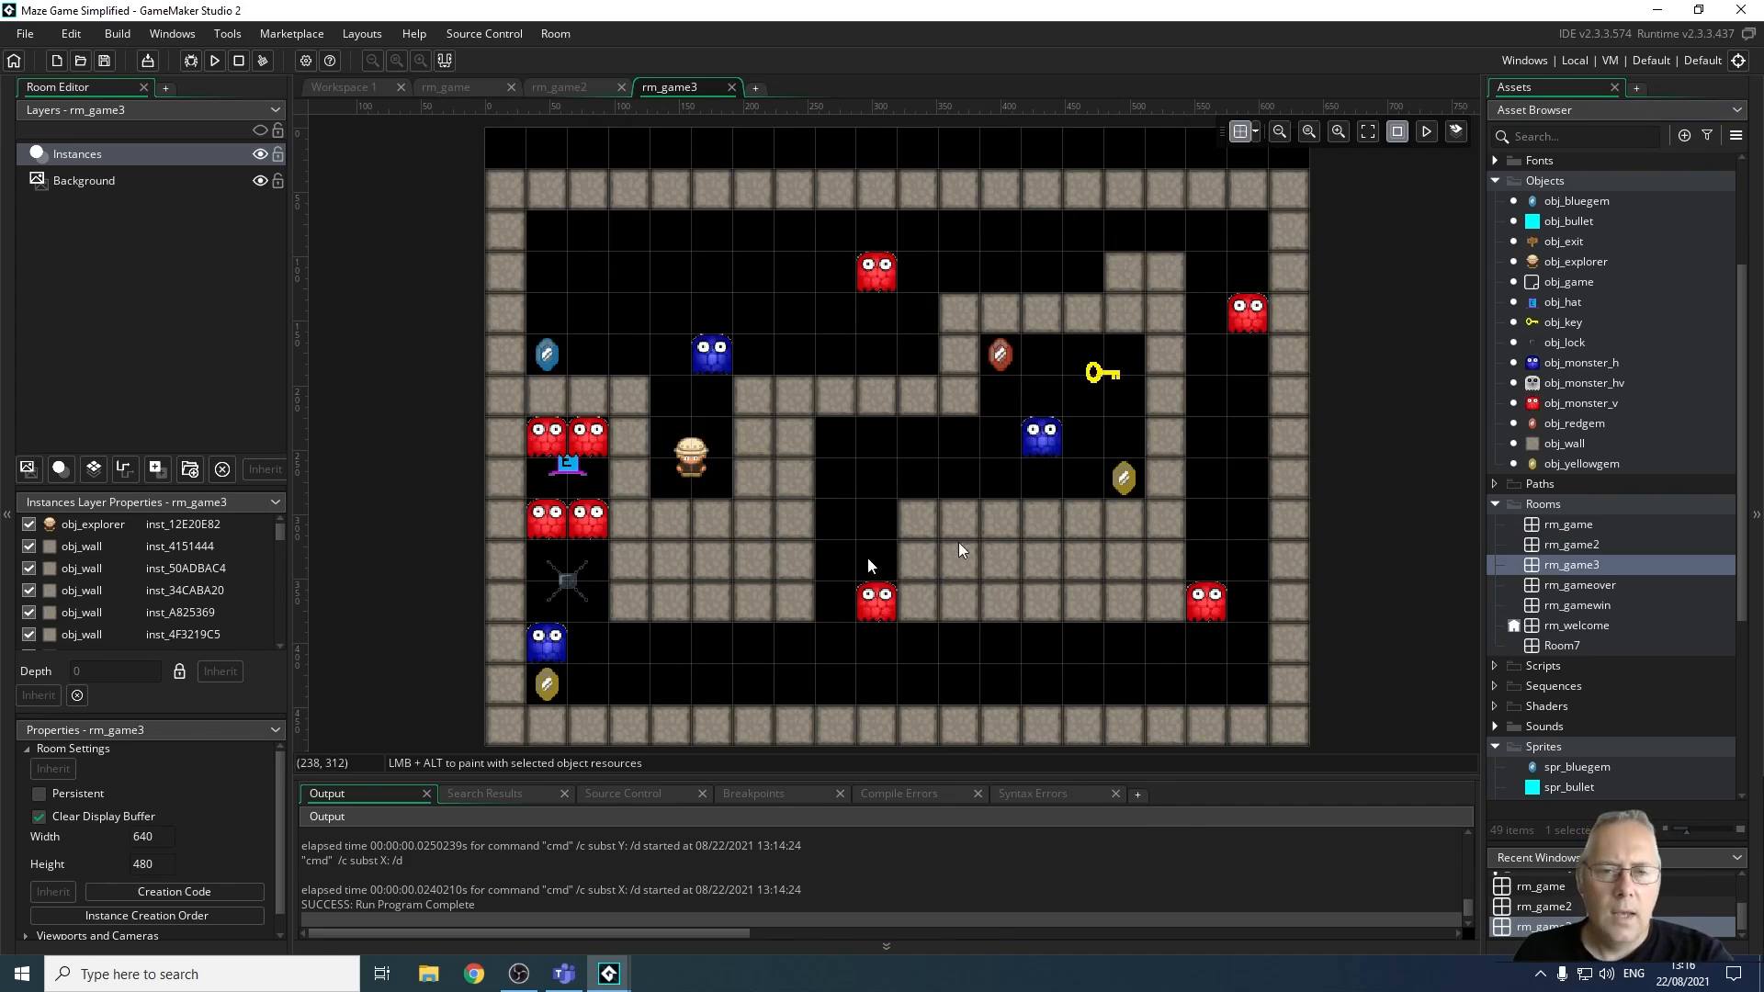
pyautogui.moveTo(1304, 569)
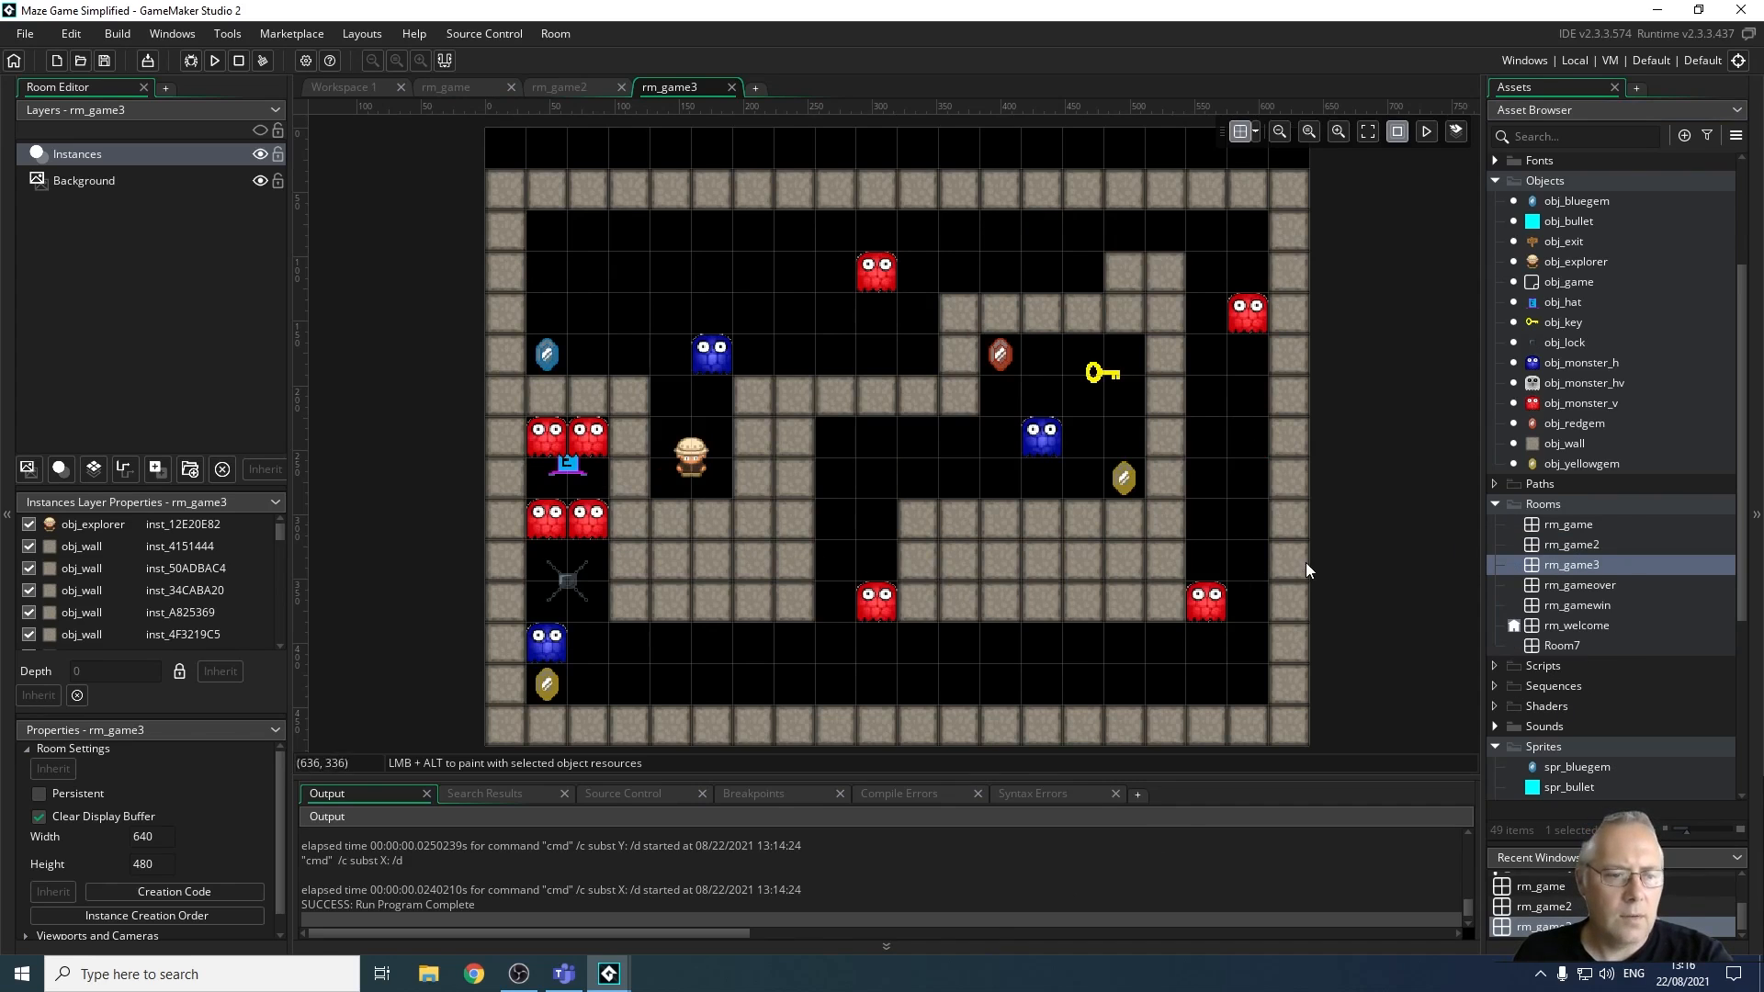
pyautogui.moveTo(1516, 590)
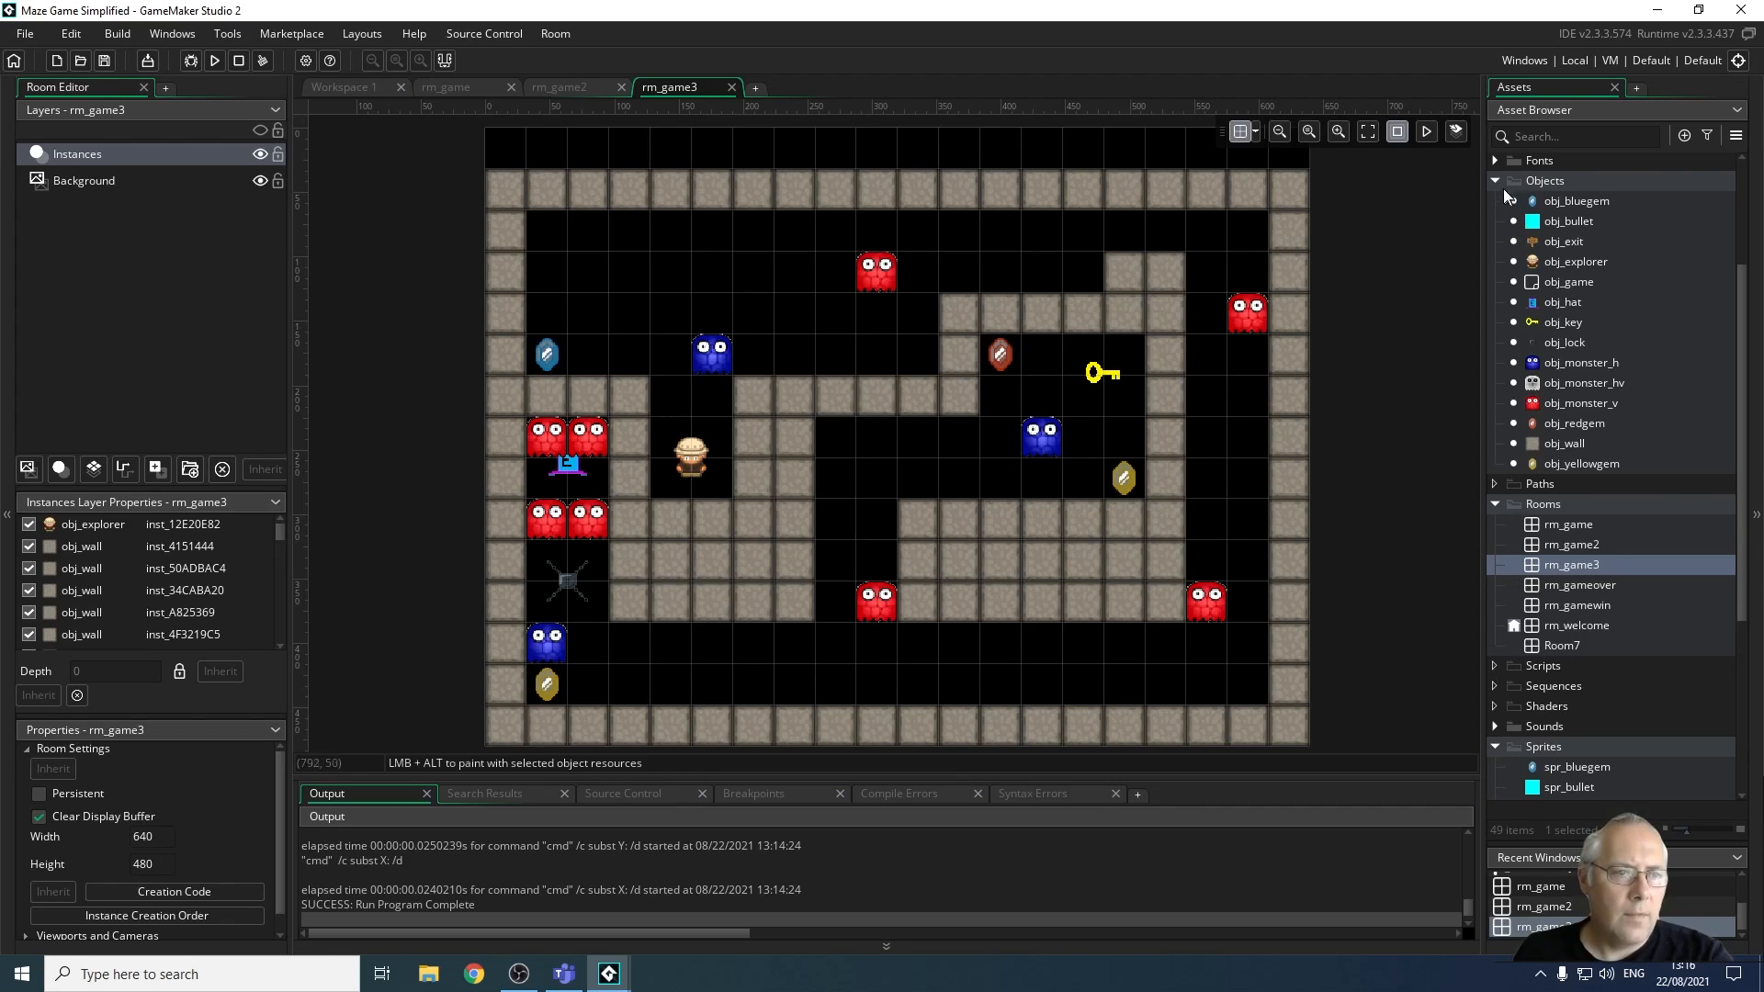
# Collapse Objects, glance at the Sounds assets, then show the font fnt_gamefont
pyautogui.click(1495, 180)
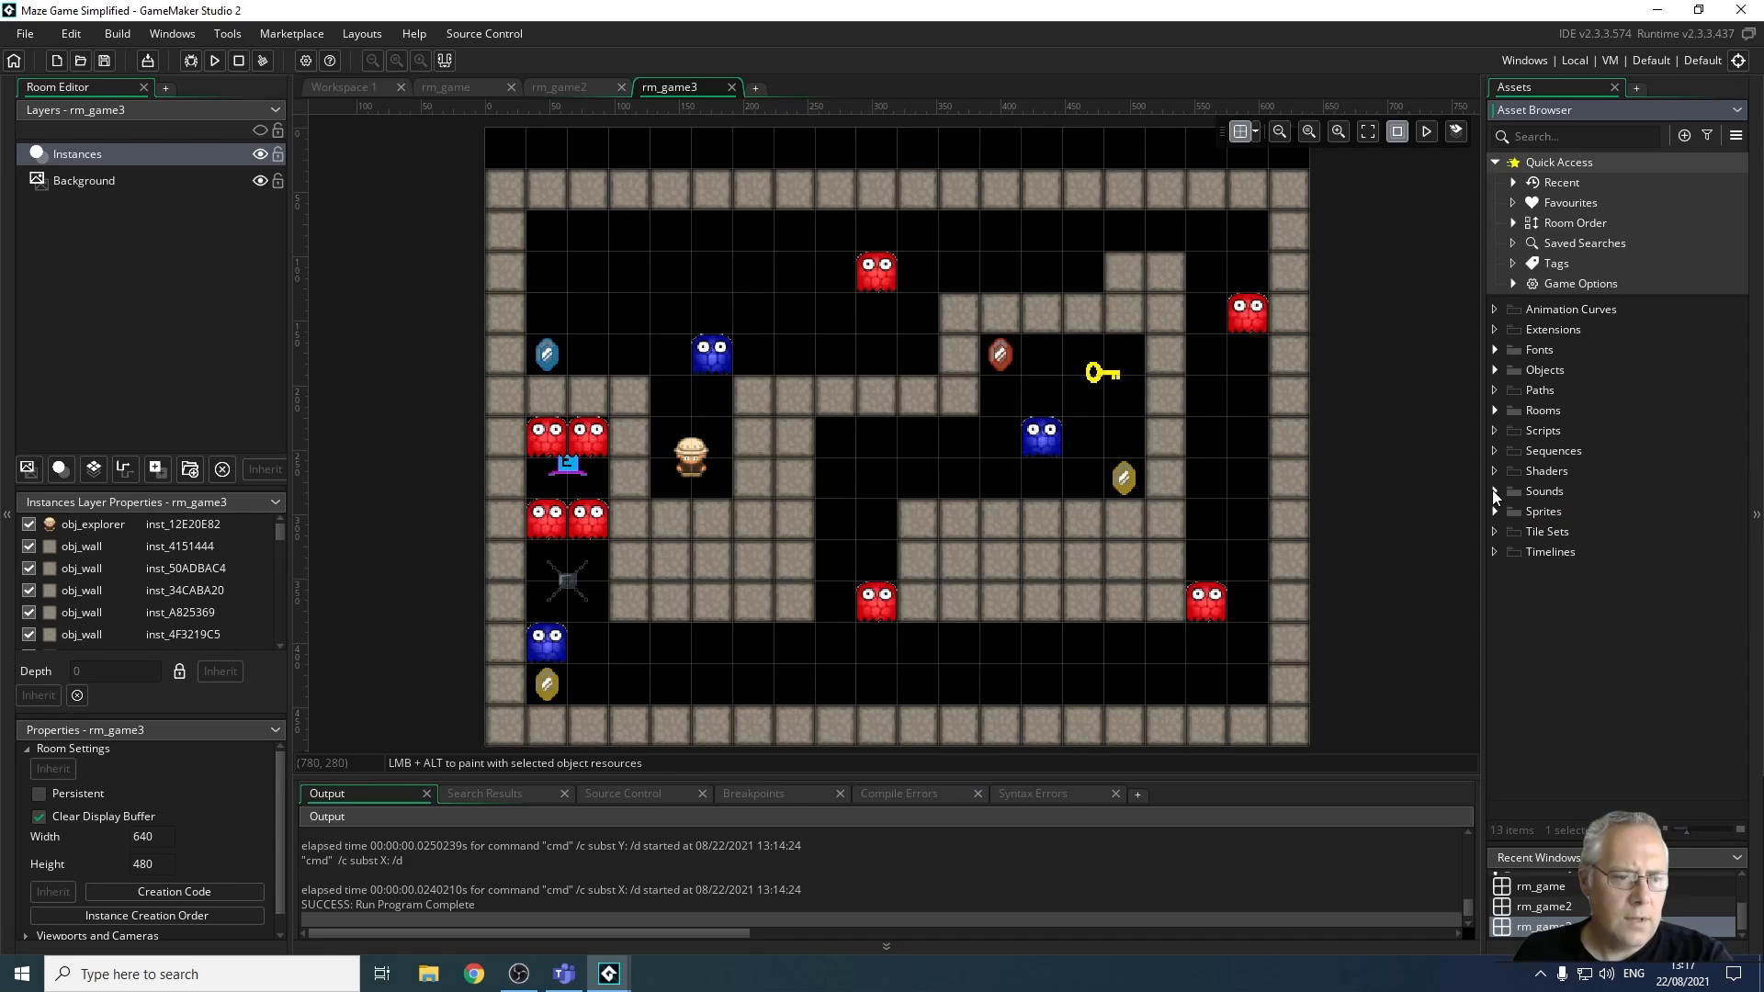
pyautogui.click(1498, 491)
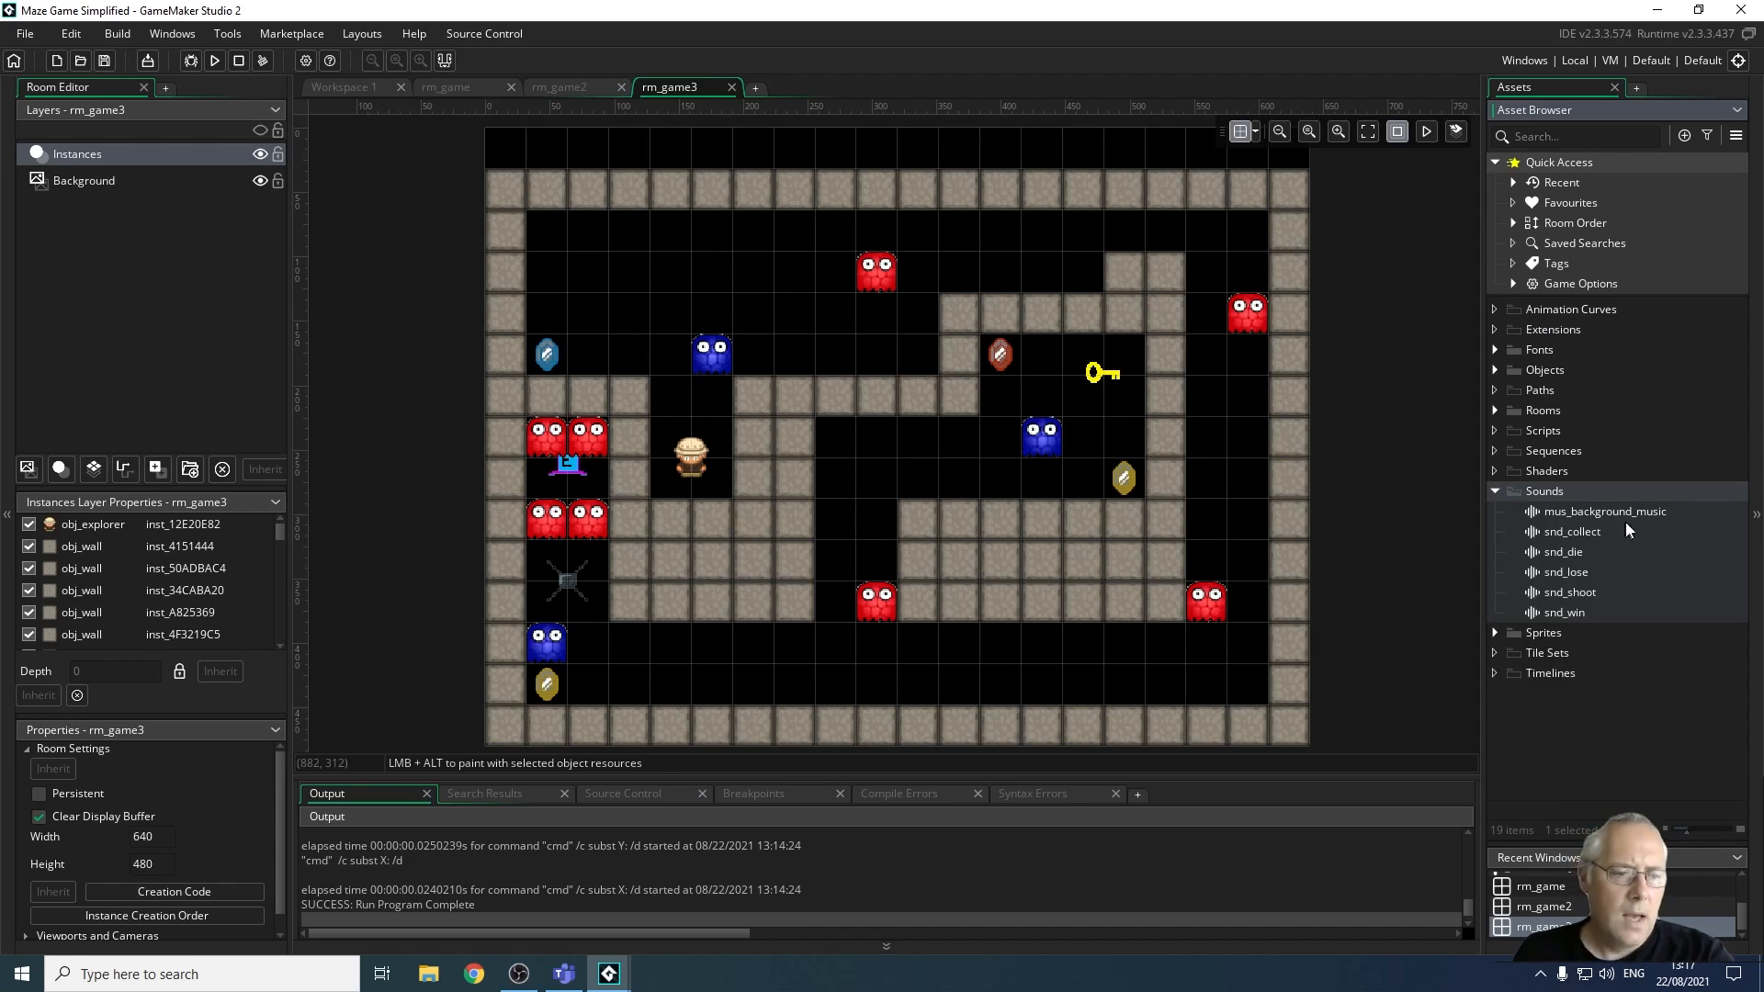
pyautogui.moveTo(1485, 491)
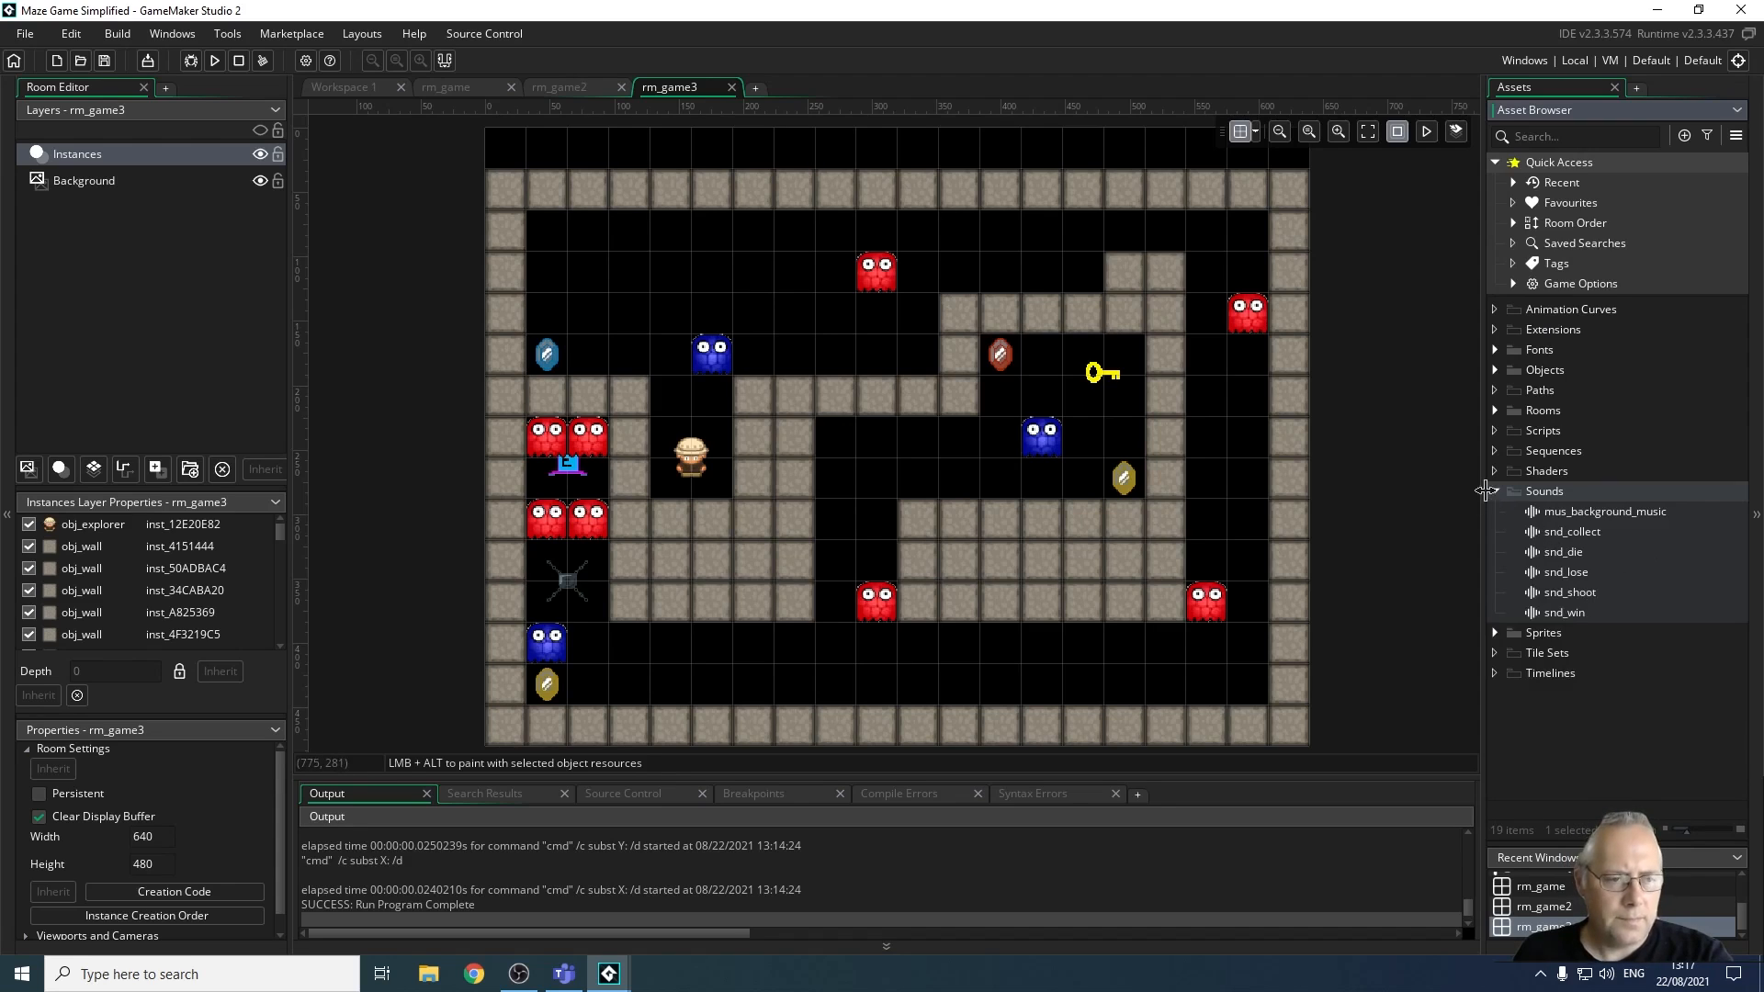
pyautogui.click(1495, 490)
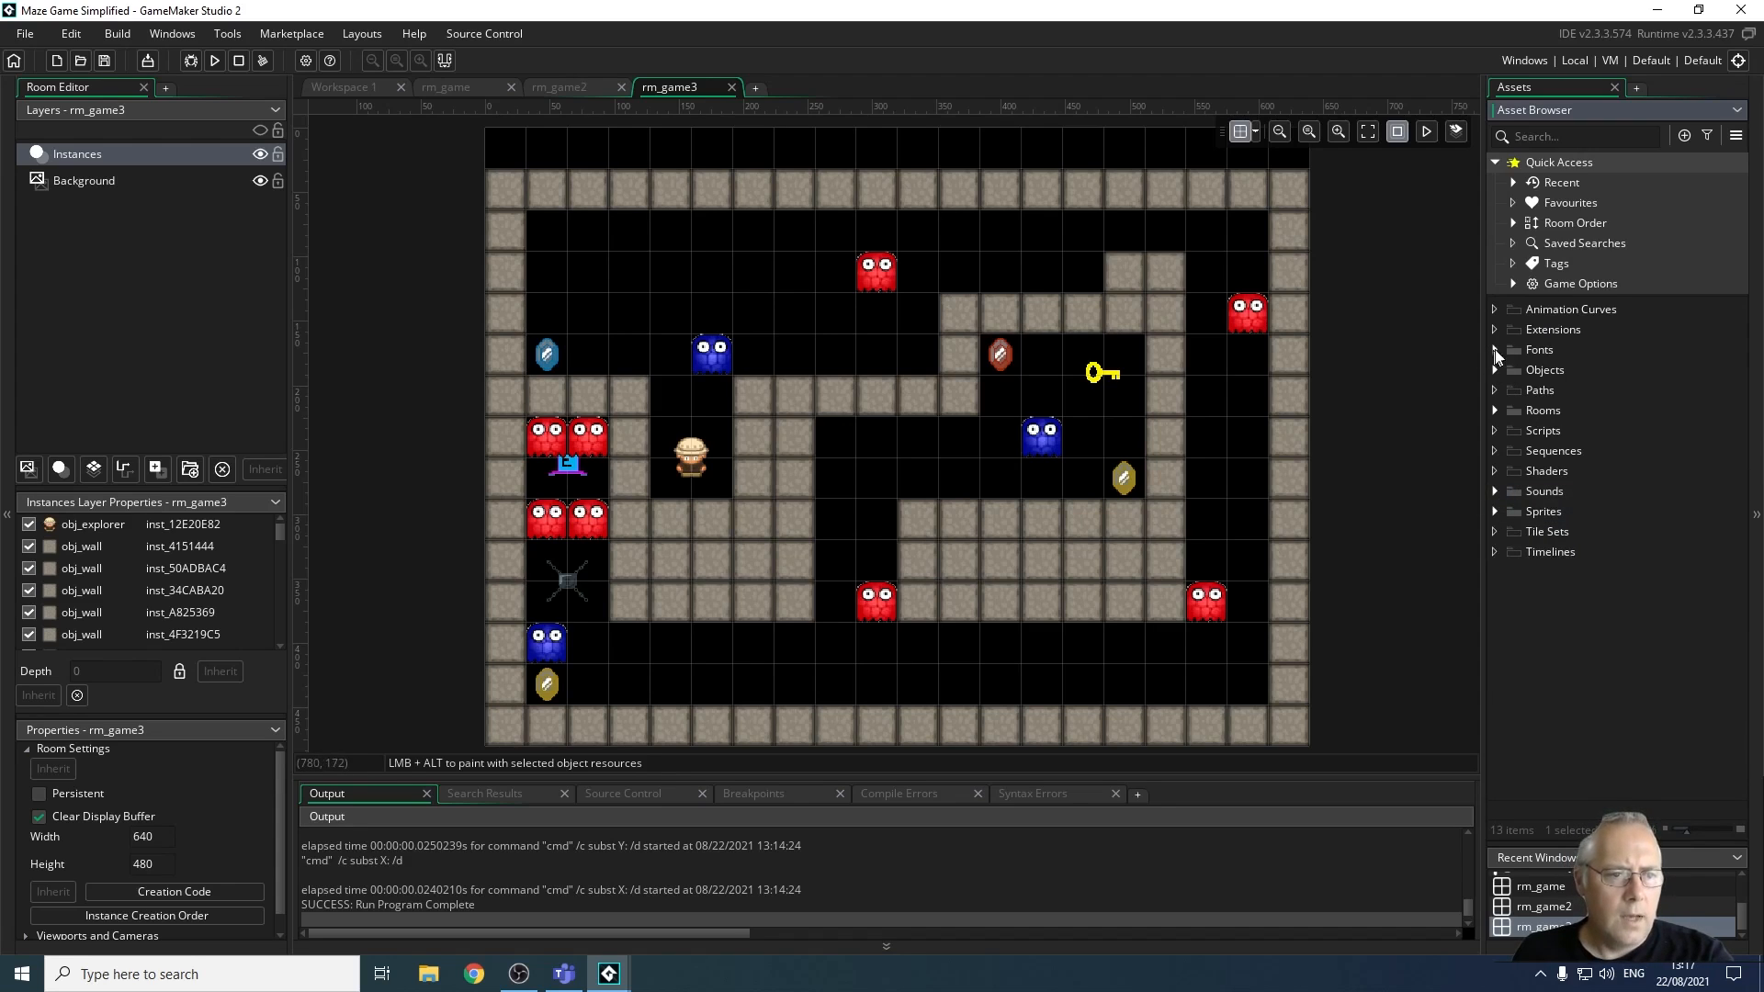
pyautogui.click(1495, 349)
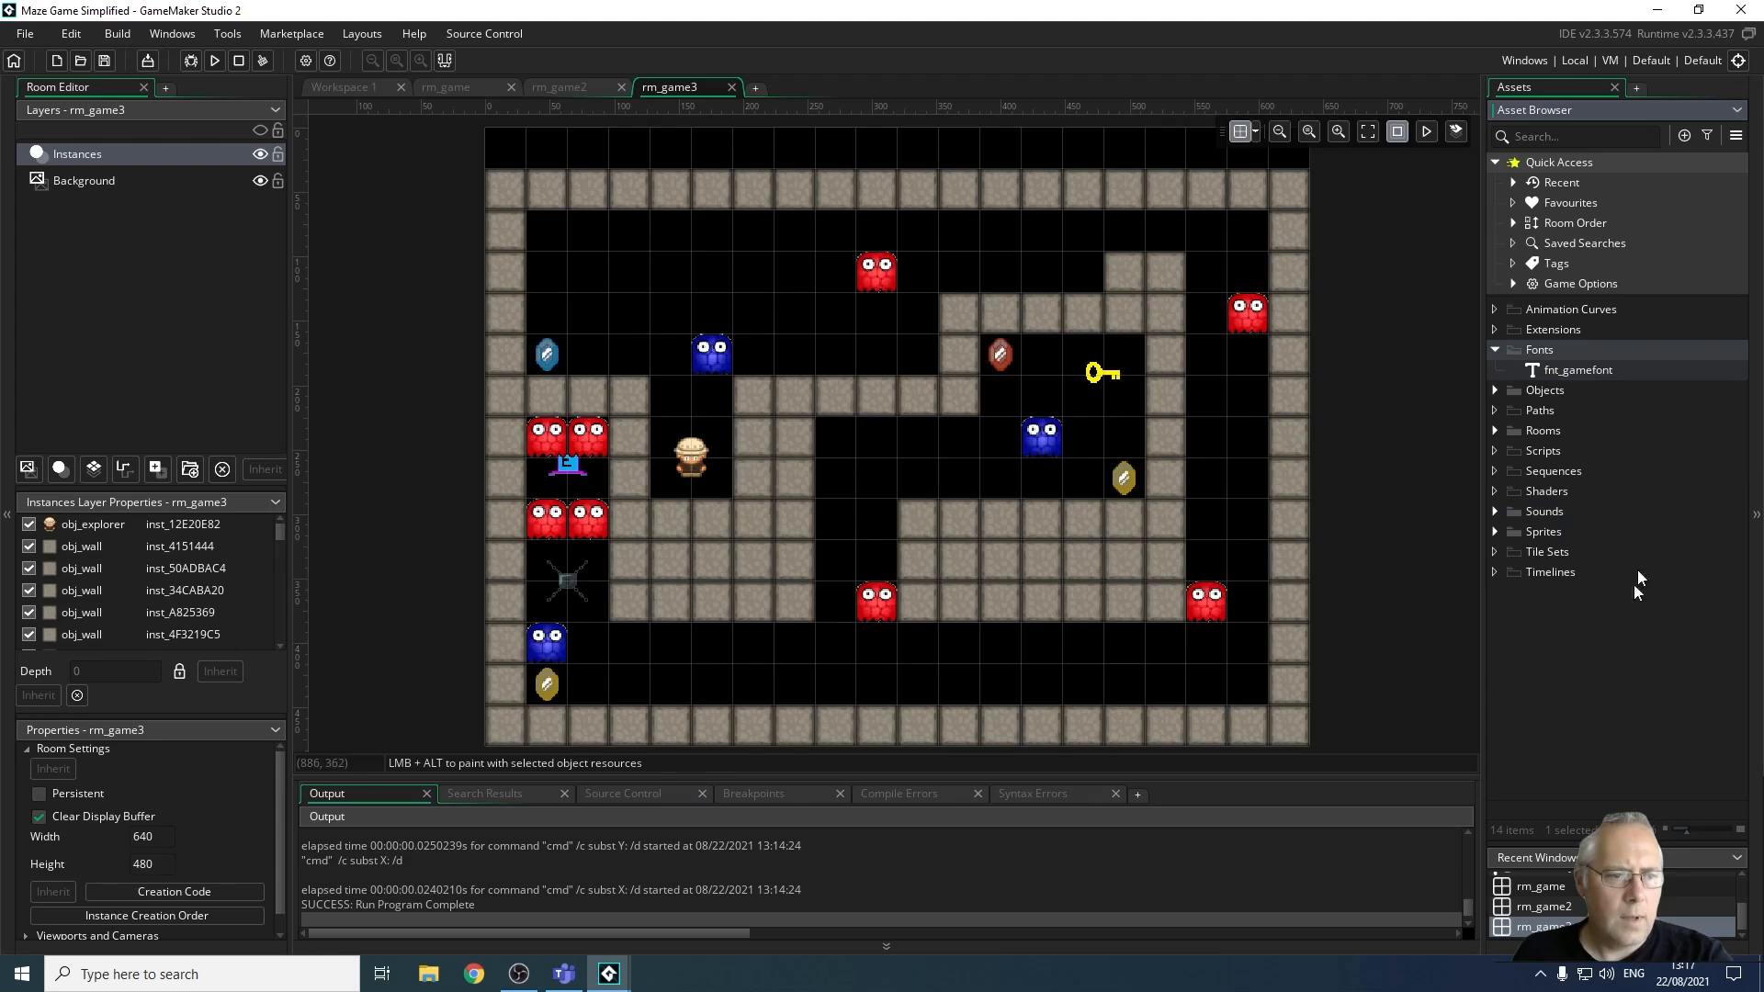
pyautogui.moveTo(1591, 383)
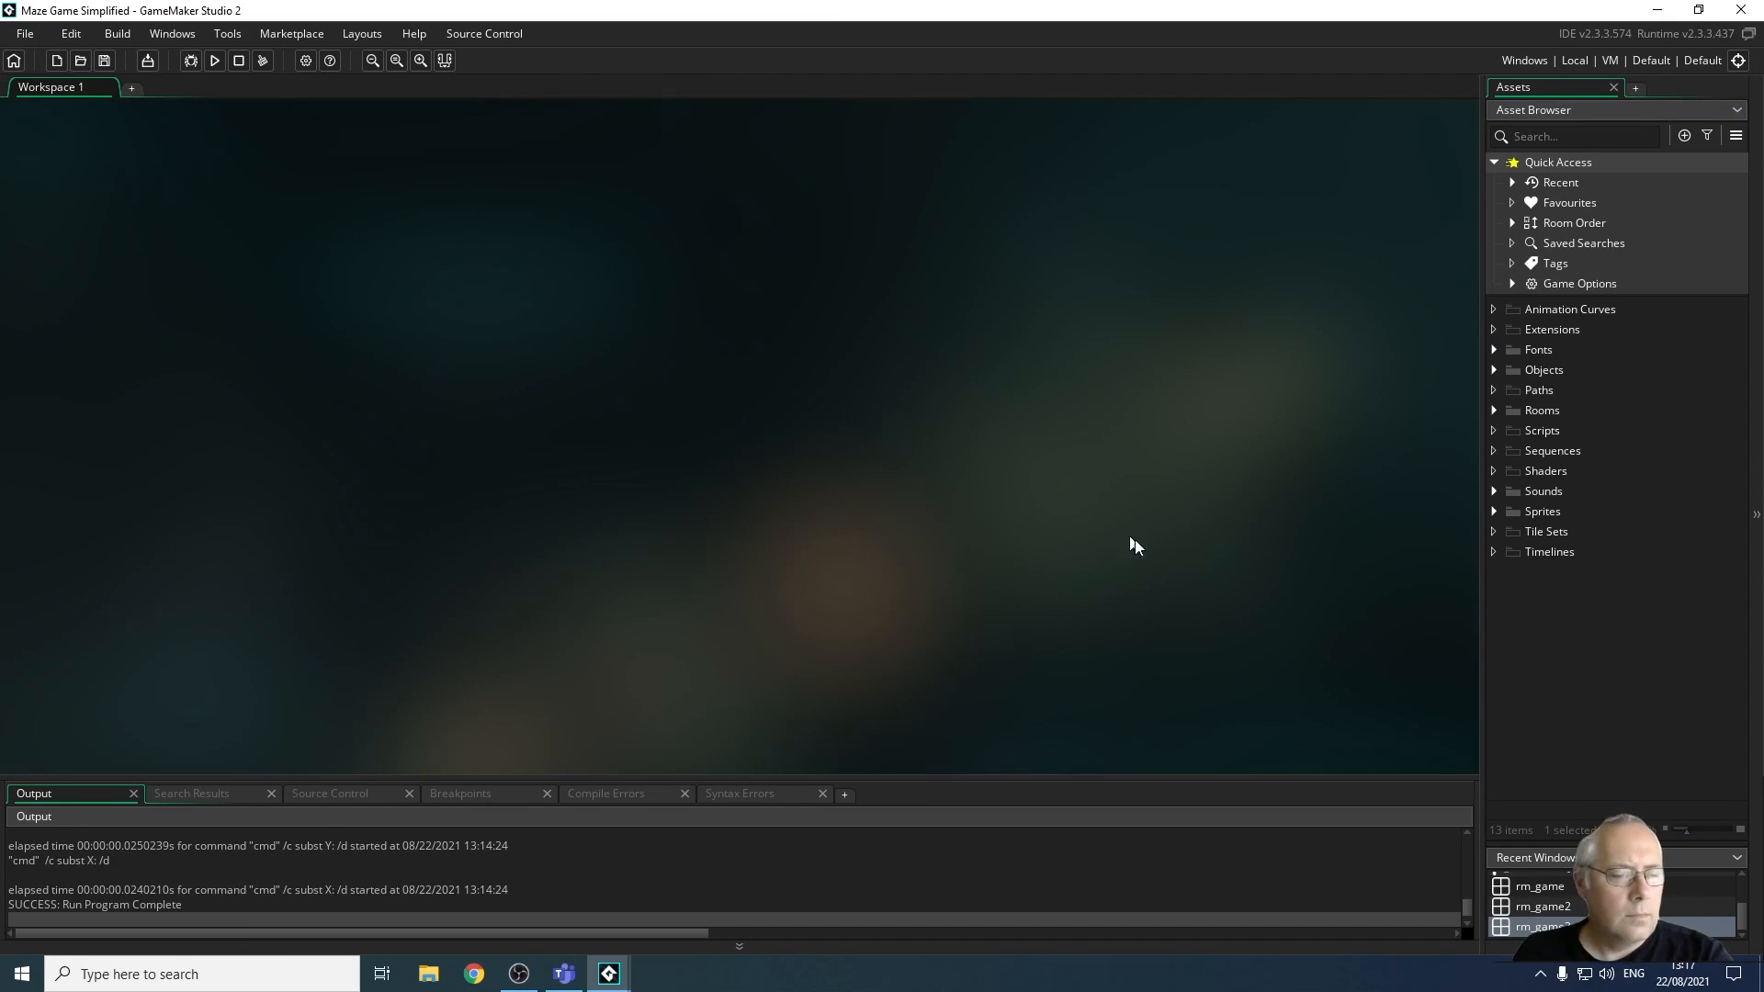
pyautogui.moveTo(1339, 628)
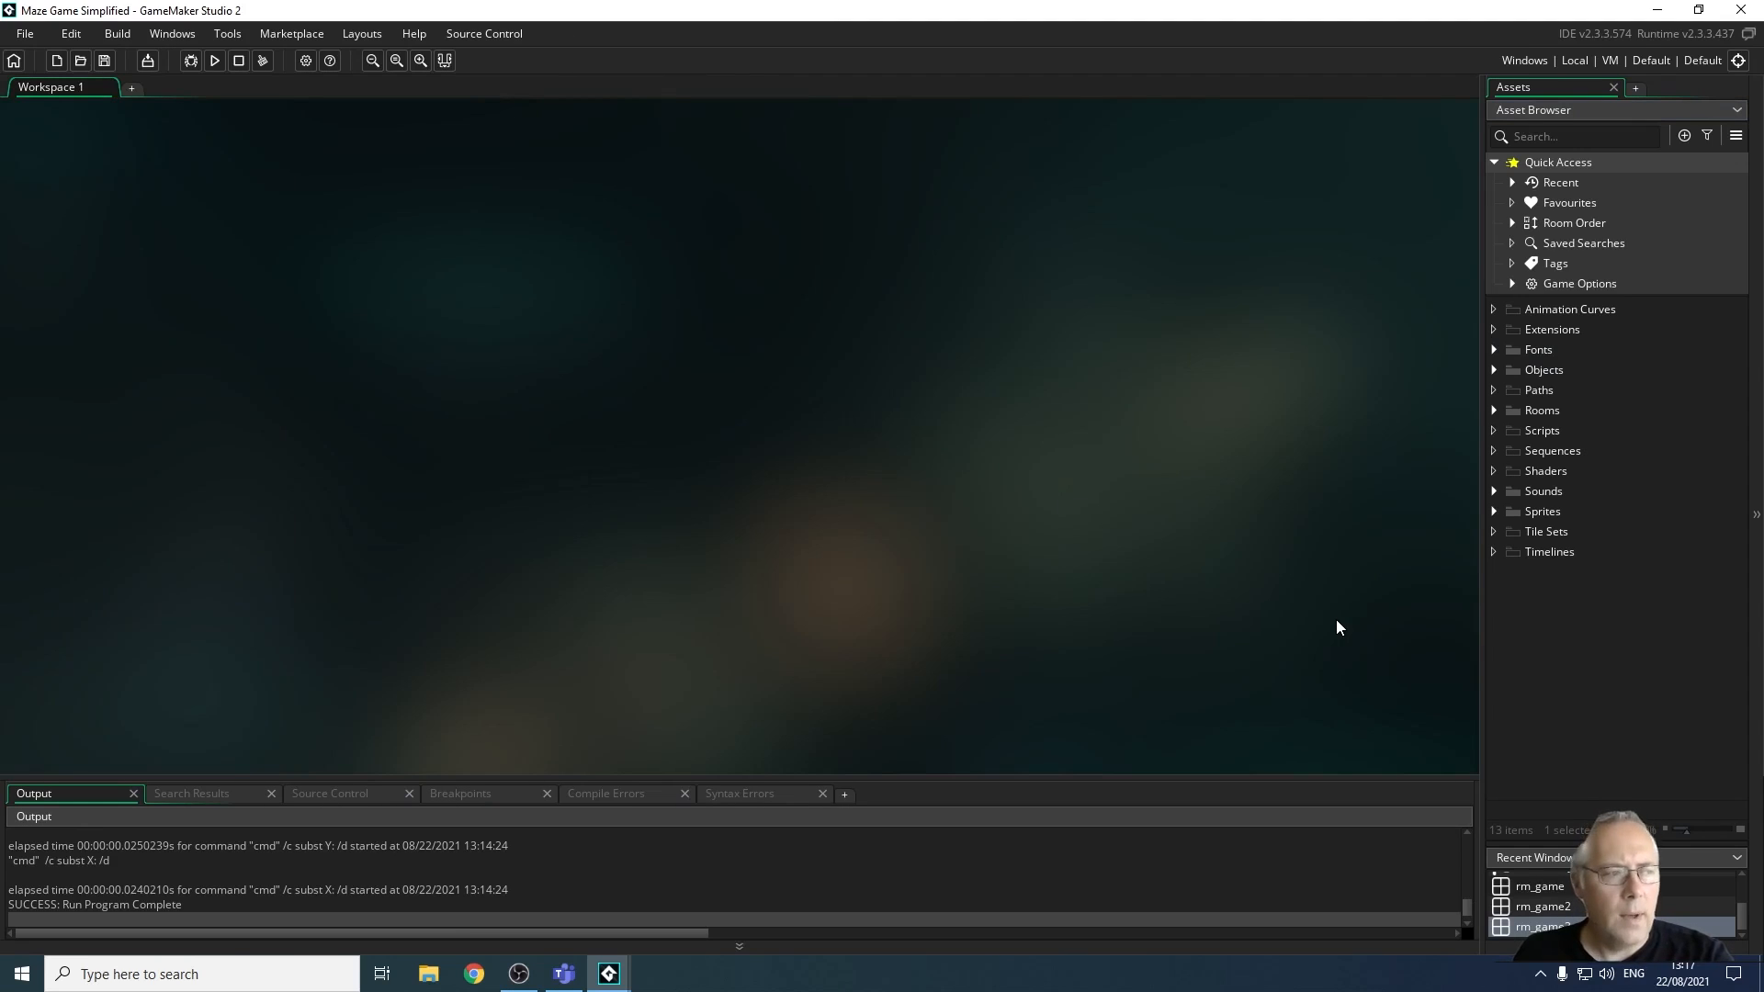
pyautogui.moveTo(1695, 408)
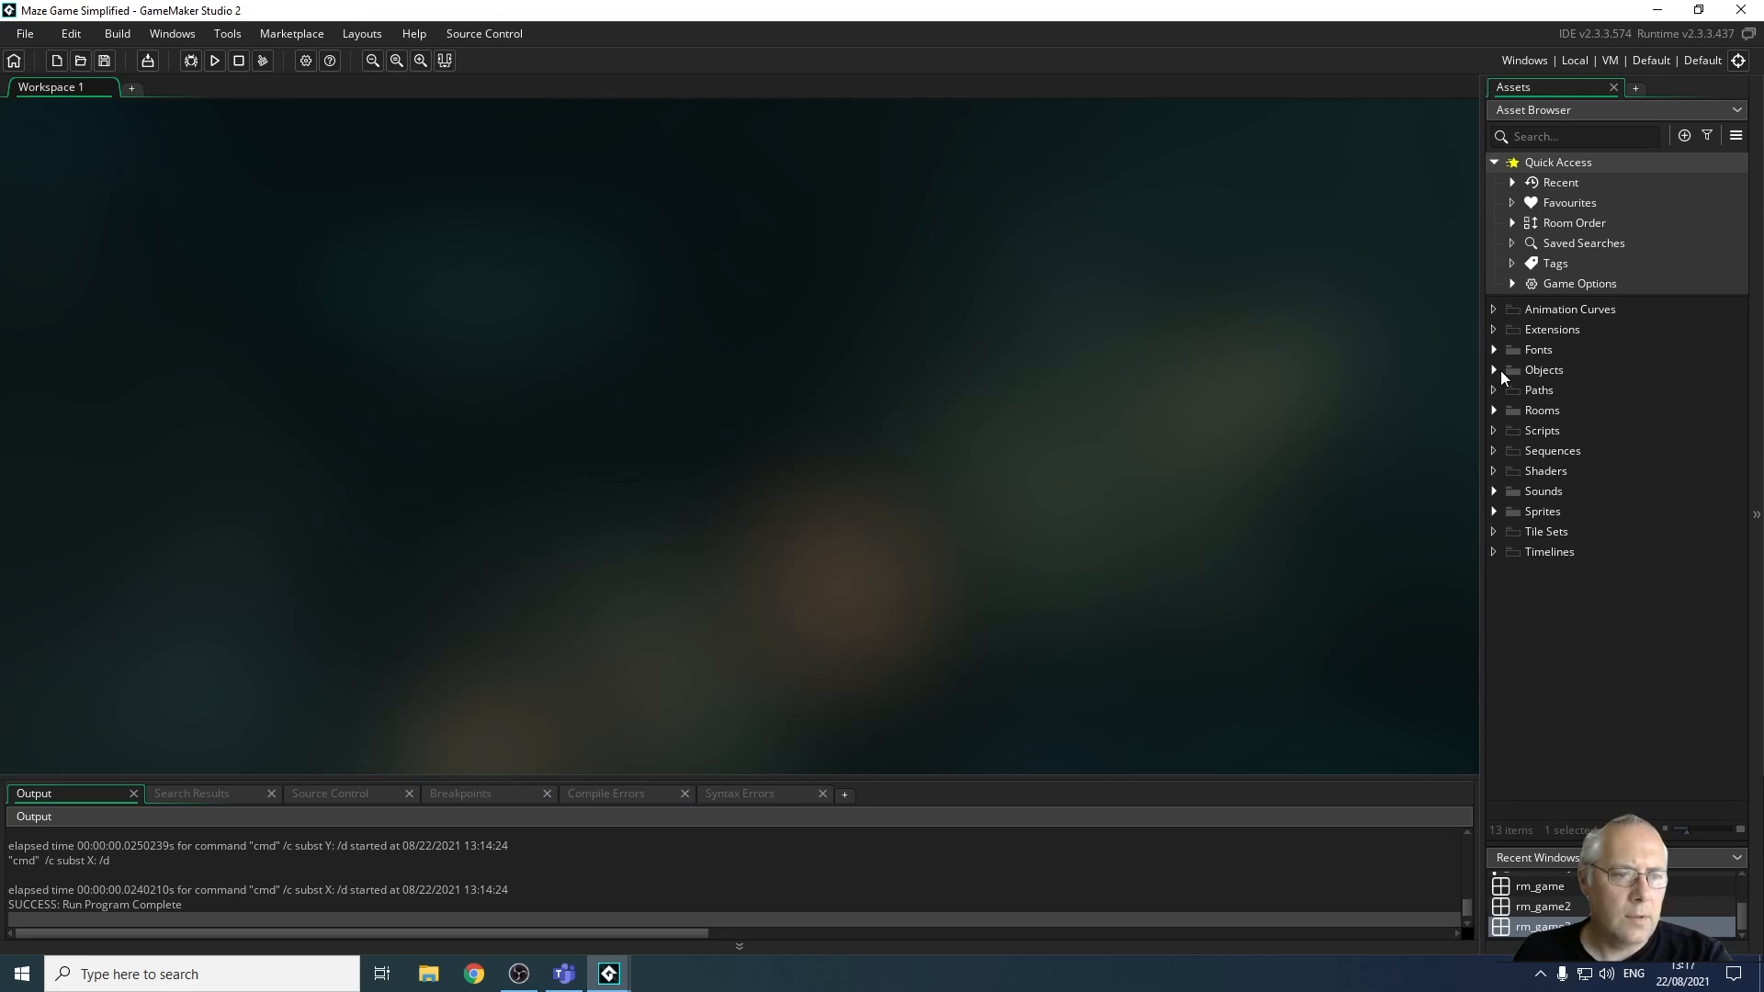
# Expand the Objects folder to list the game's objects again
pyautogui.click(1494, 369)
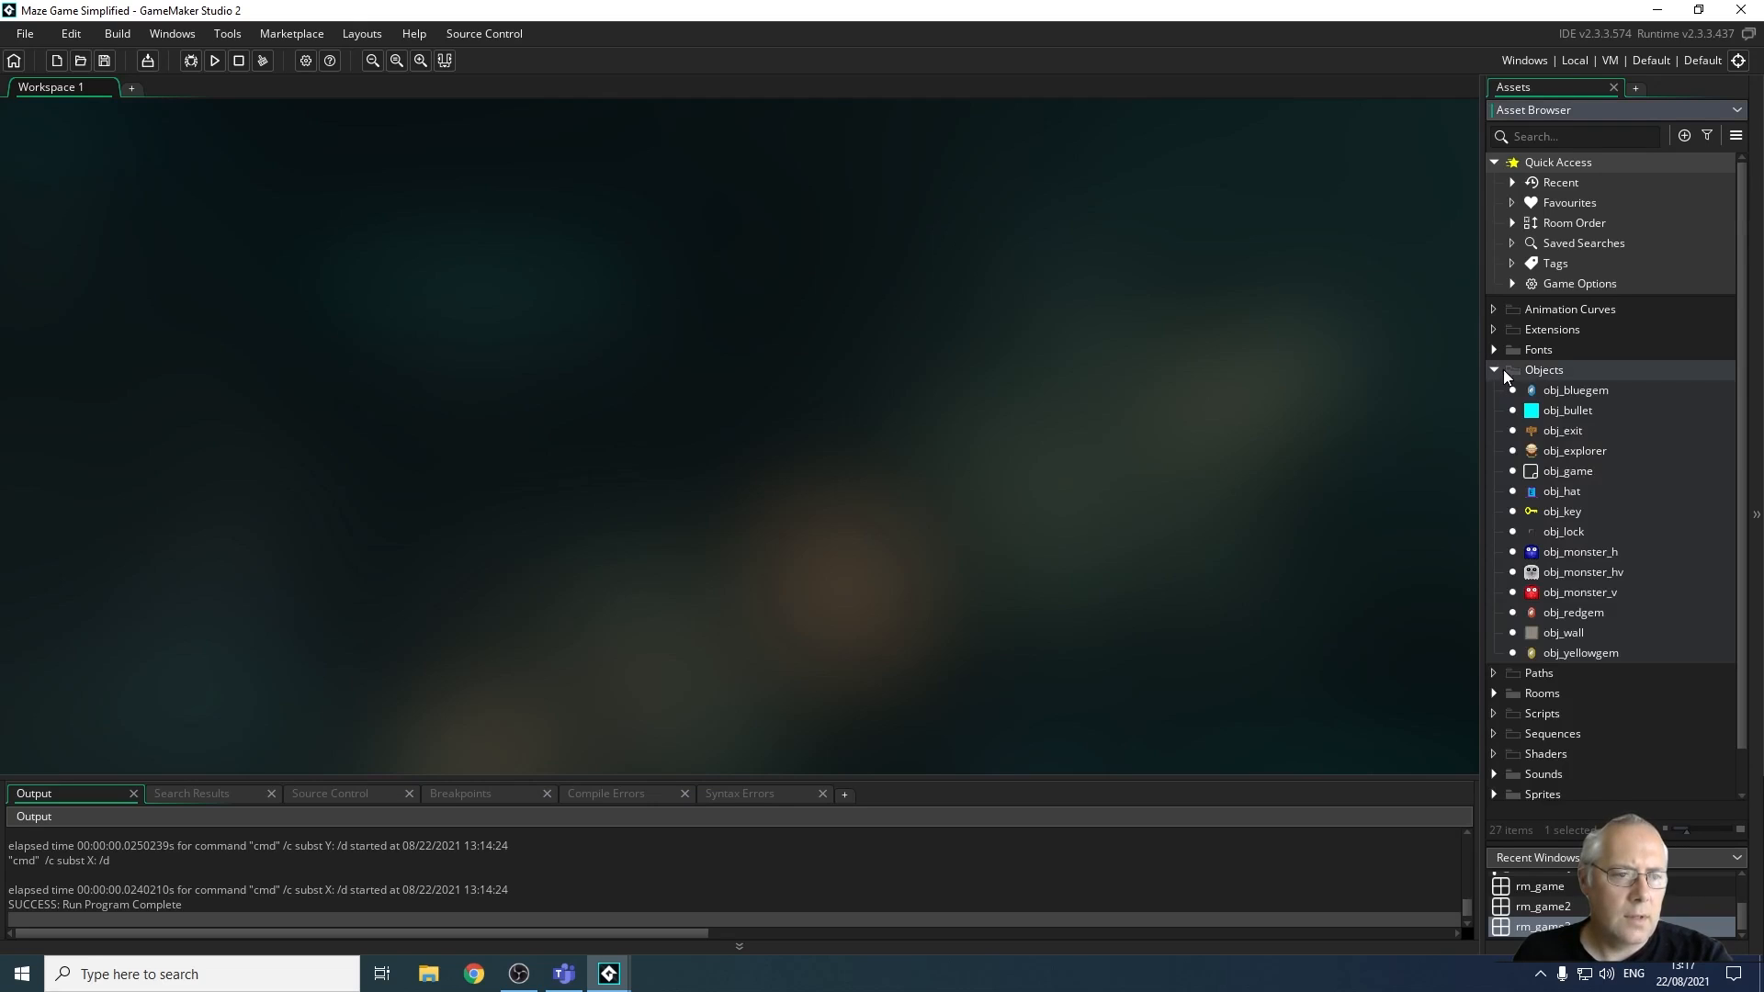
pyautogui.moveTo(1562, 454)
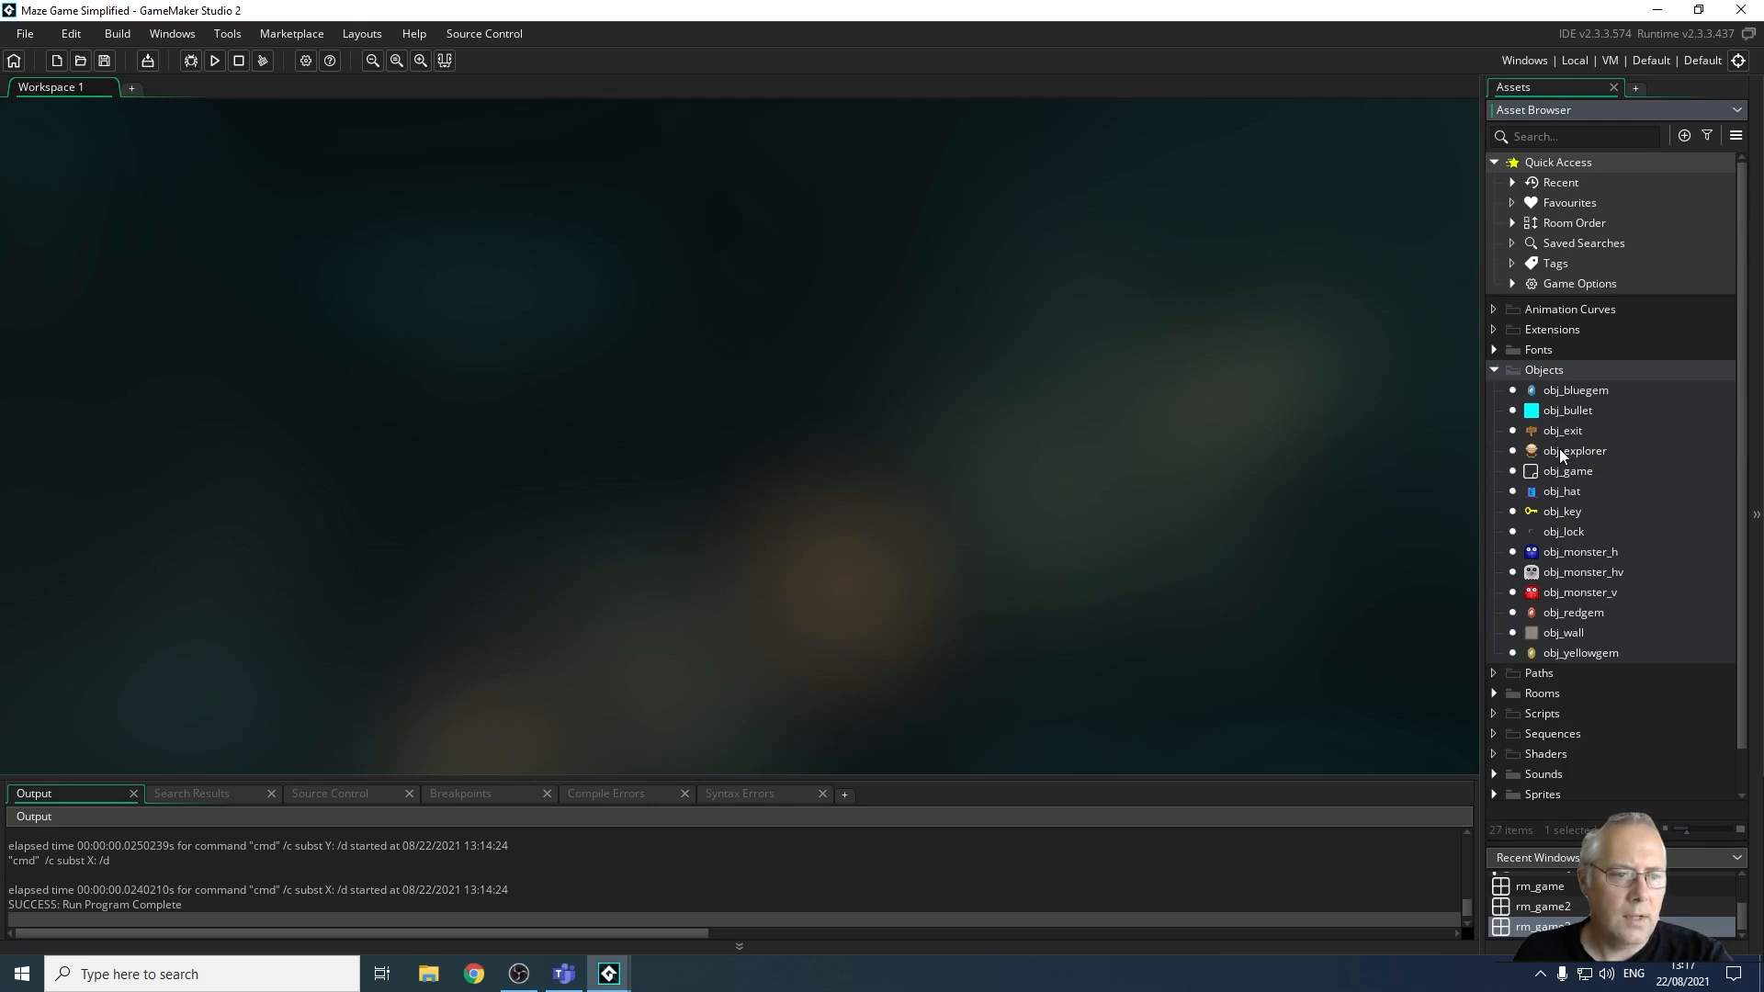
# Reopen obj_explorer showing its spr_explorer sprite and event list
pyautogui.doubleClick(1574, 450)
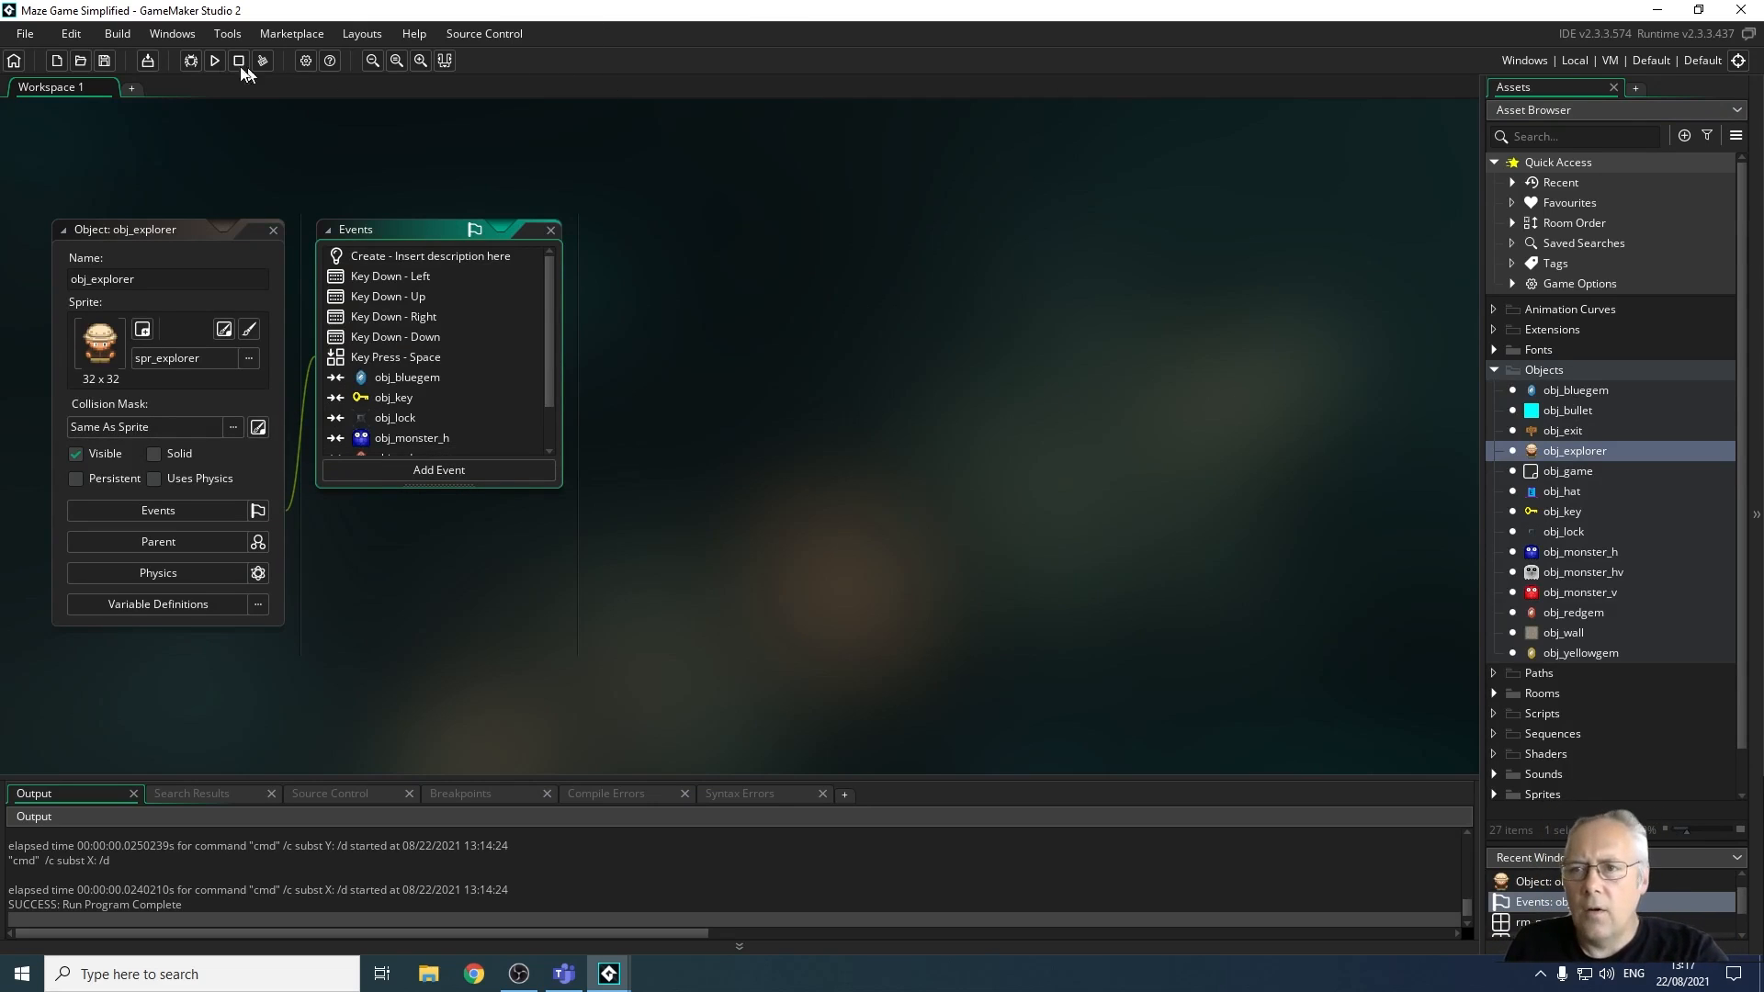
pyautogui.moveTo(462, 63)
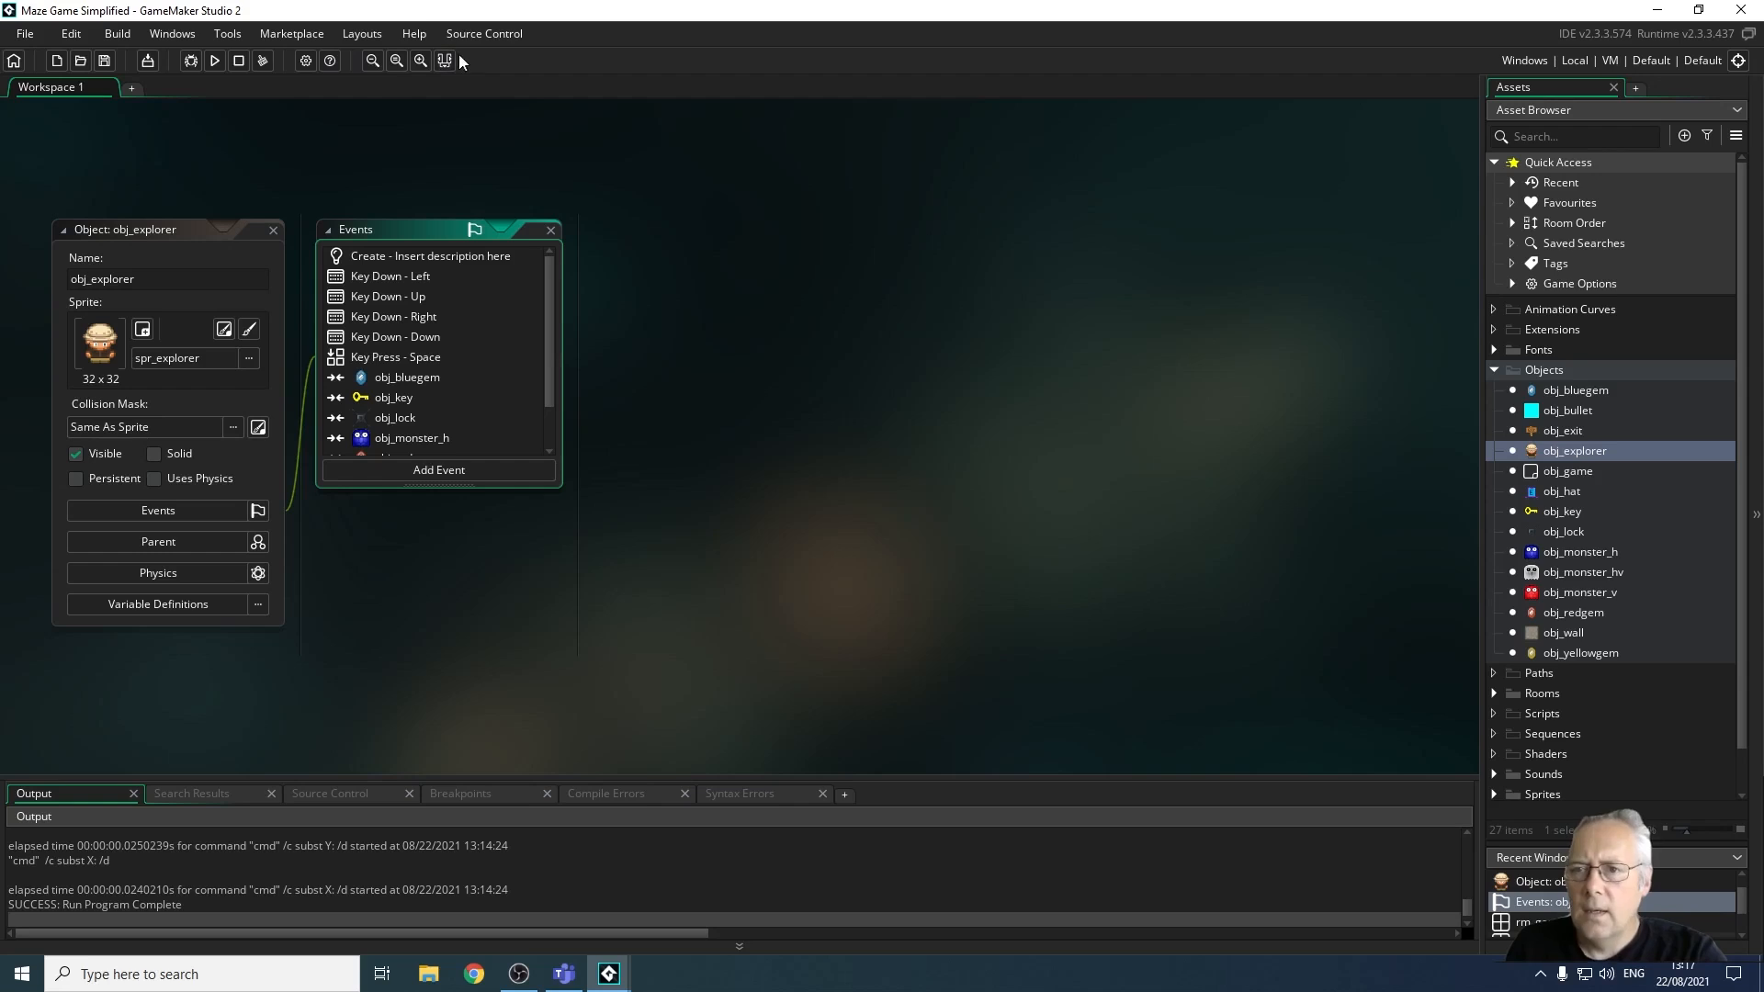
pyautogui.moveTo(373, 59)
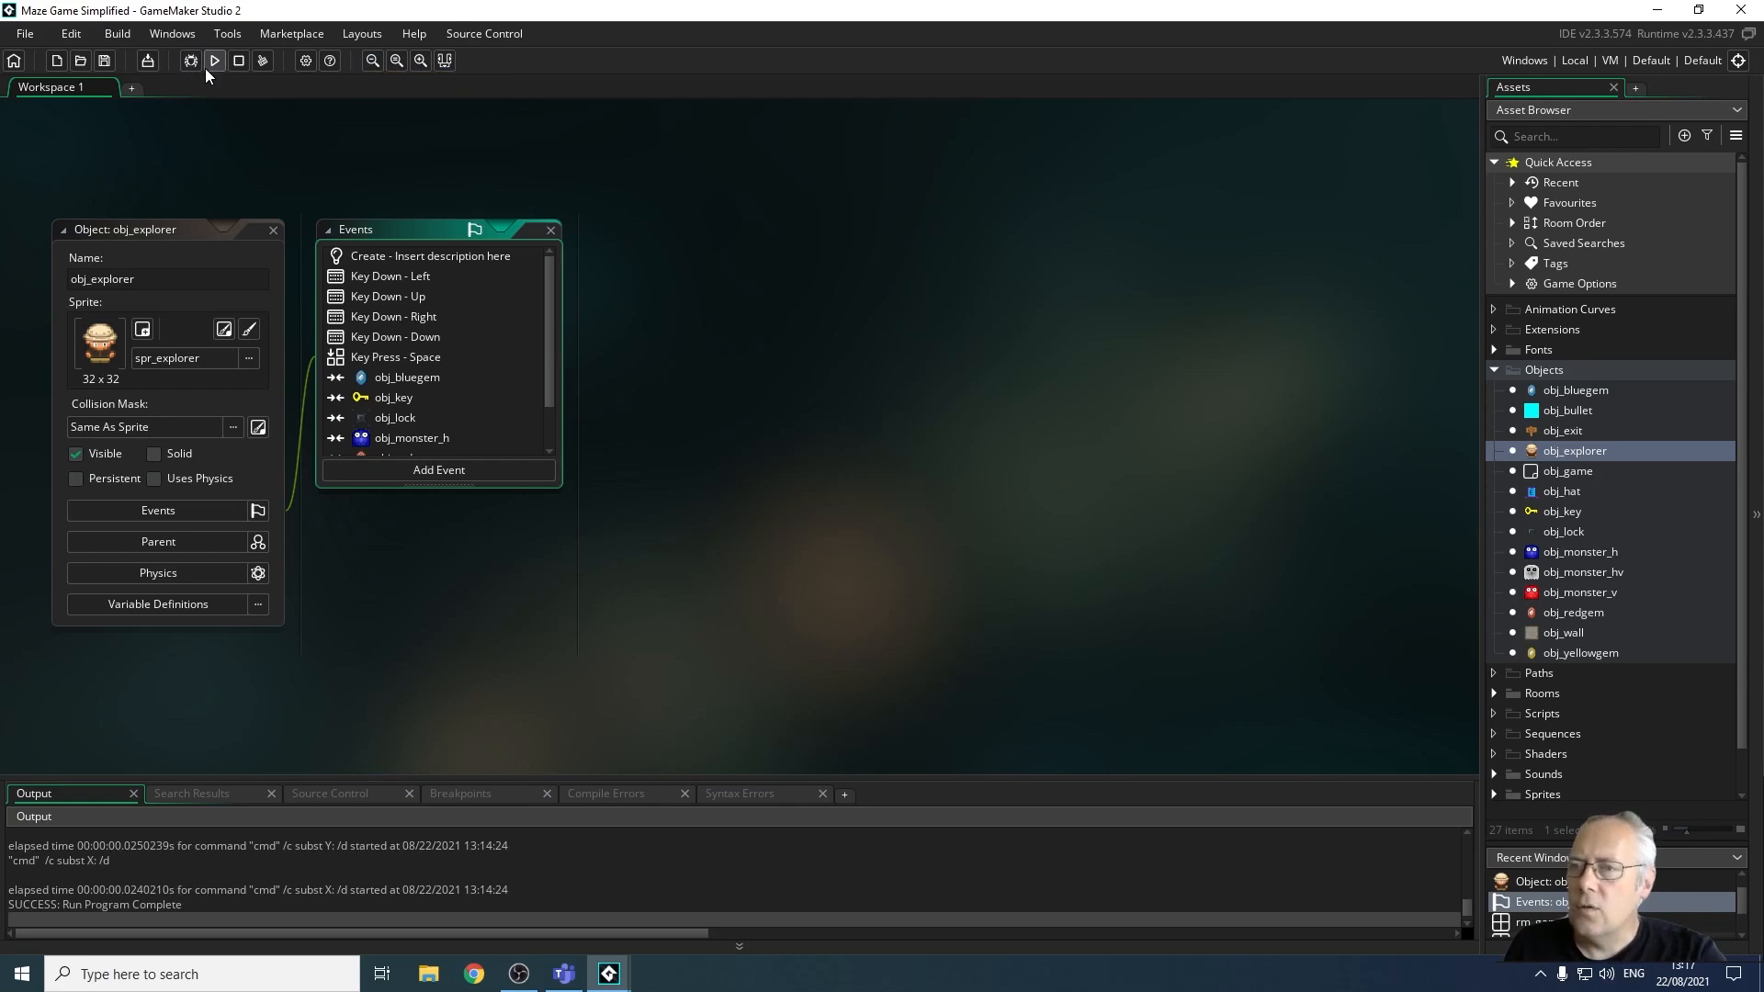
pyautogui.moveTo(213, 61)
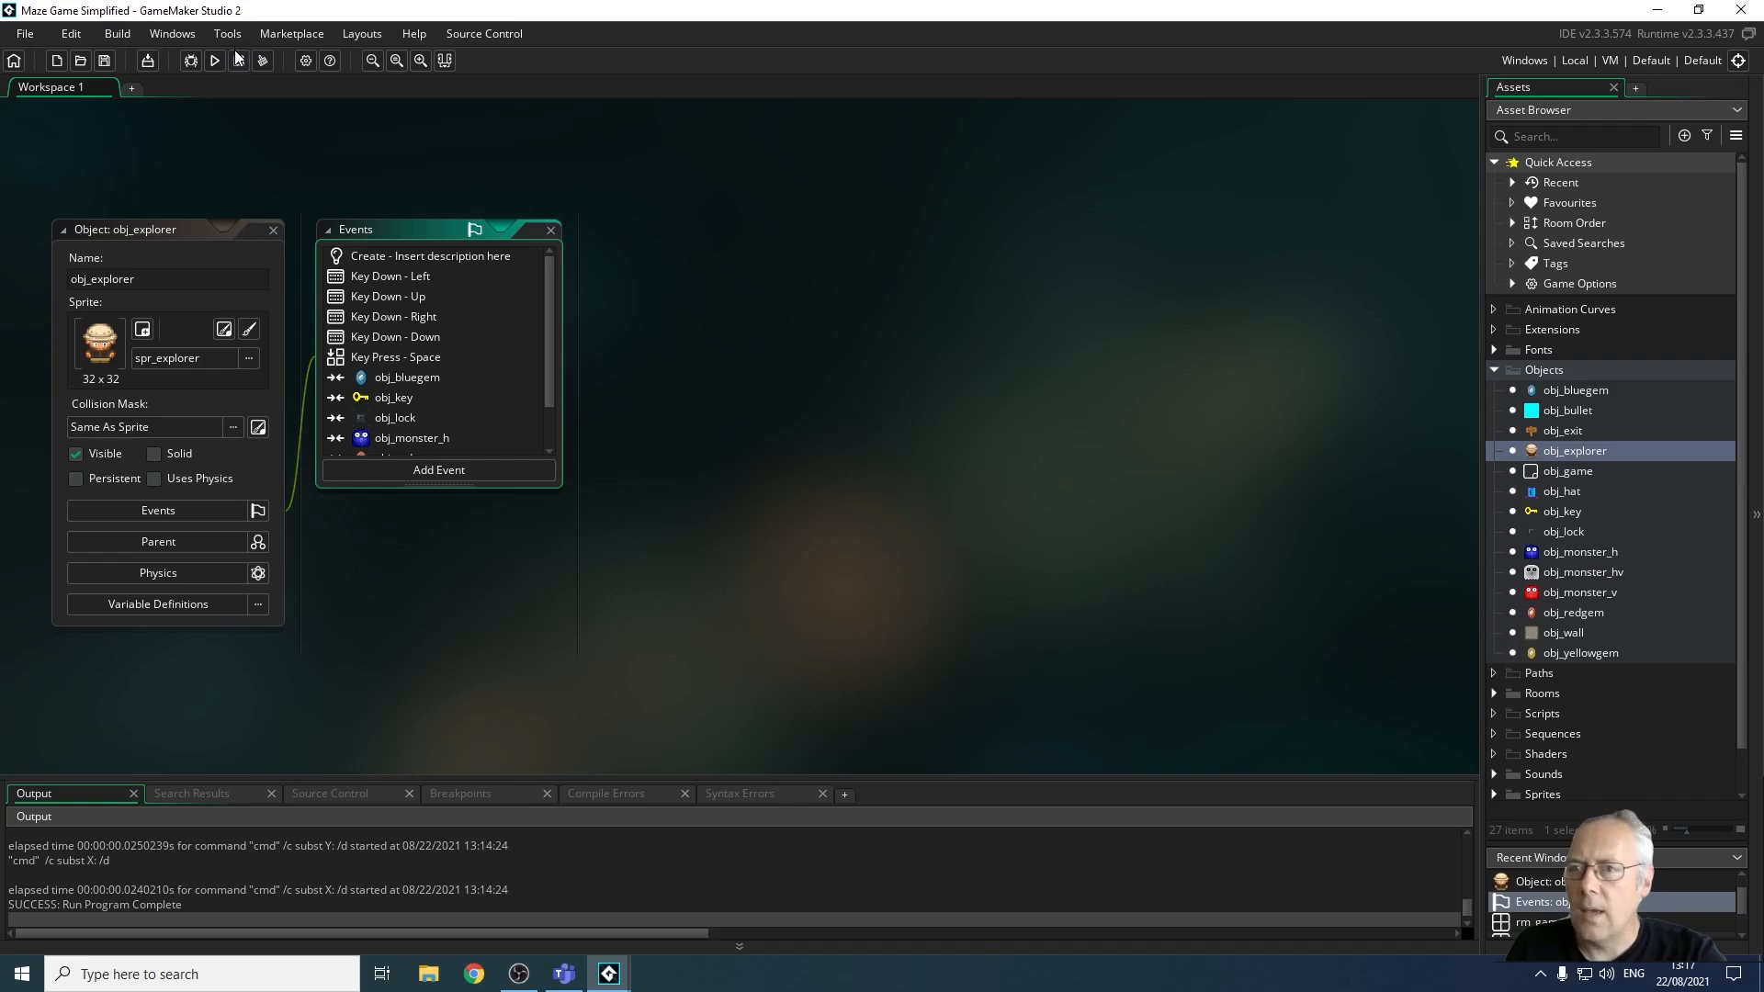
pyautogui.moveTo(237, 61)
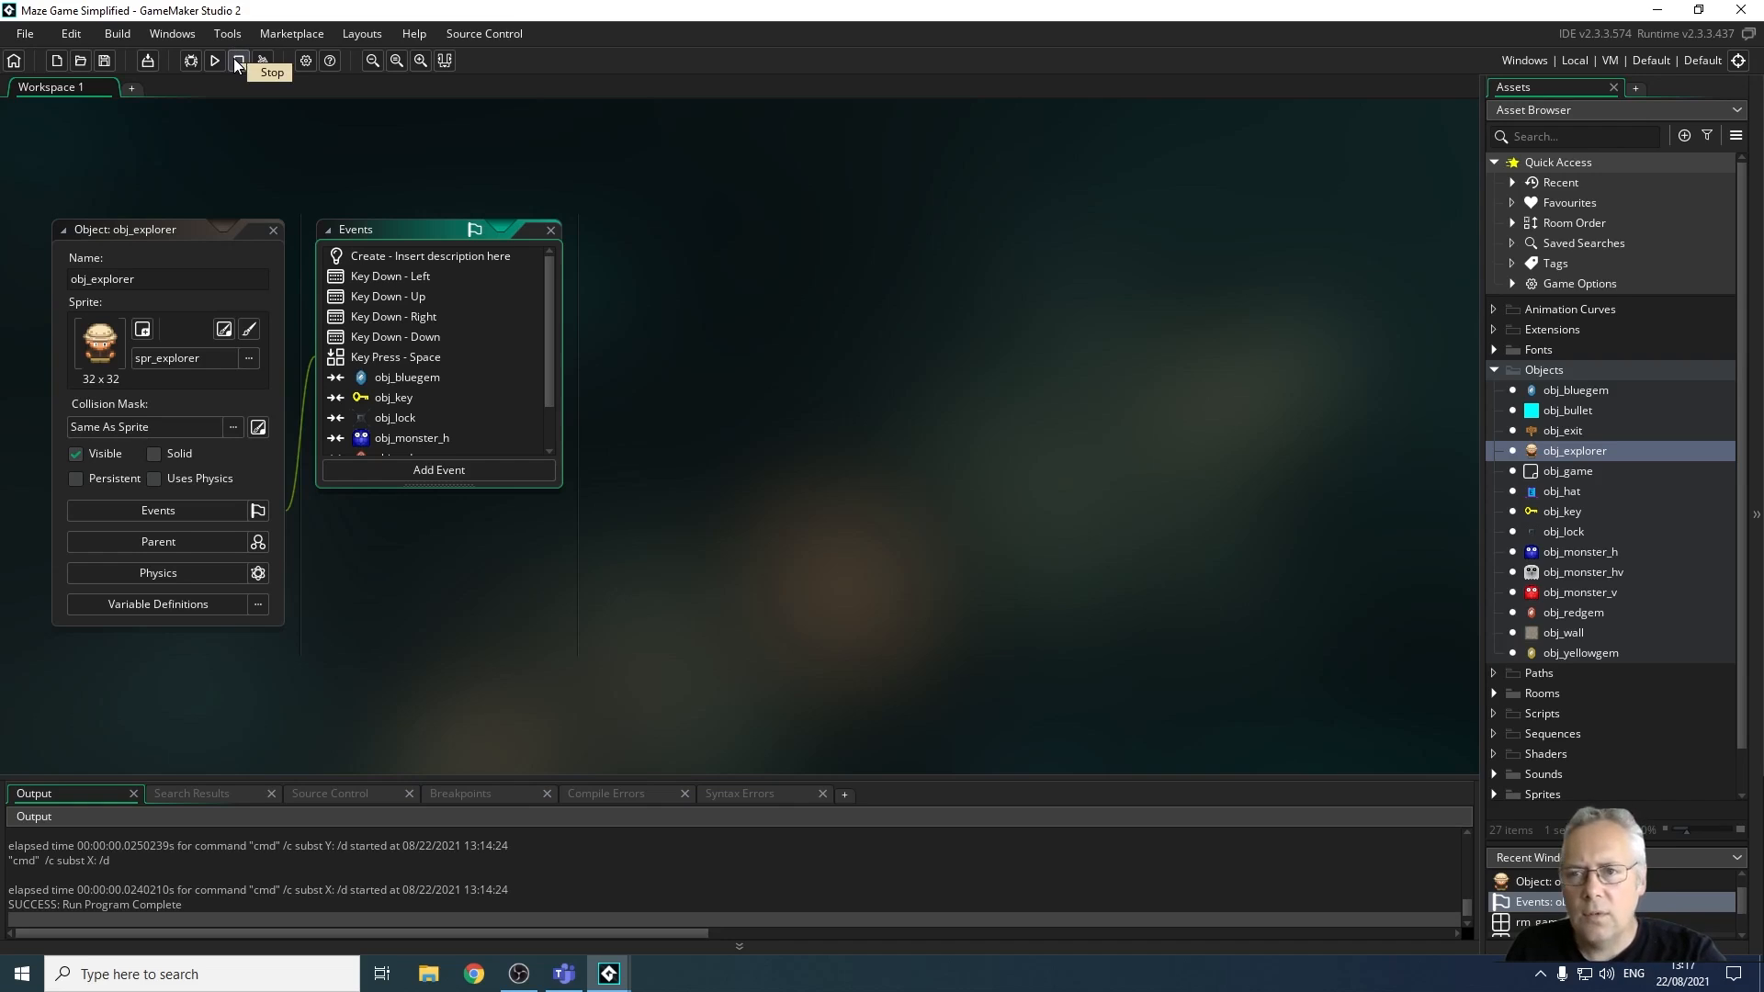
pyautogui.click(237, 60)
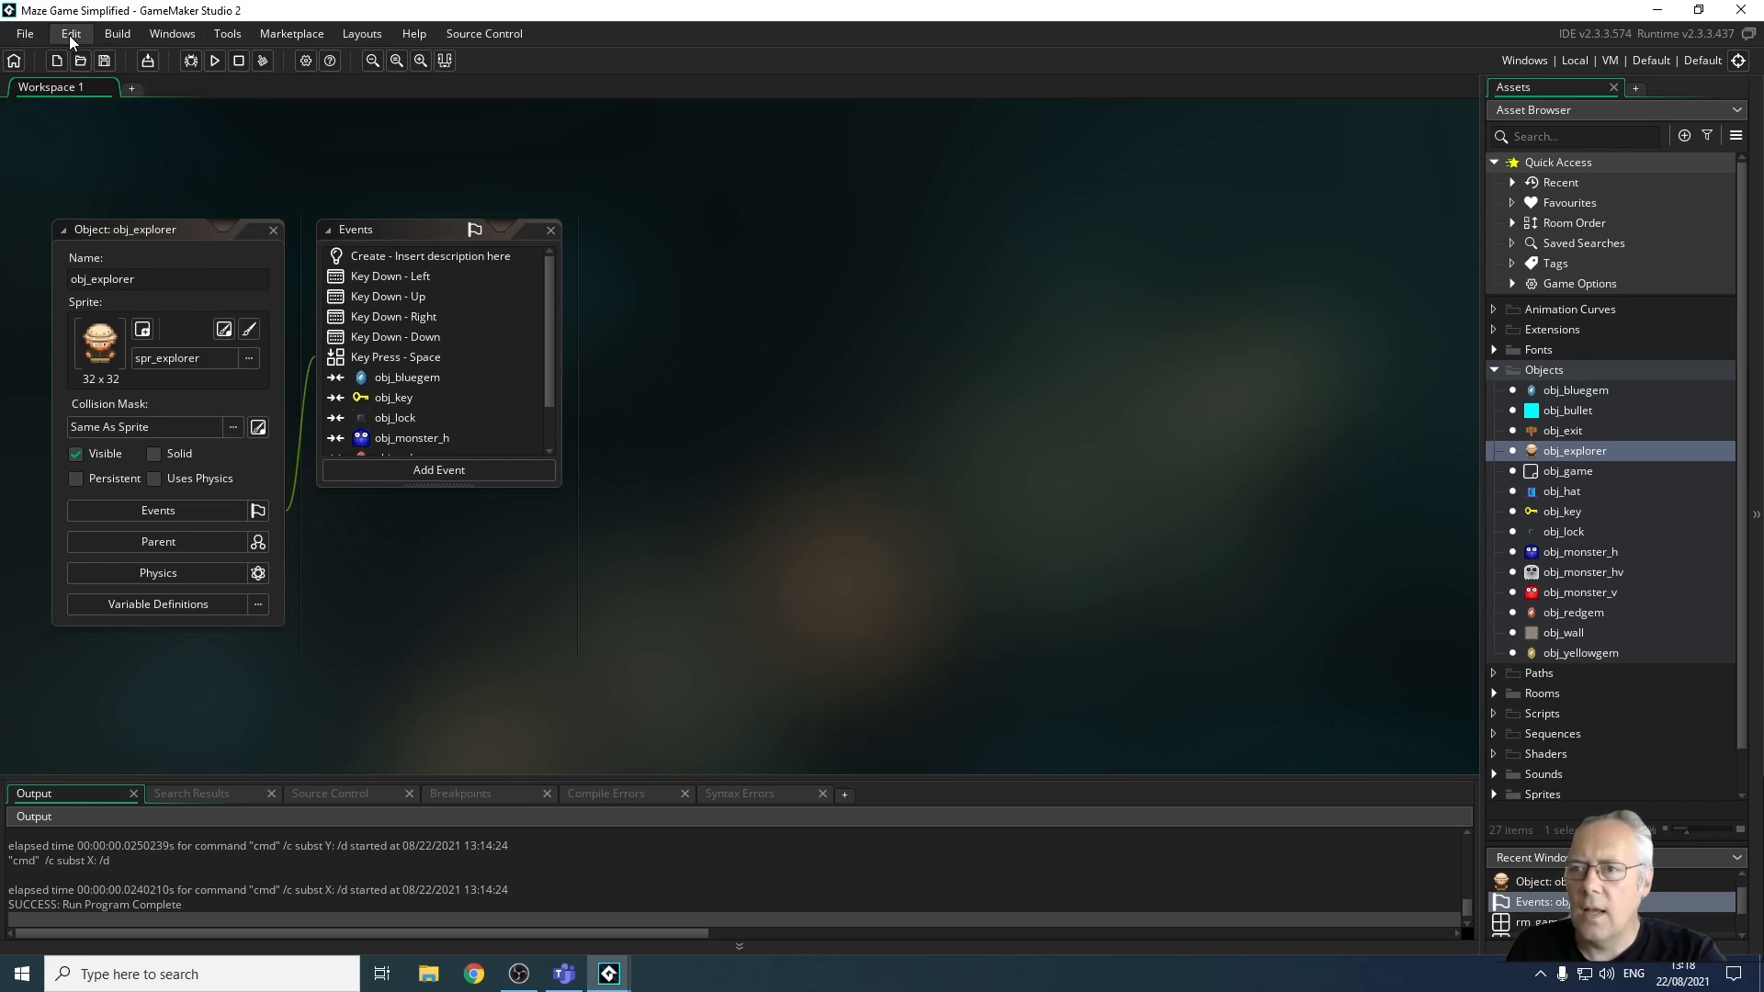
pyautogui.moveTo(173, 33)
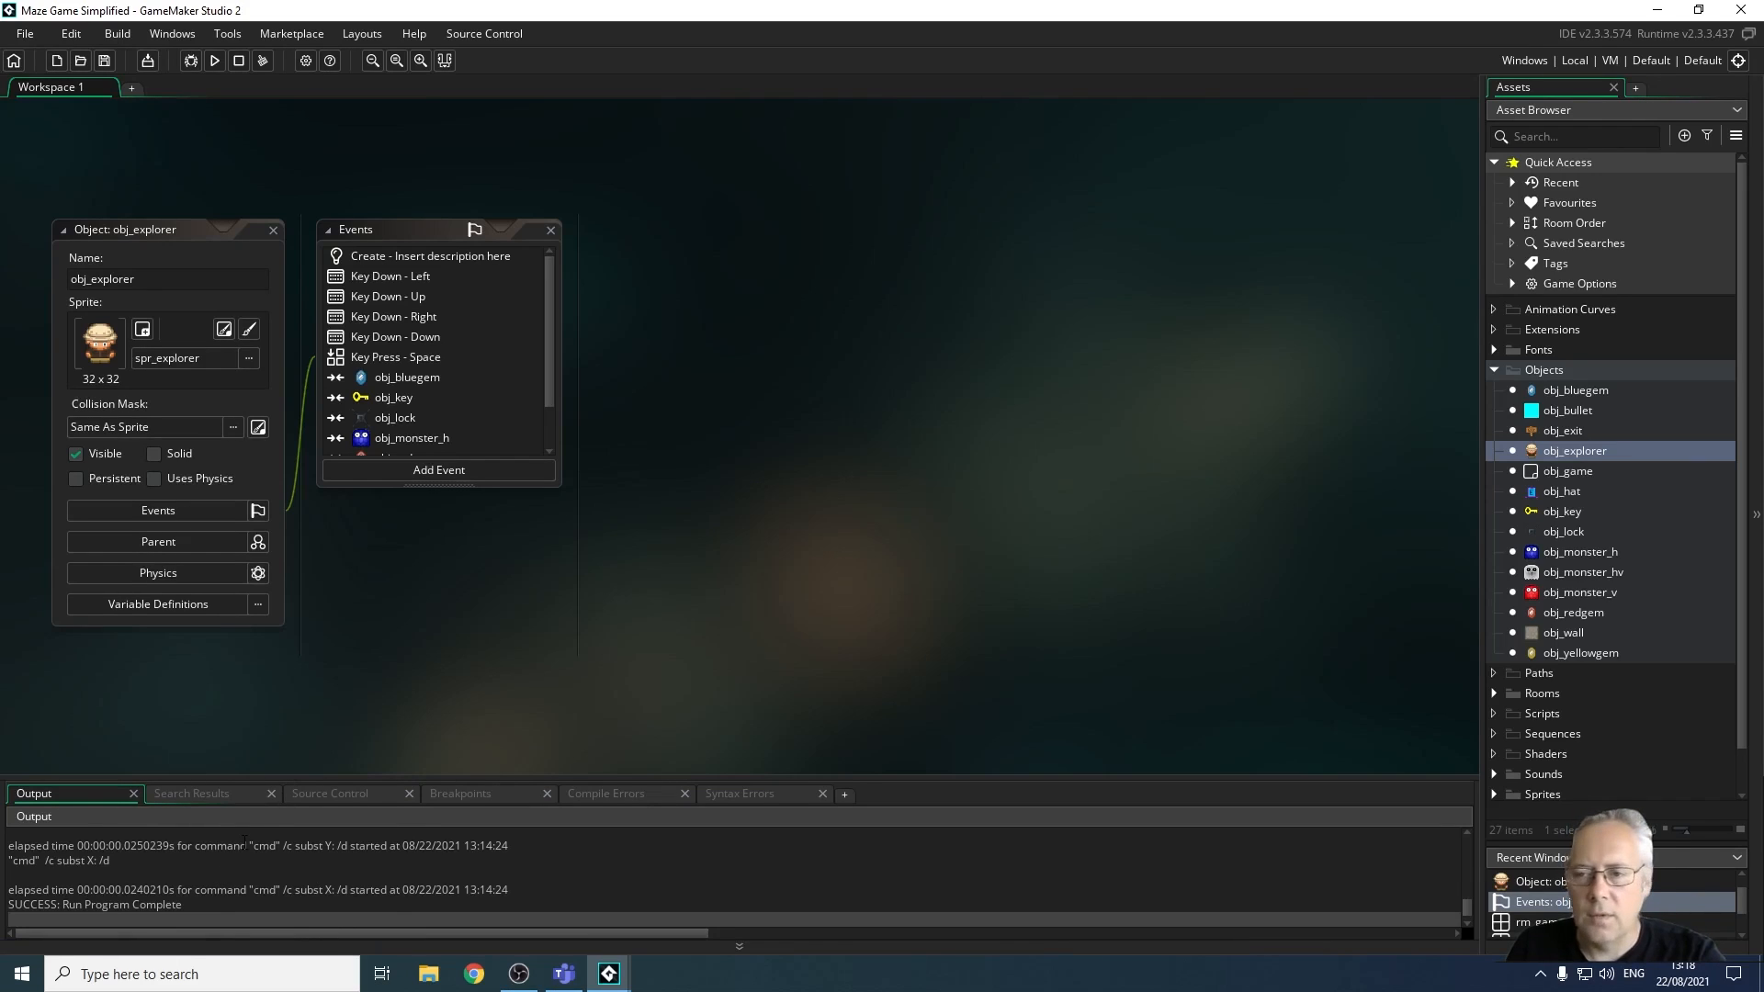
pyautogui.moveTo(457, 681)
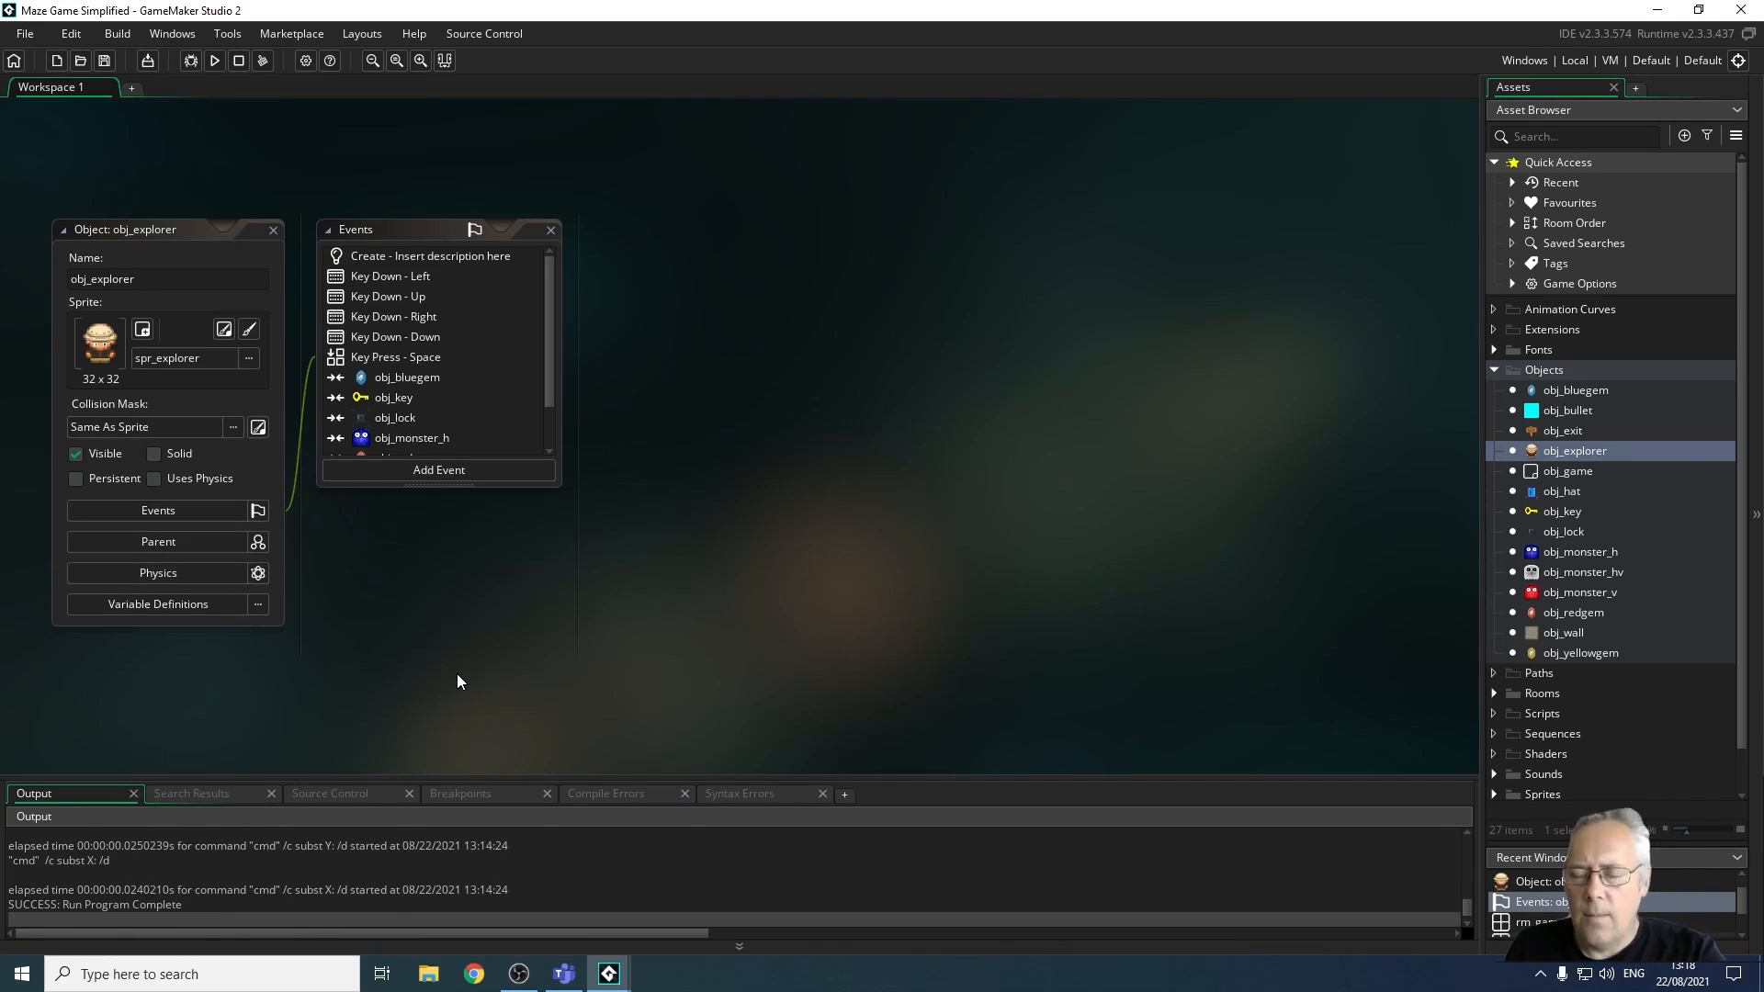
pyautogui.moveTo(805, 662)
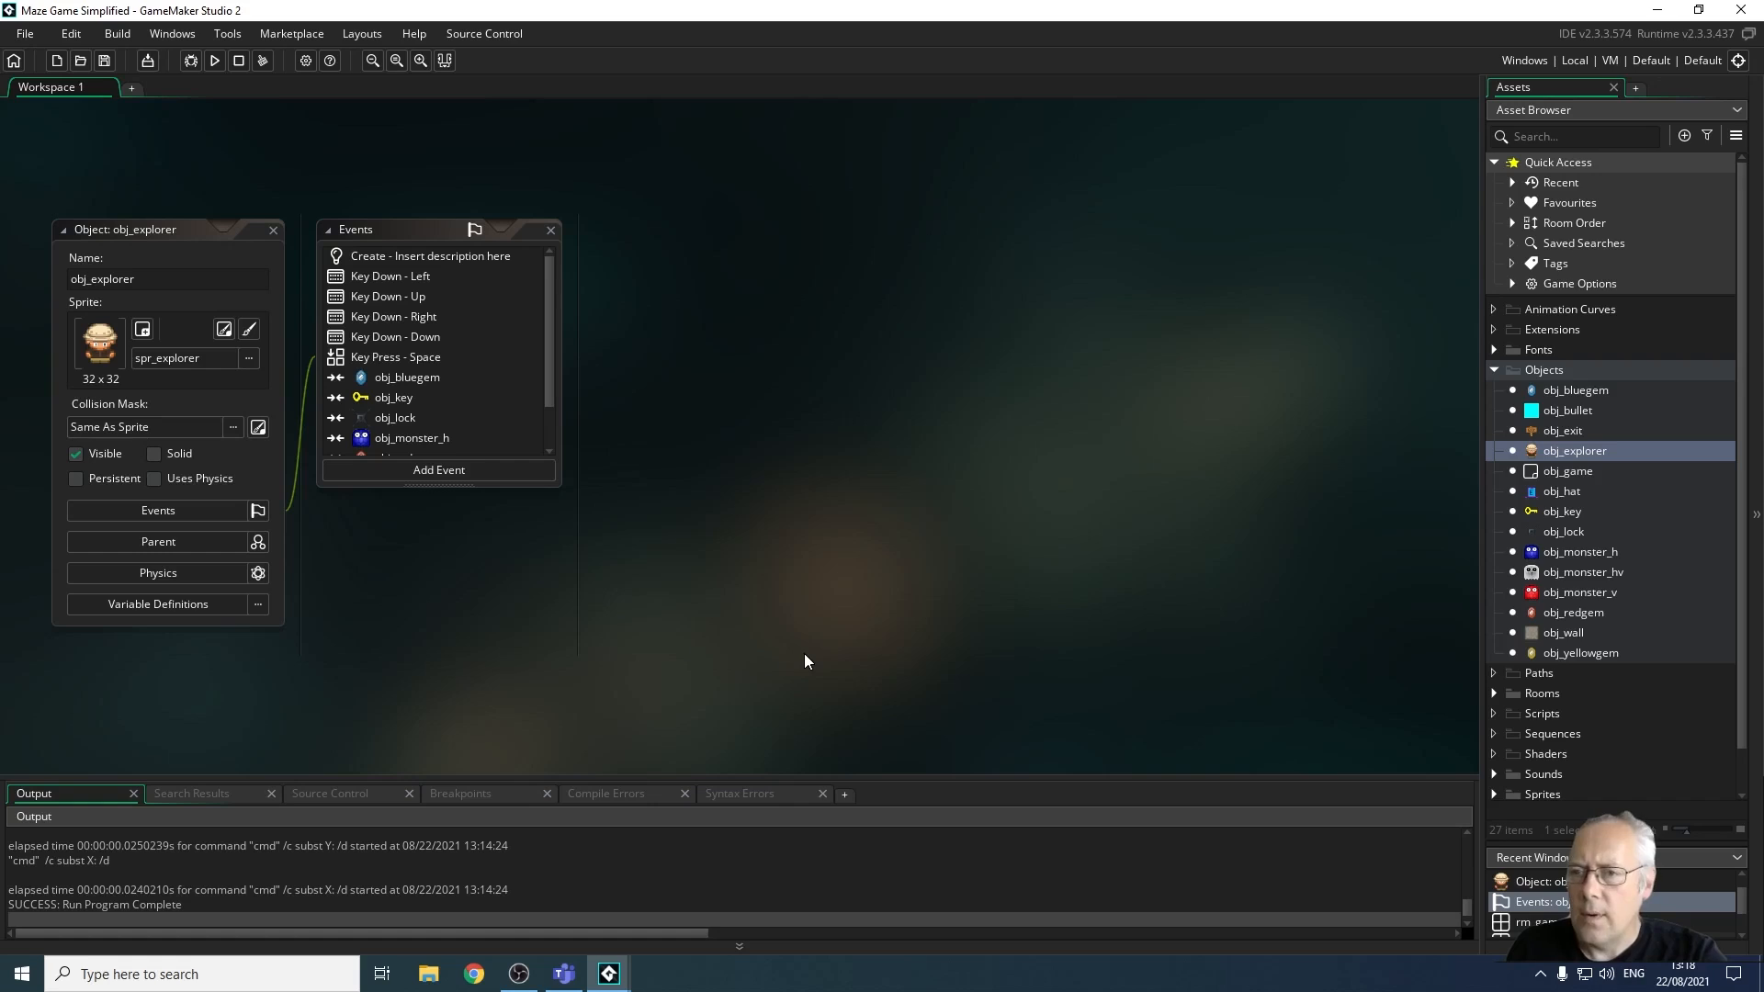
pyautogui.moveTo(582, 535)
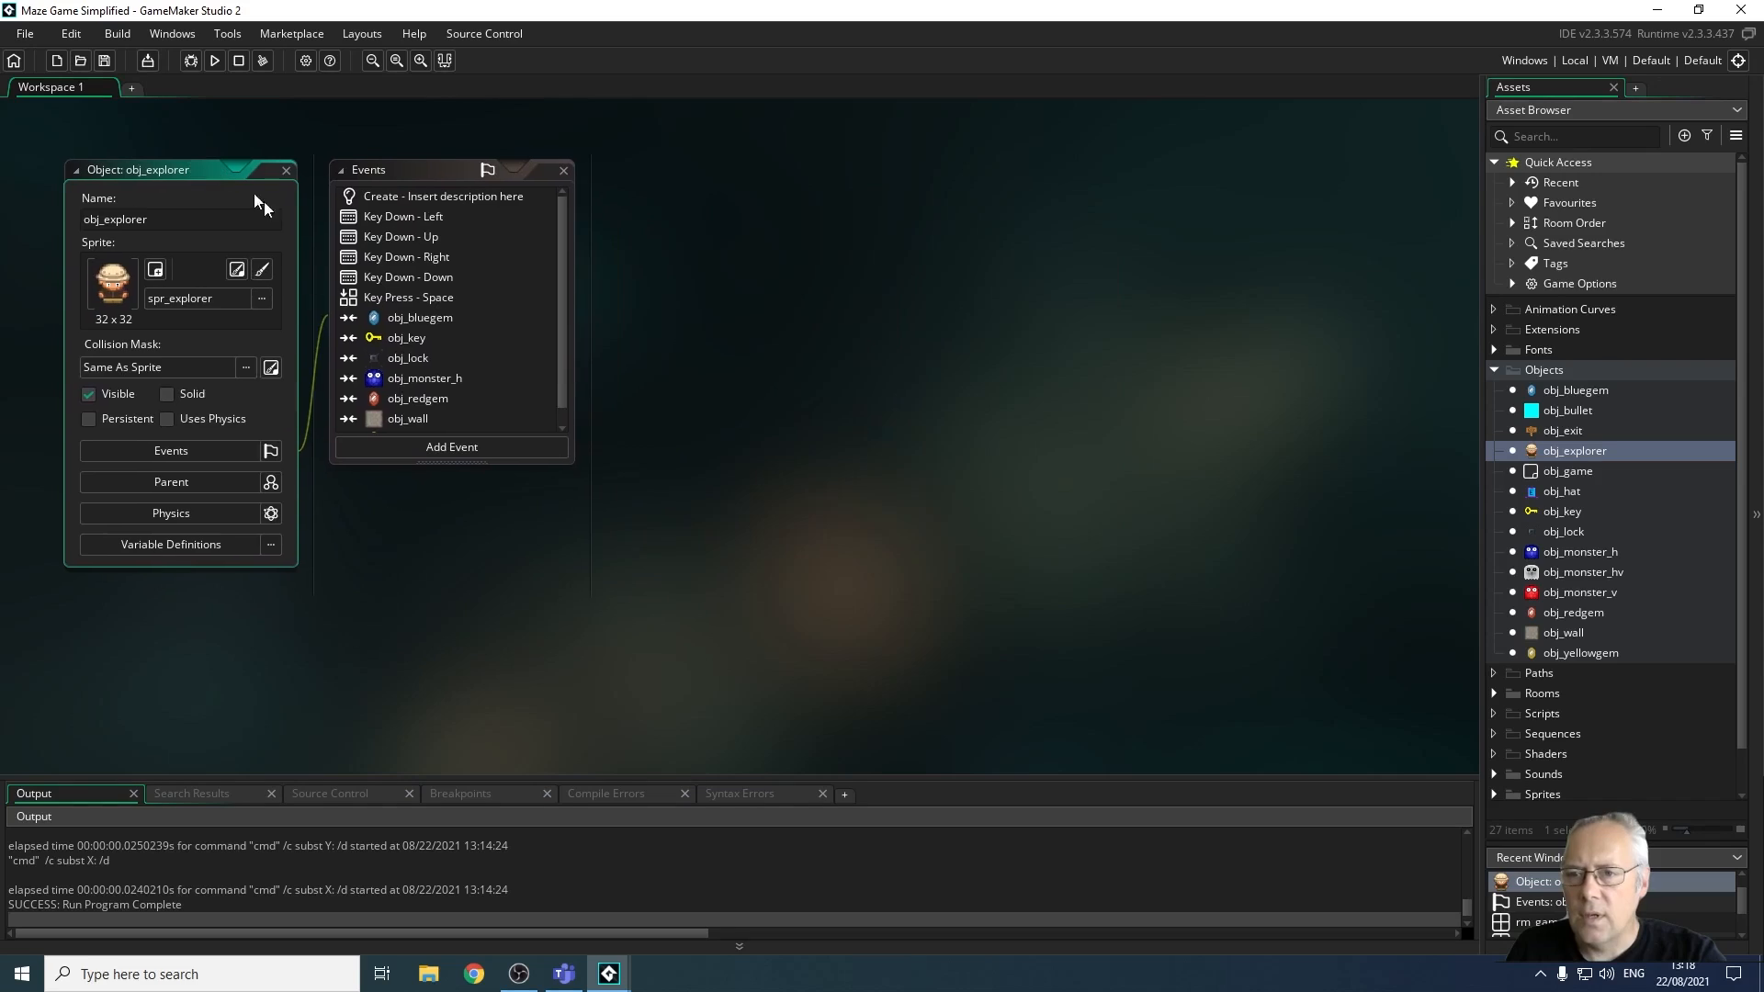
pyautogui.moveTo(470, 309)
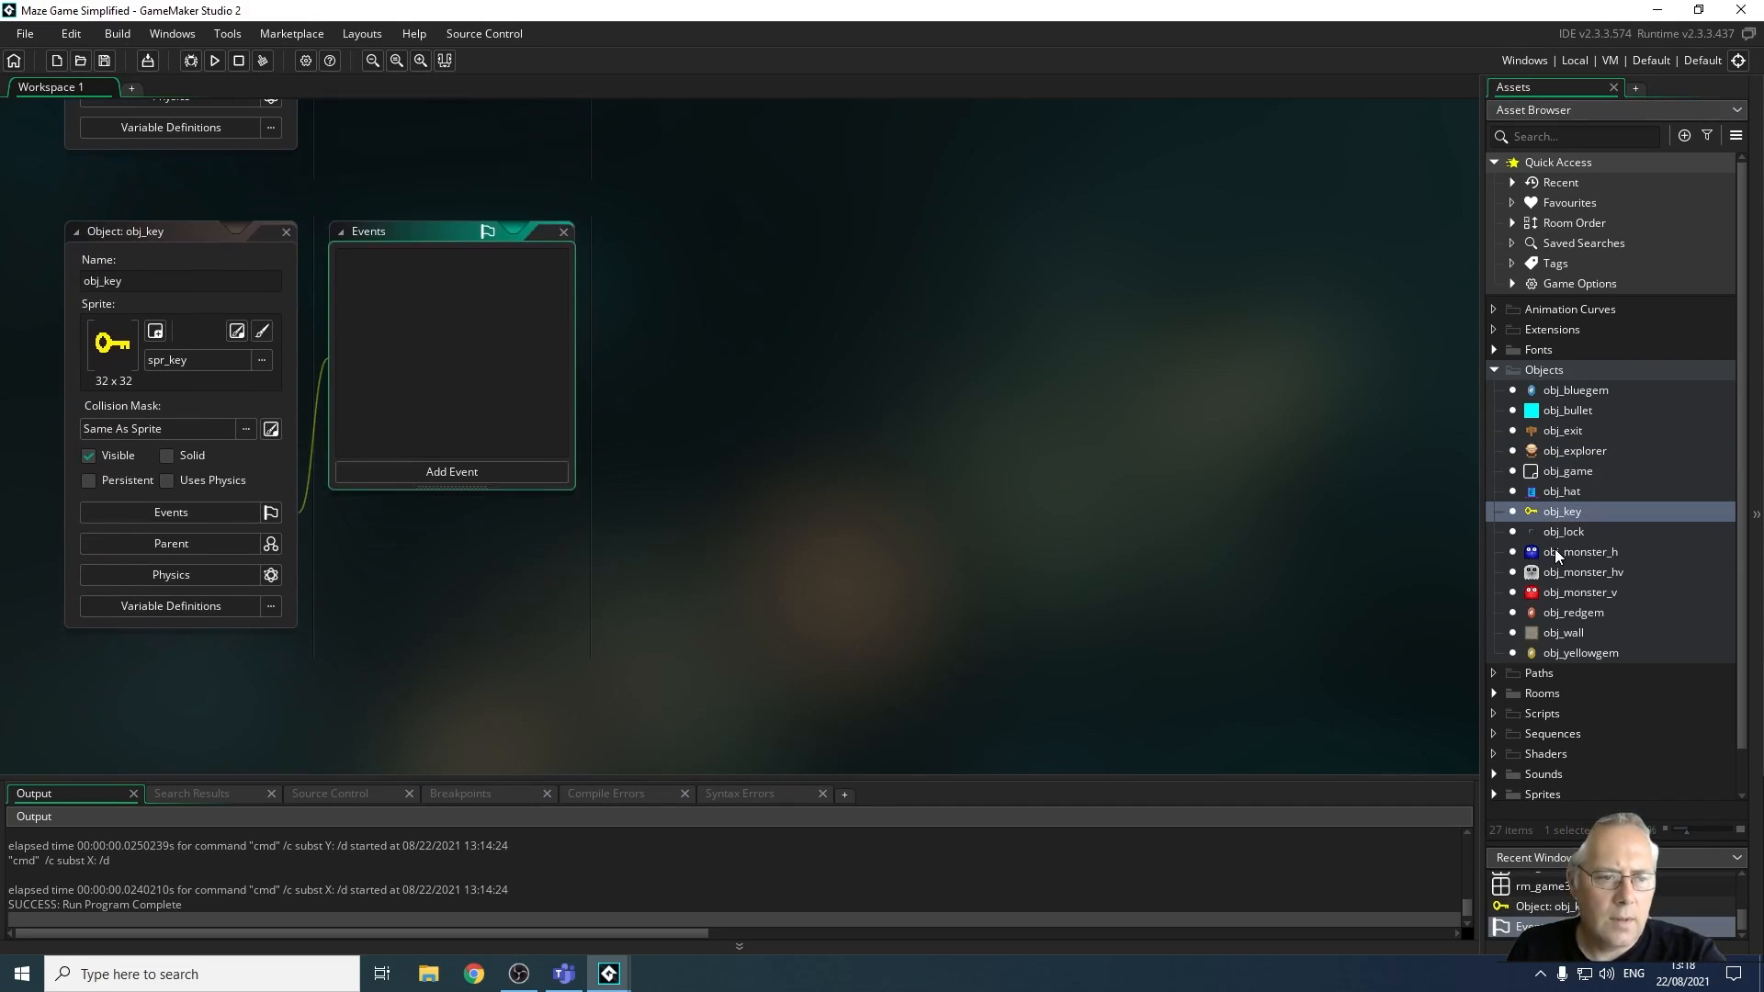
# Place obj_key's editor, which has no events, beside obj_explorer's collision events
pyautogui.doubleClick(1580, 551)
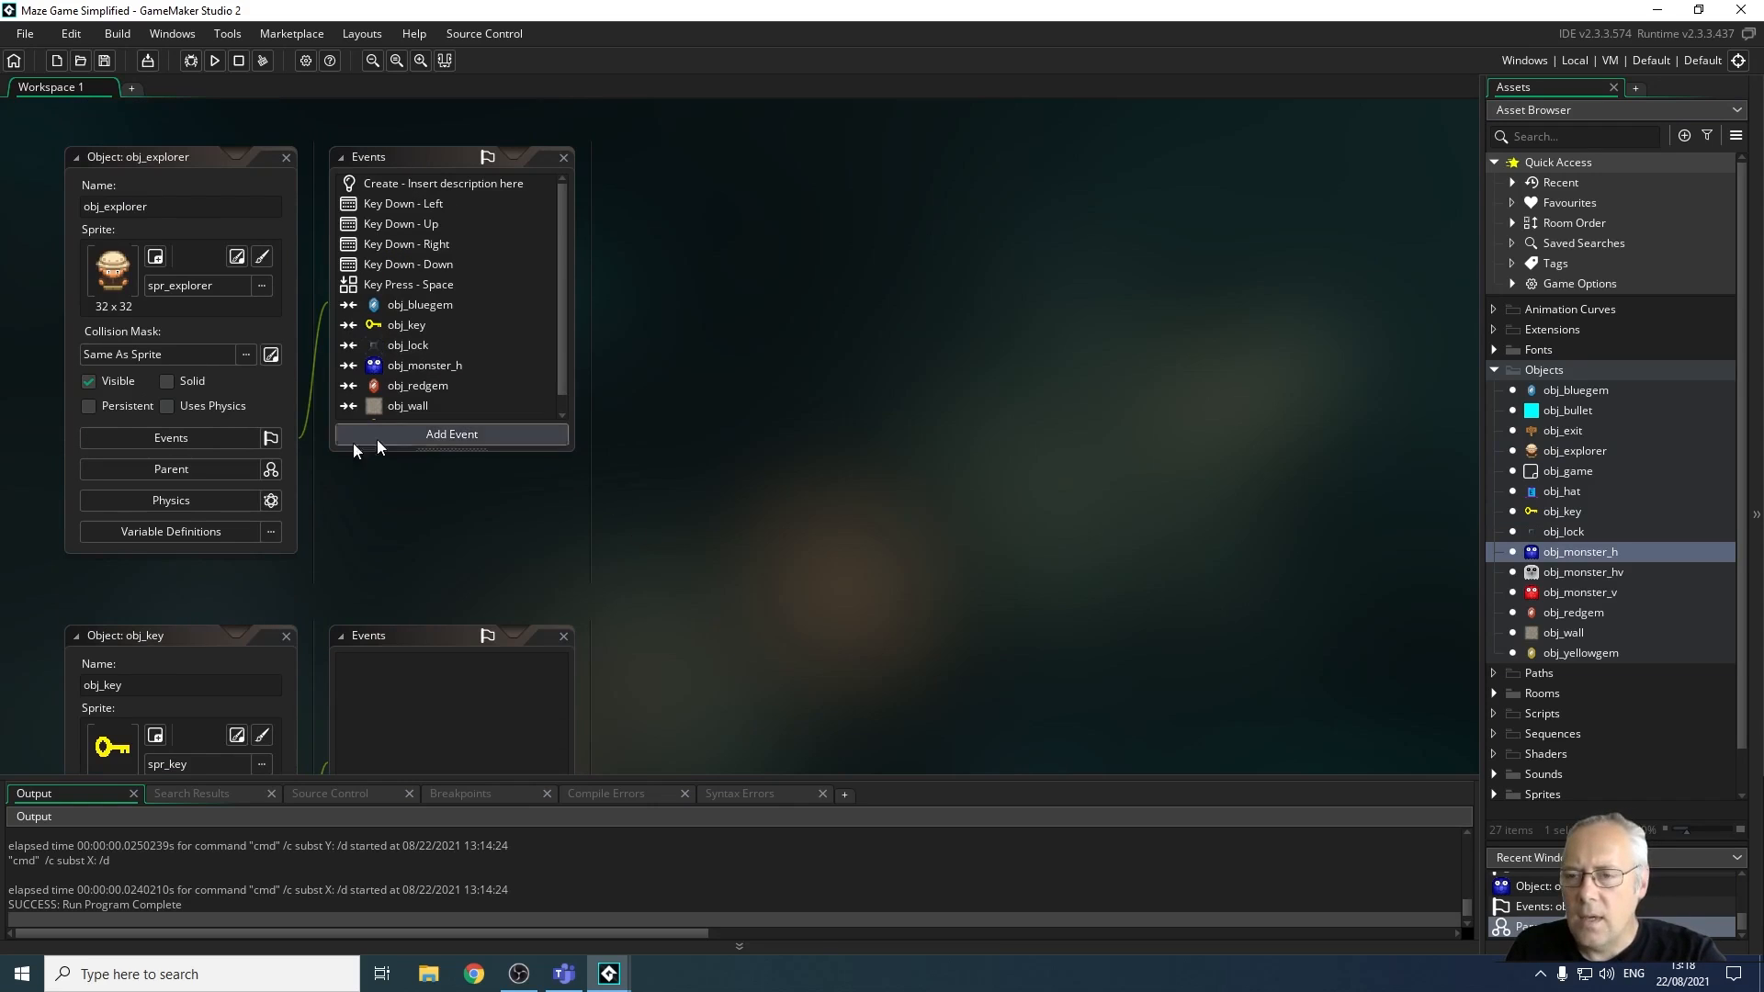
pyautogui.scroll(-3)
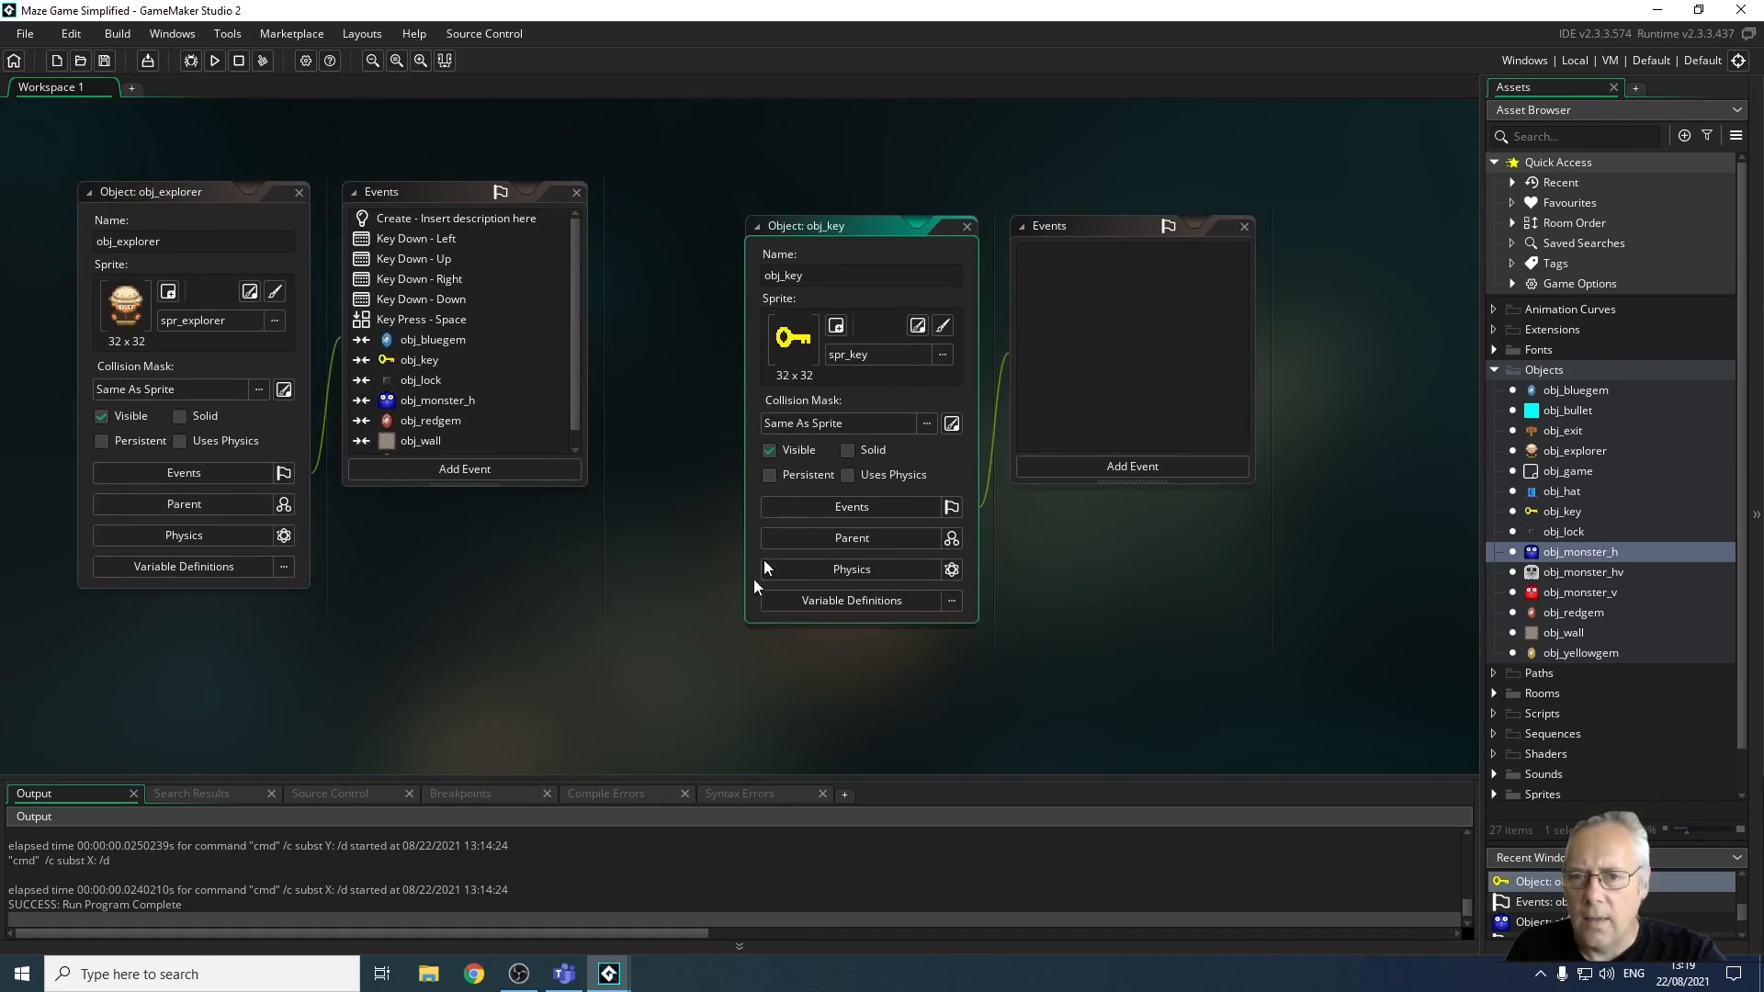
pyautogui.moveTo(838, 231)
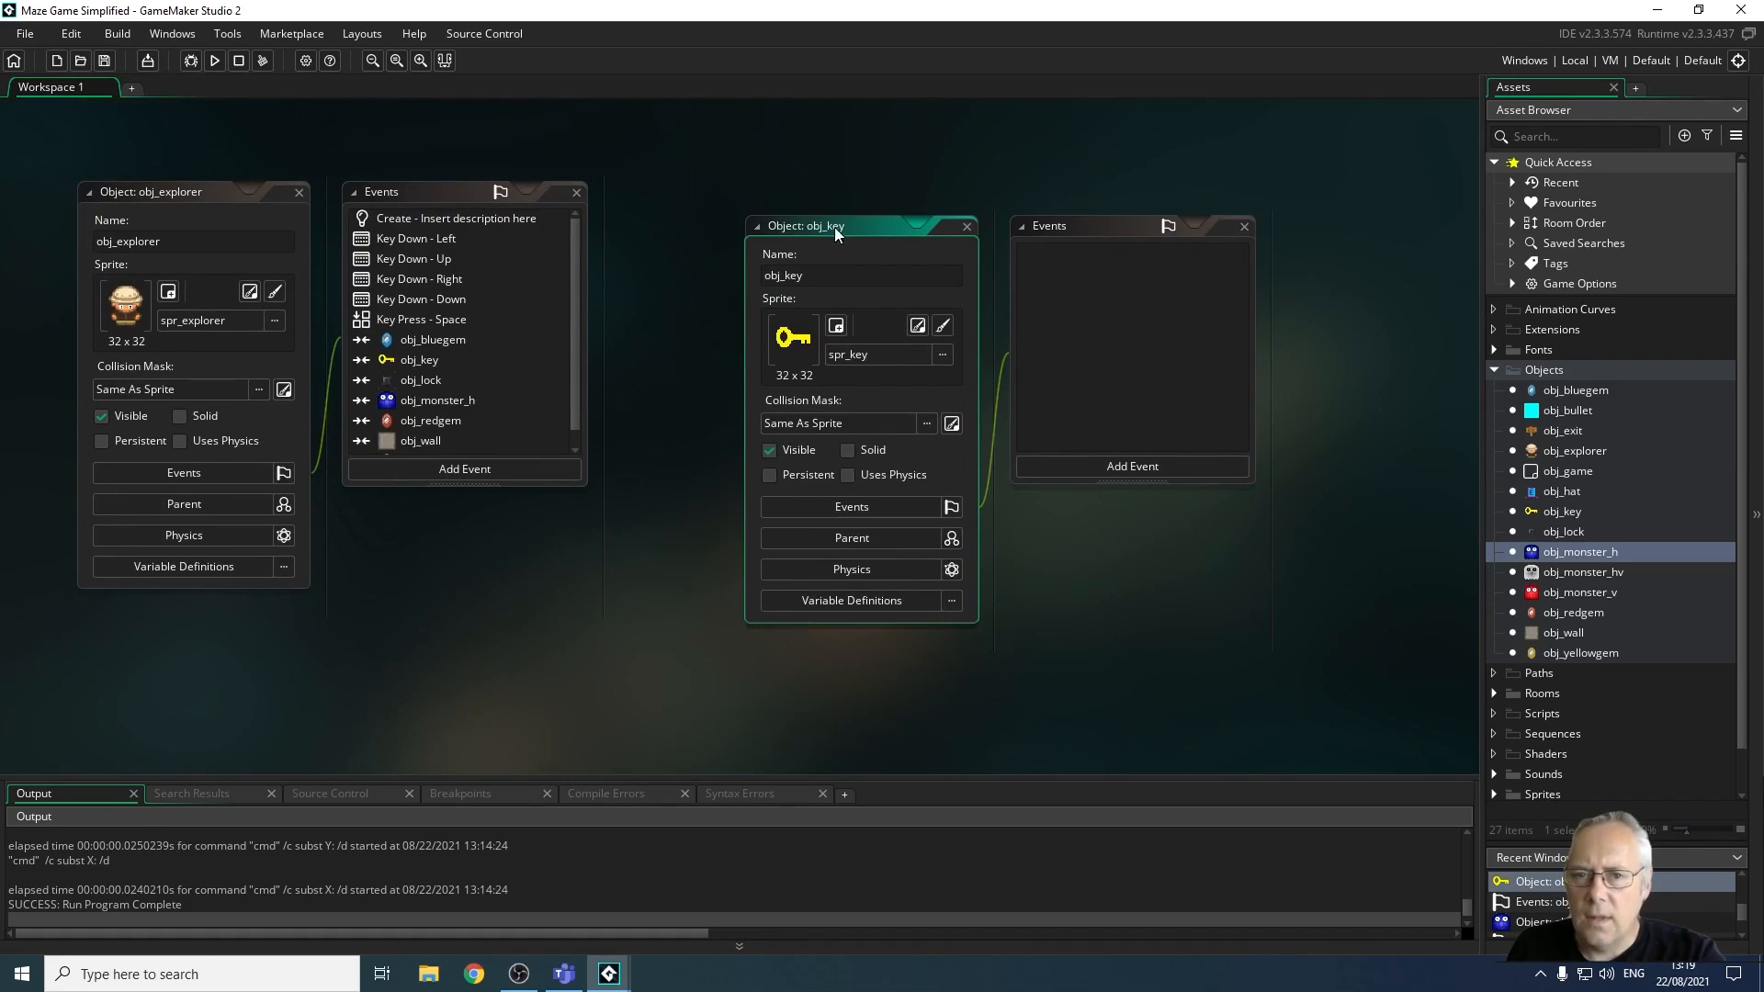
pyautogui.moveTo(834, 224); pyautogui.dragTo(71, 638)
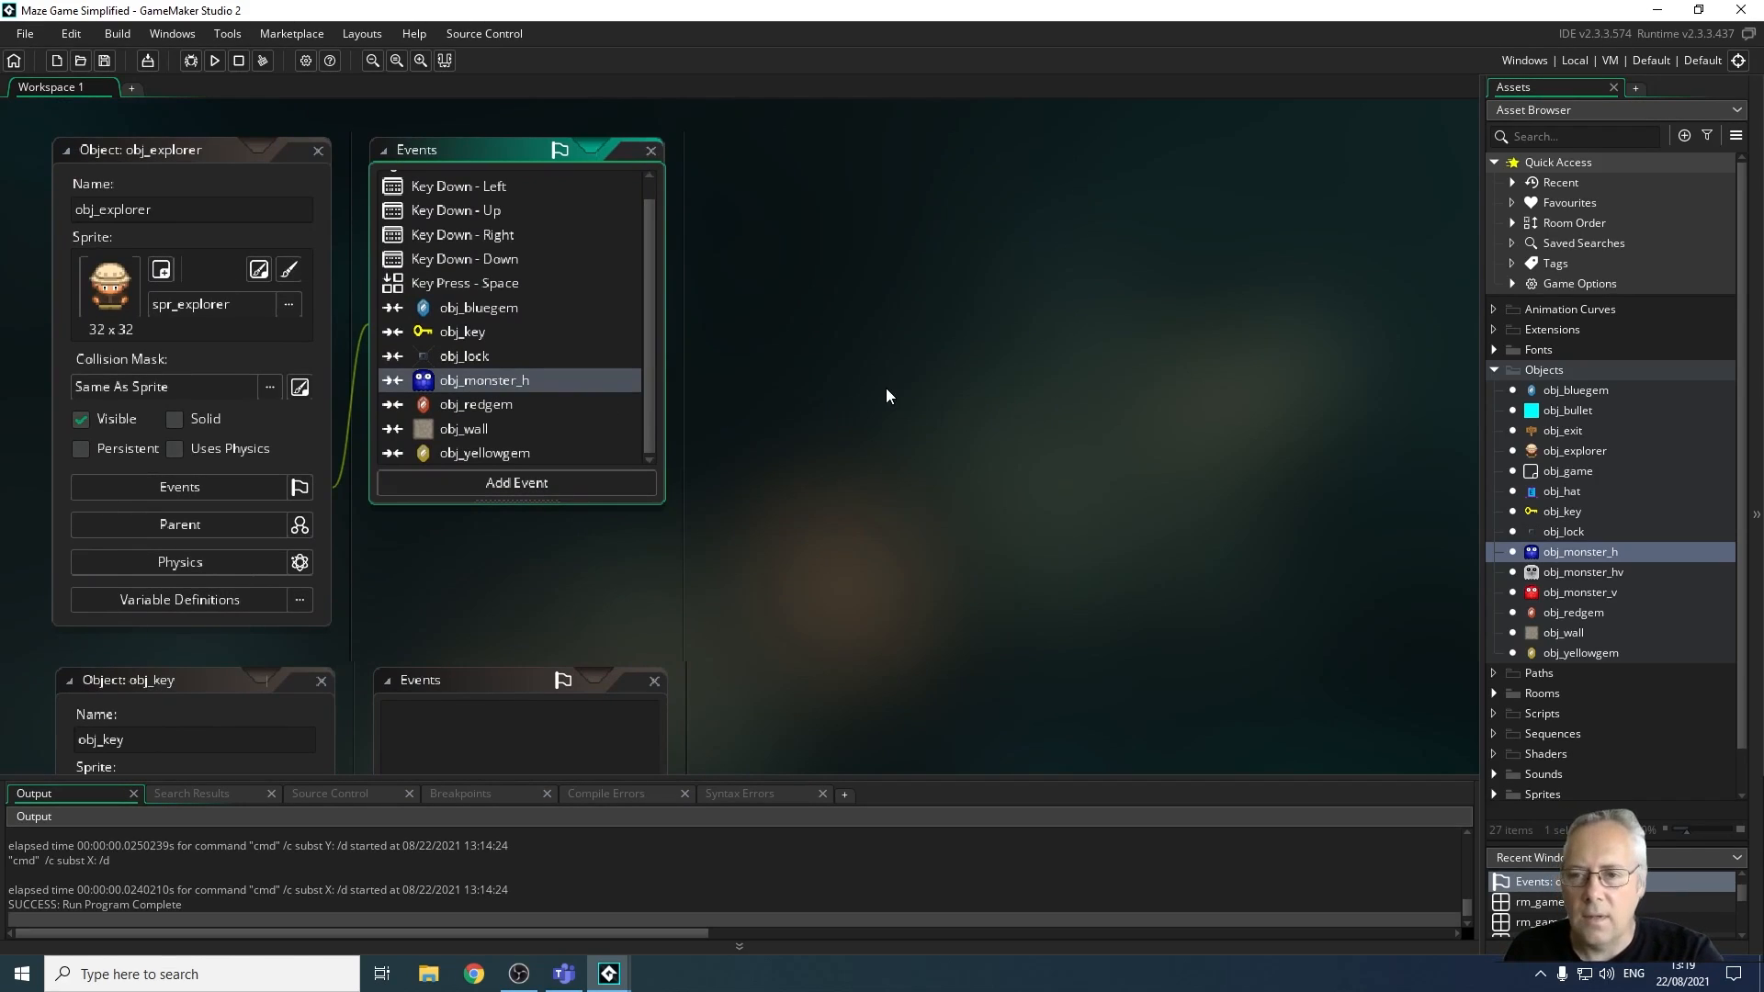
pyautogui.moveTo(948, 327)
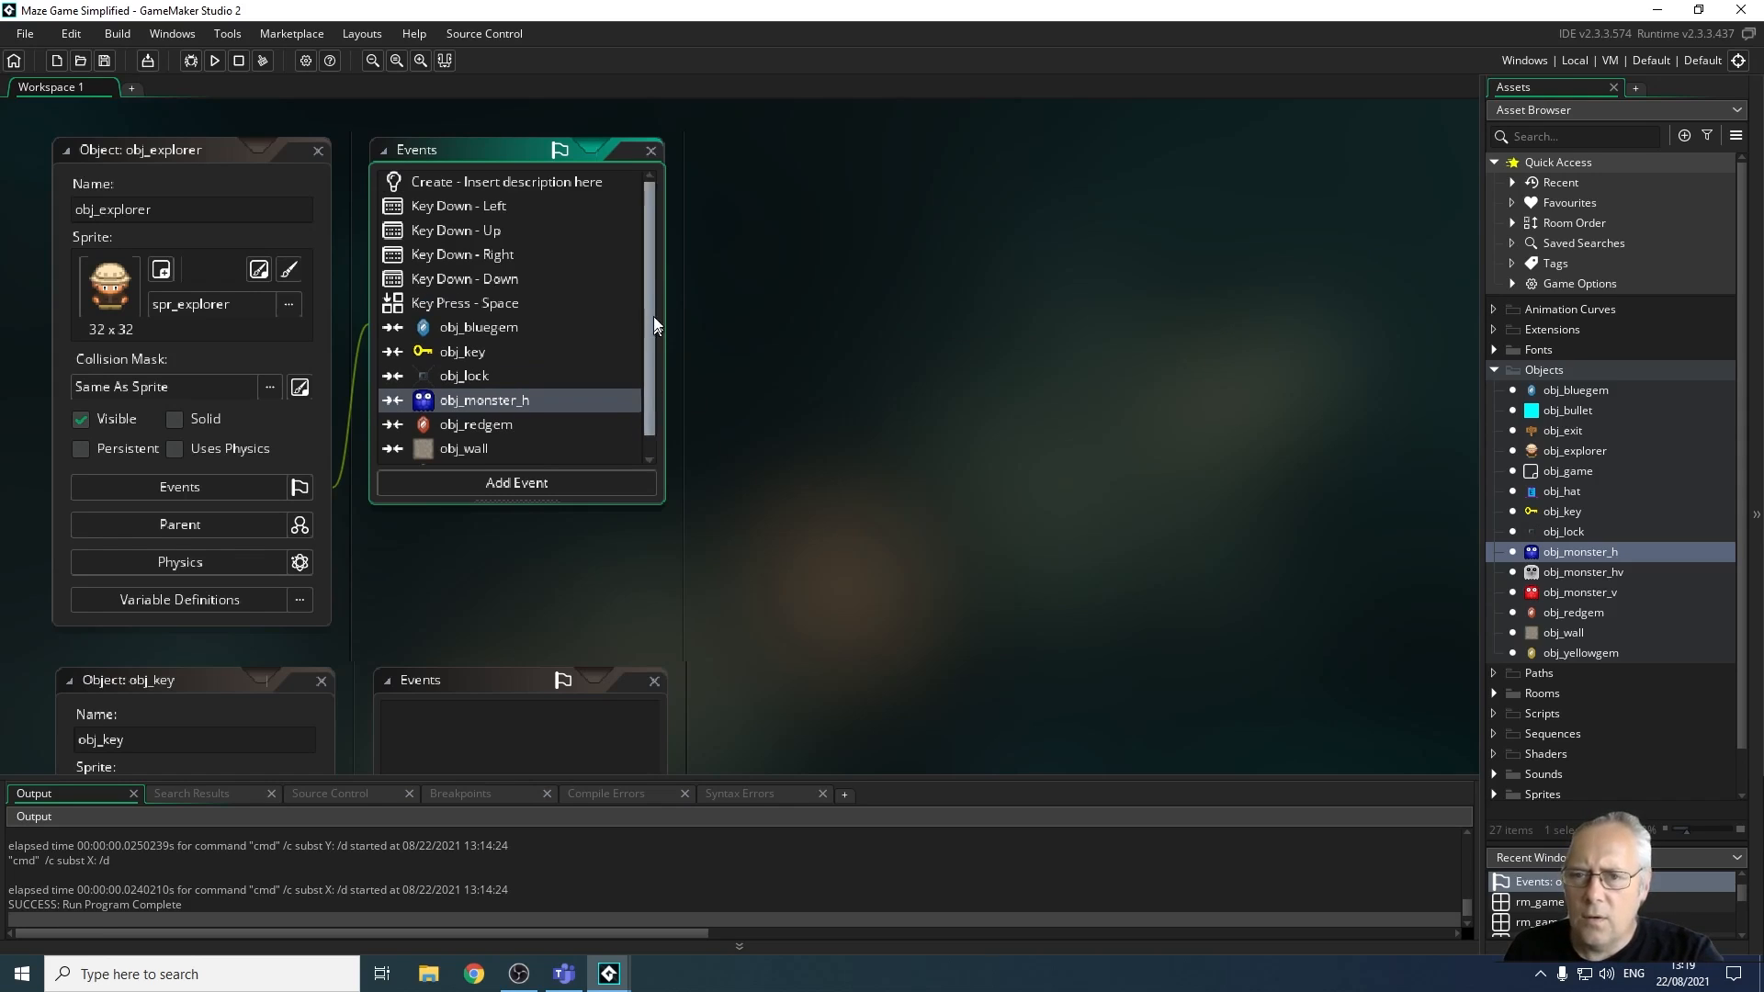
pyautogui.moveTo(680, 311)
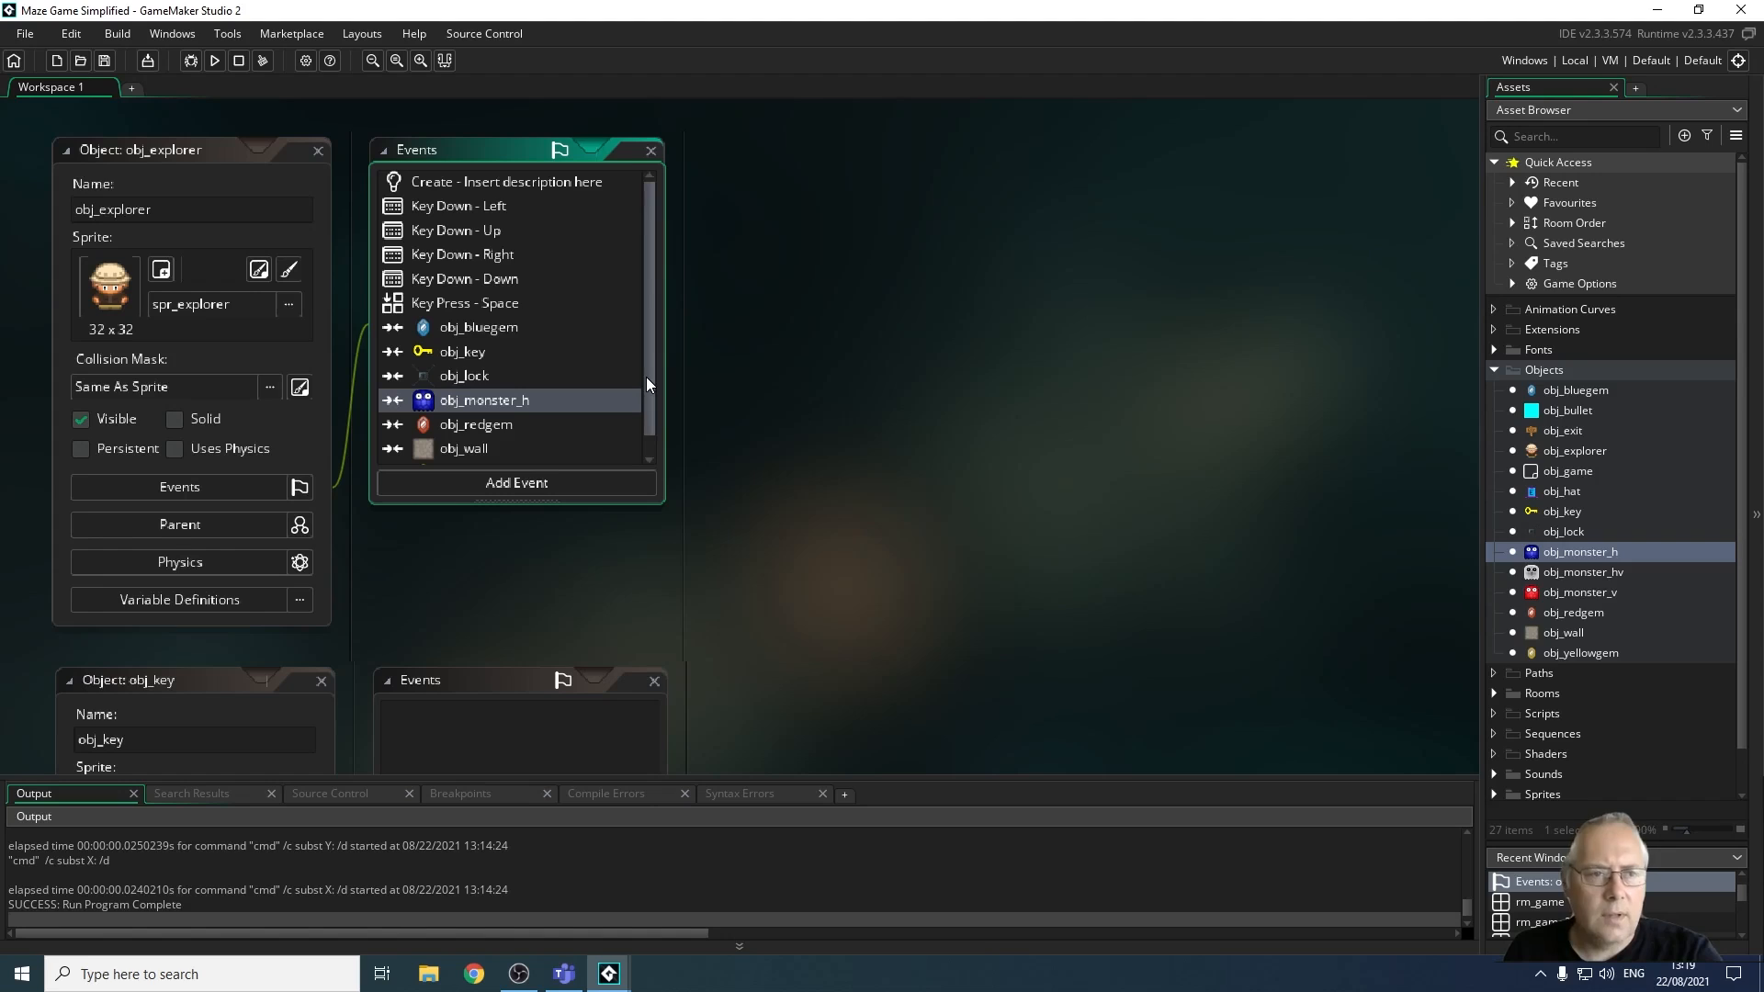
pyautogui.moveTo(1468, 457)
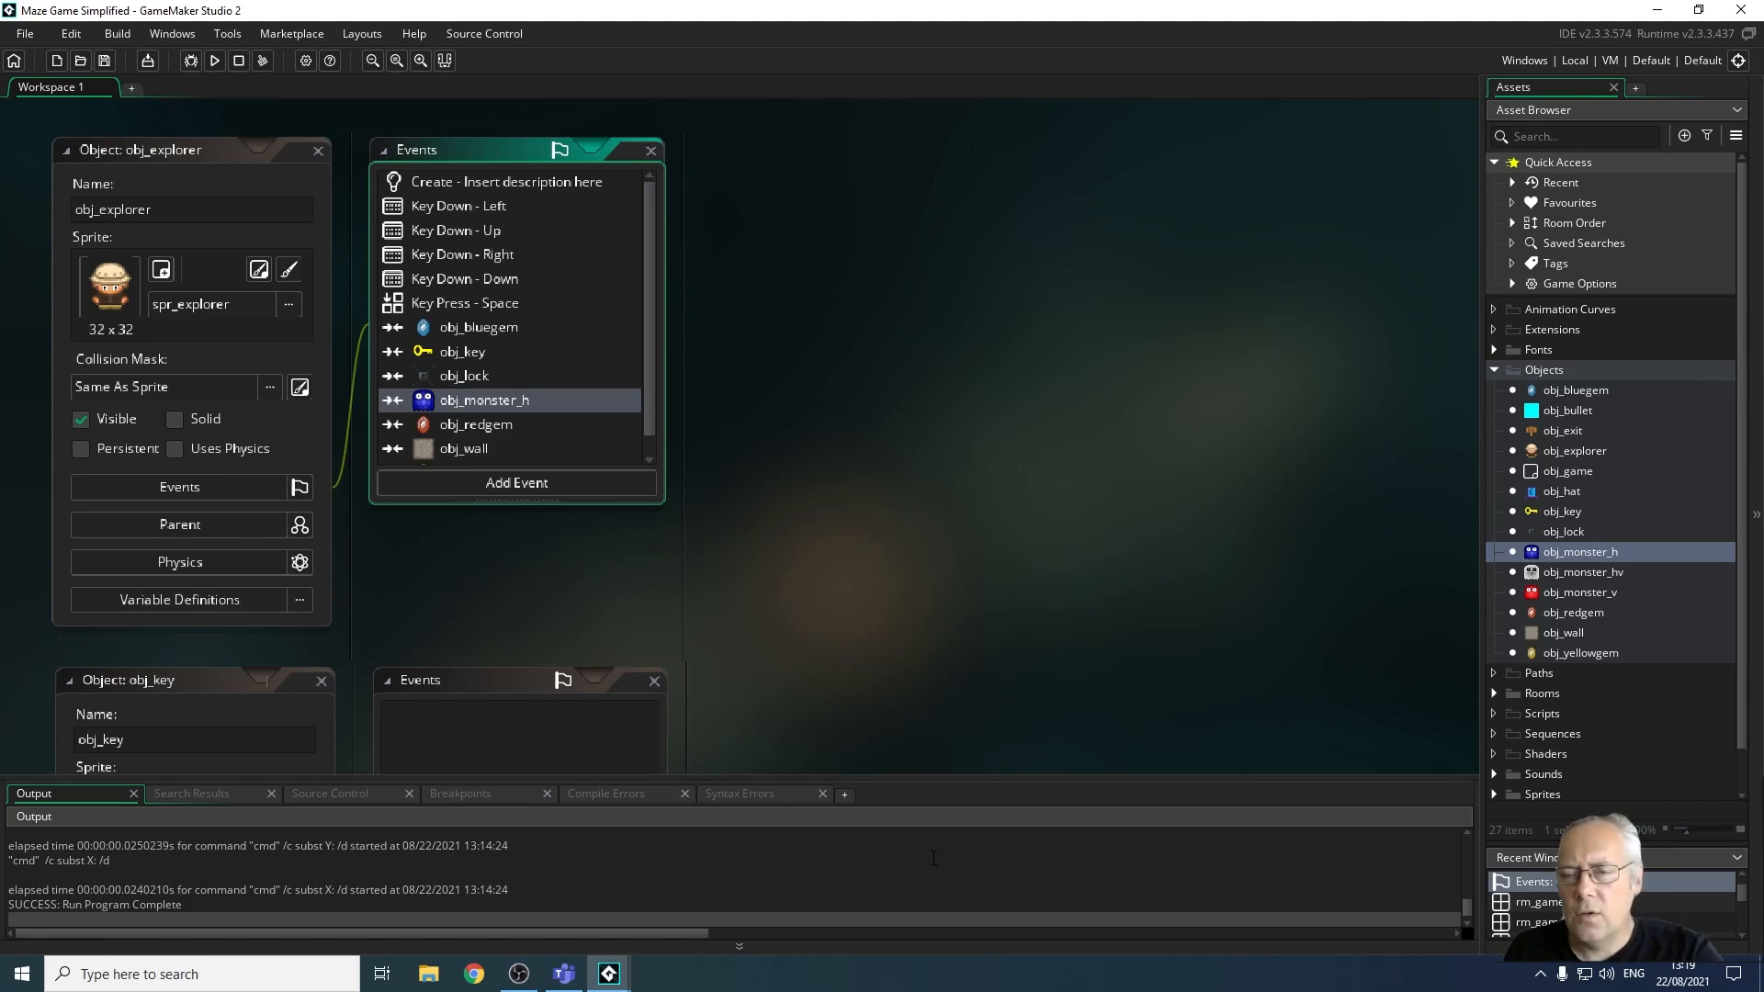
pyautogui.moveTo(1000, 705)
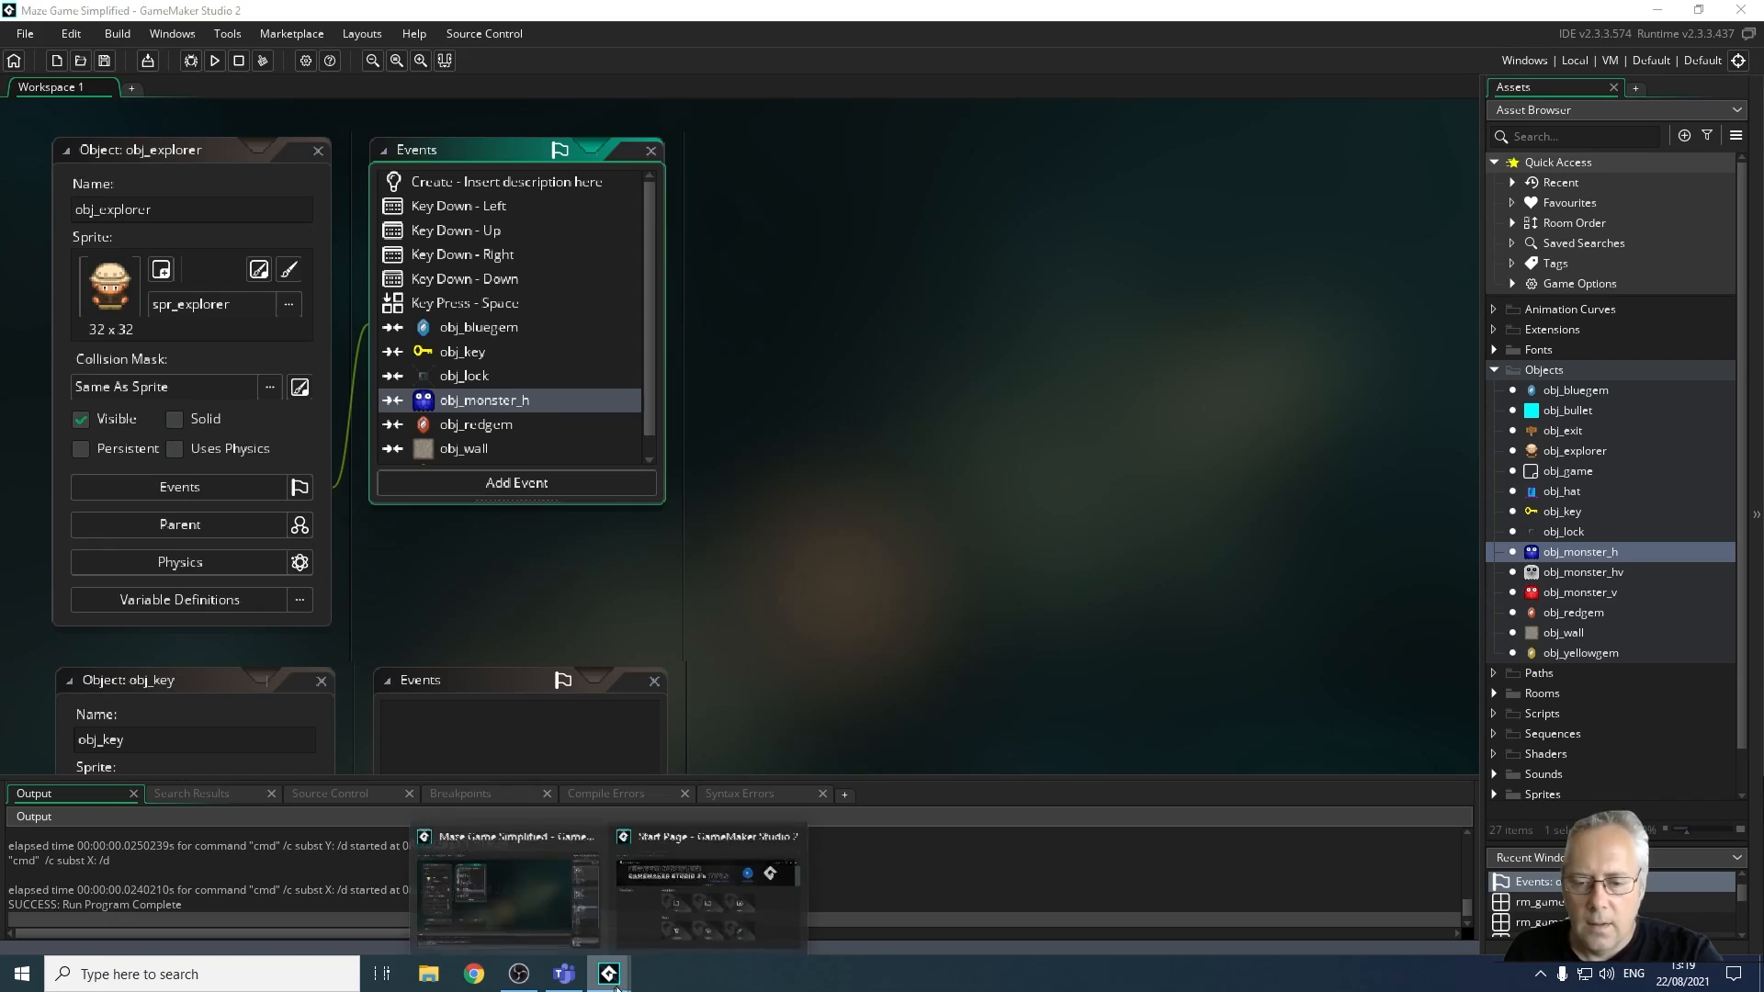
# Bring up the Start Page and begin a new project to reach the project-type choice
pyautogui.click(704, 894)
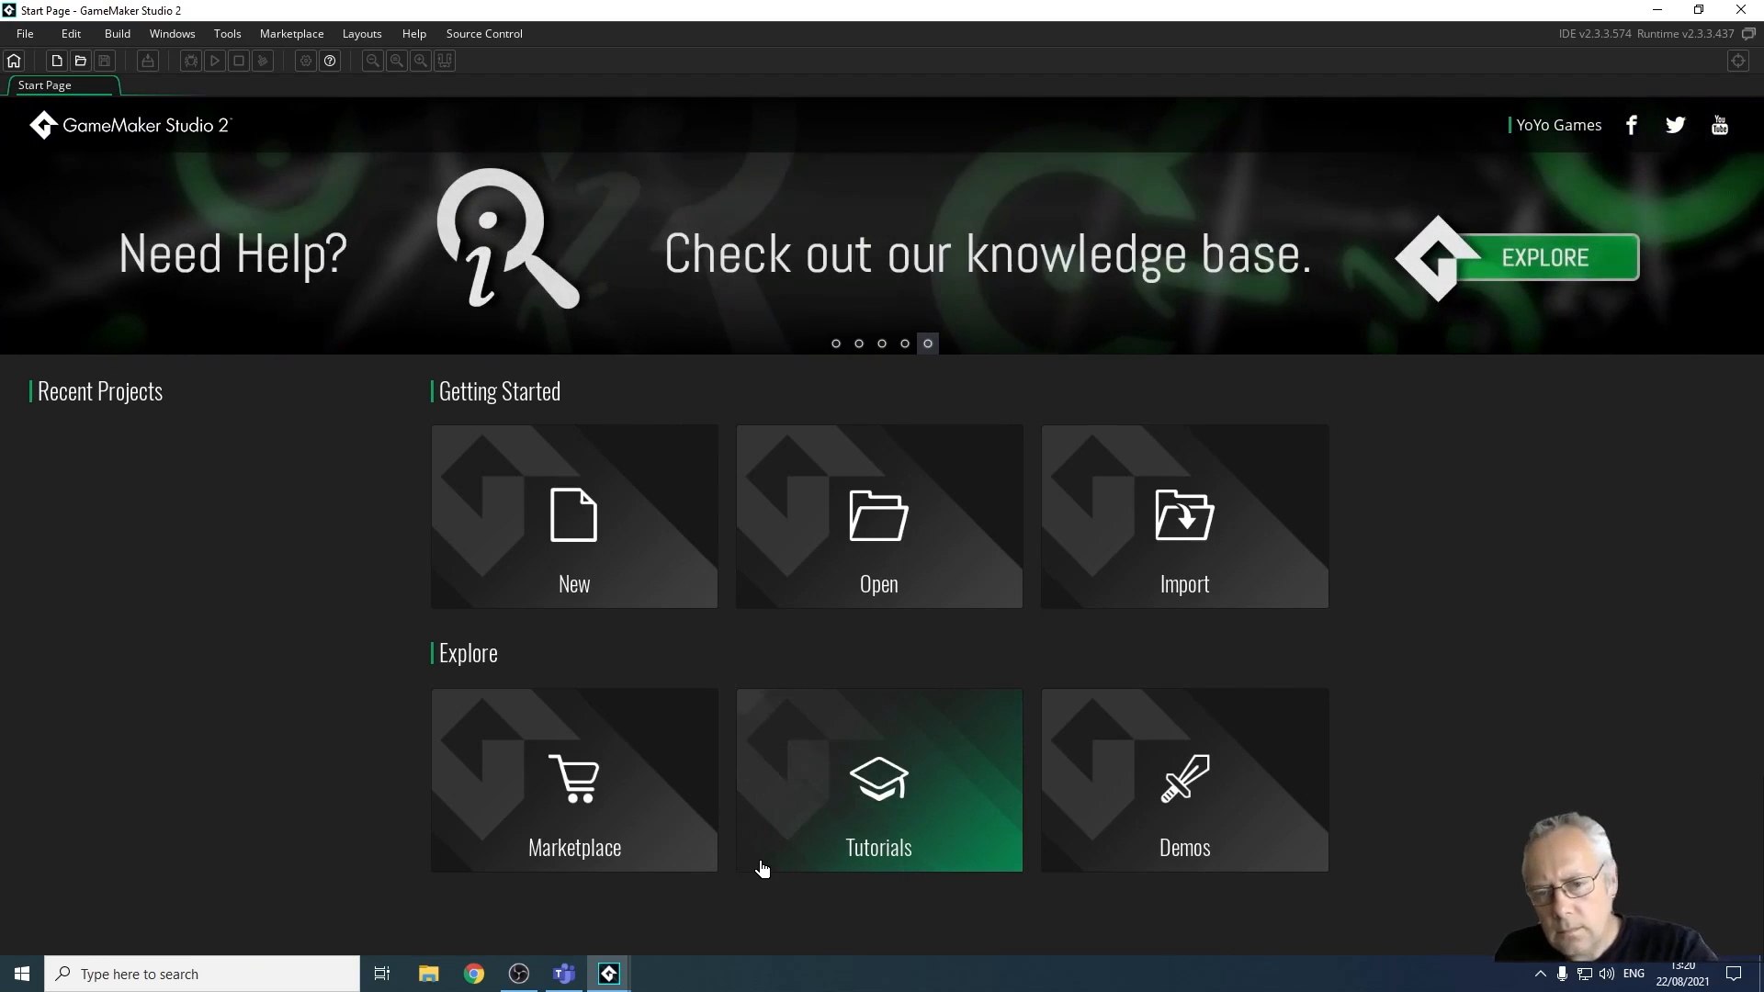
pyautogui.moveTo(573, 538)
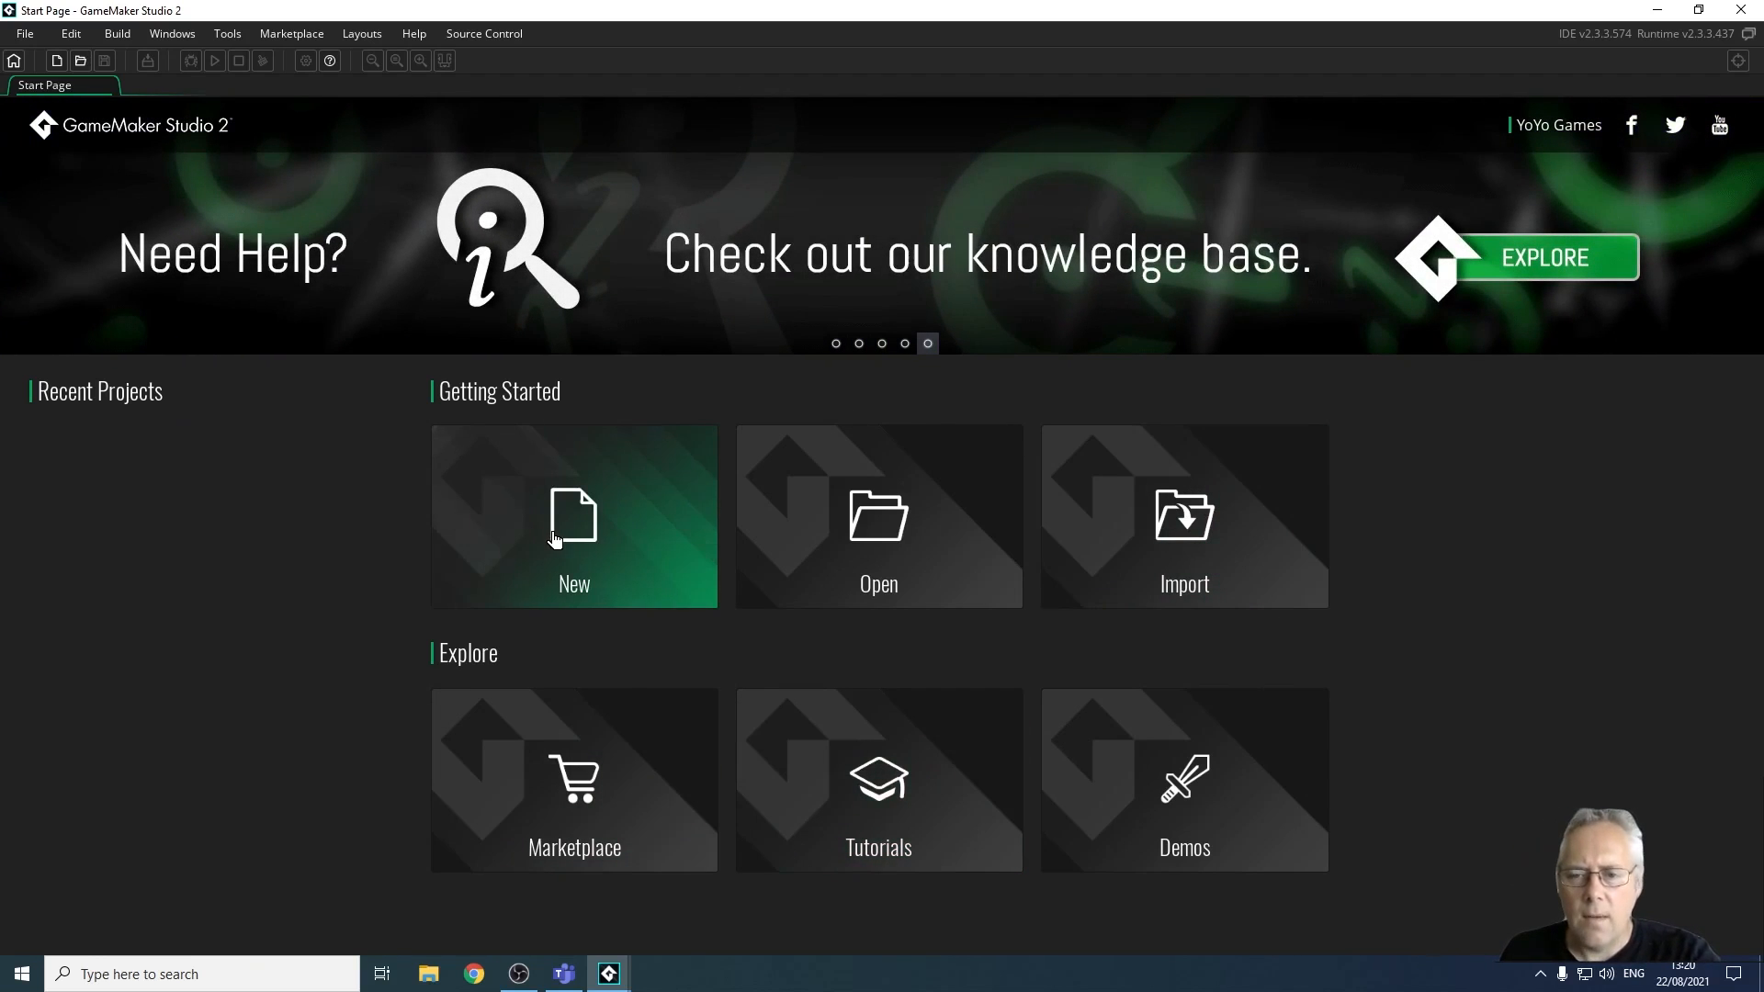
pyautogui.click(574, 518)
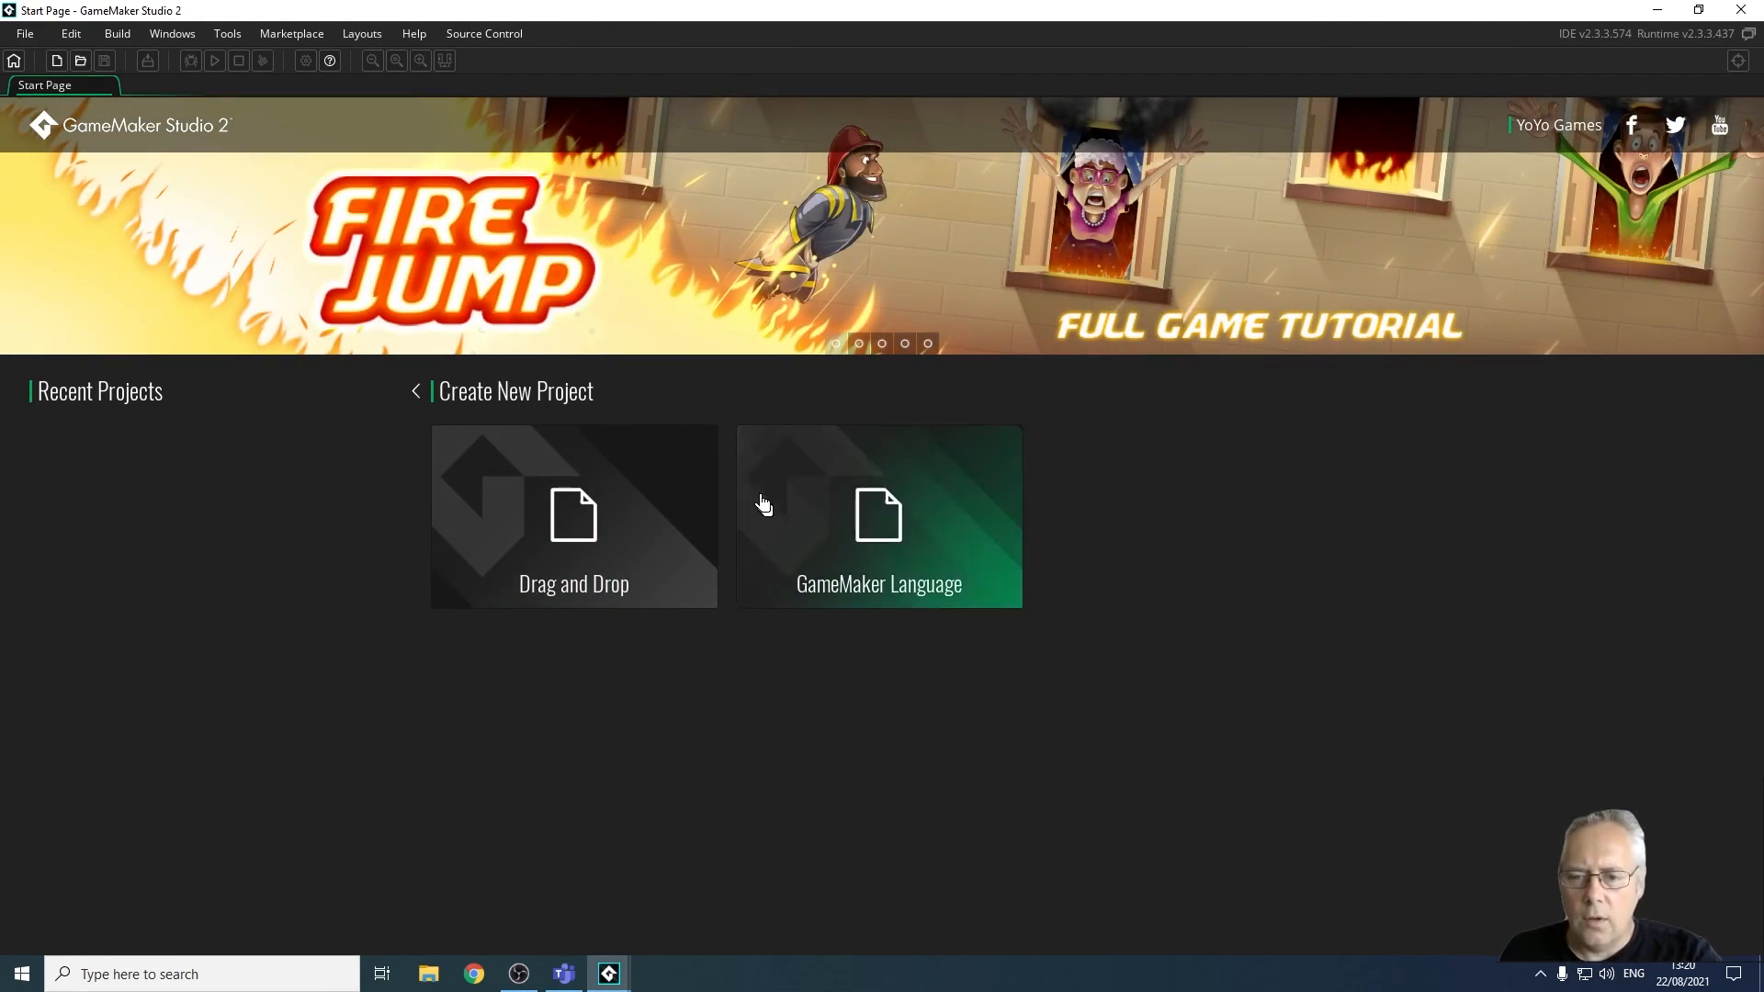
pyautogui.moveTo(749, 542)
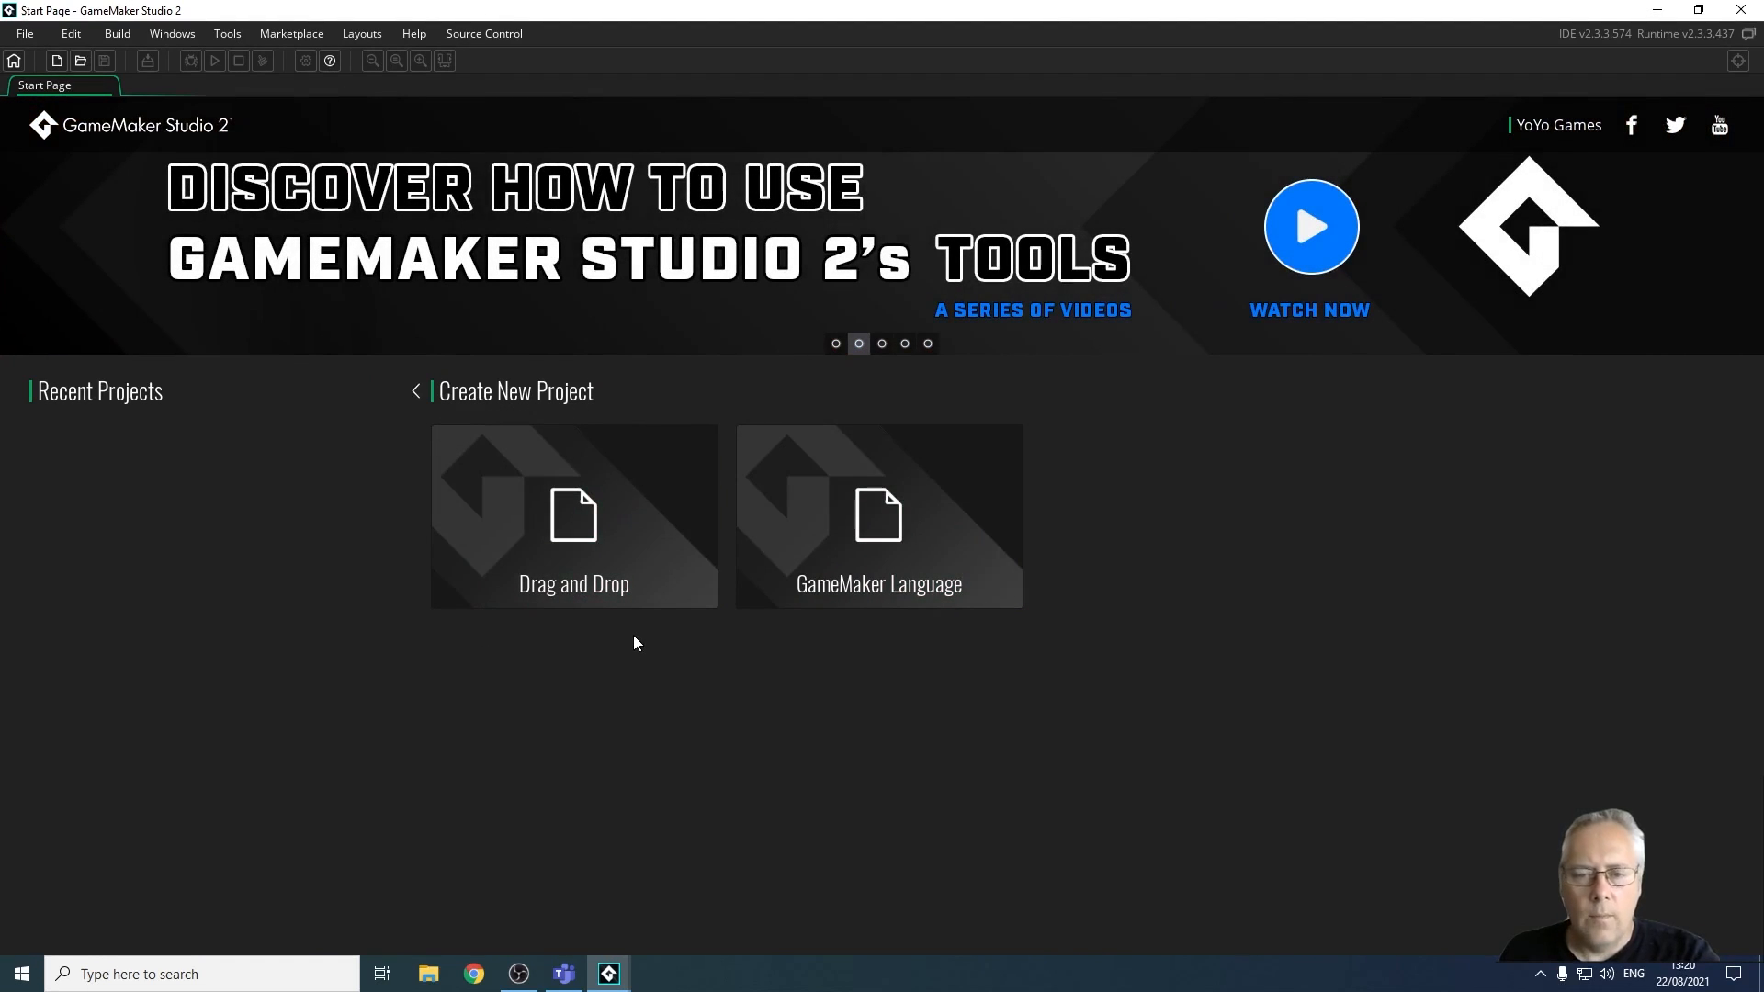
pyautogui.moveTo(716, 576)
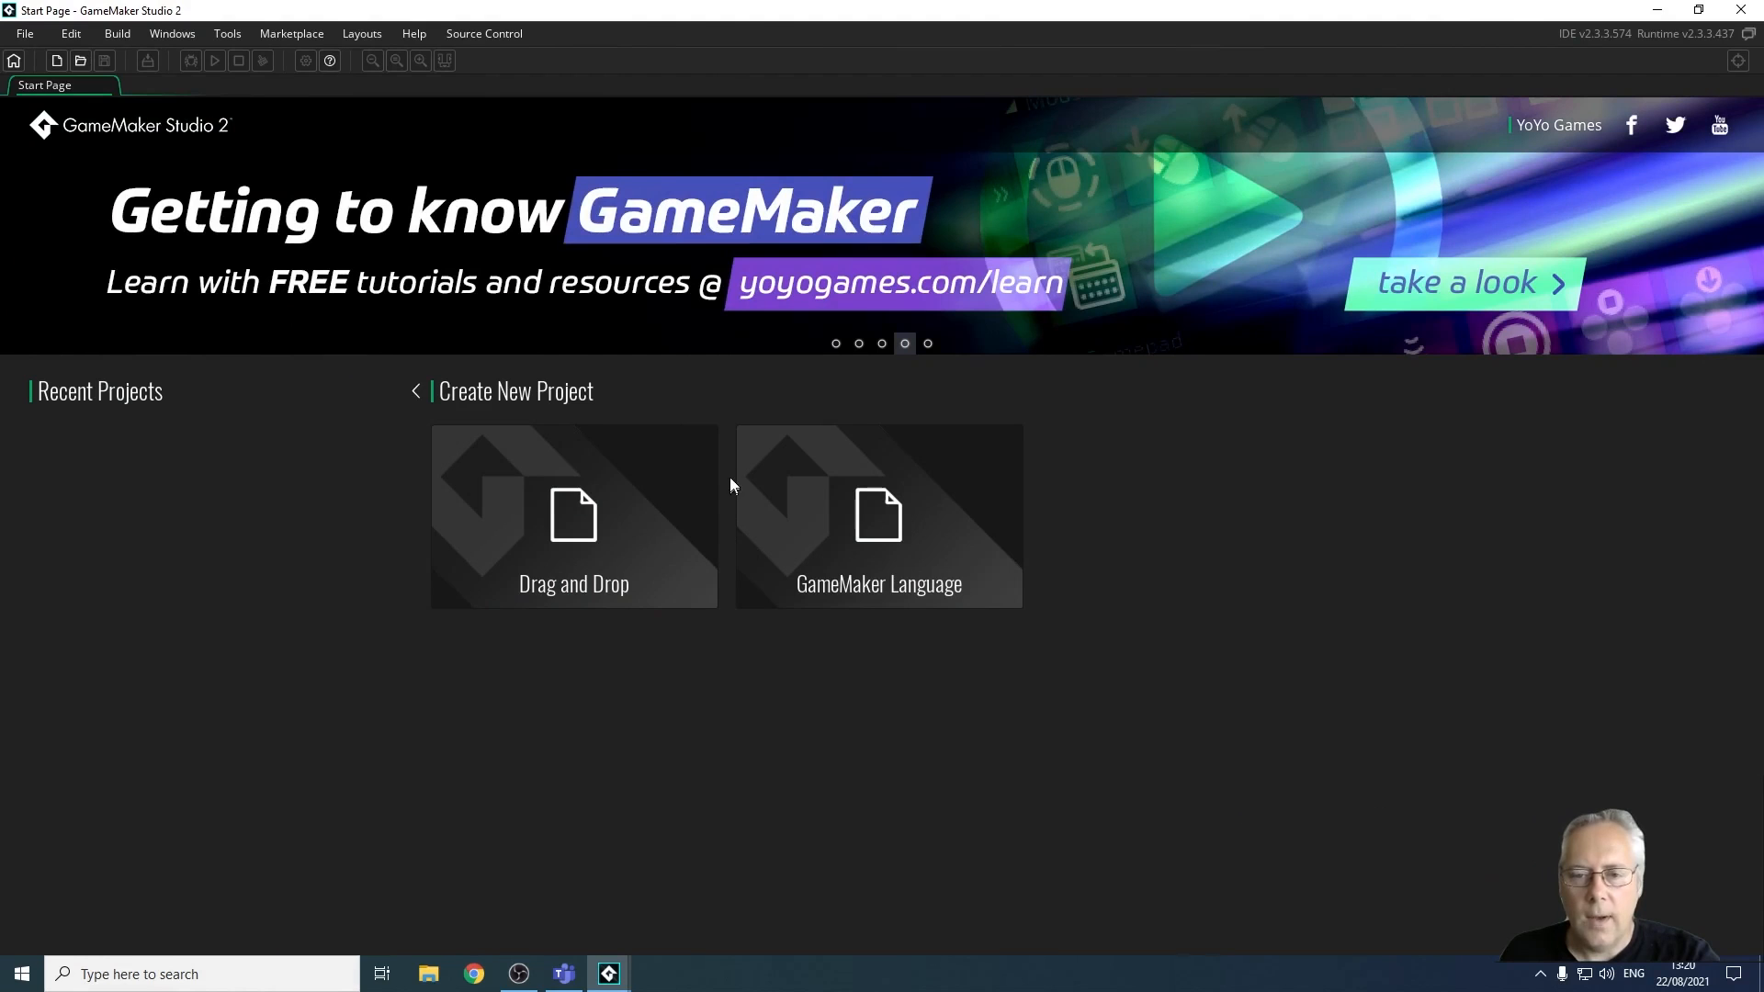
pyautogui.moveTo(1034, 619)
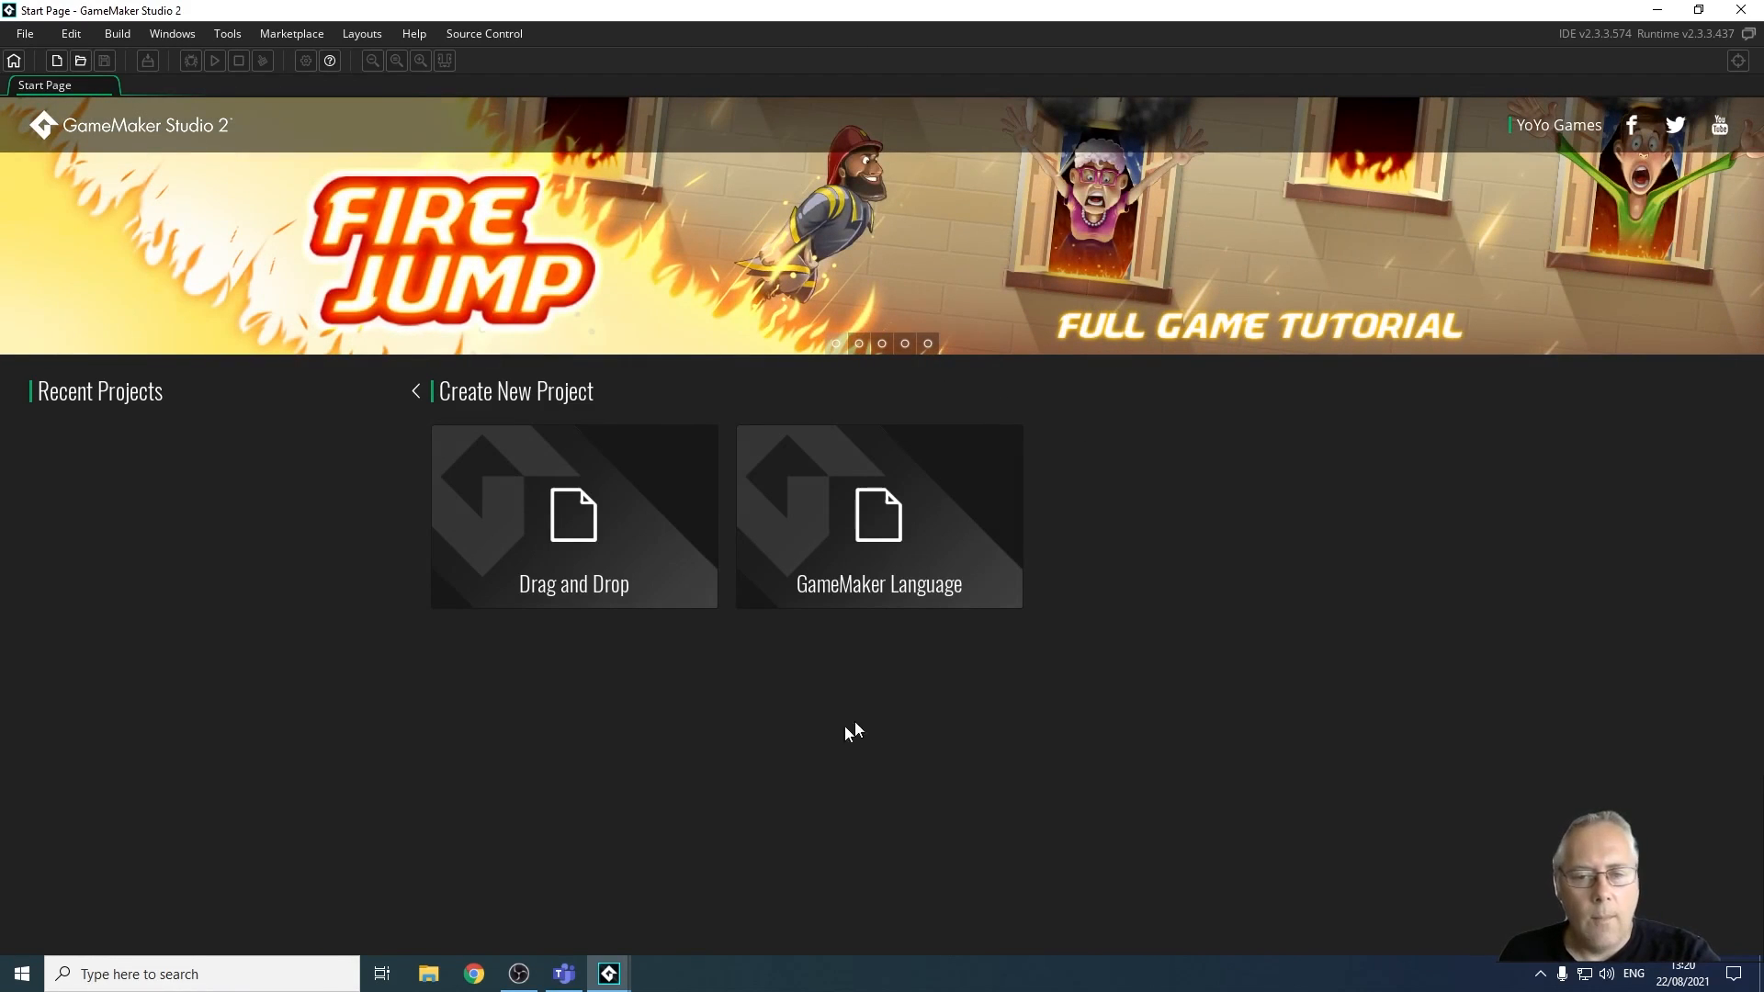
pyautogui.moveTo(573, 570)
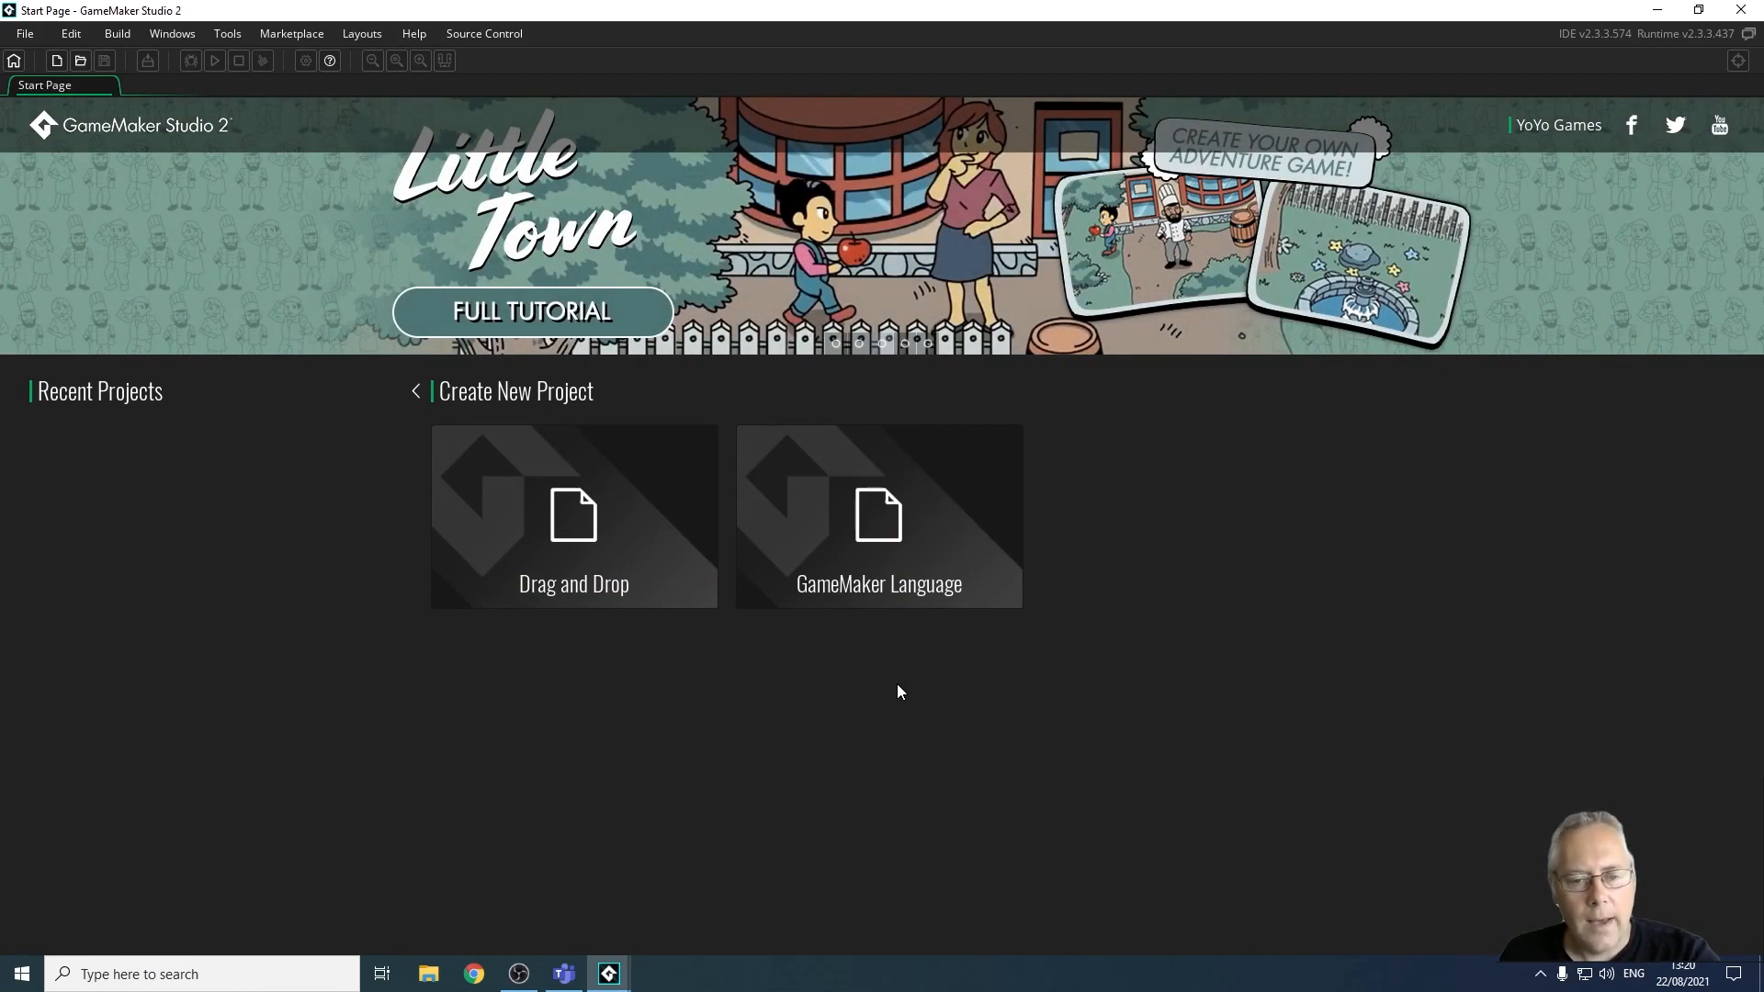
pyautogui.moveTo(878, 513)
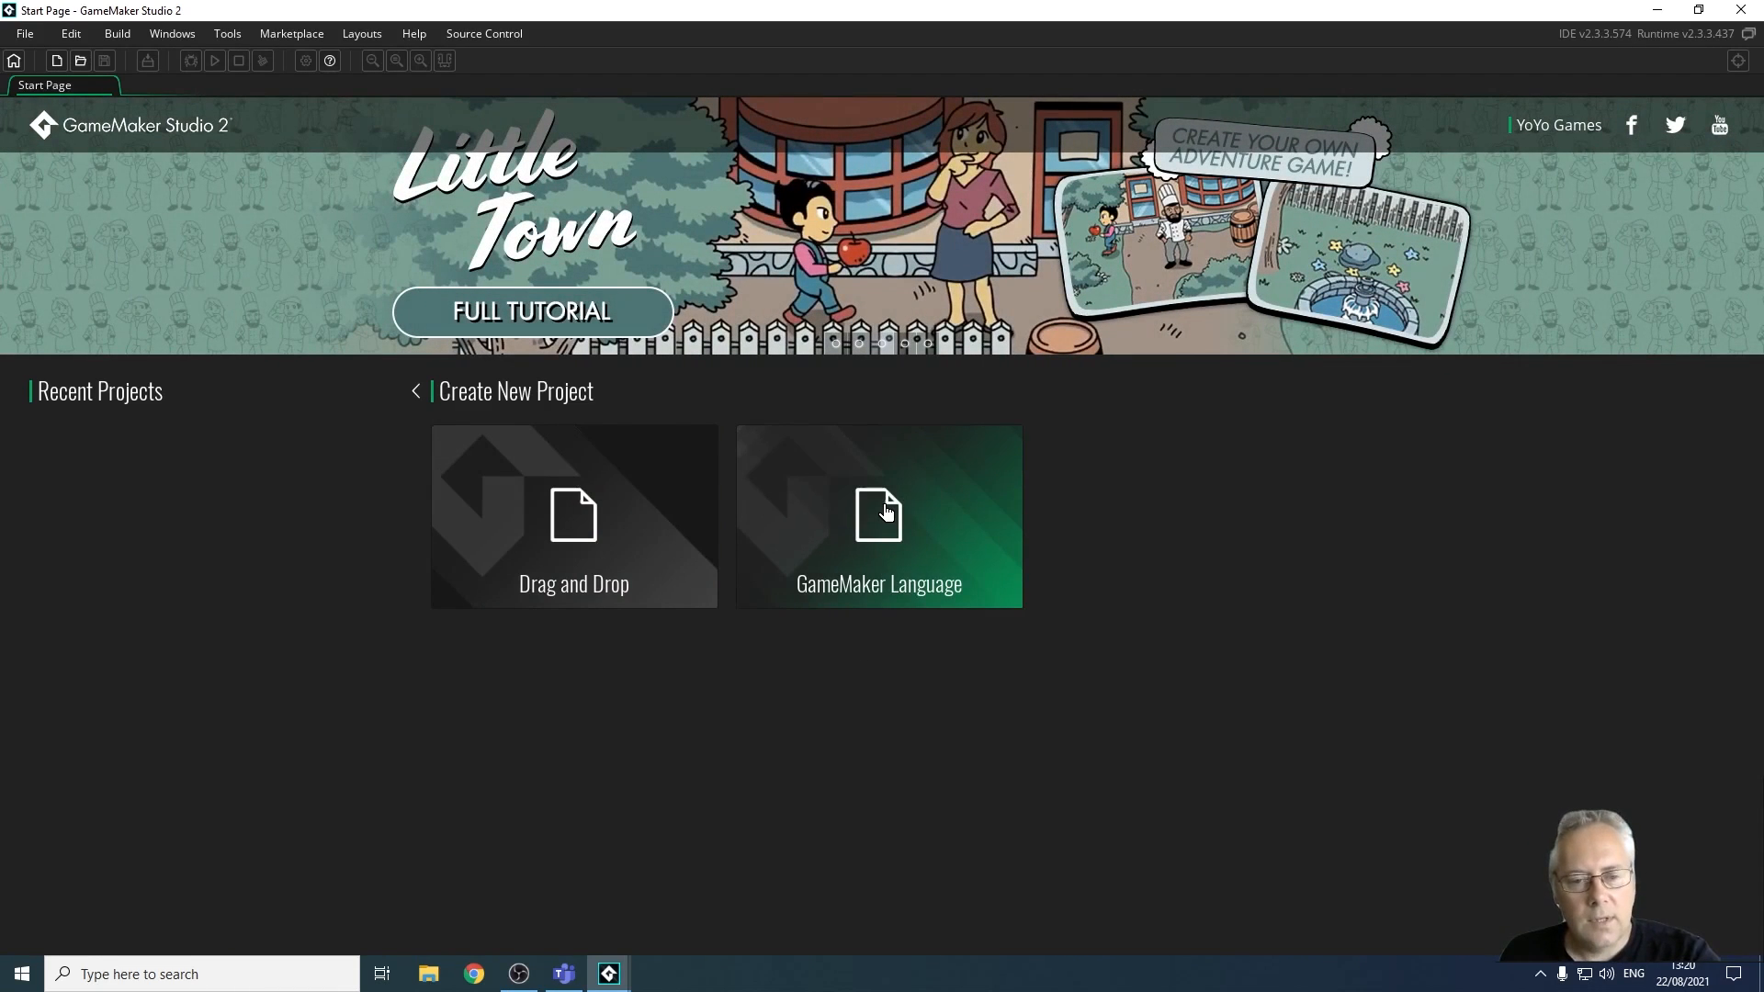
# Create a GameMaker Language project saved as 'Yo - Wheres My Hat' in the GameMakerStudio2 folder
pyautogui.click(878, 516)
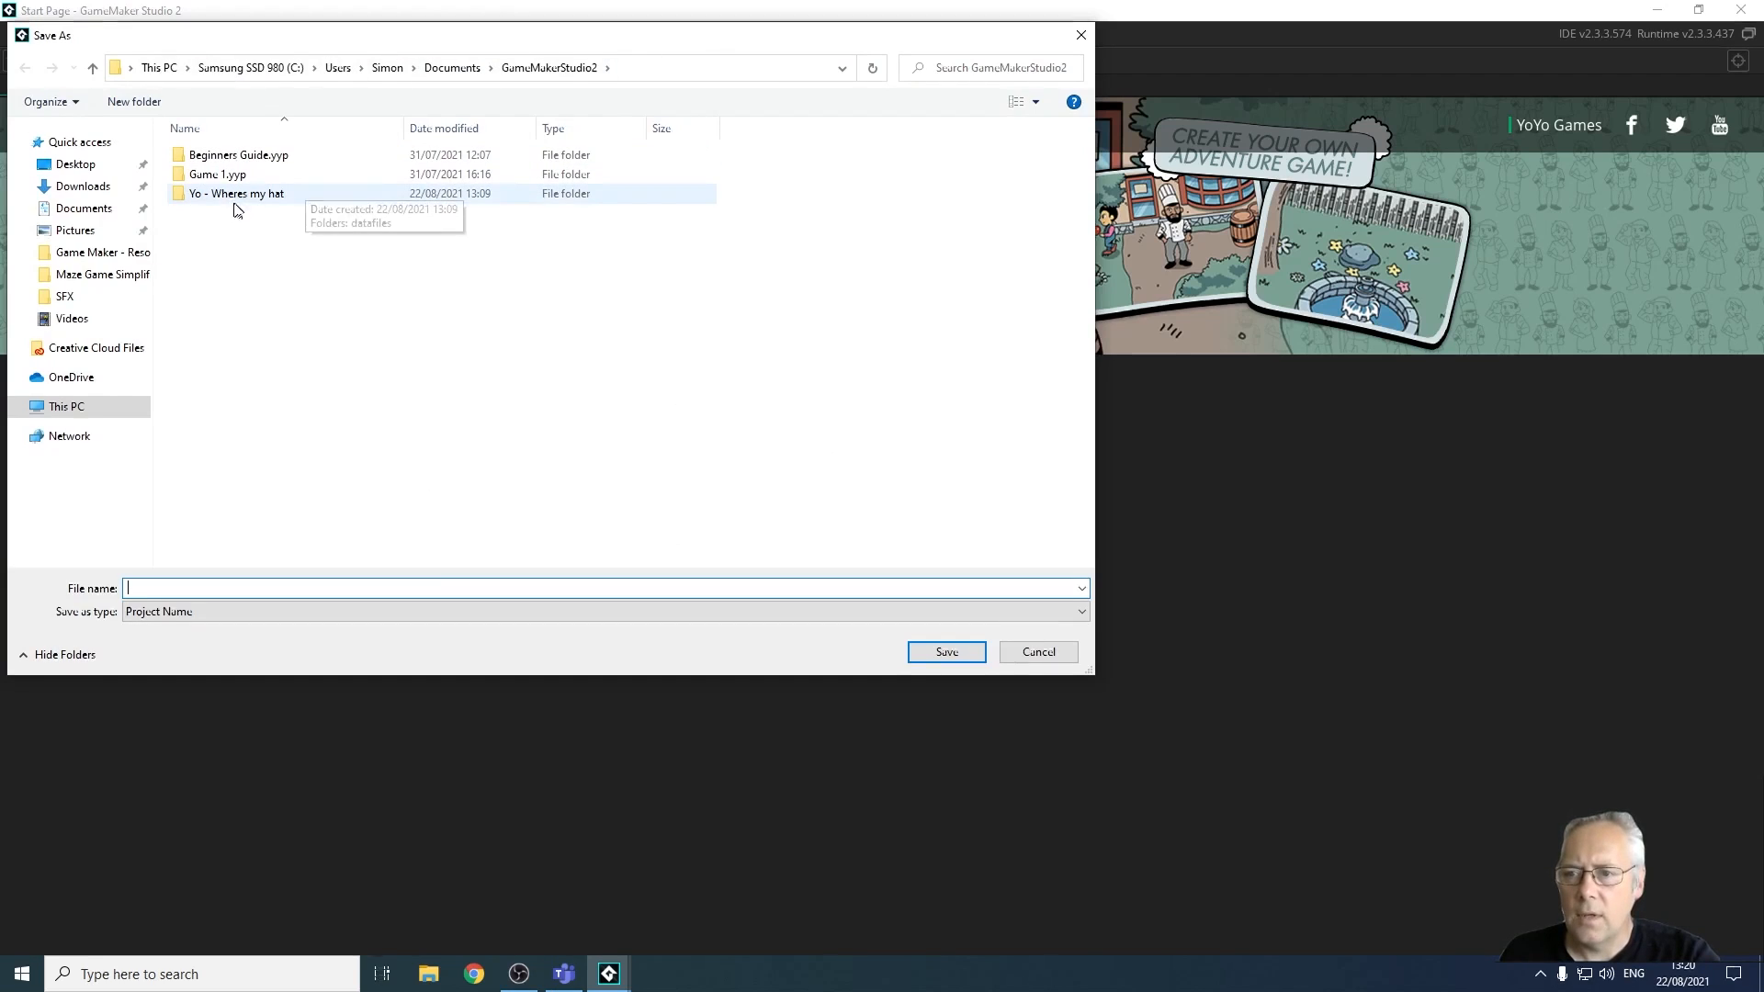
pyautogui.click(234, 193)
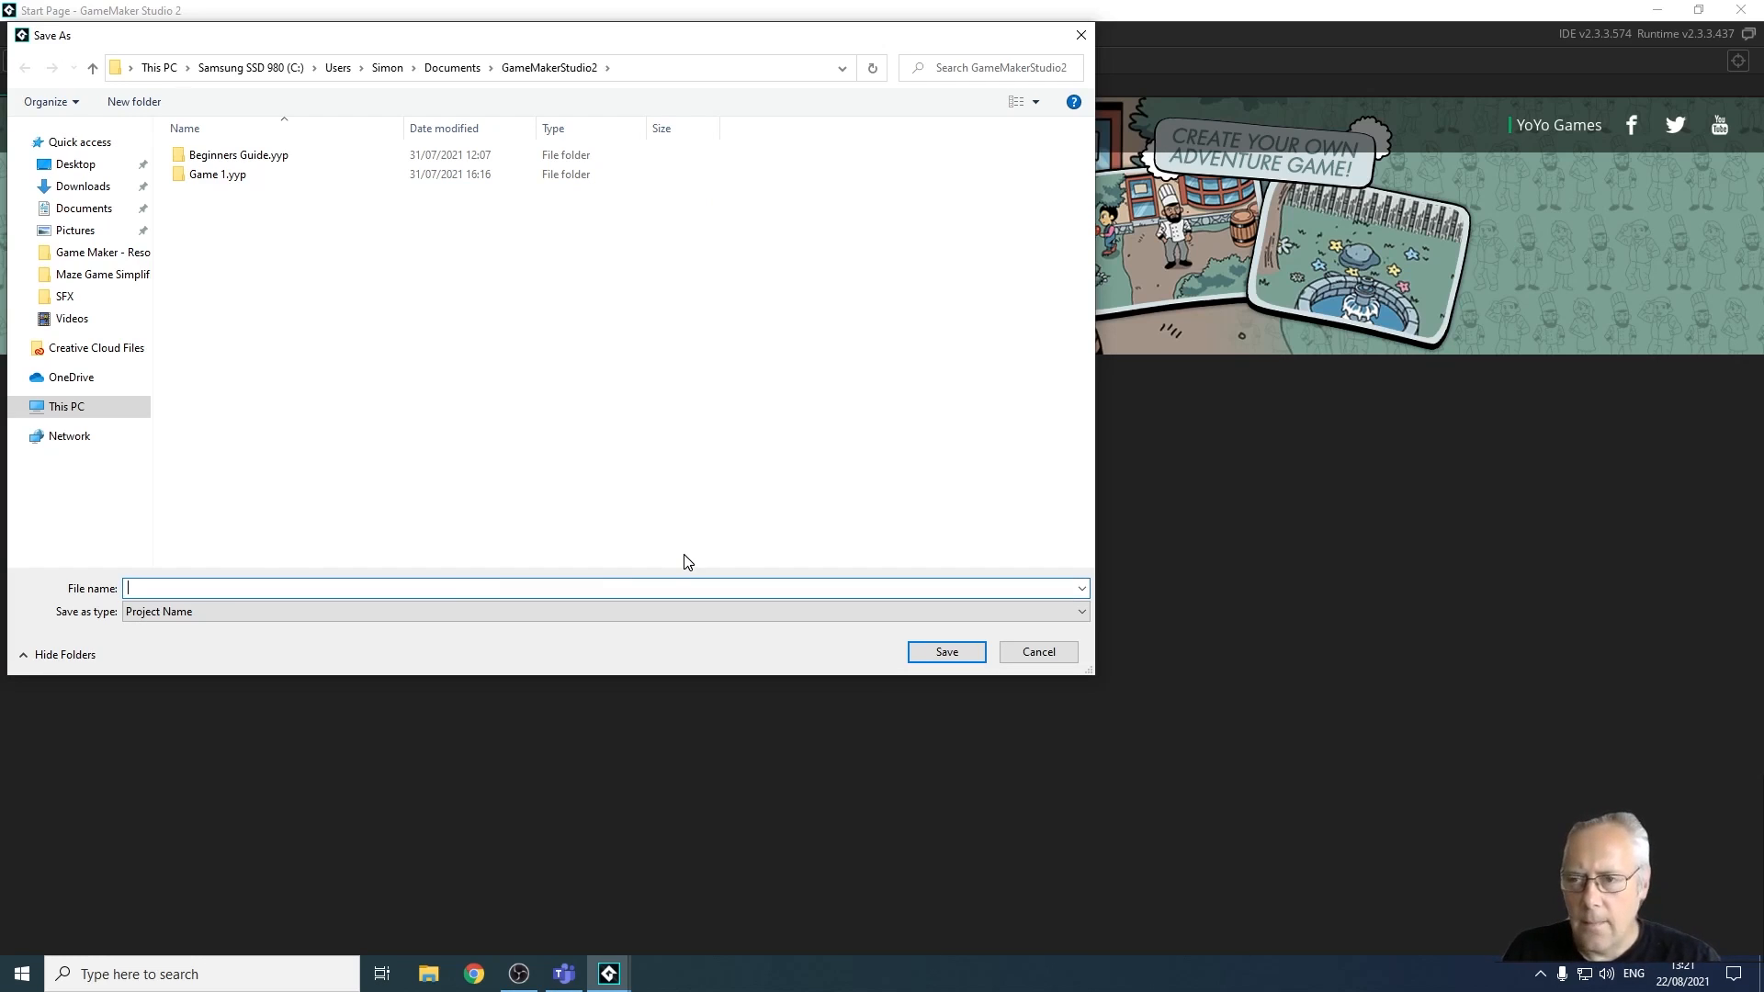
pyautogui.write('Y')
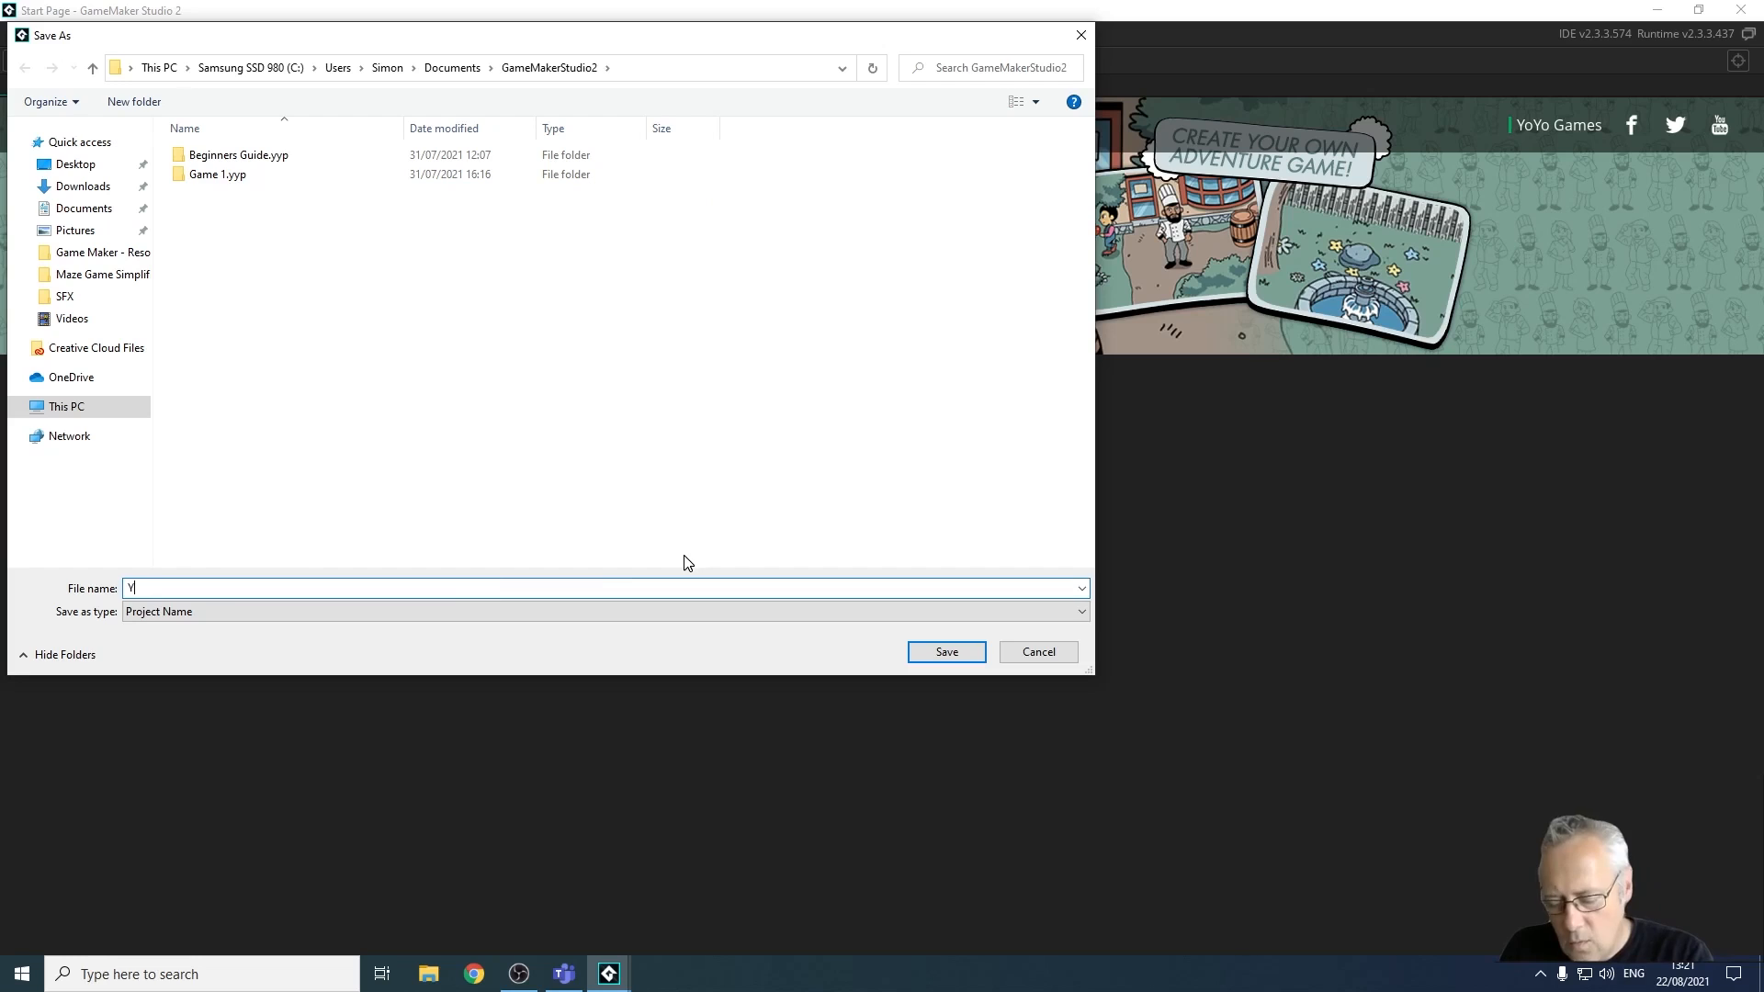
pyautogui.write('o -')
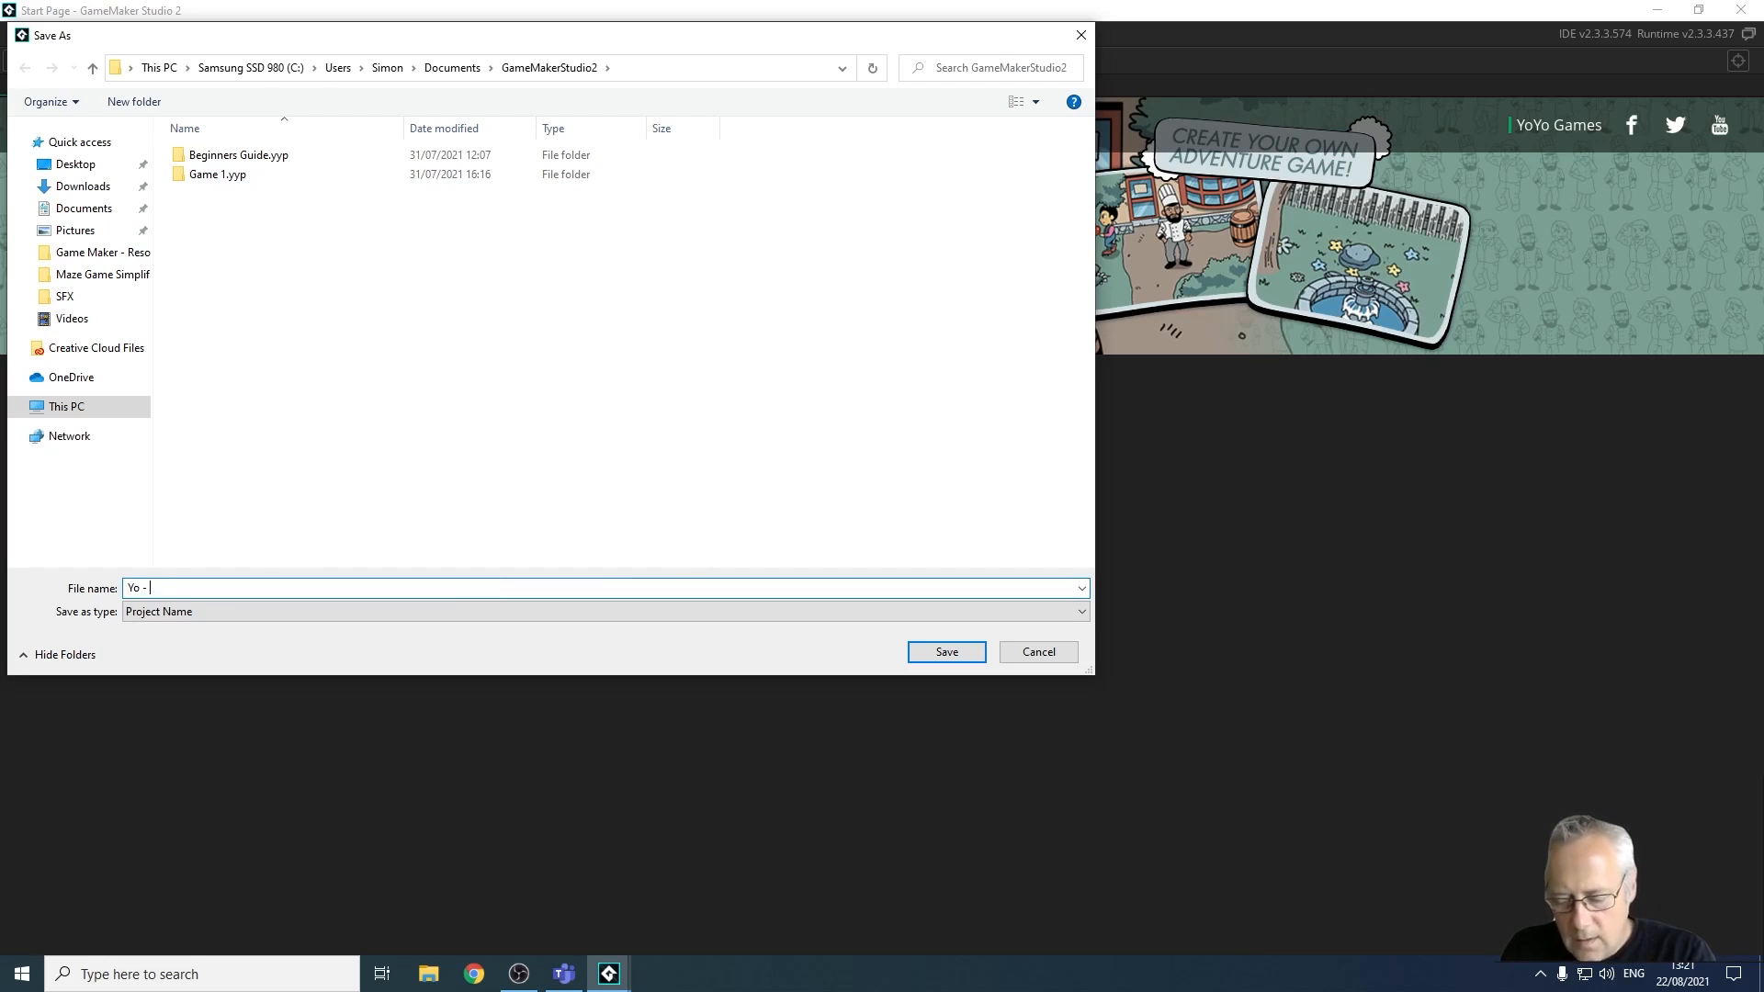
pyautogui.write('Wheres')
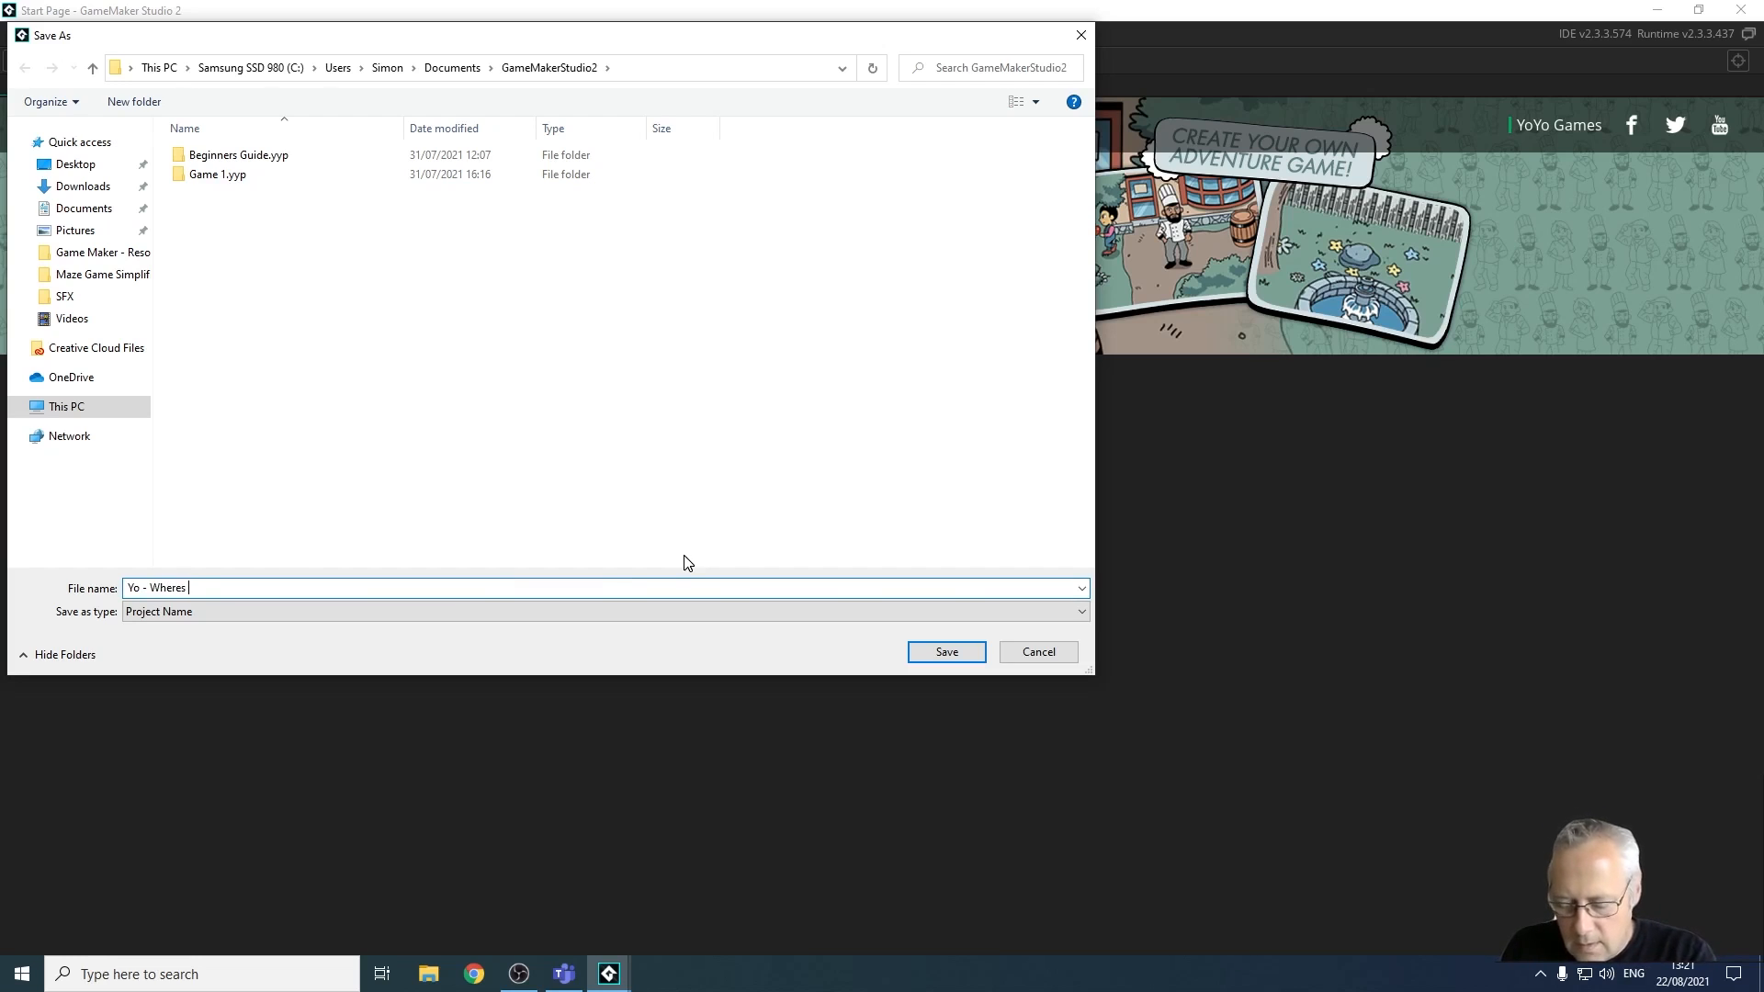
pyautogui.write('My Hat')
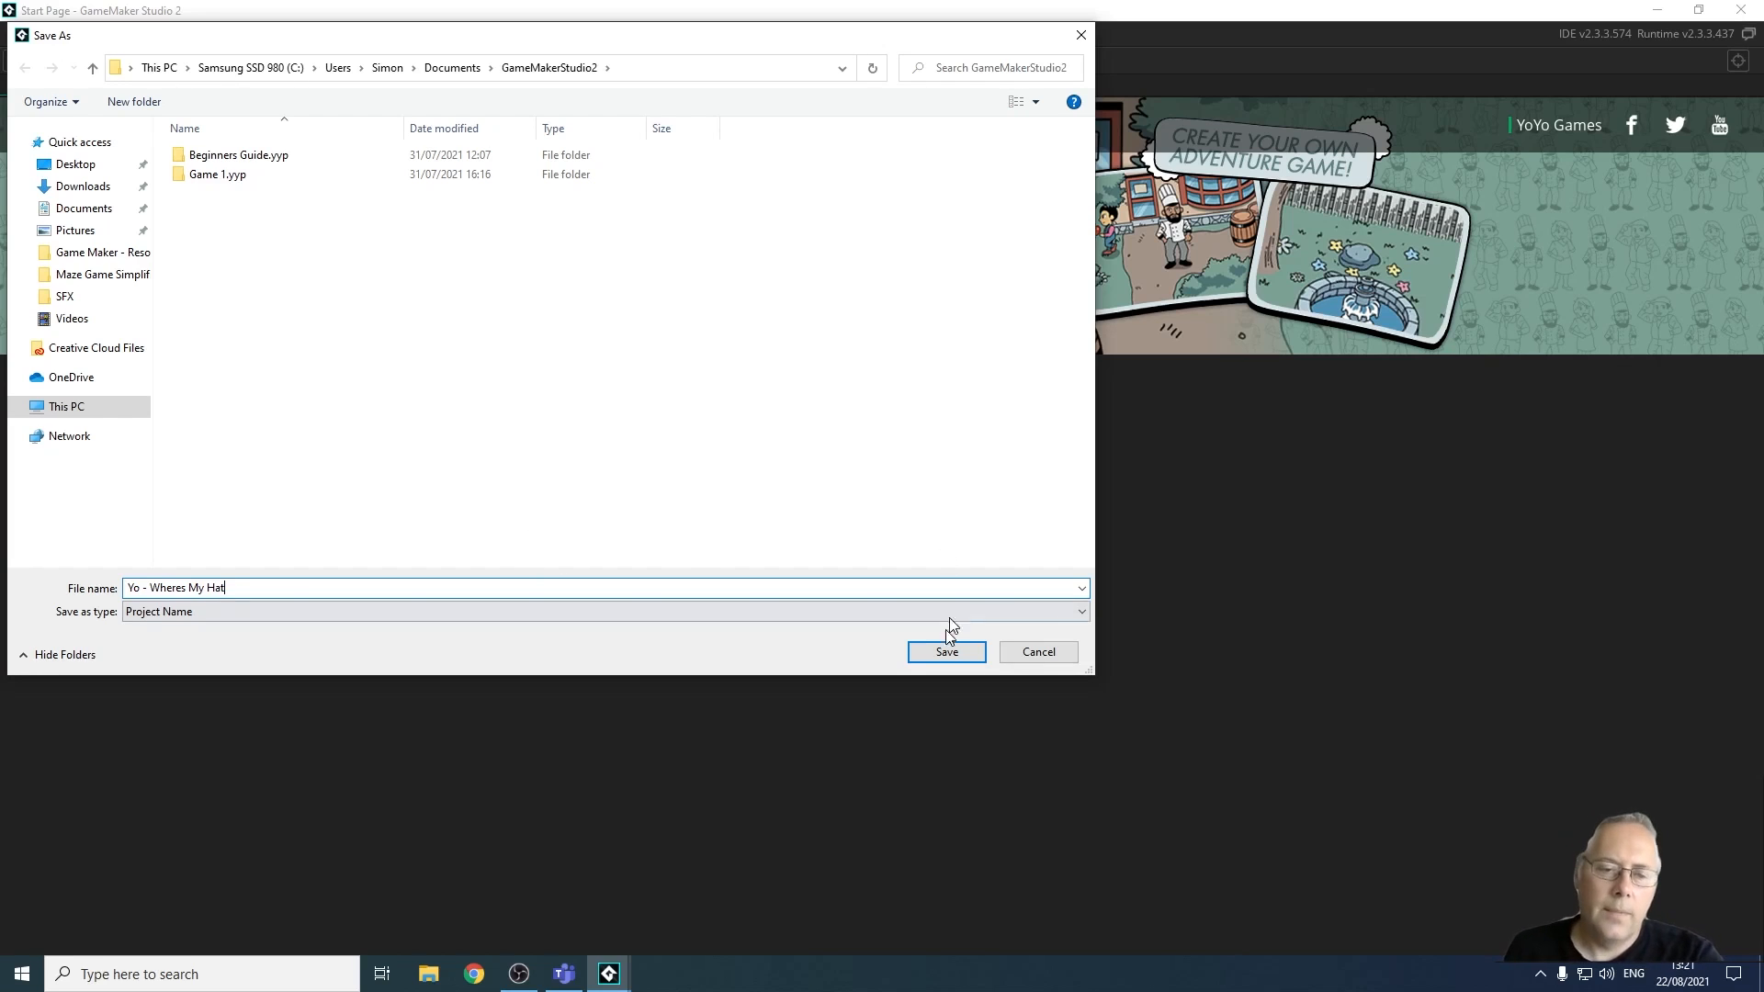
pyautogui.click(944, 651)
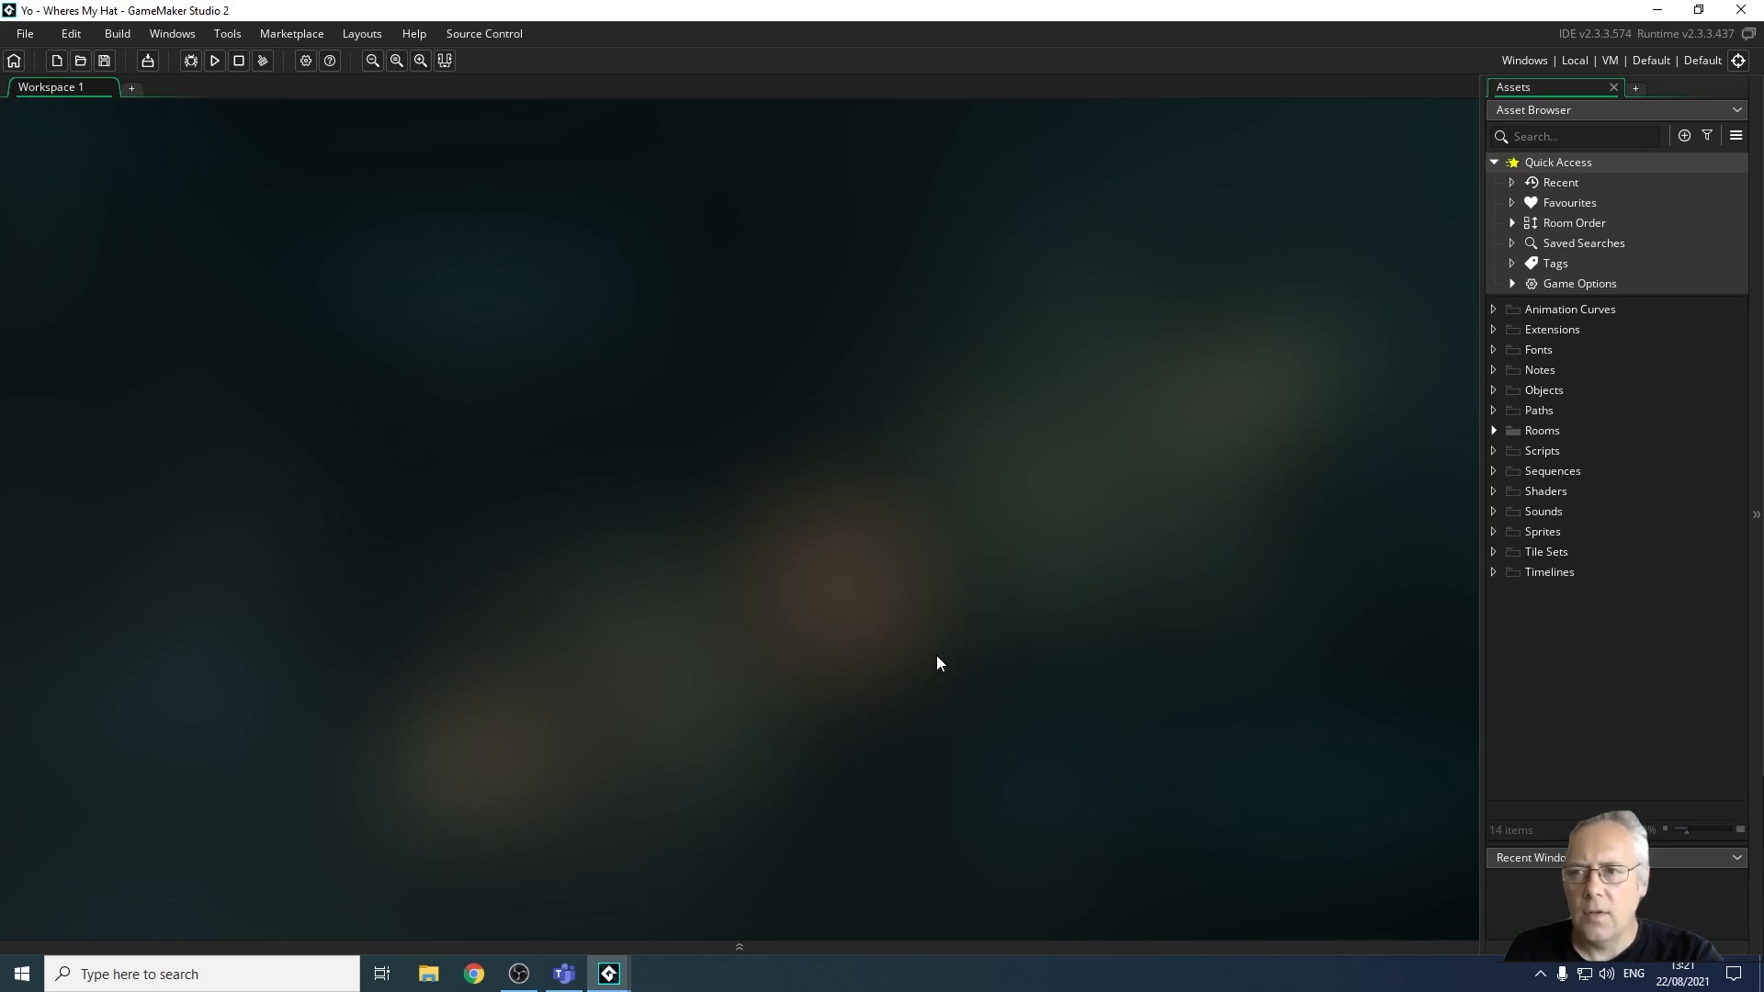
pyautogui.moveTo(1055, 639)
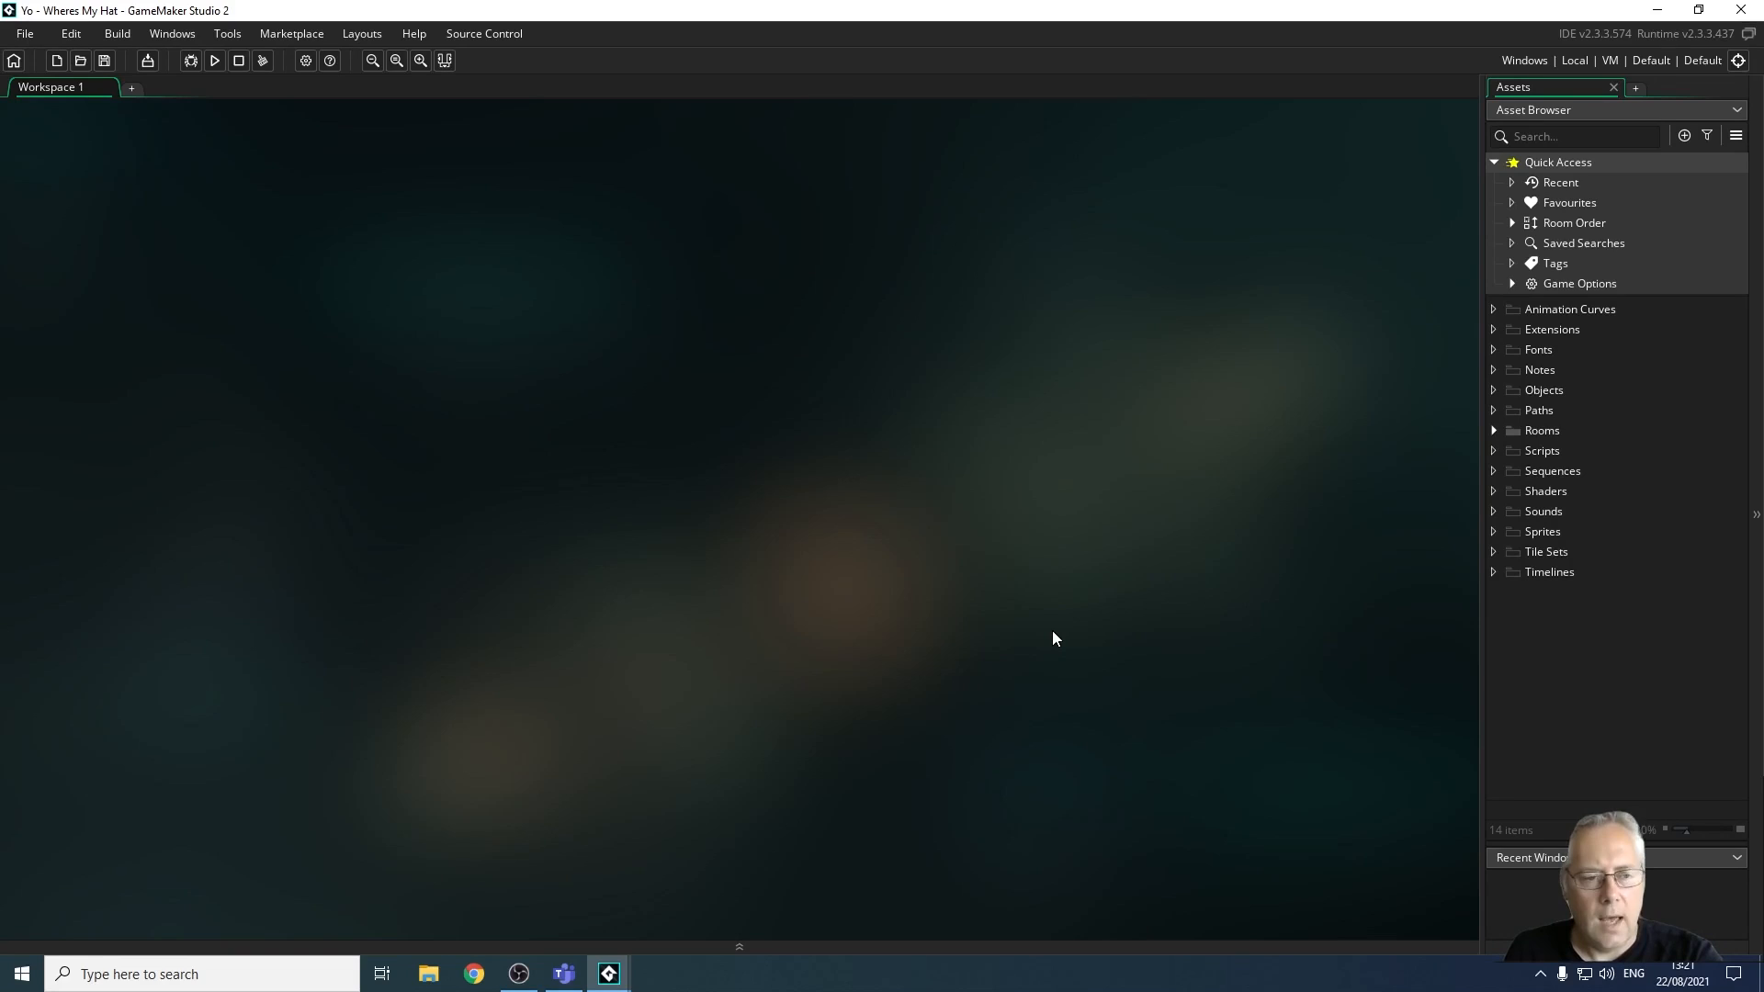
pyautogui.moveTo(1018, 566)
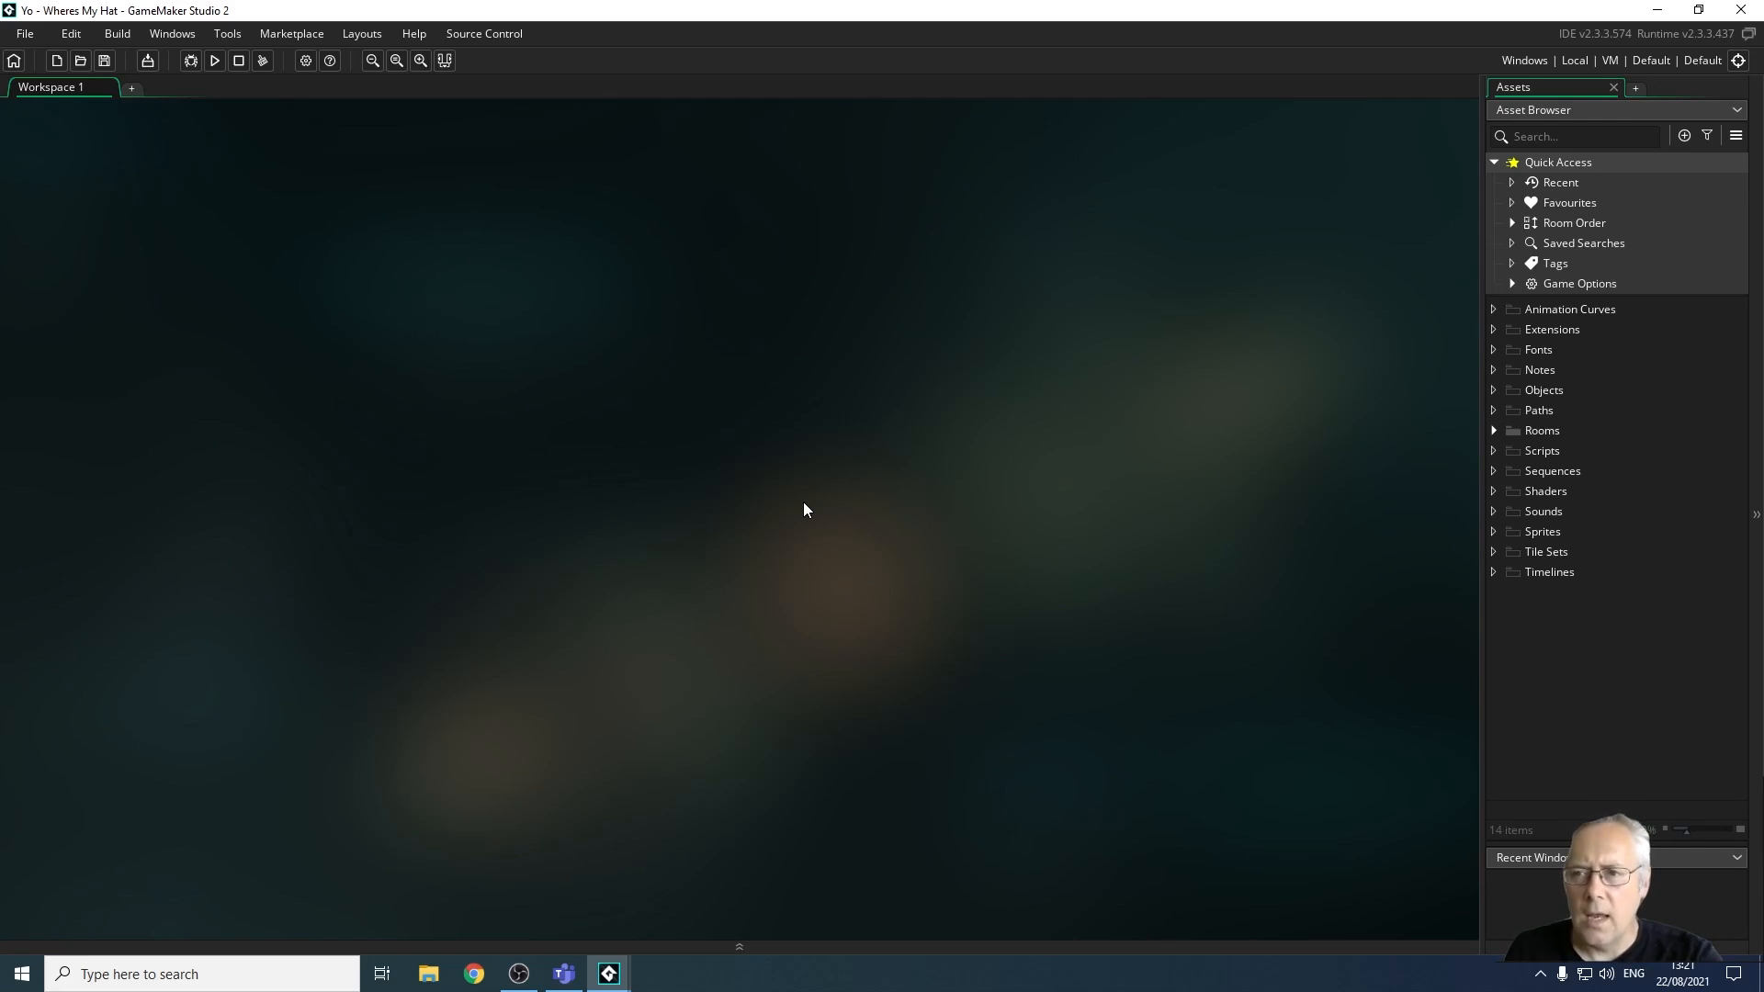
pyautogui.moveTo(878, 511)
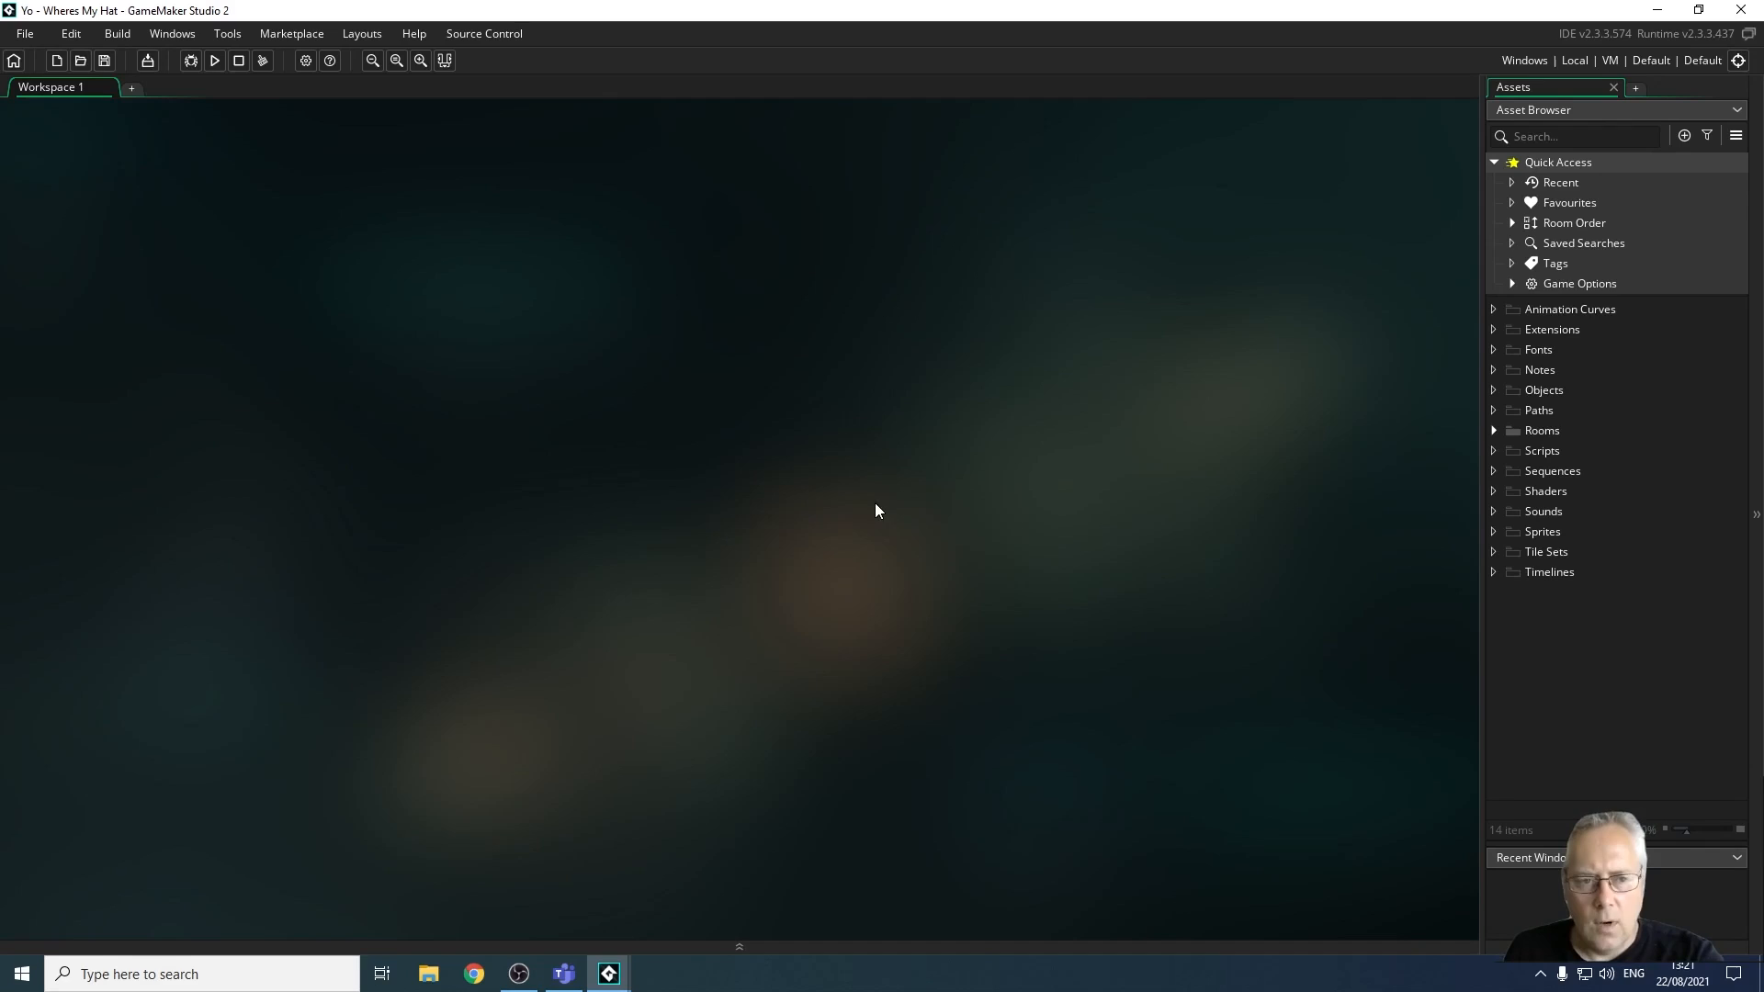
pyautogui.moveTo(794, 474)
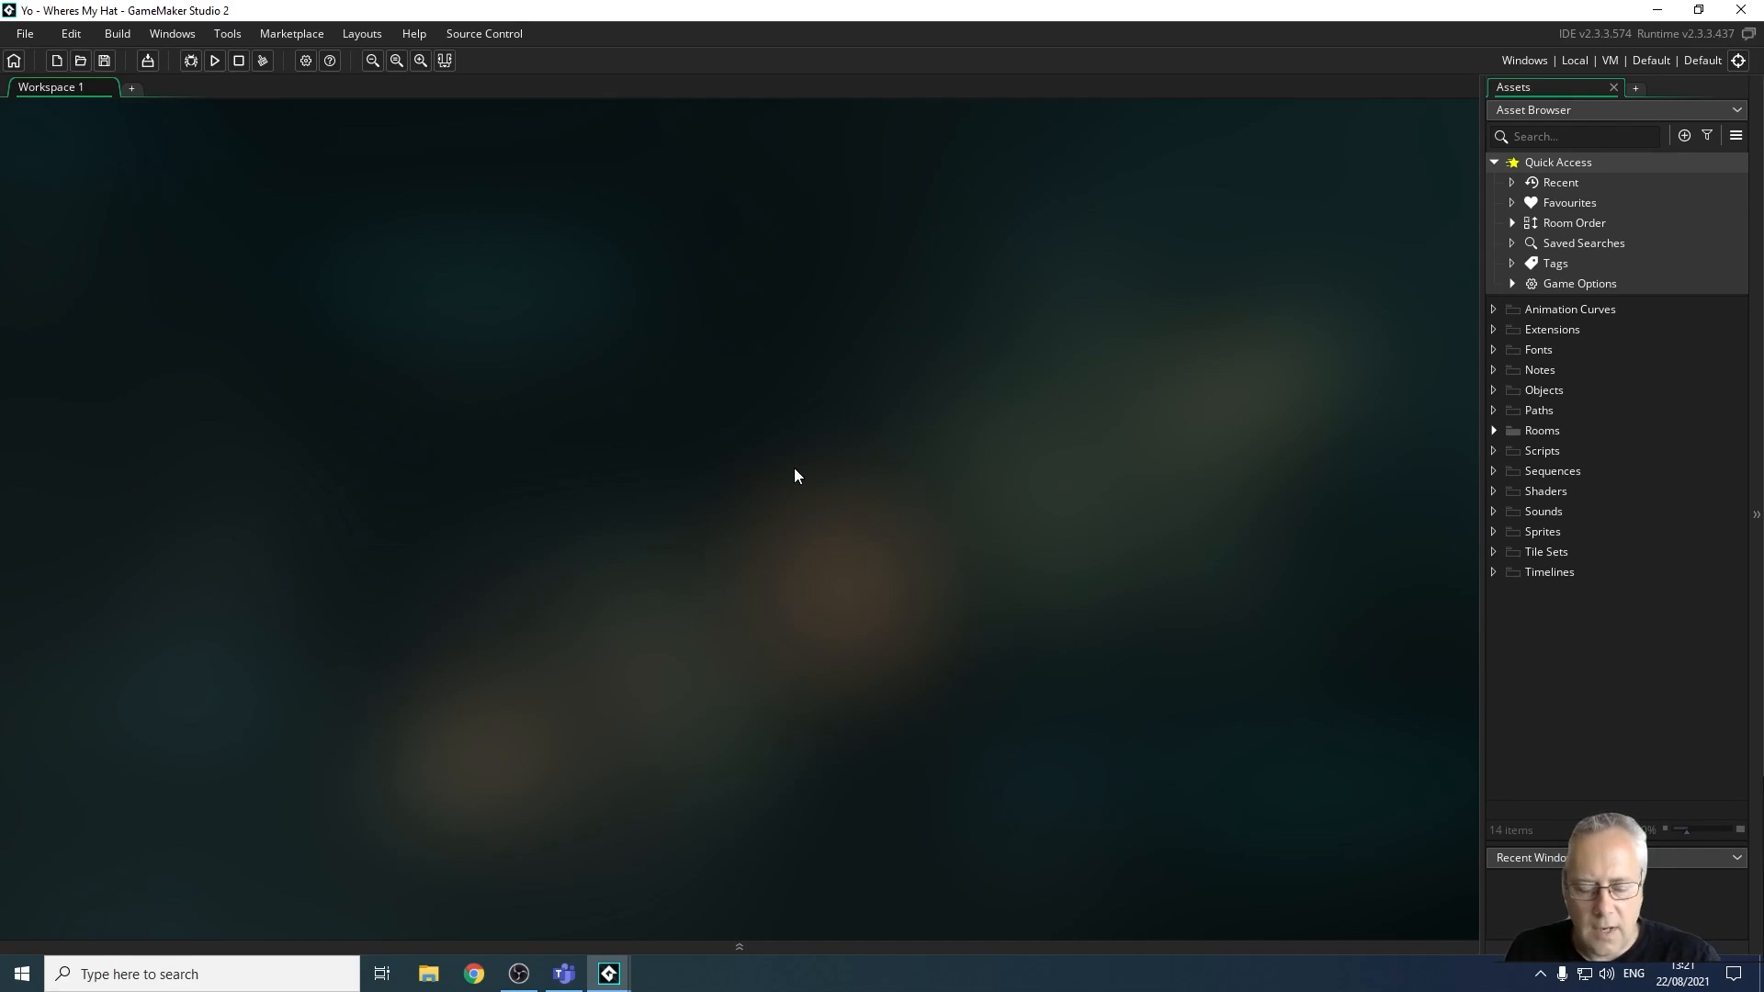